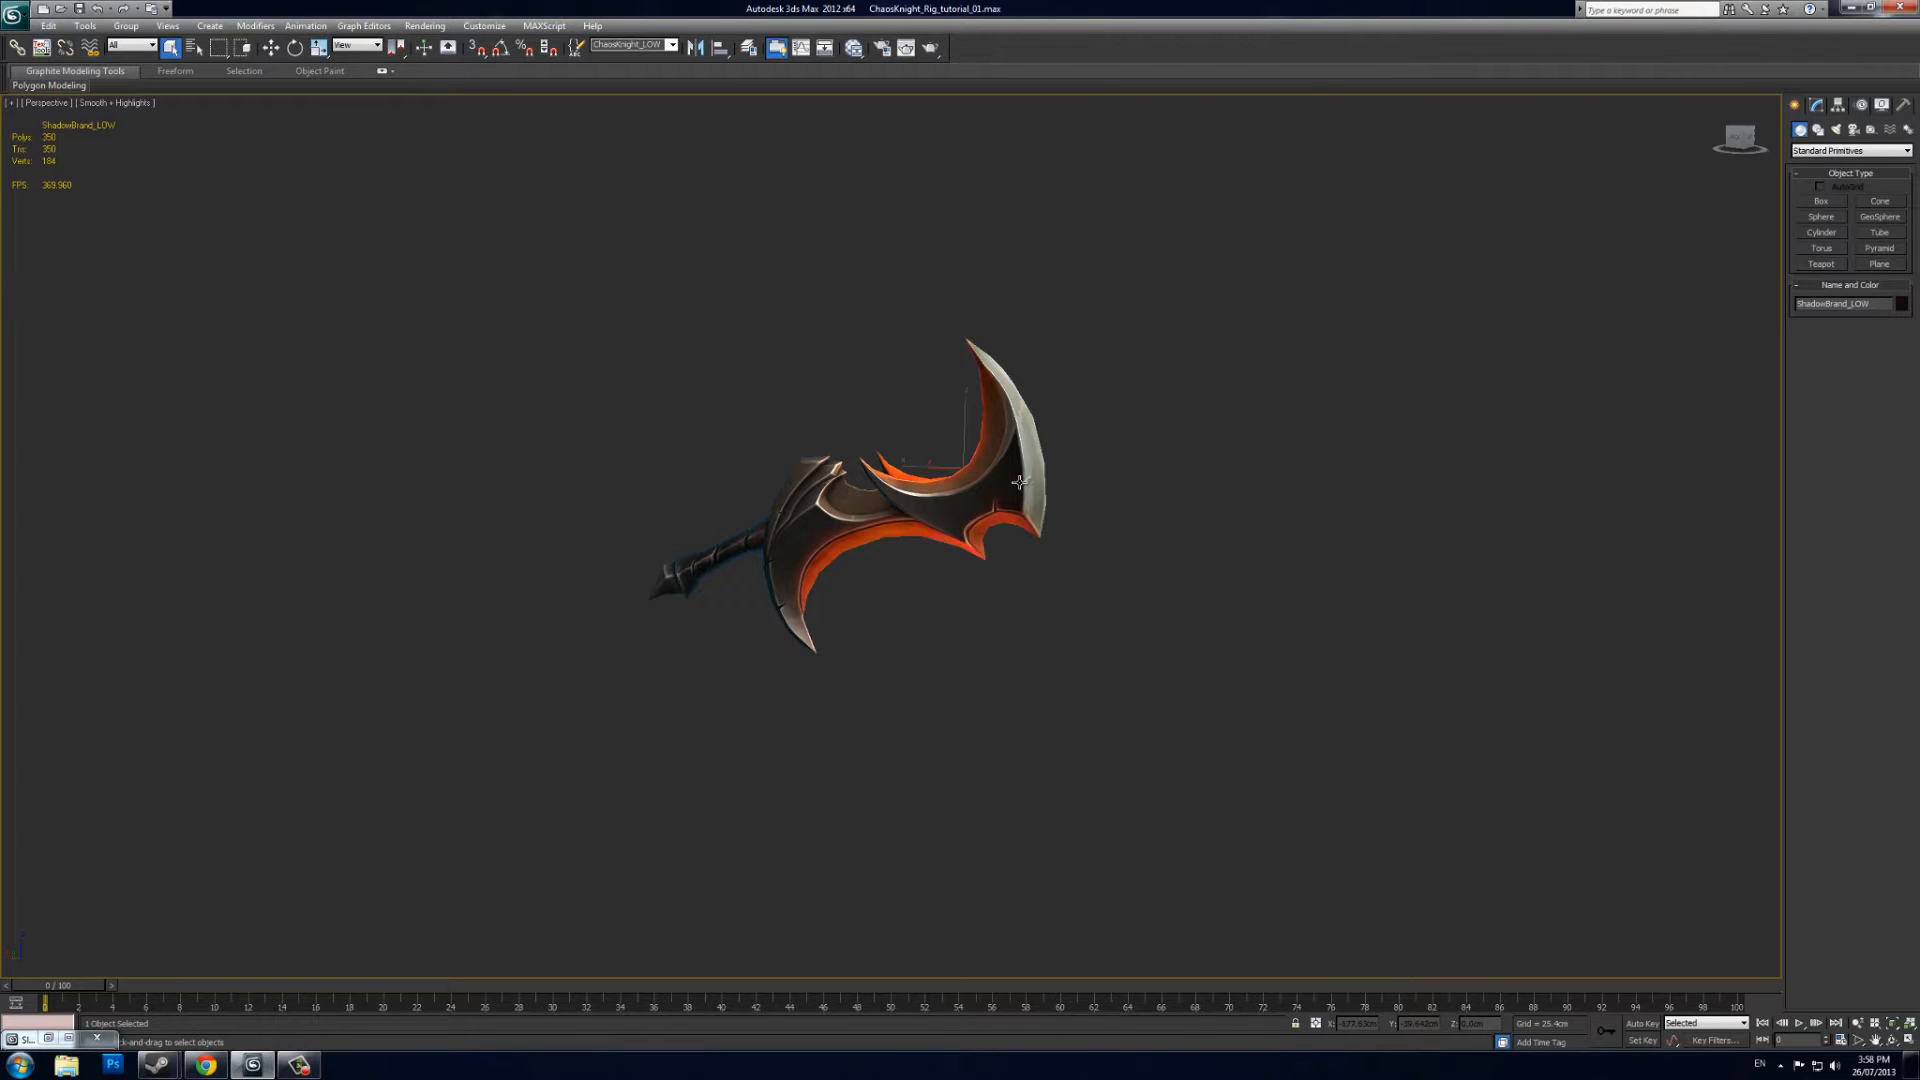
{"action": "mouse_move", "coordinate": [501, 341]}
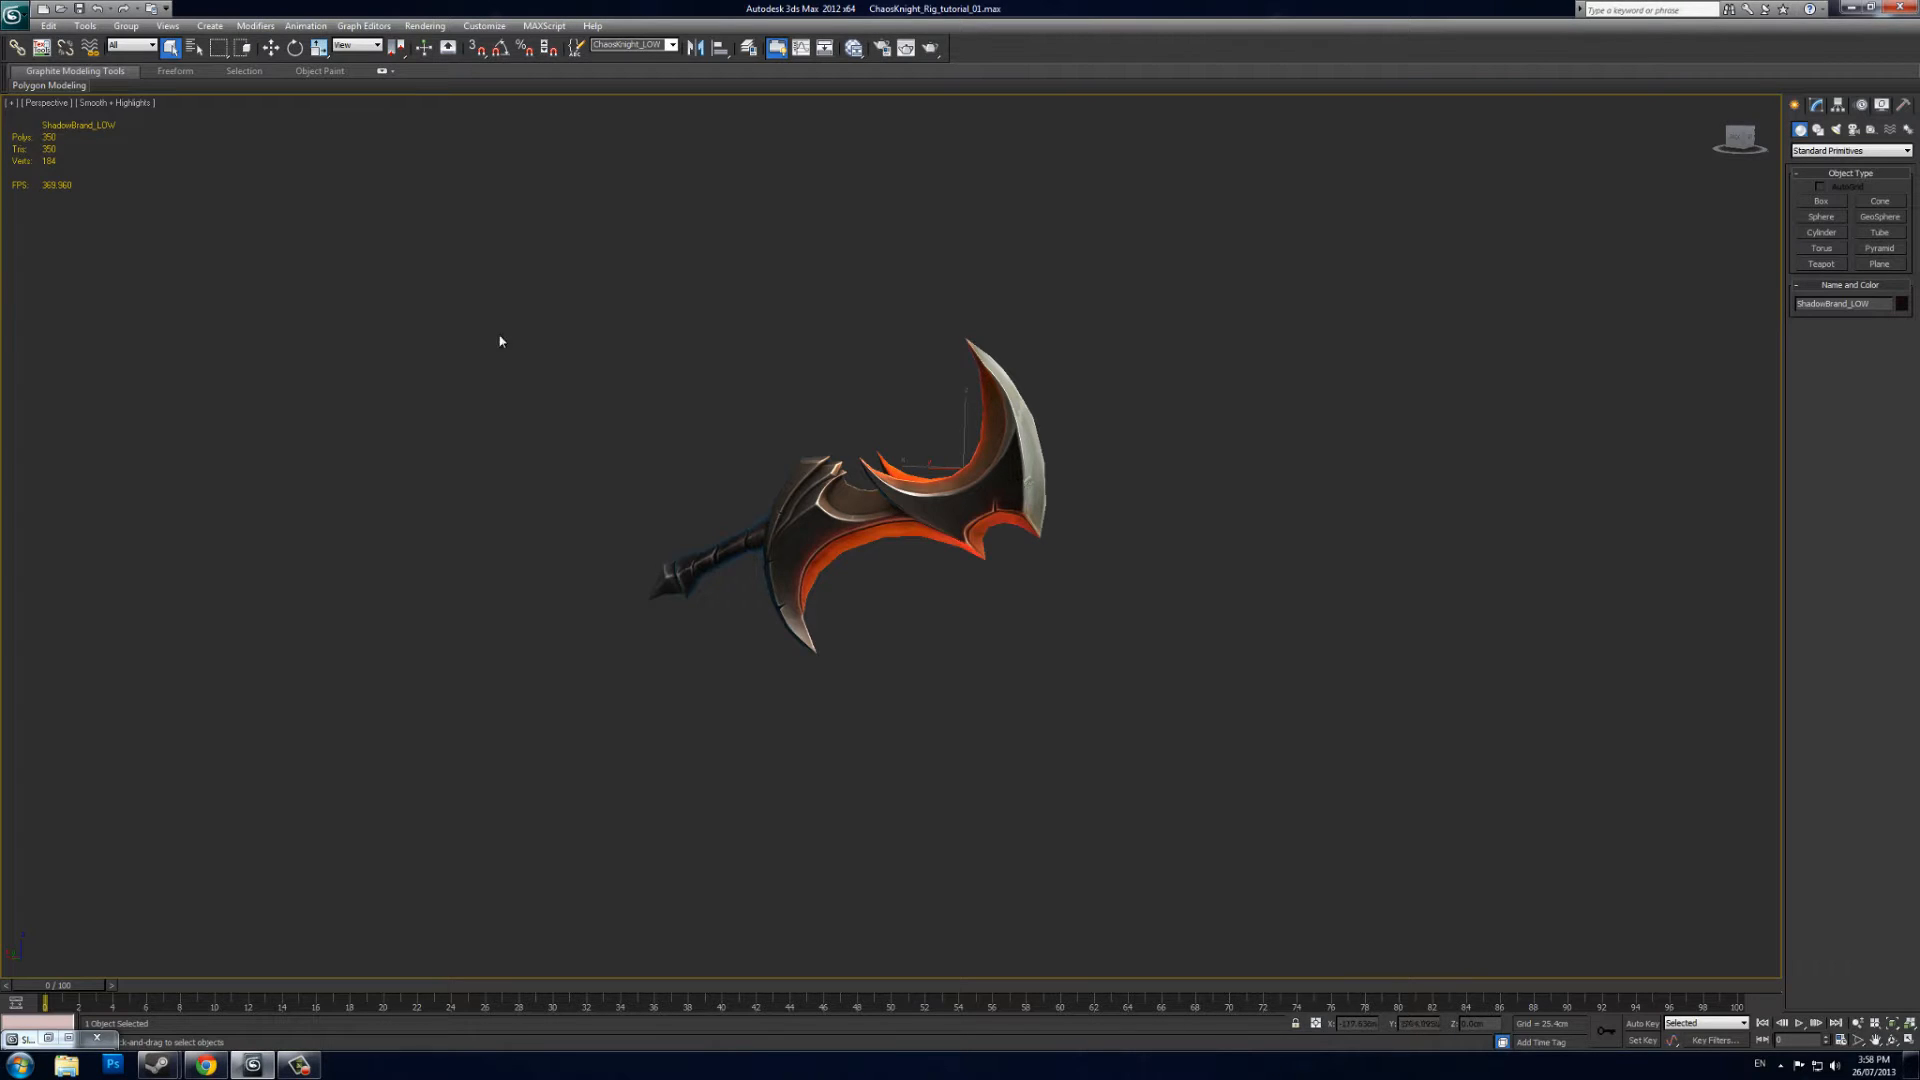
Switch the viewport shading to Edged Faces to show the sword's triangle edges
{"action": "left_click", "coordinate": [110, 103]}
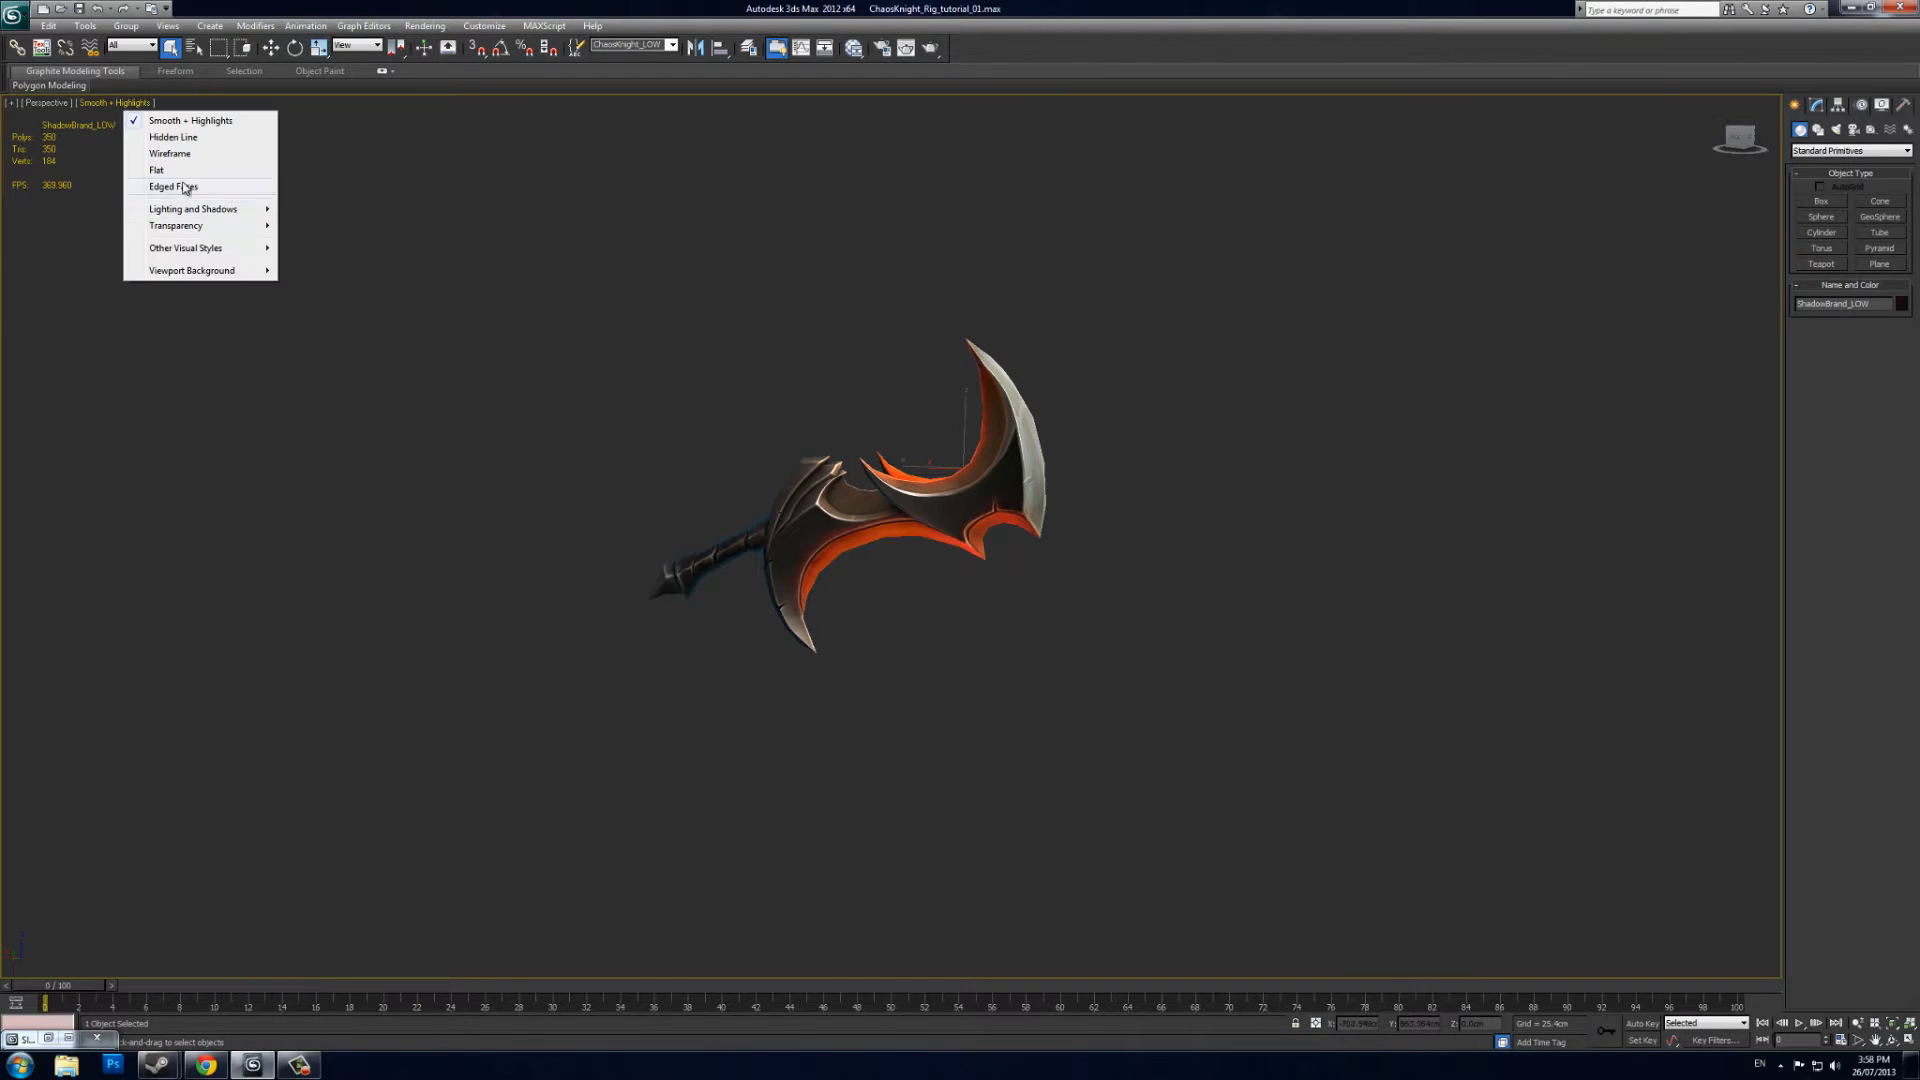
{"action": "left_click", "coordinate": [173, 187]}
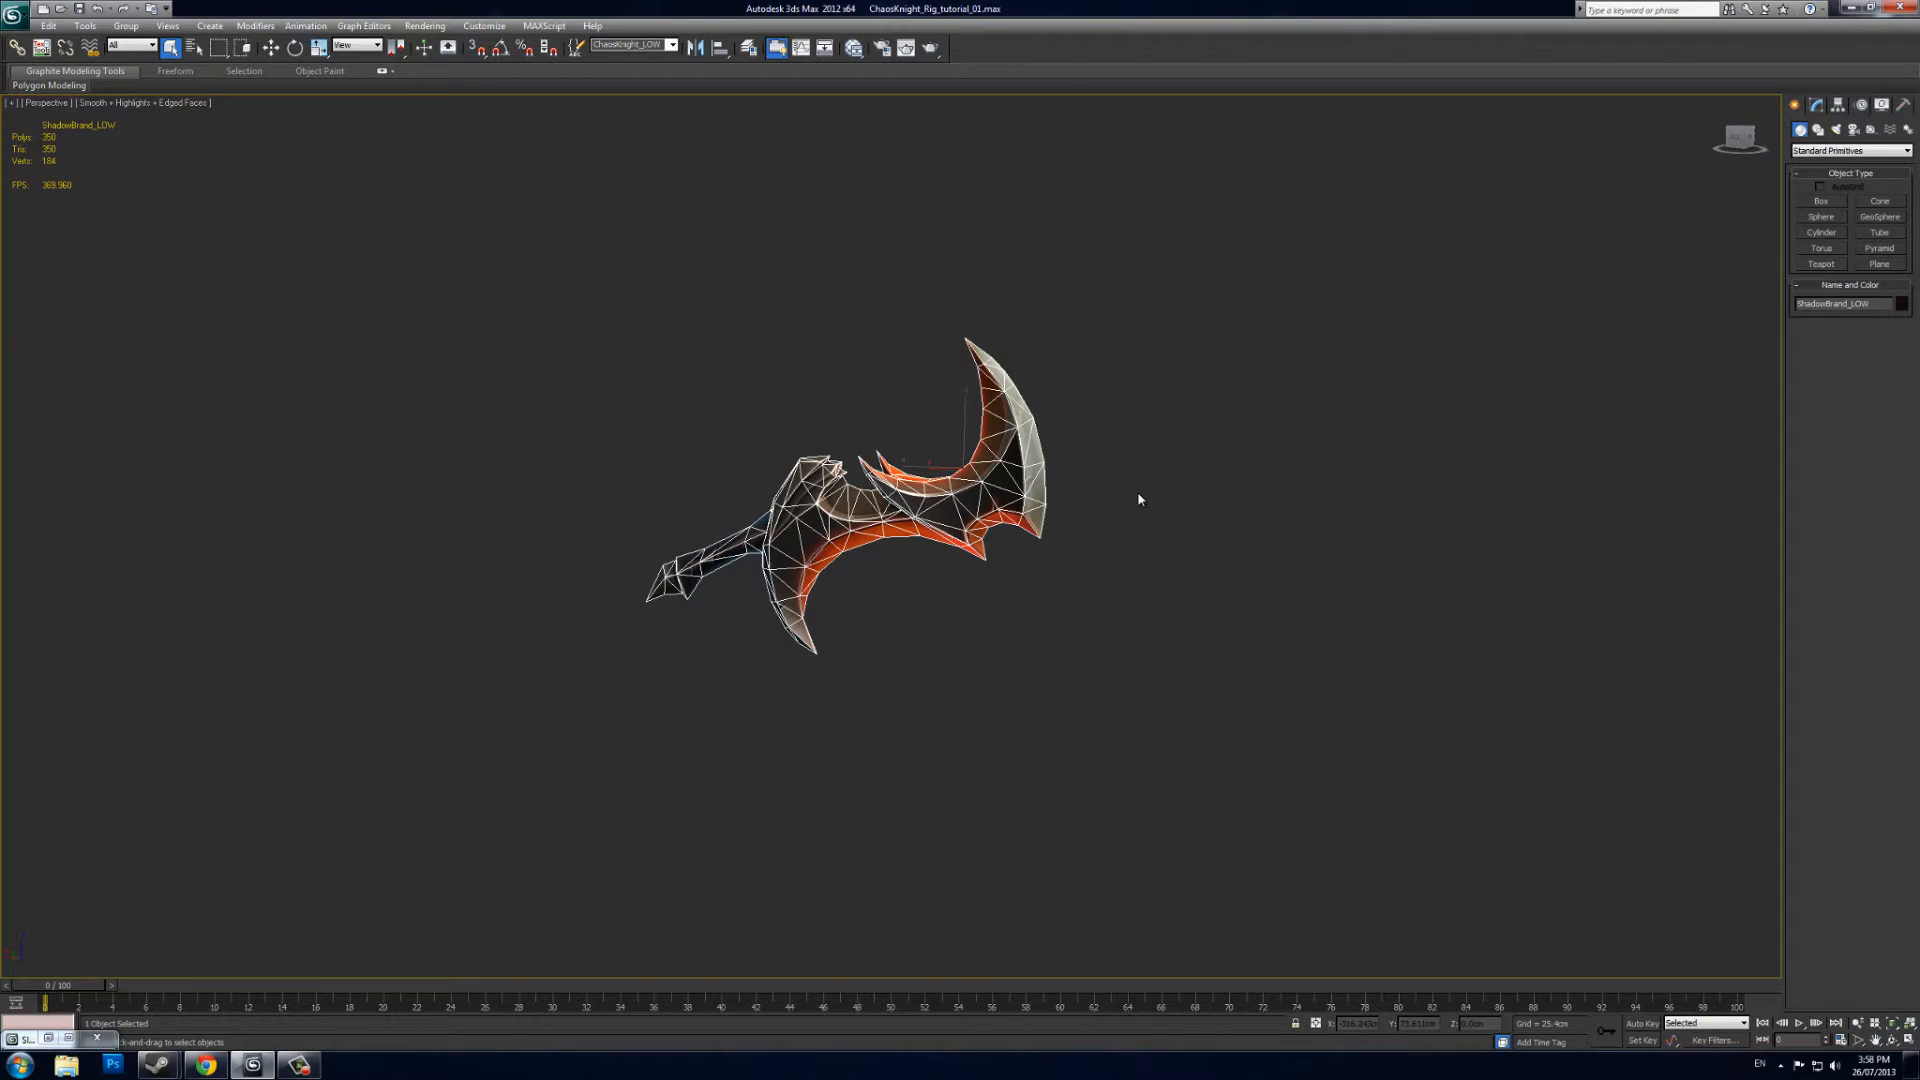
{"action": "mouse_move", "coordinate": [1121, 489]}
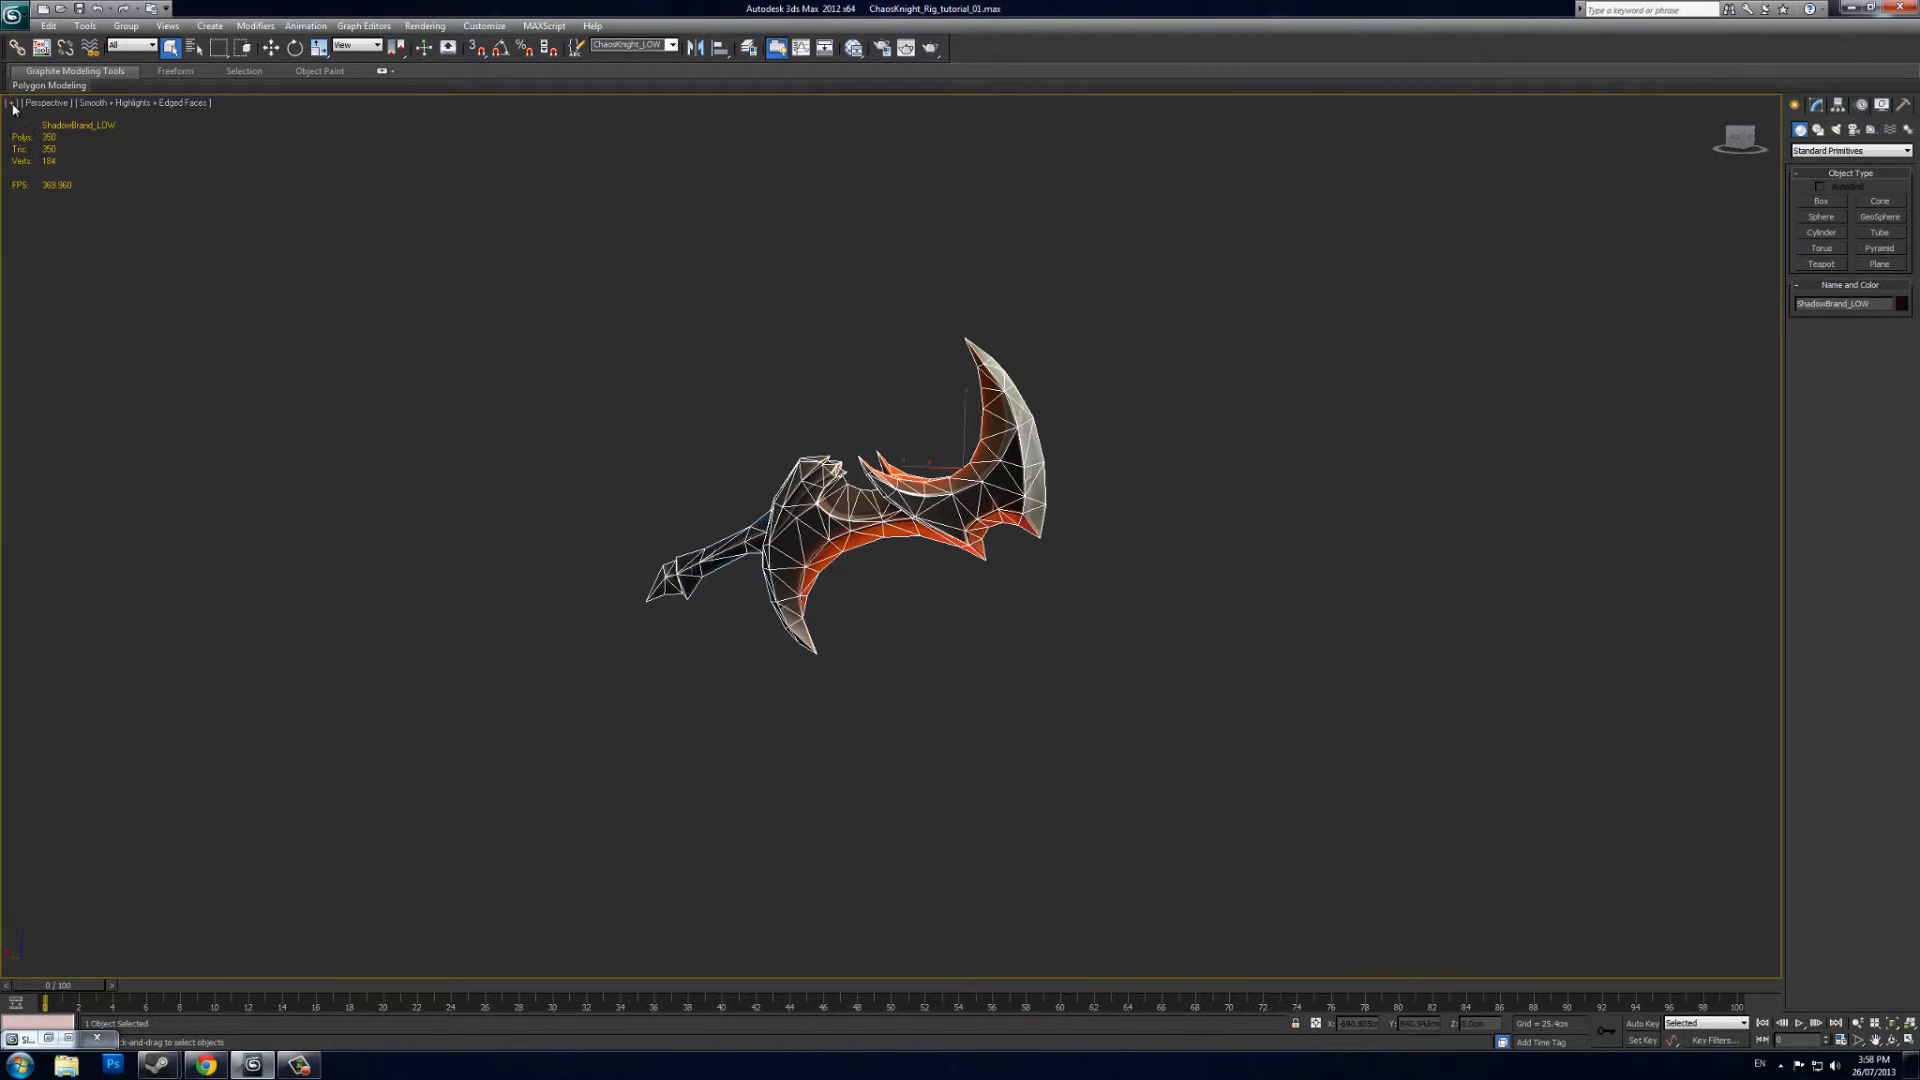
{"action": "left_click", "coordinate": [7, 103]}
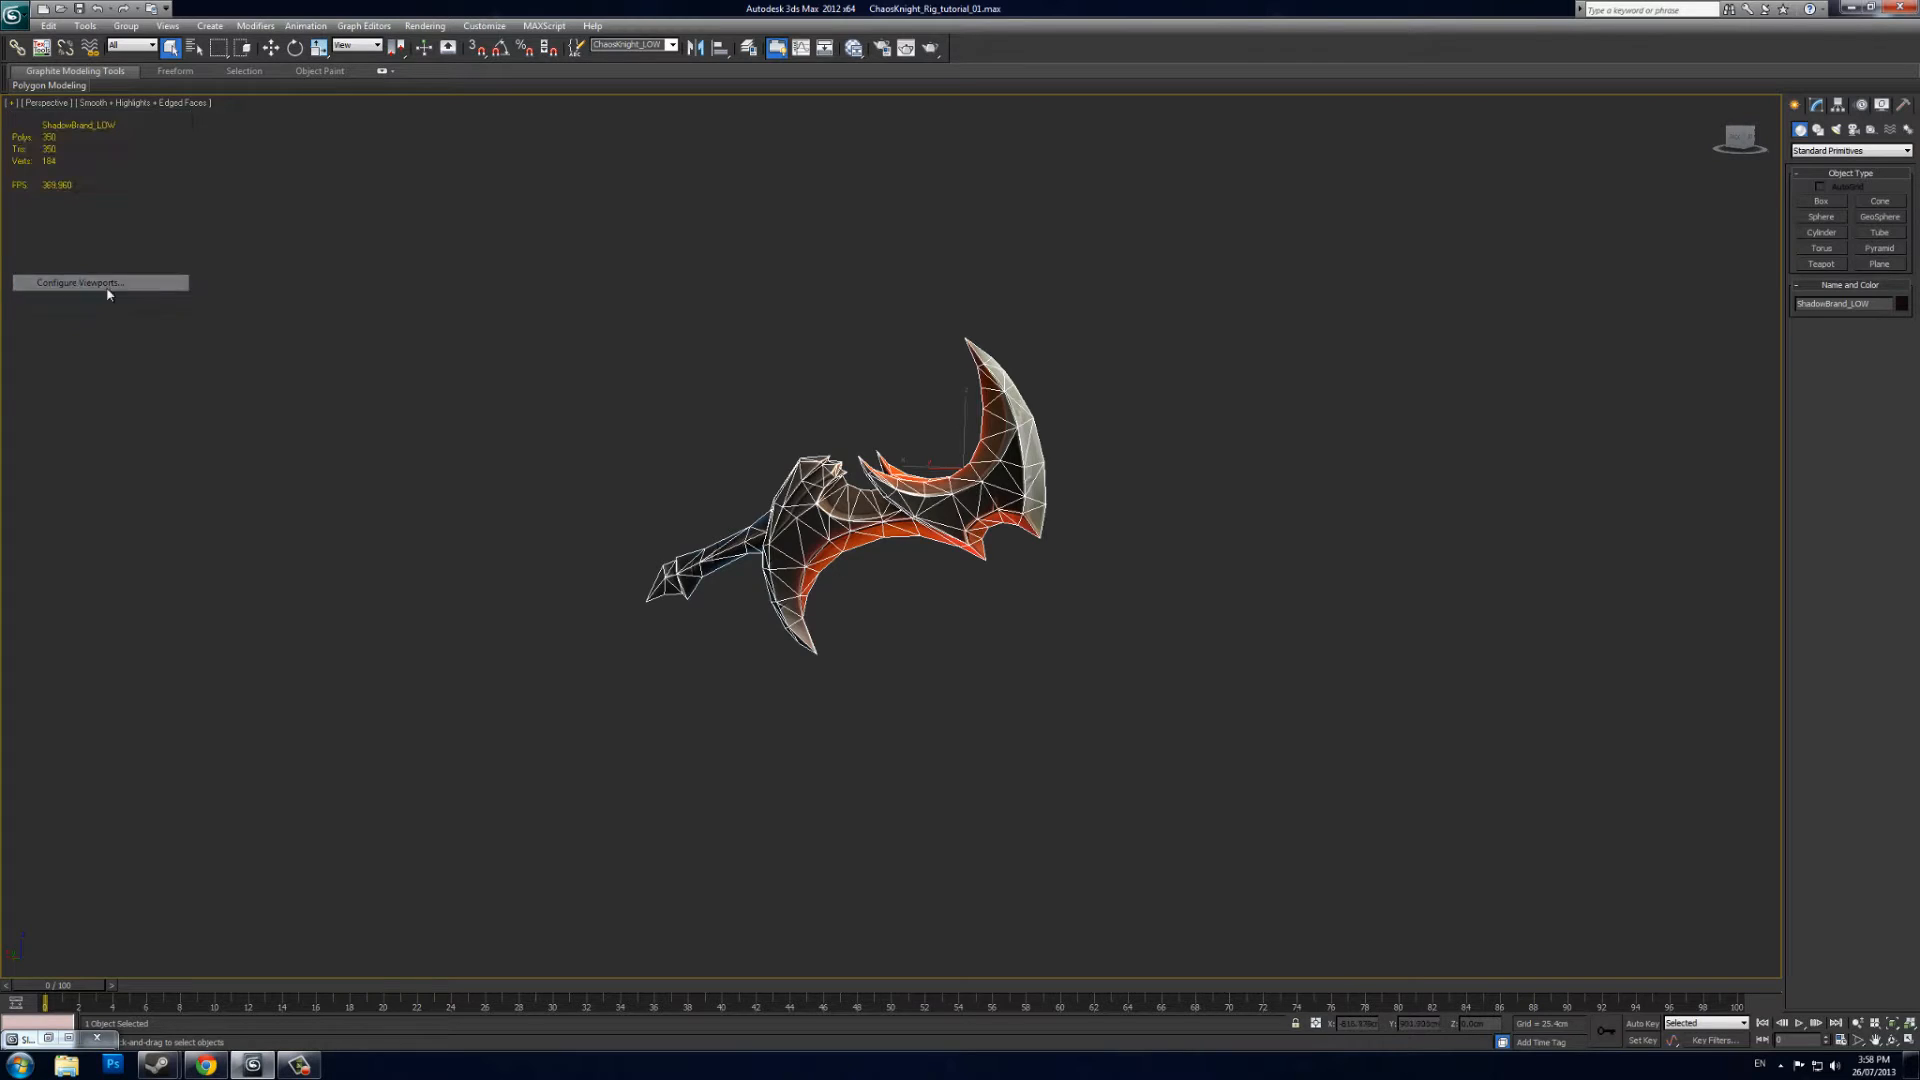
{"action": "left_click", "coordinate": [99, 281]}
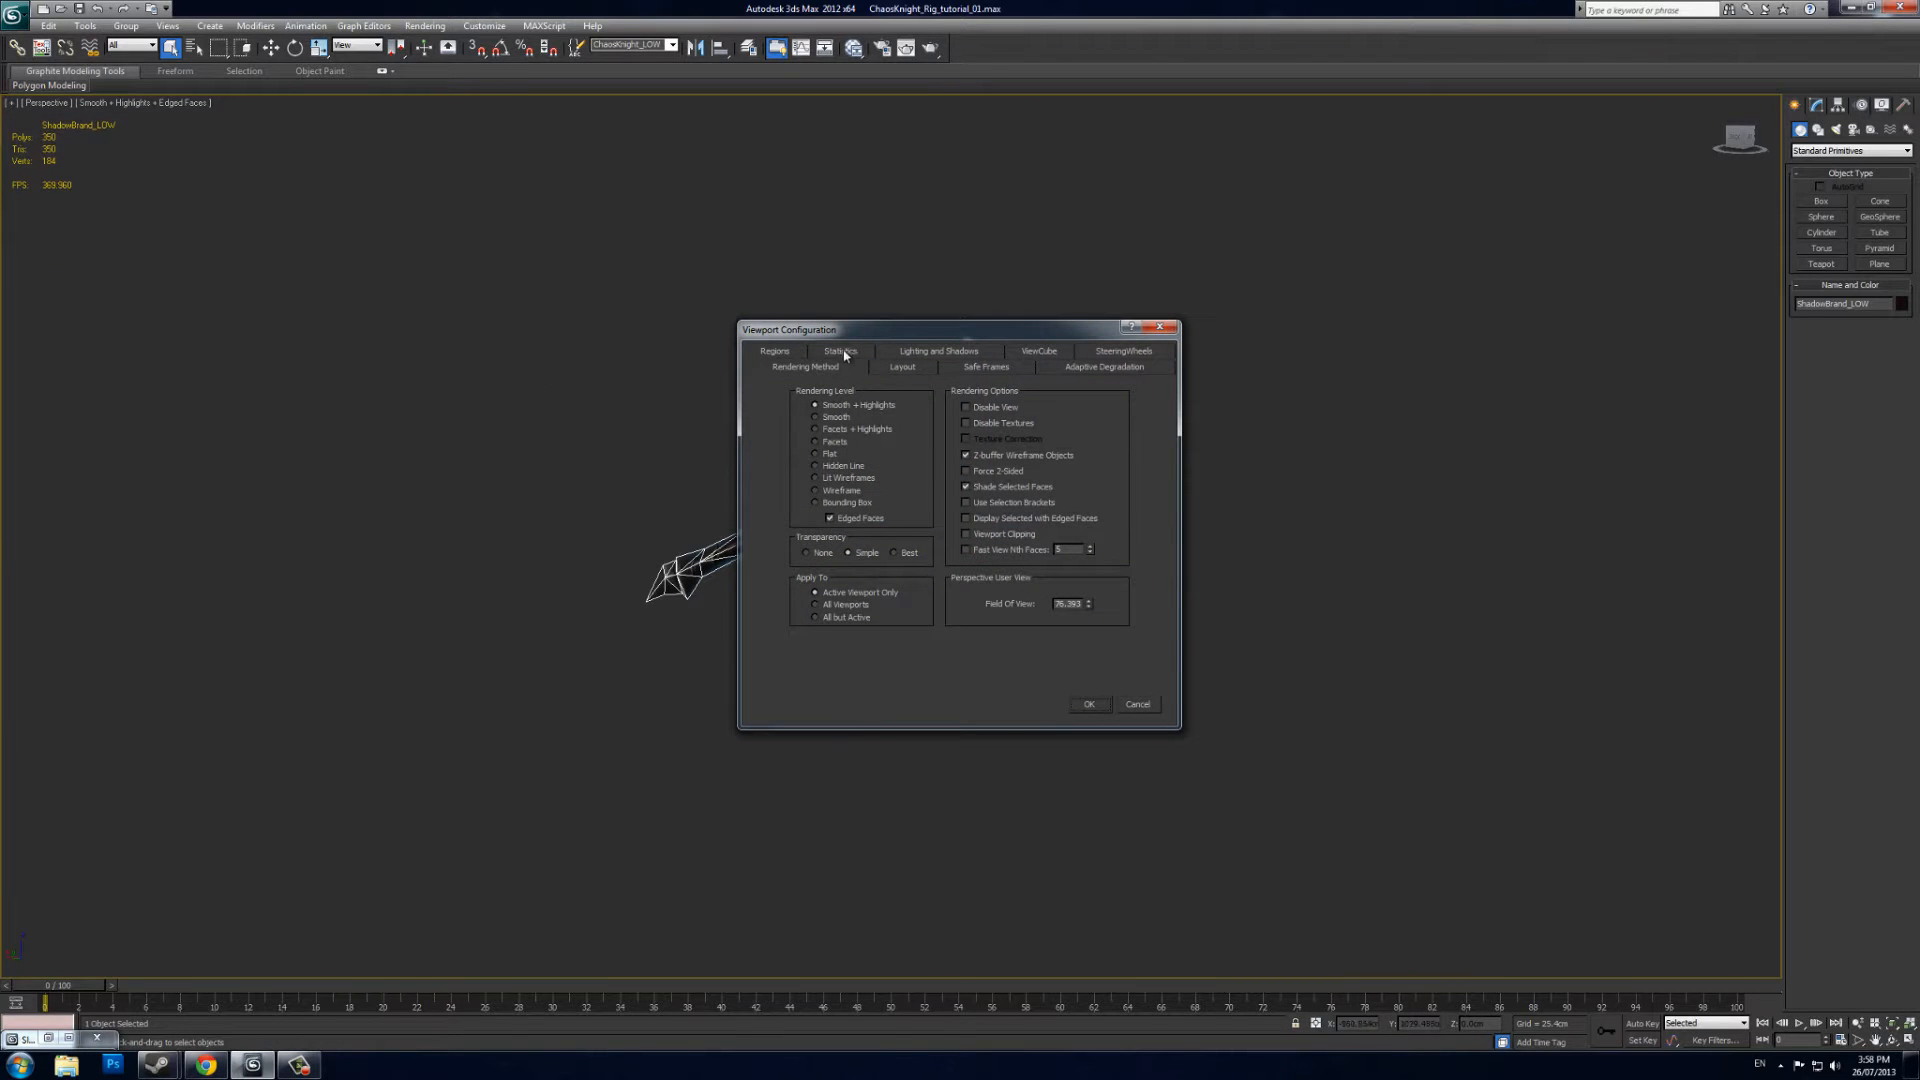
{"action": "left_click", "coordinate": [839, 351]}
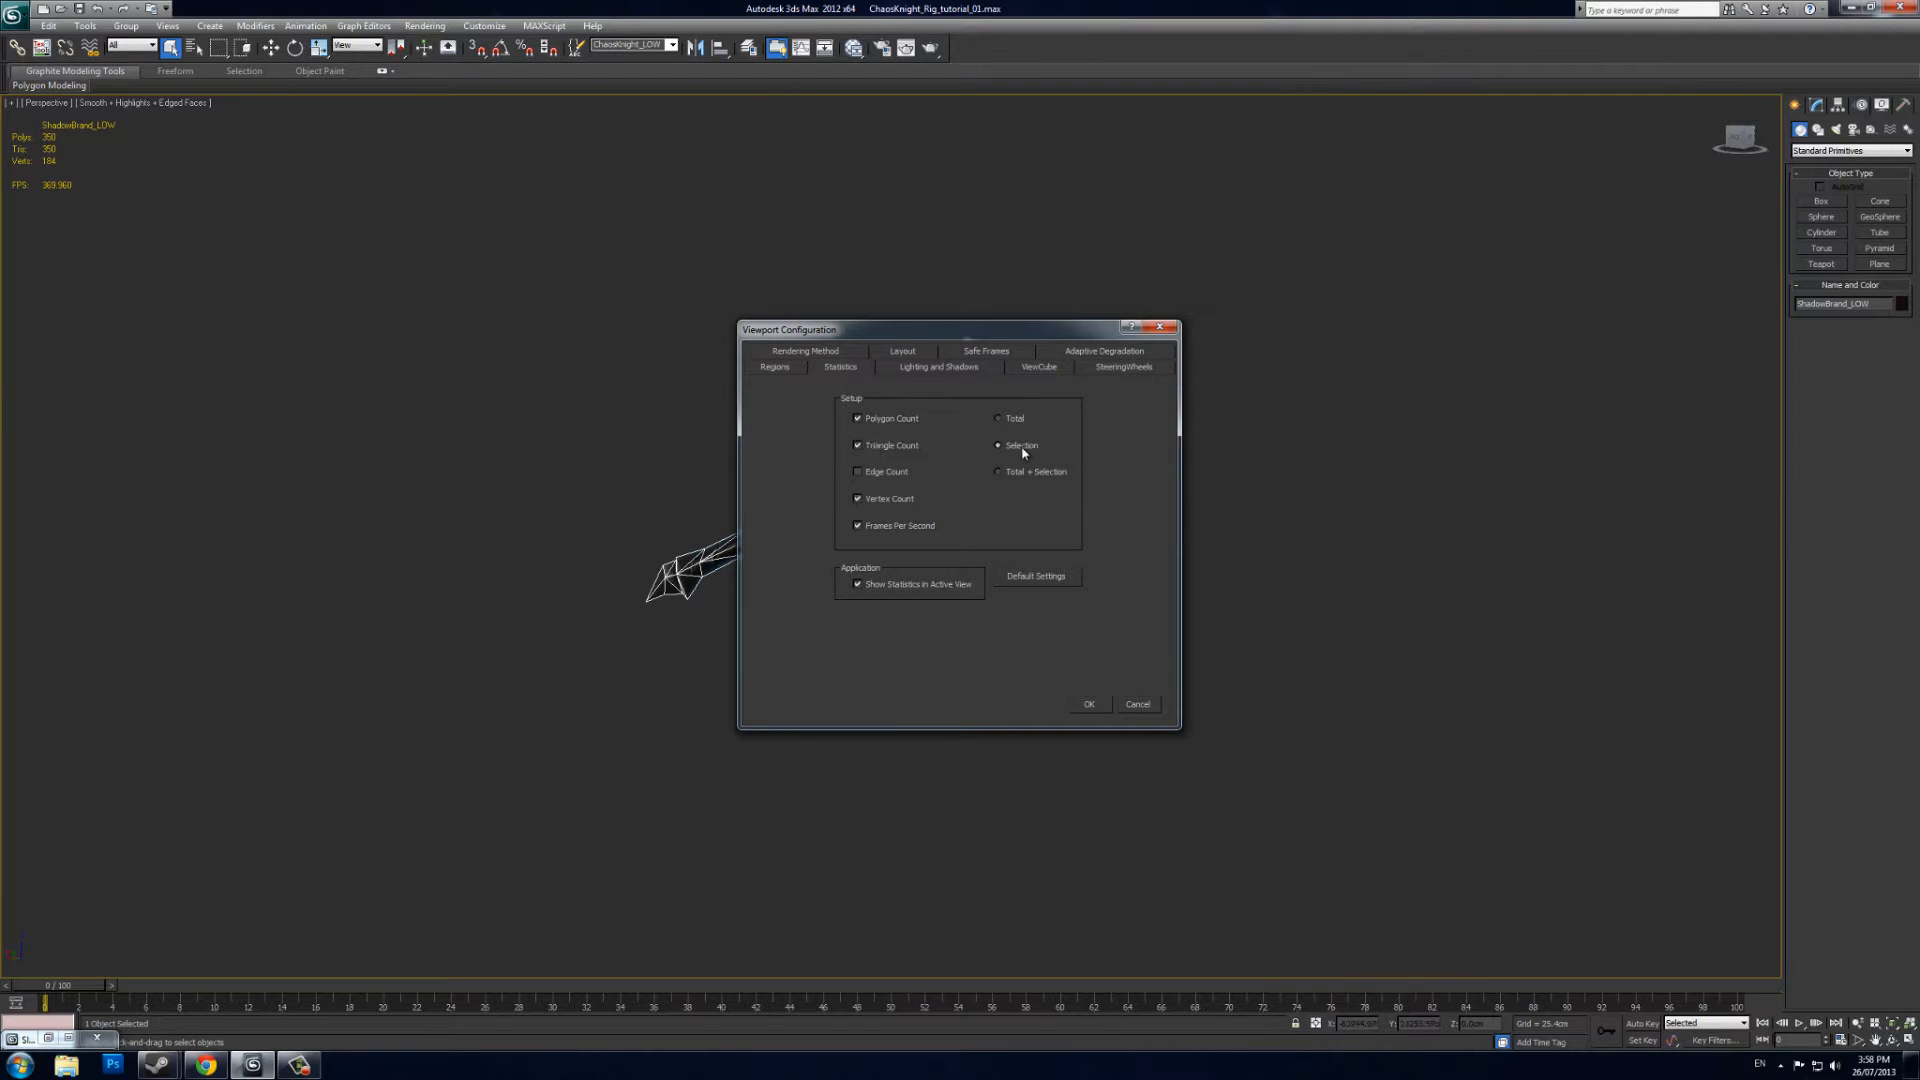
{"action": "left_click", "coordinate": [857, 583]}
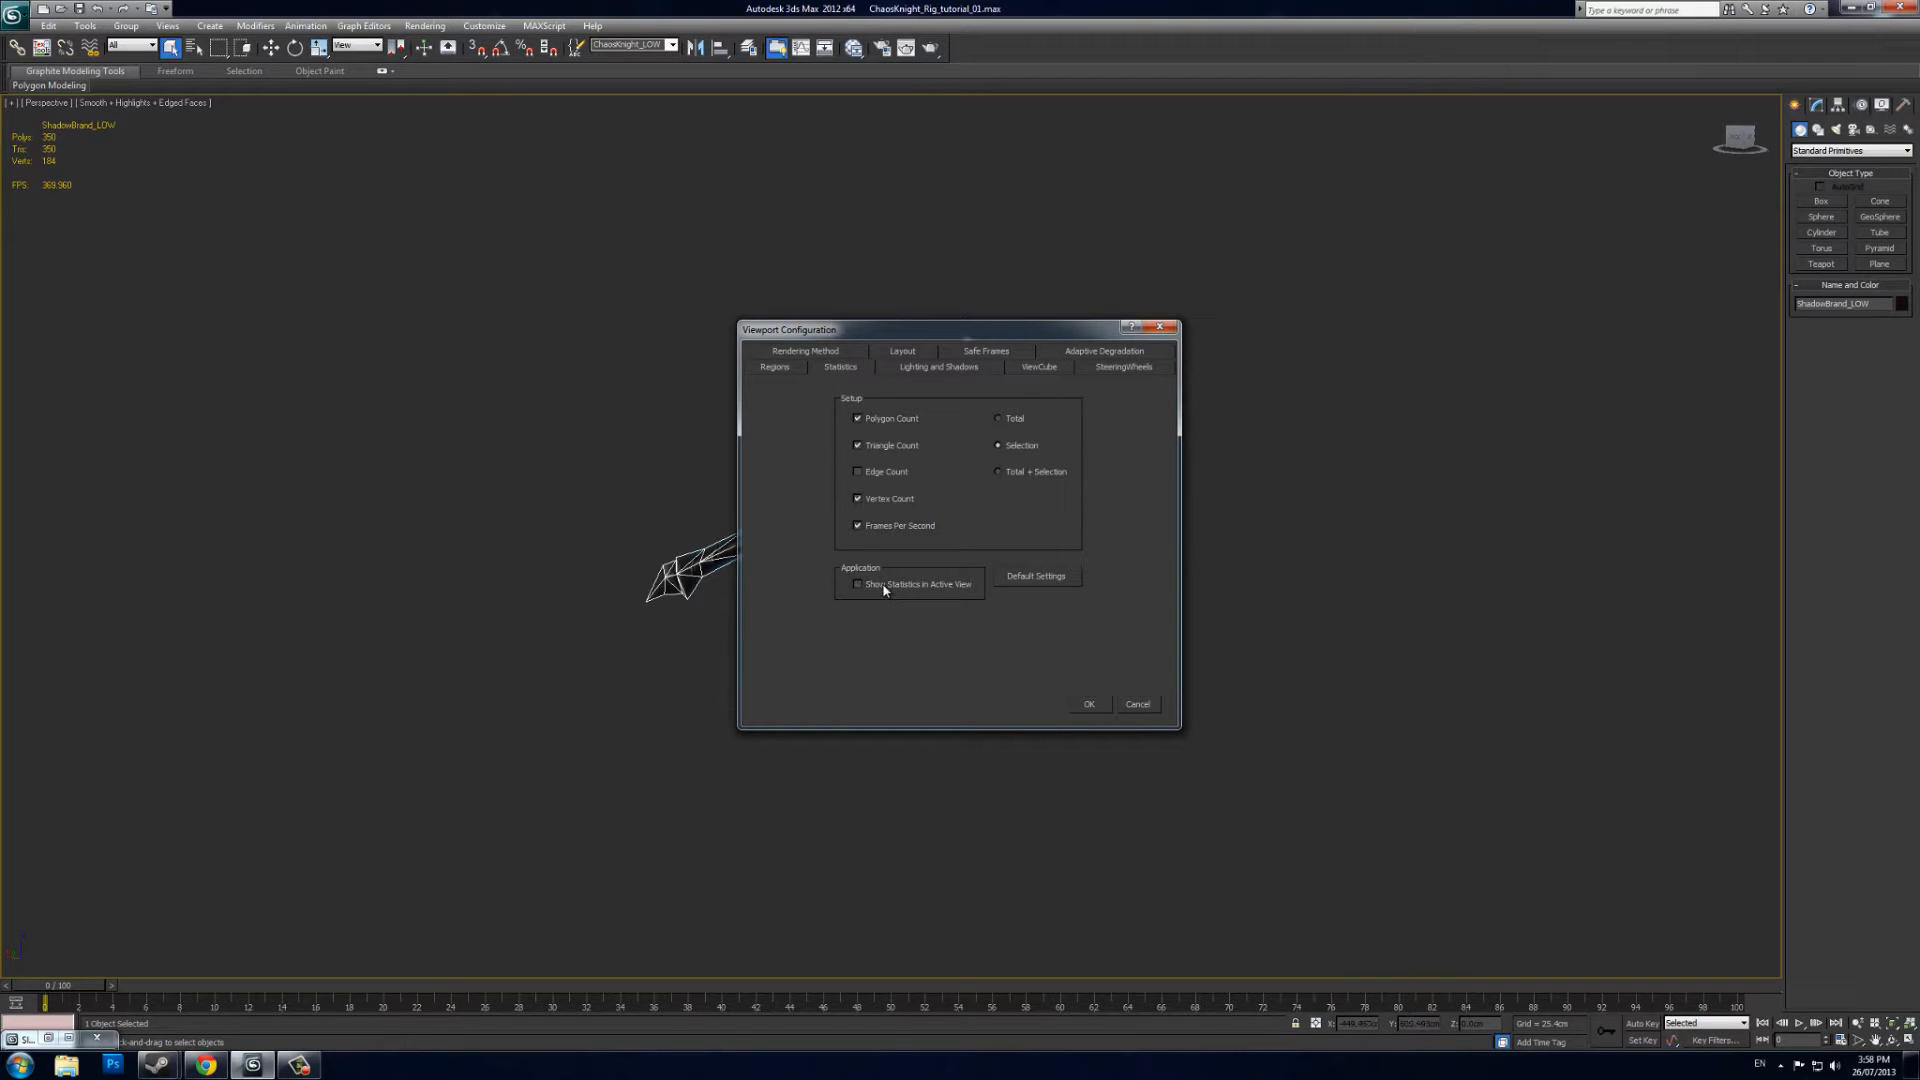
{"action": "left_click", "coordinate": [1089, 704]}
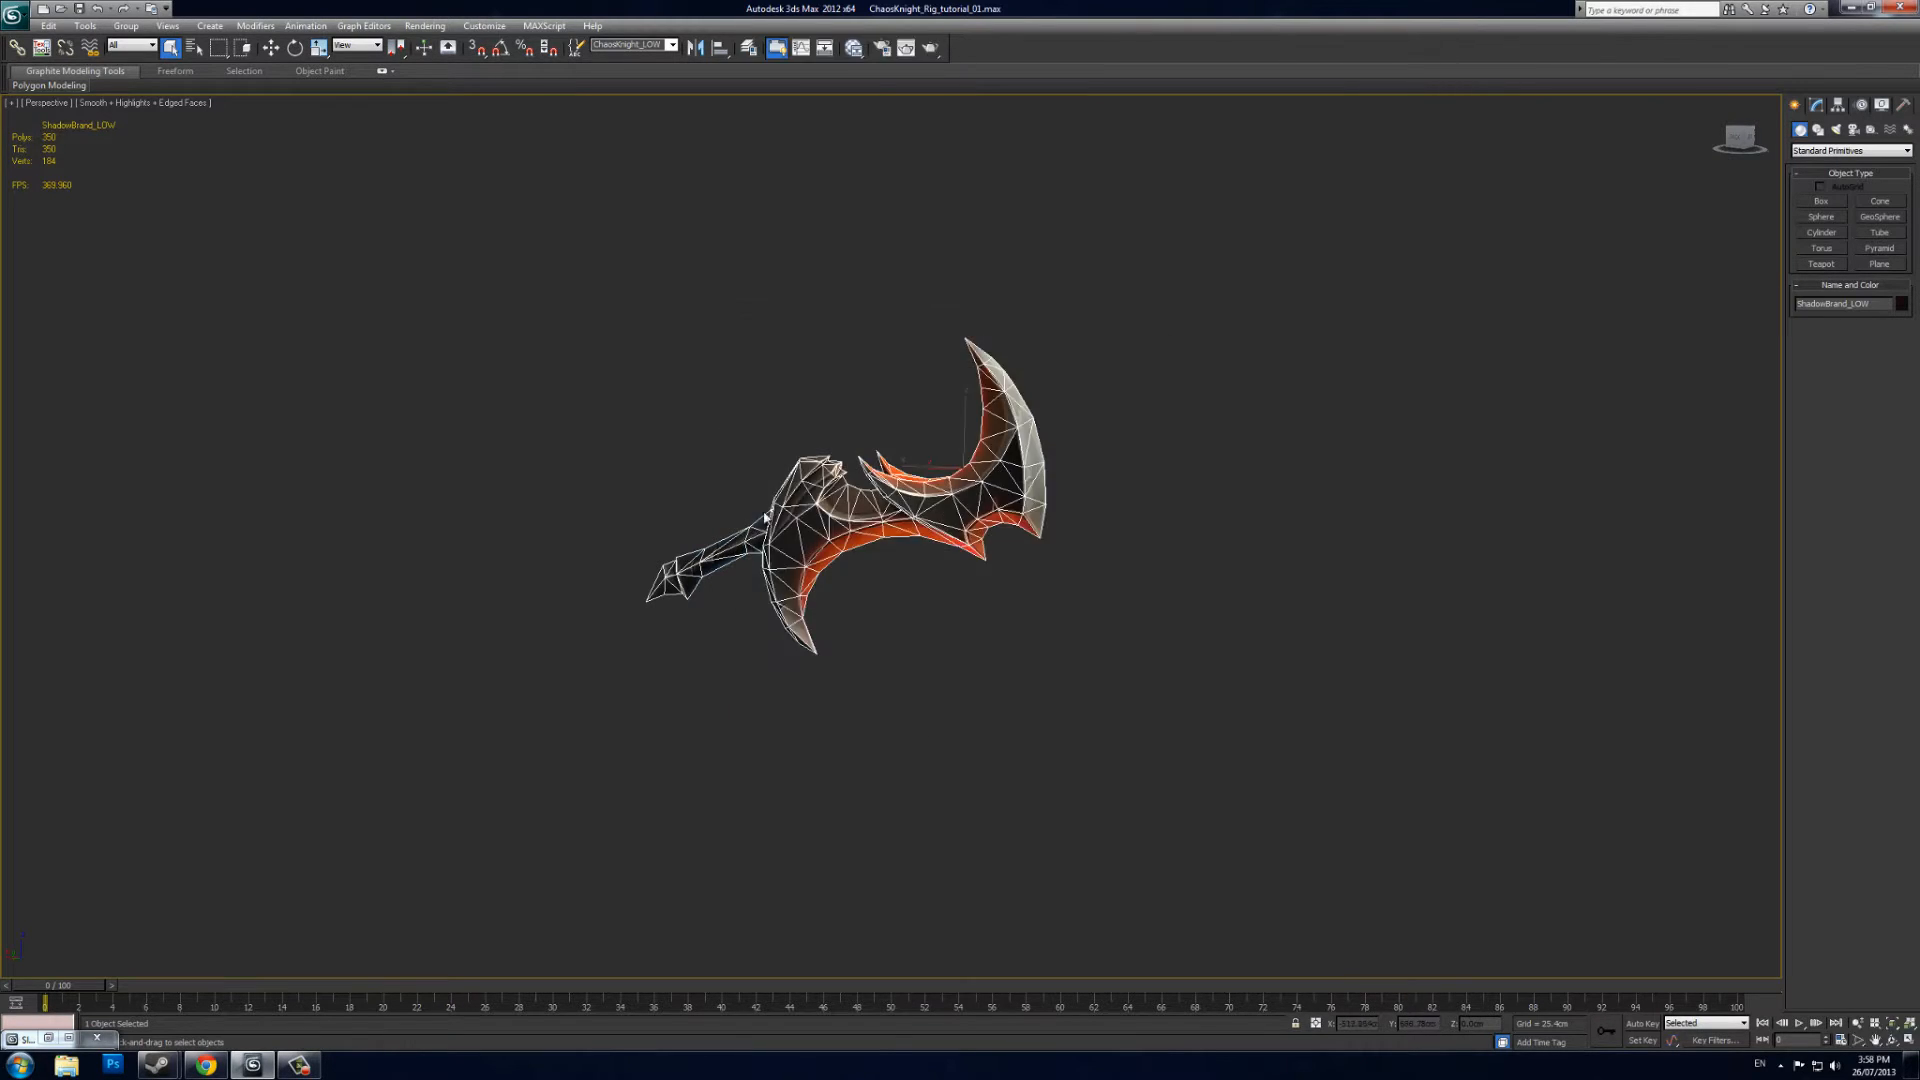
{"action": "mouse_move", "coordinate": [678, 376]}
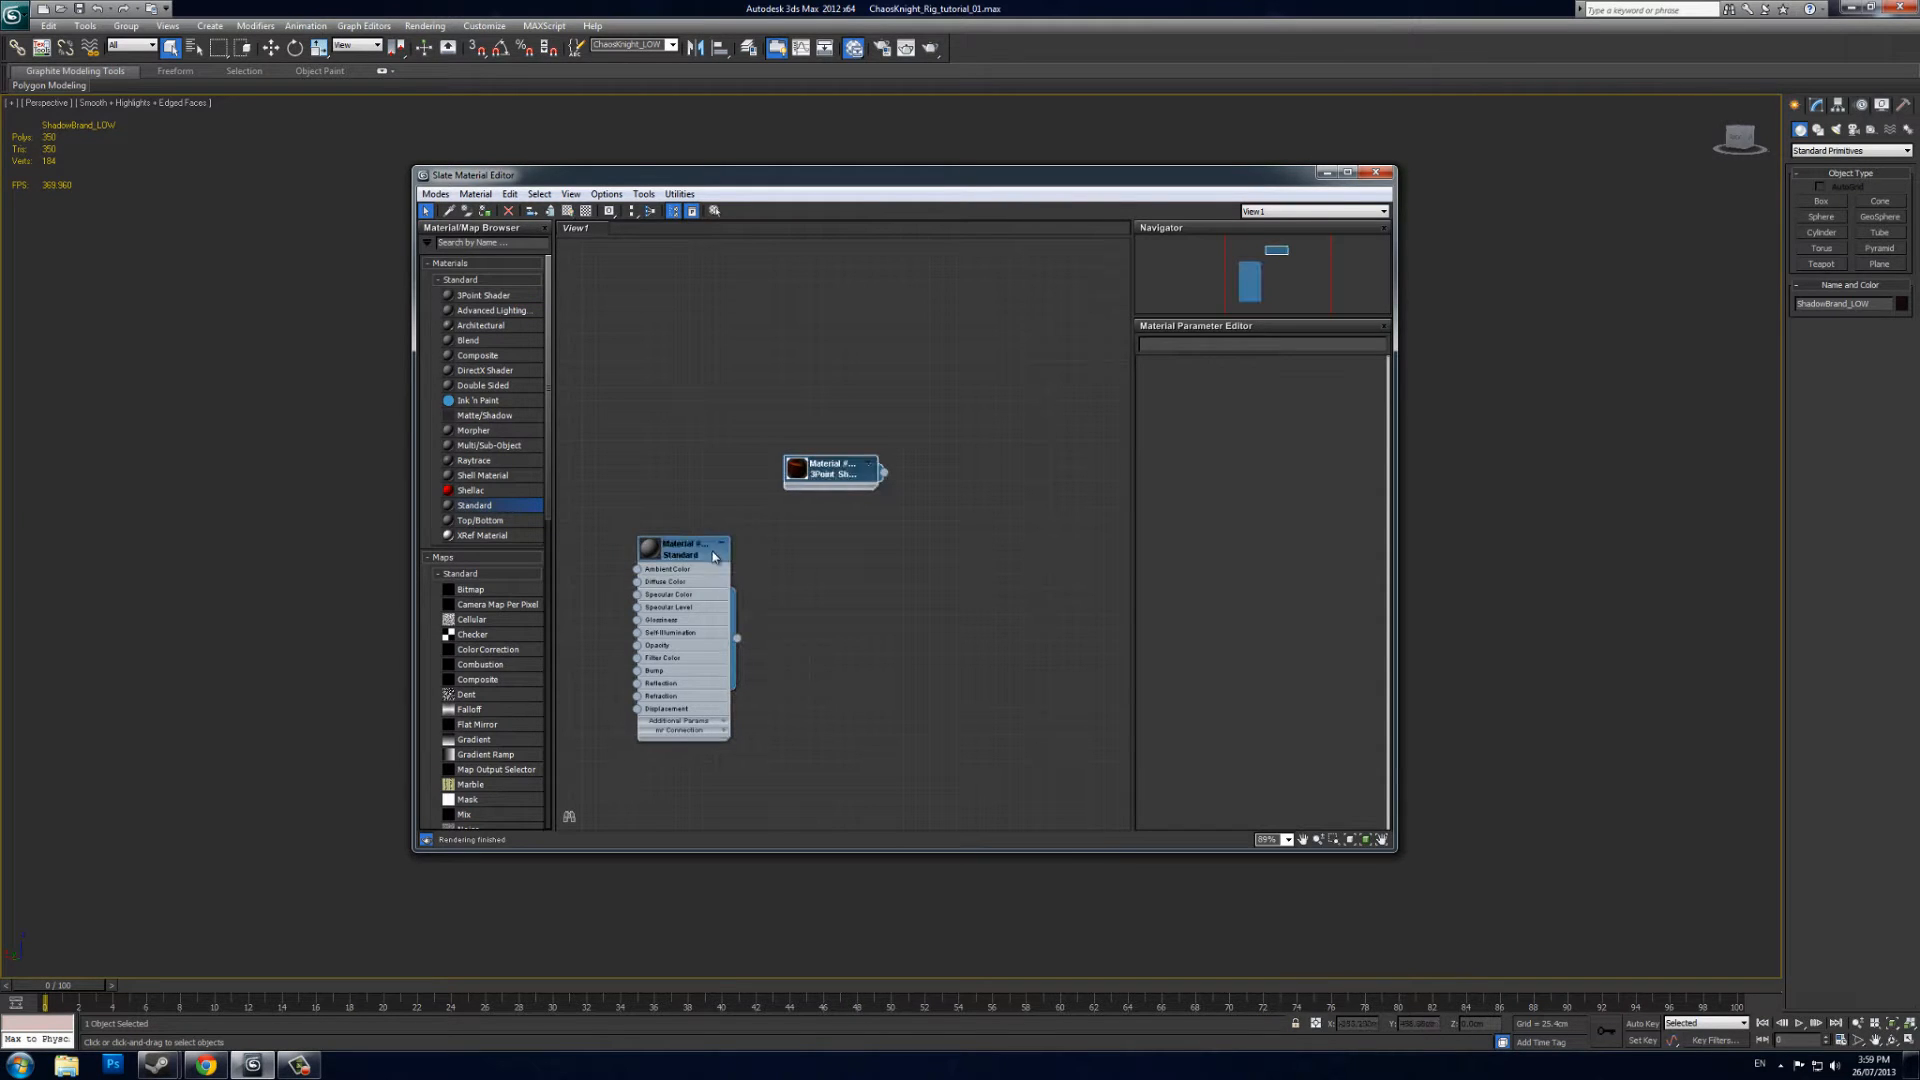
Assign the Standard material node to the sword and close the Slate Material Editor
{"action": "left_click", "coordinate": [680, 548]}
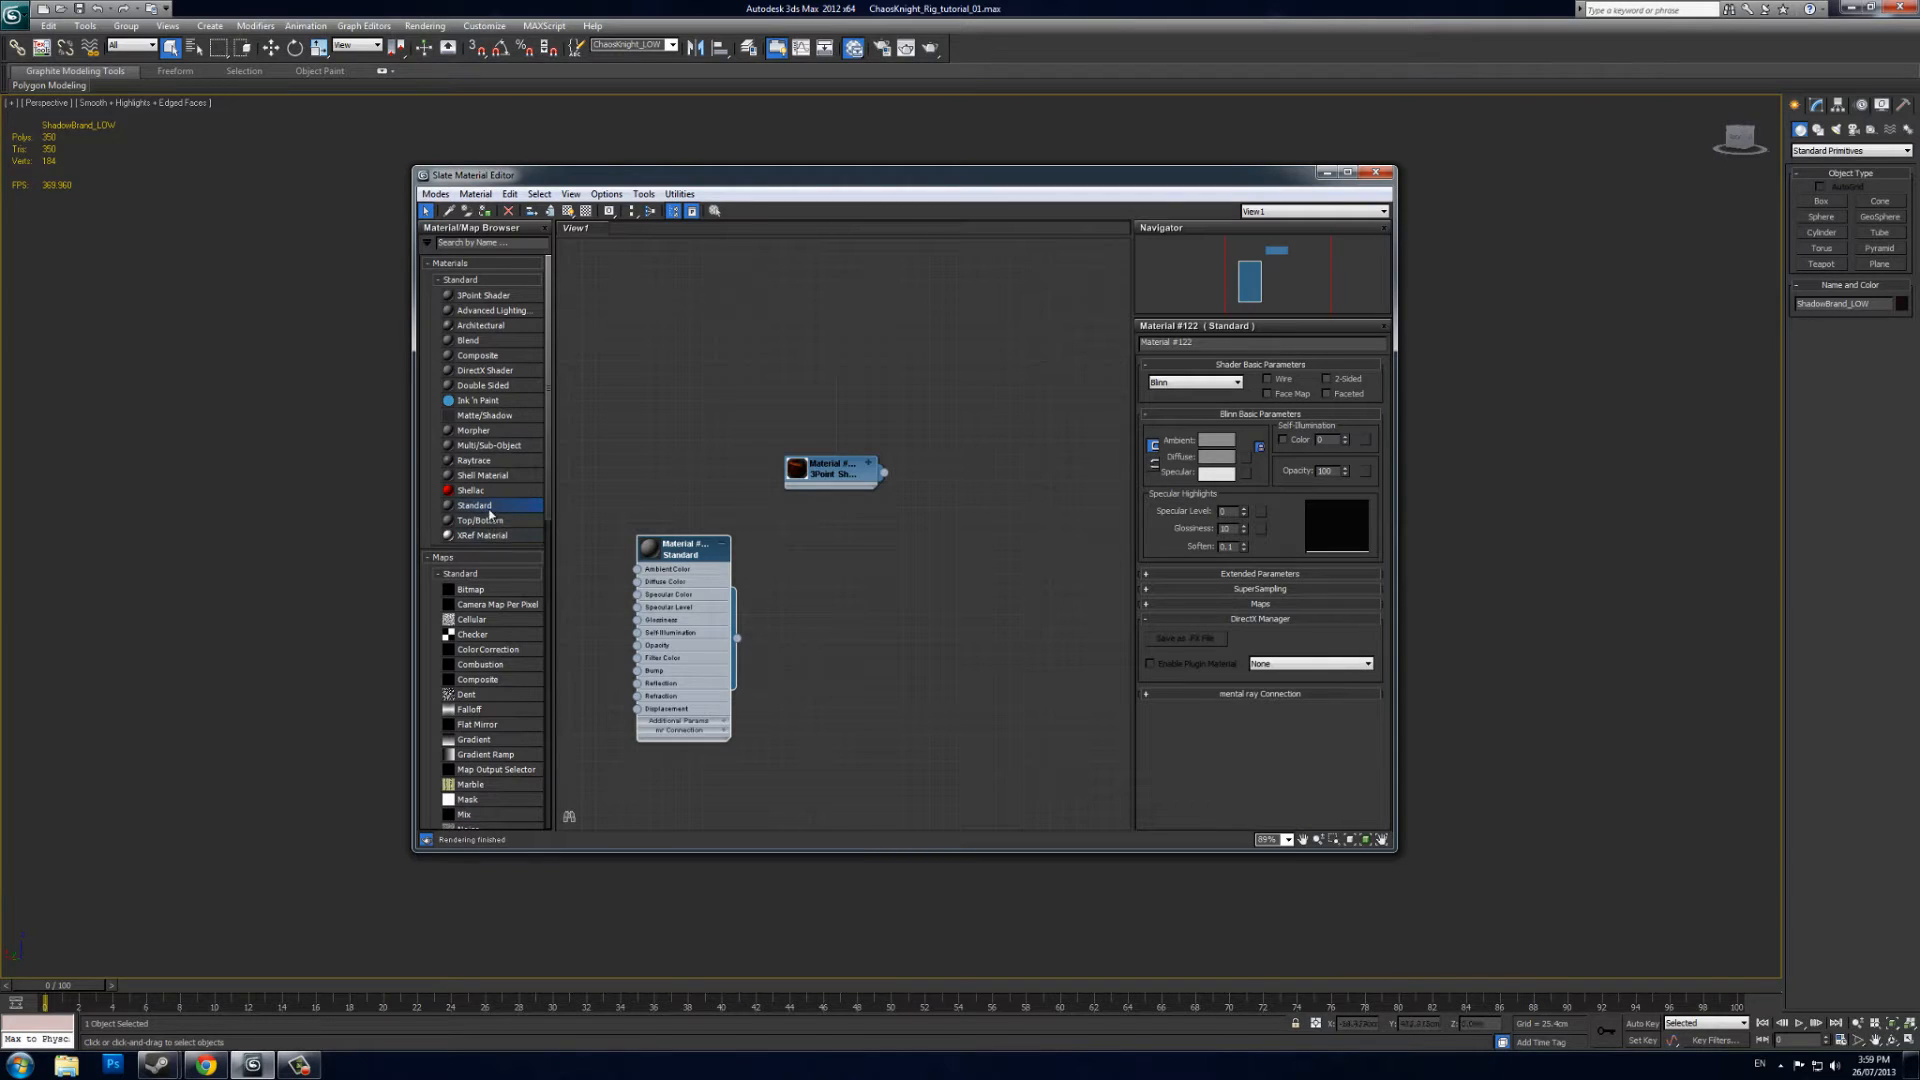
{"action": "right_click", "coordinate": [681, 547]}
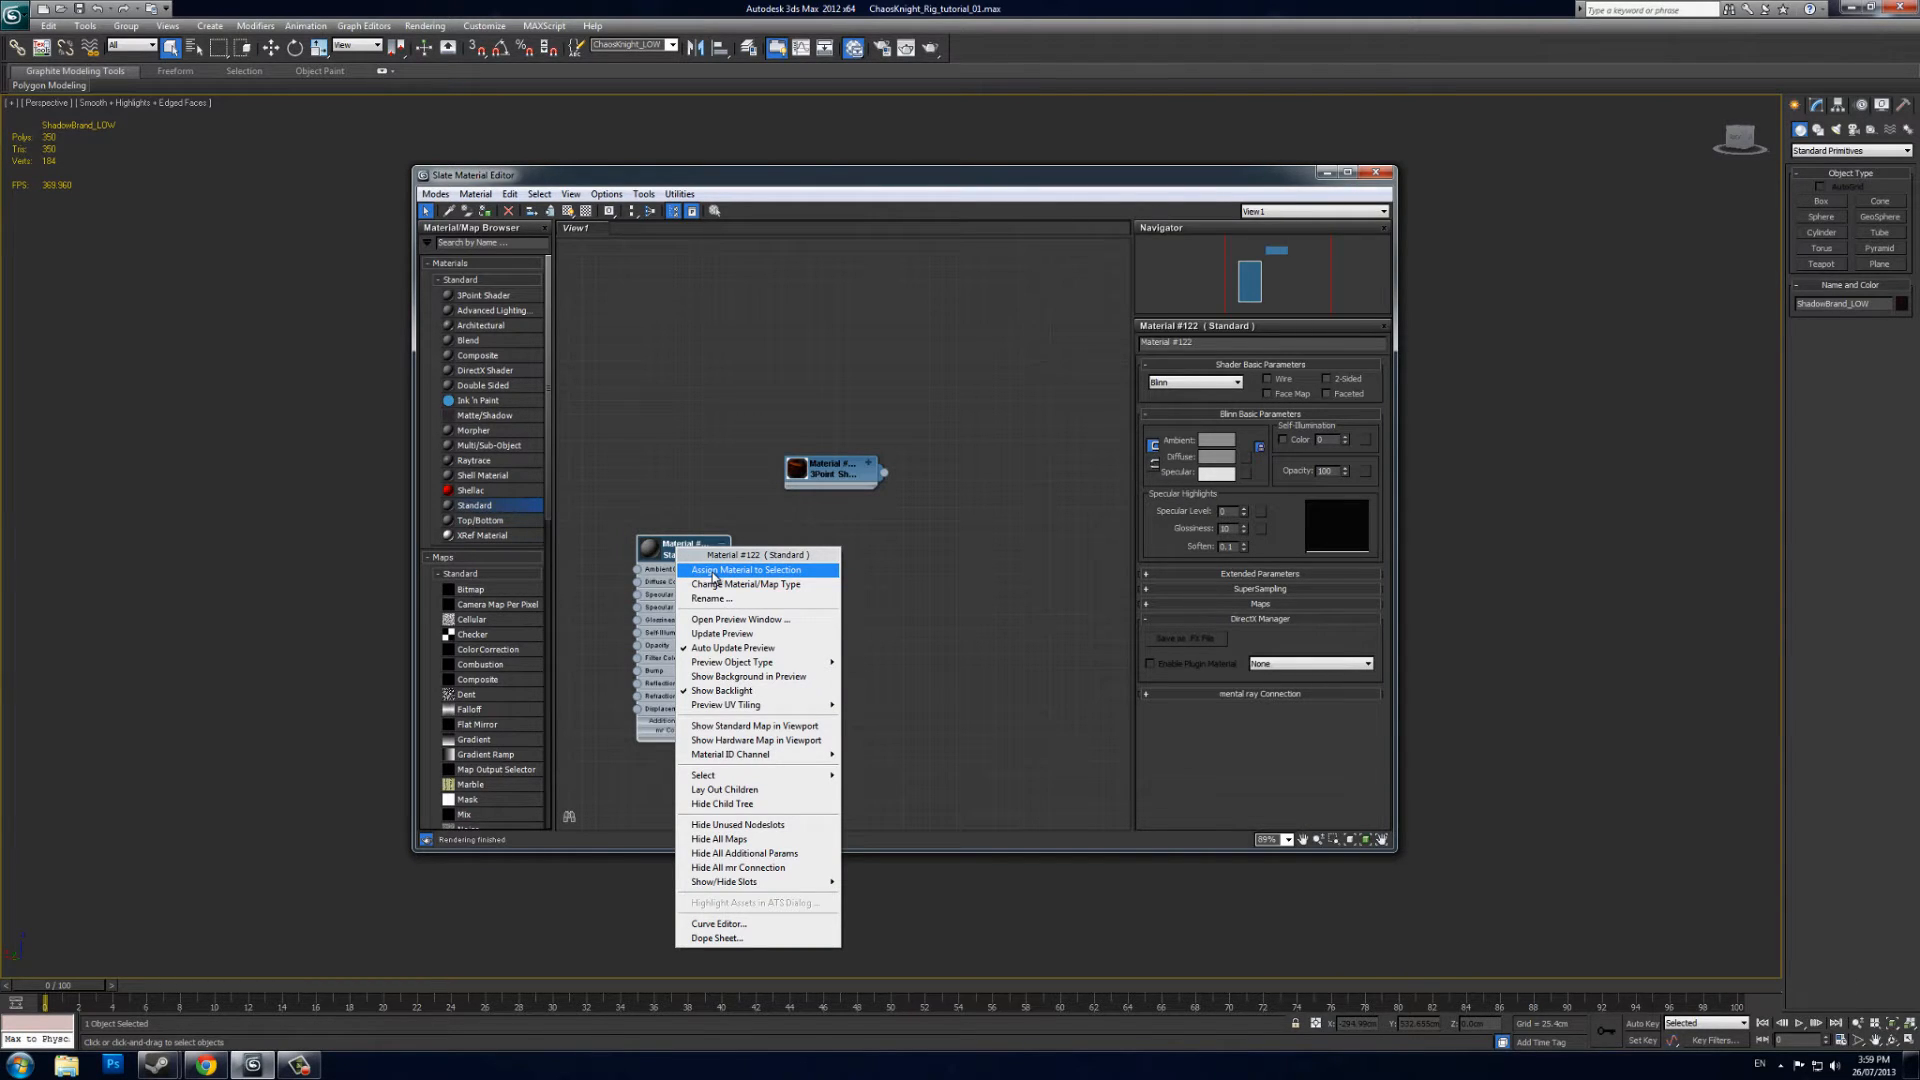
{"action": "left_click", "coordinate": [746, 569]}
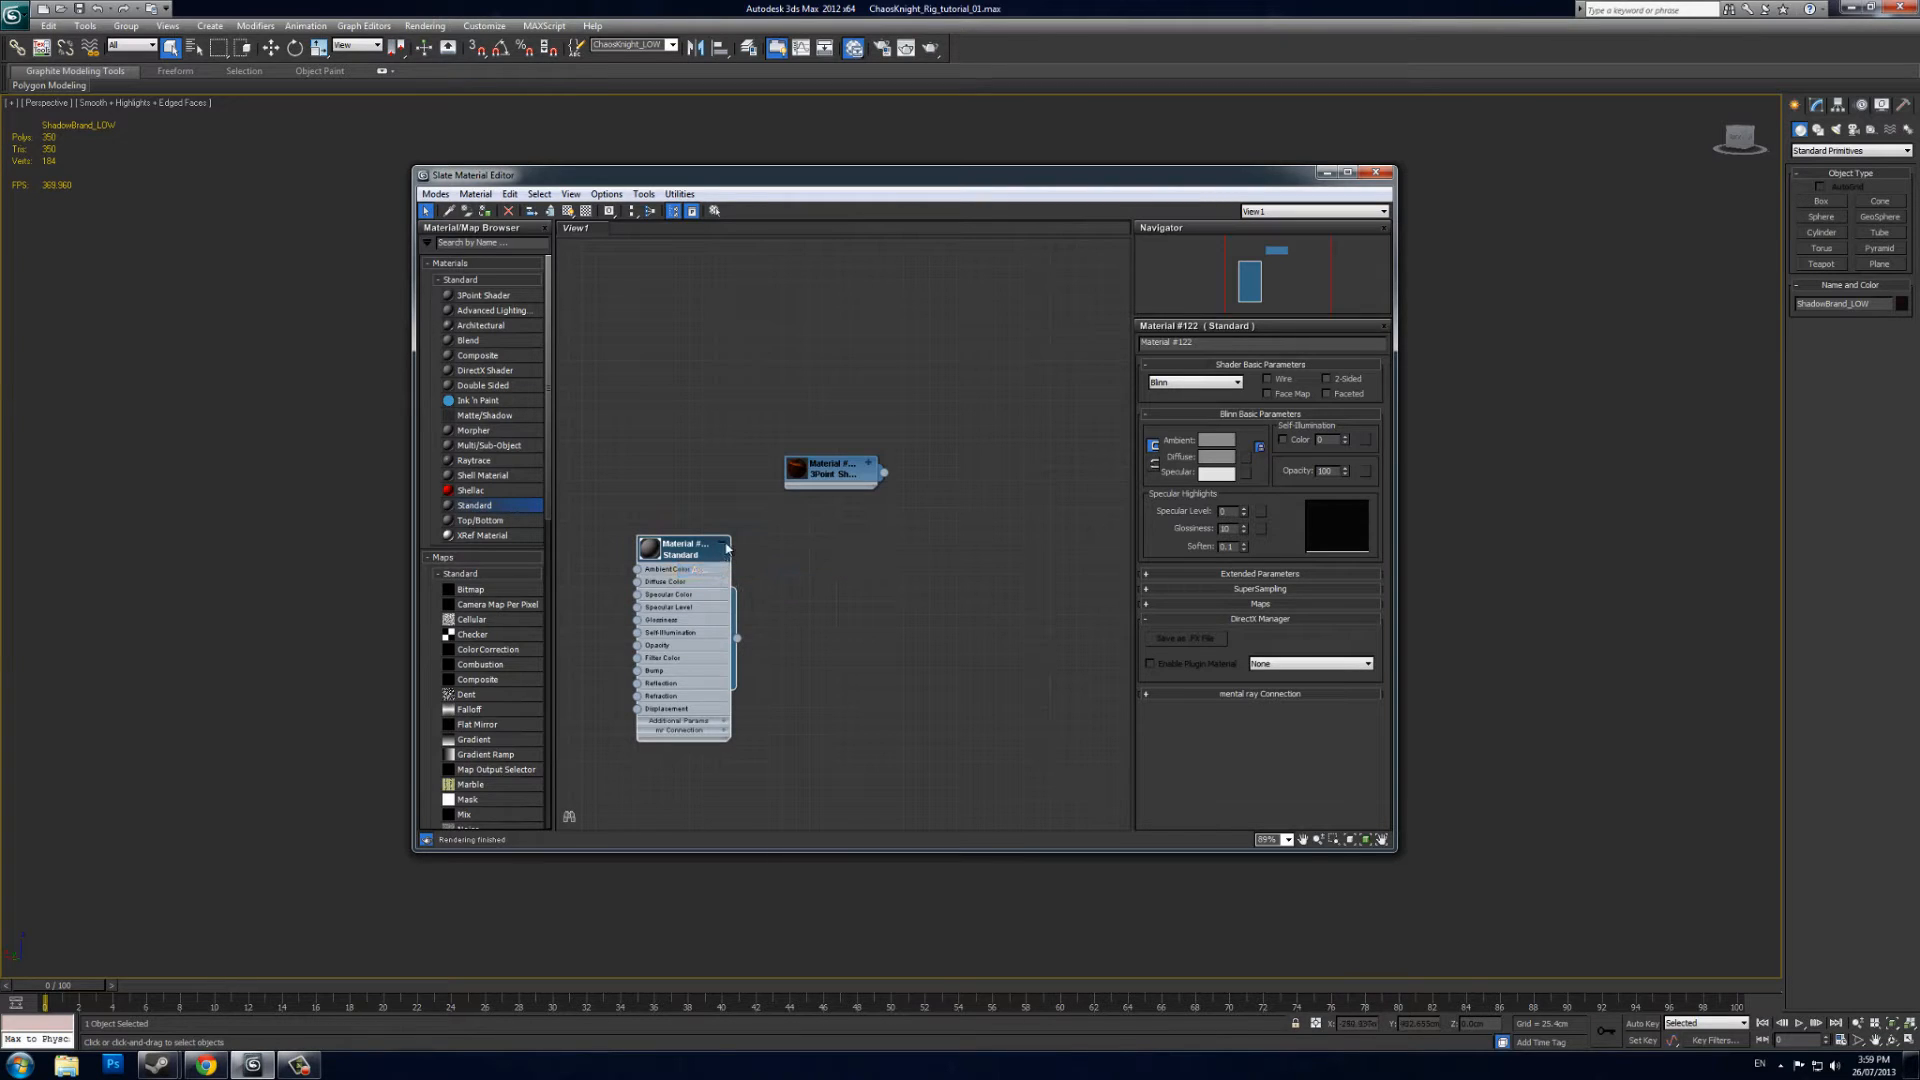
{"action": "left_click", "coordinate": [1374, 173]}
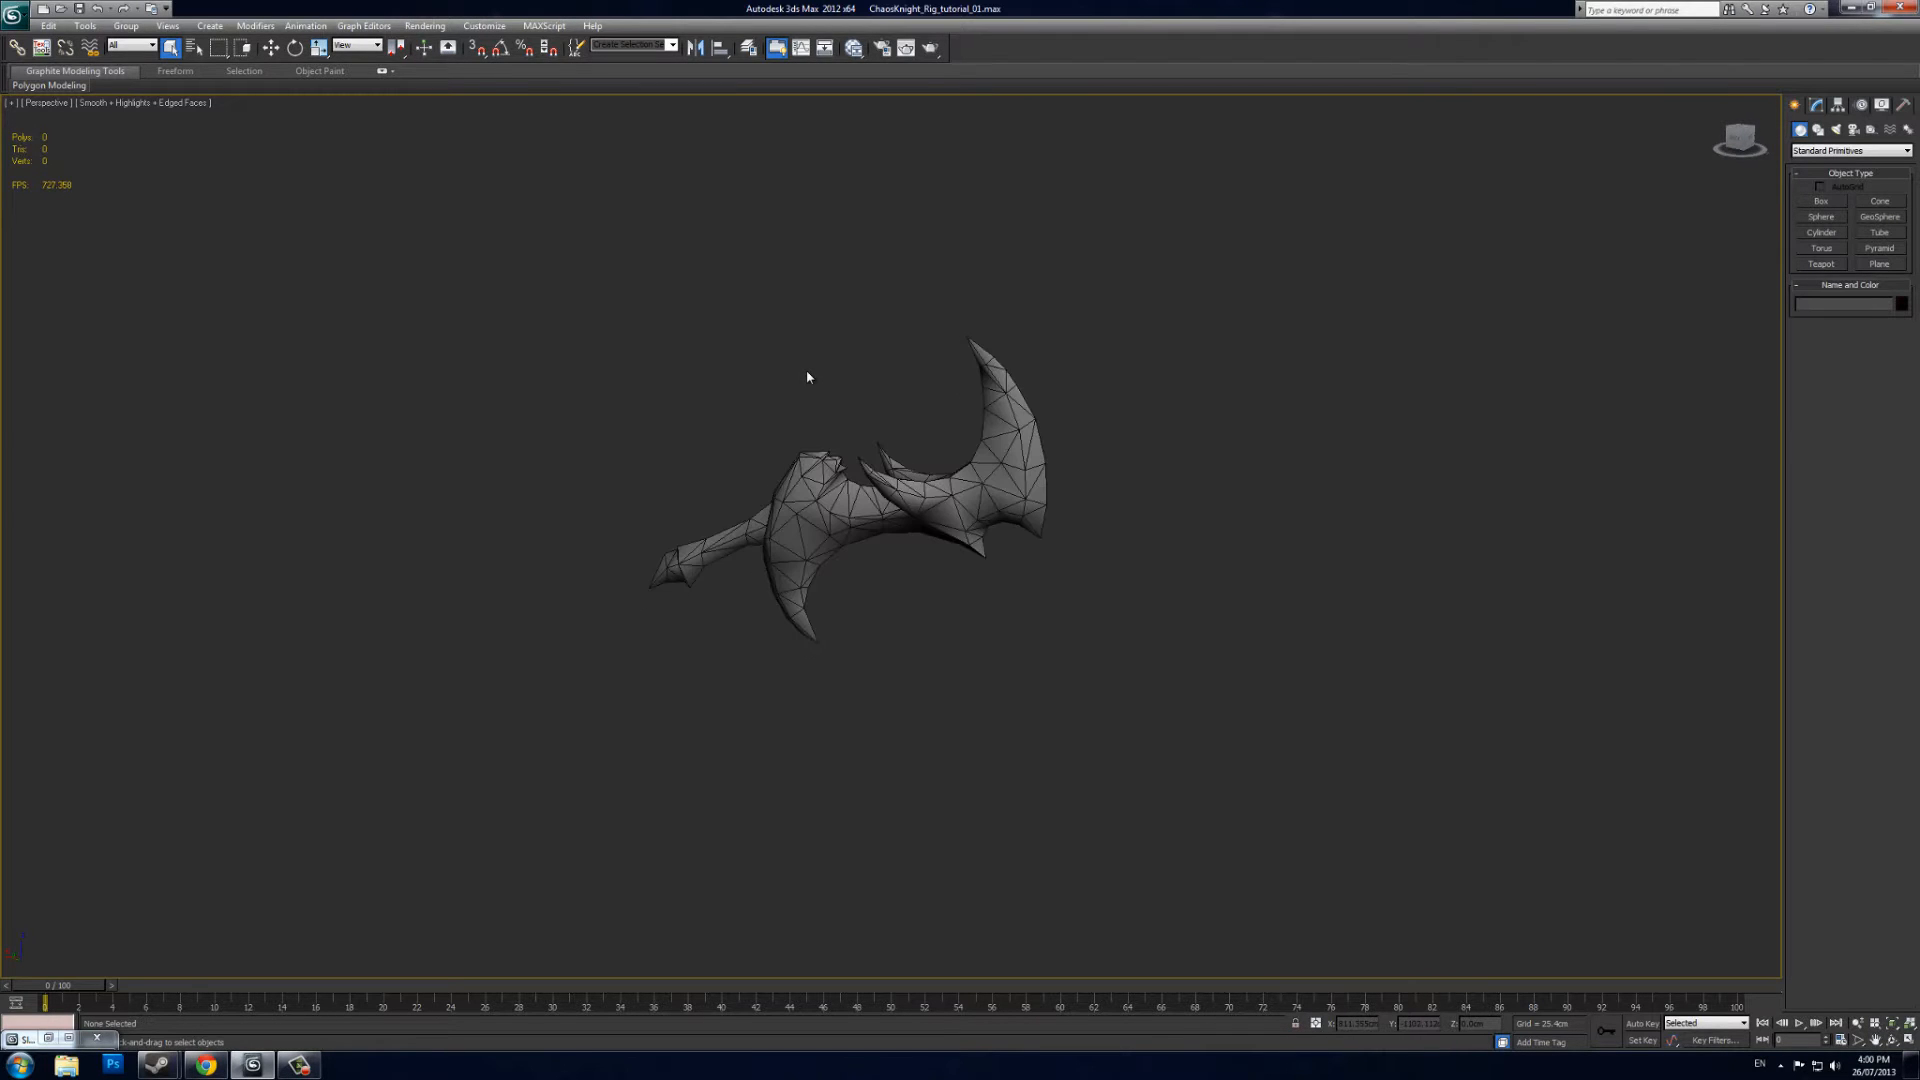
{"action": "mouse_move", "coordinate": [389, 357]}
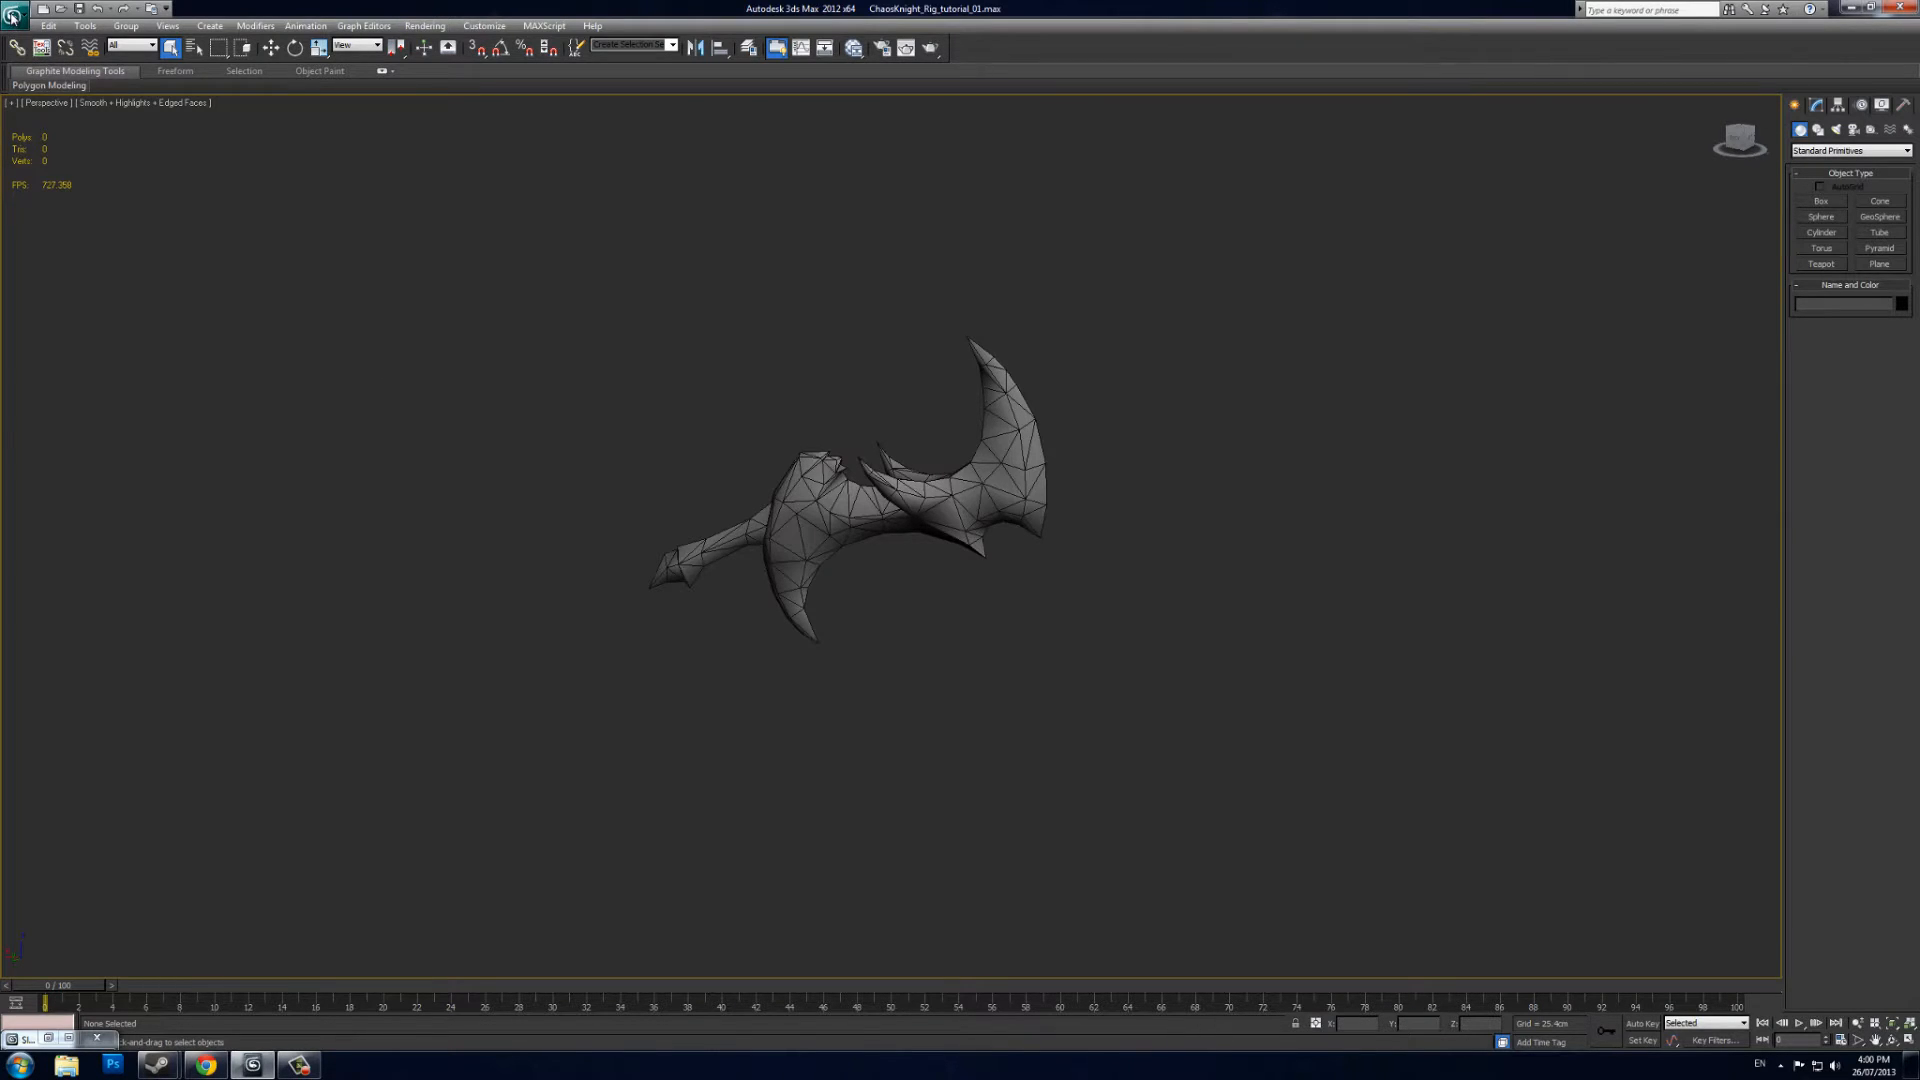
Import ck_weapon.smd from the heroes/chaos_knight/smd folder
{"action": "left_click", "coordinate": [12, 14]}
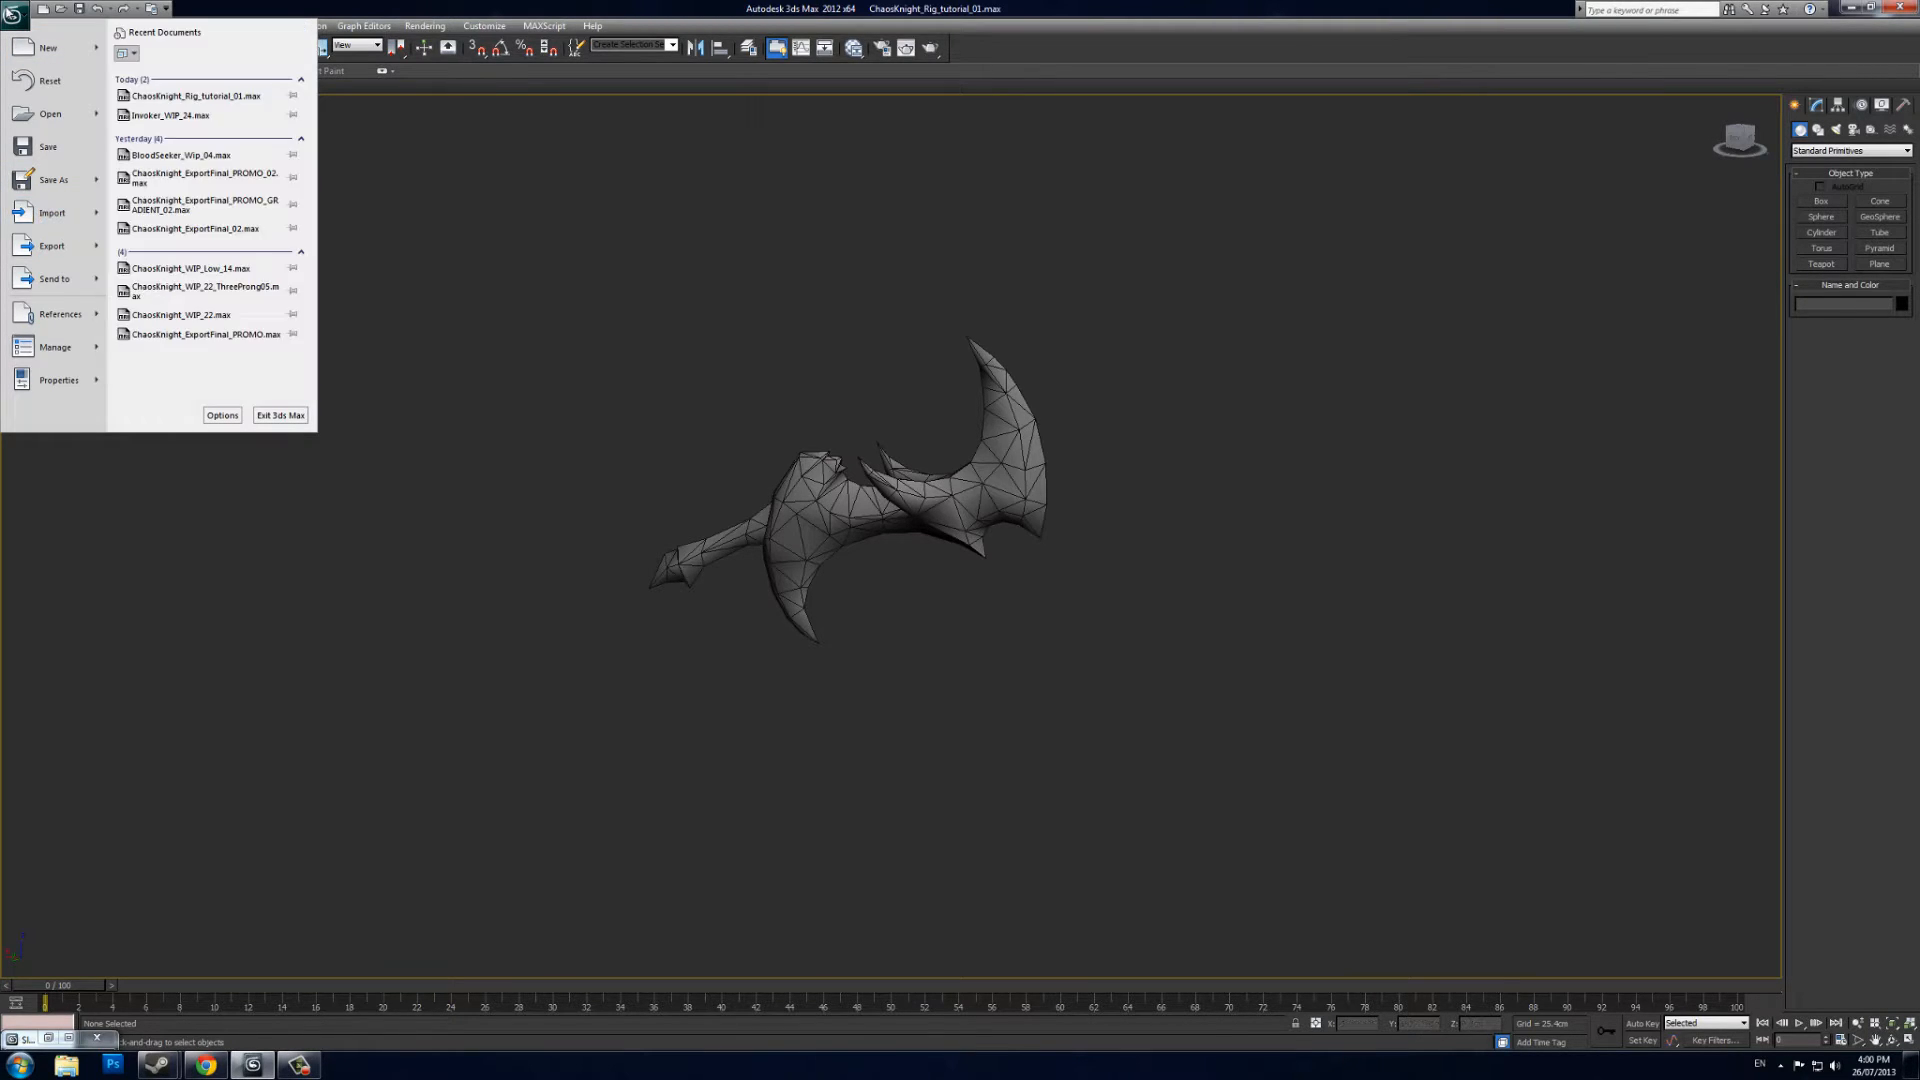
{"action": "left_click", "coordinate": [50, 213]}
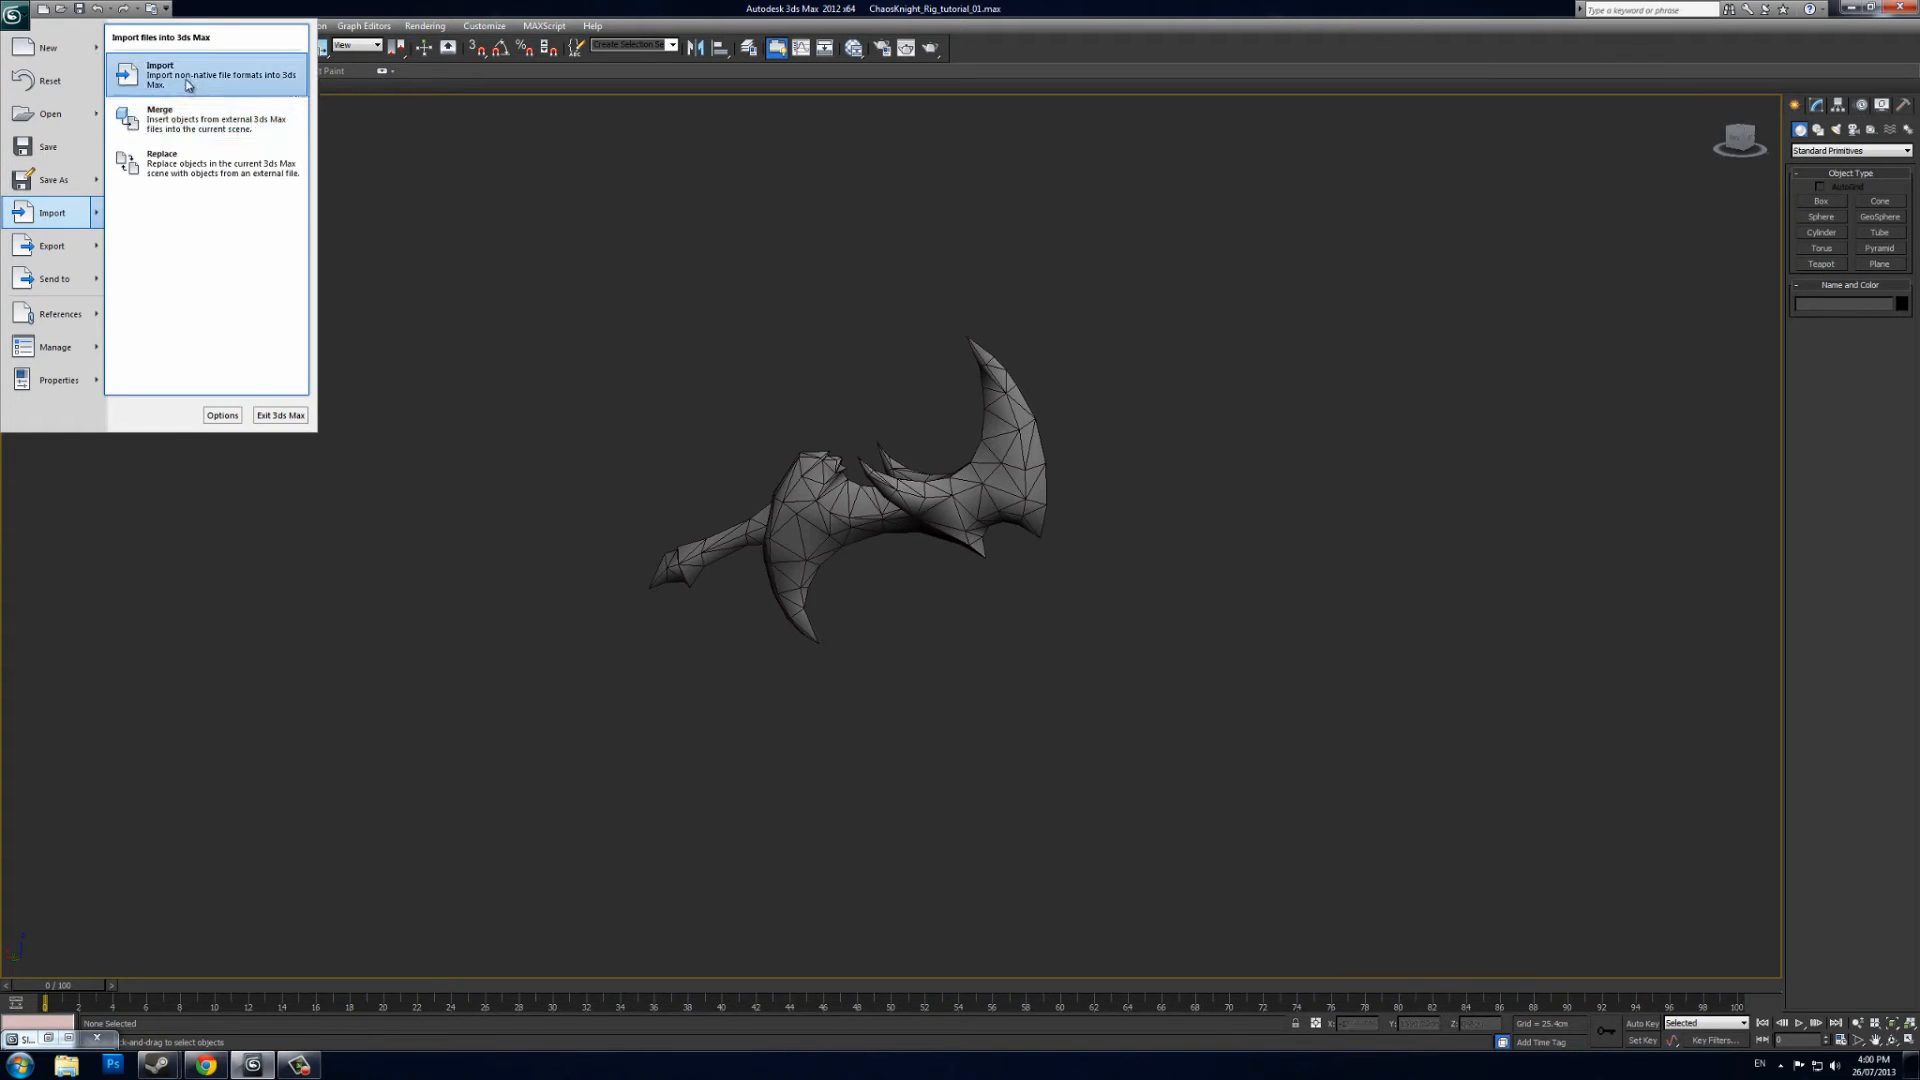
{"action": "left_click", "coordinate": [157, 72]}
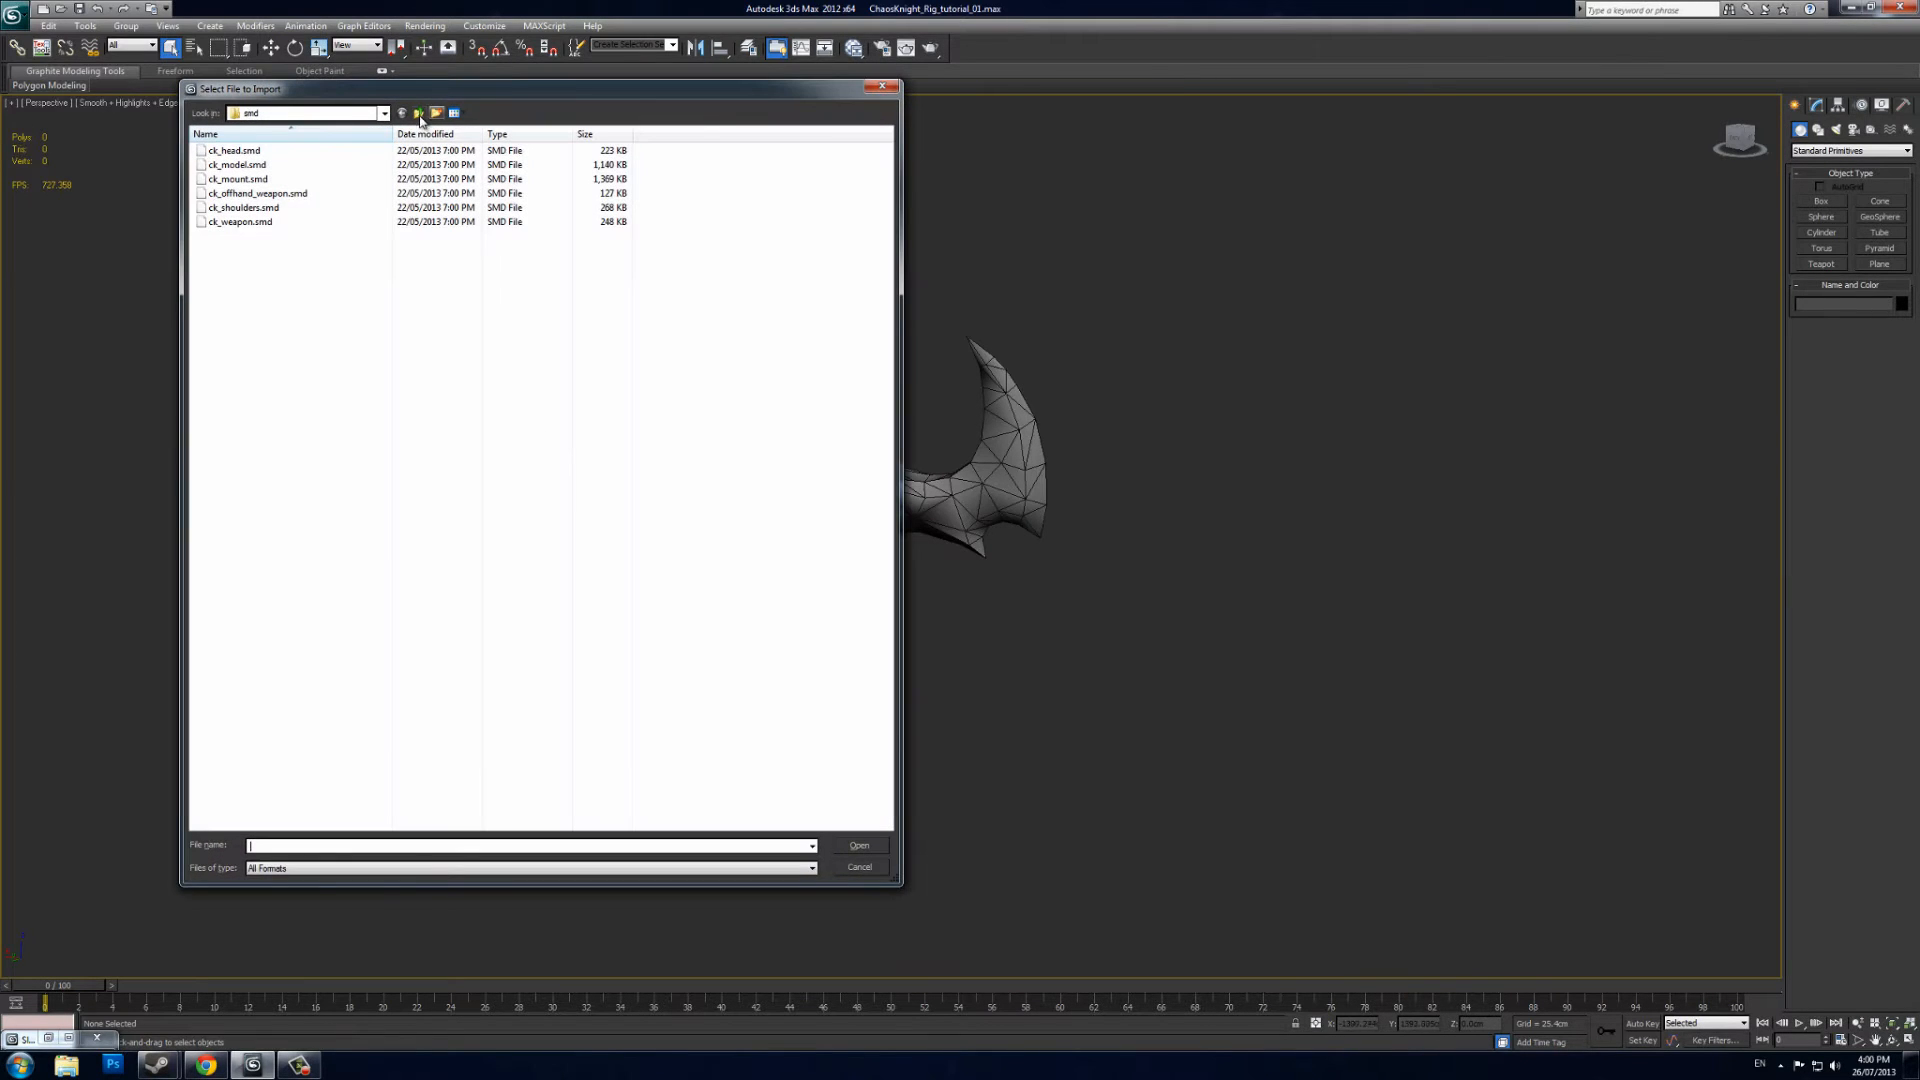
{"action": "left_click", "coordinate": [420, 112]}
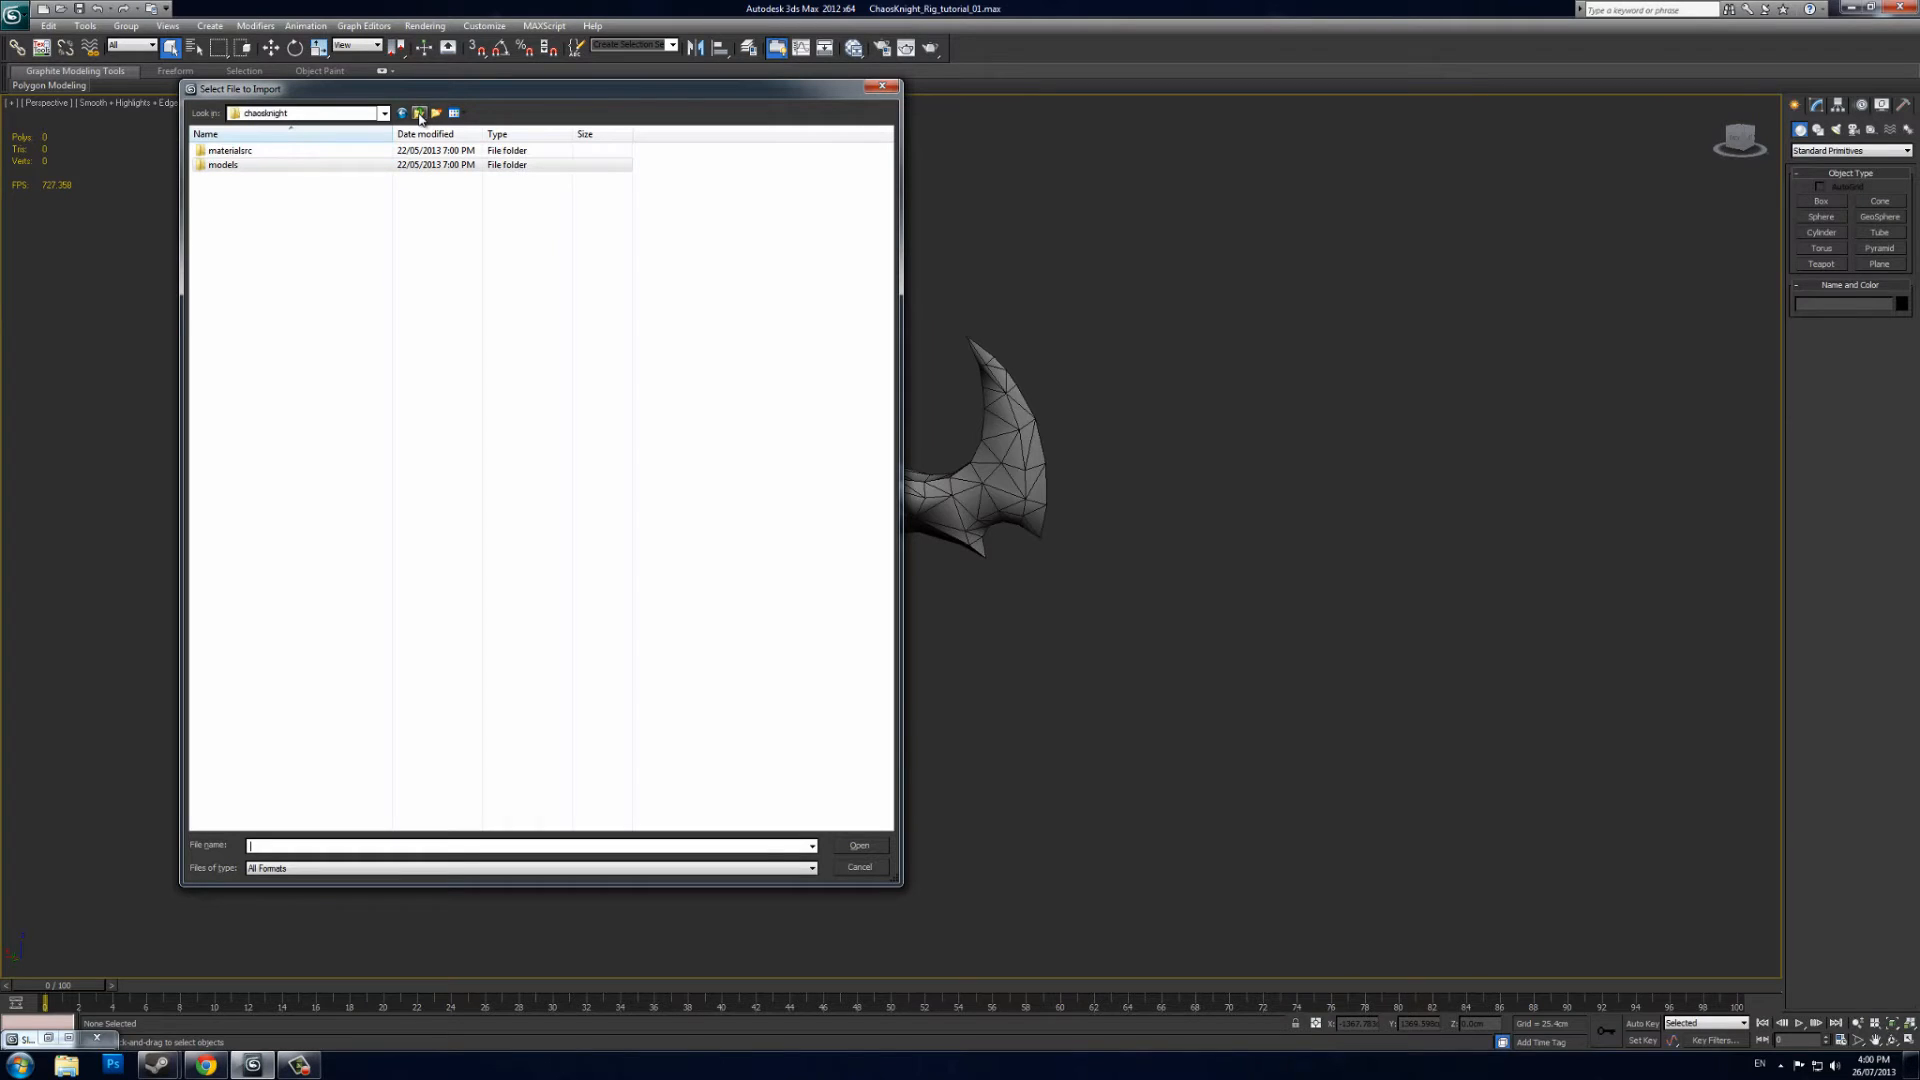
{"action": "left_click", "coordinate": [221, 164]}
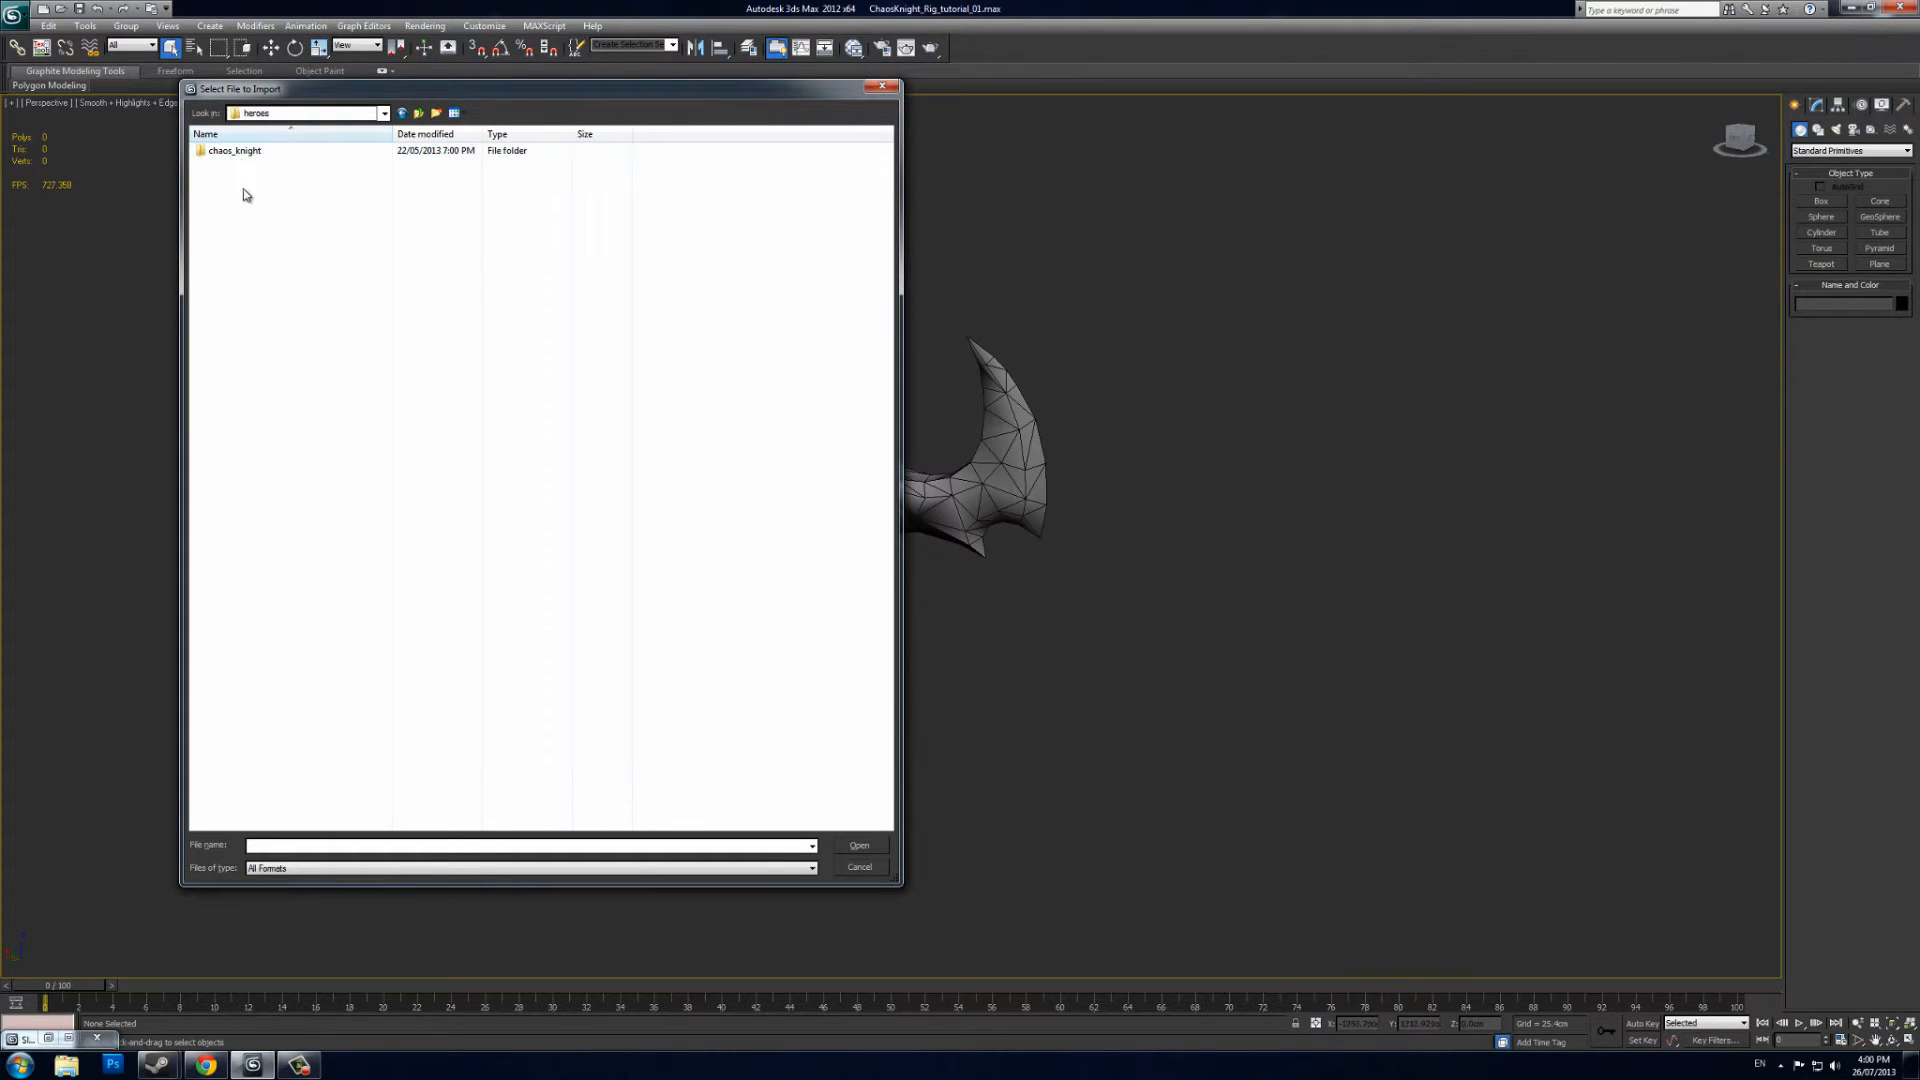
{"action": "double_click", "coordinate": [231, 150]}
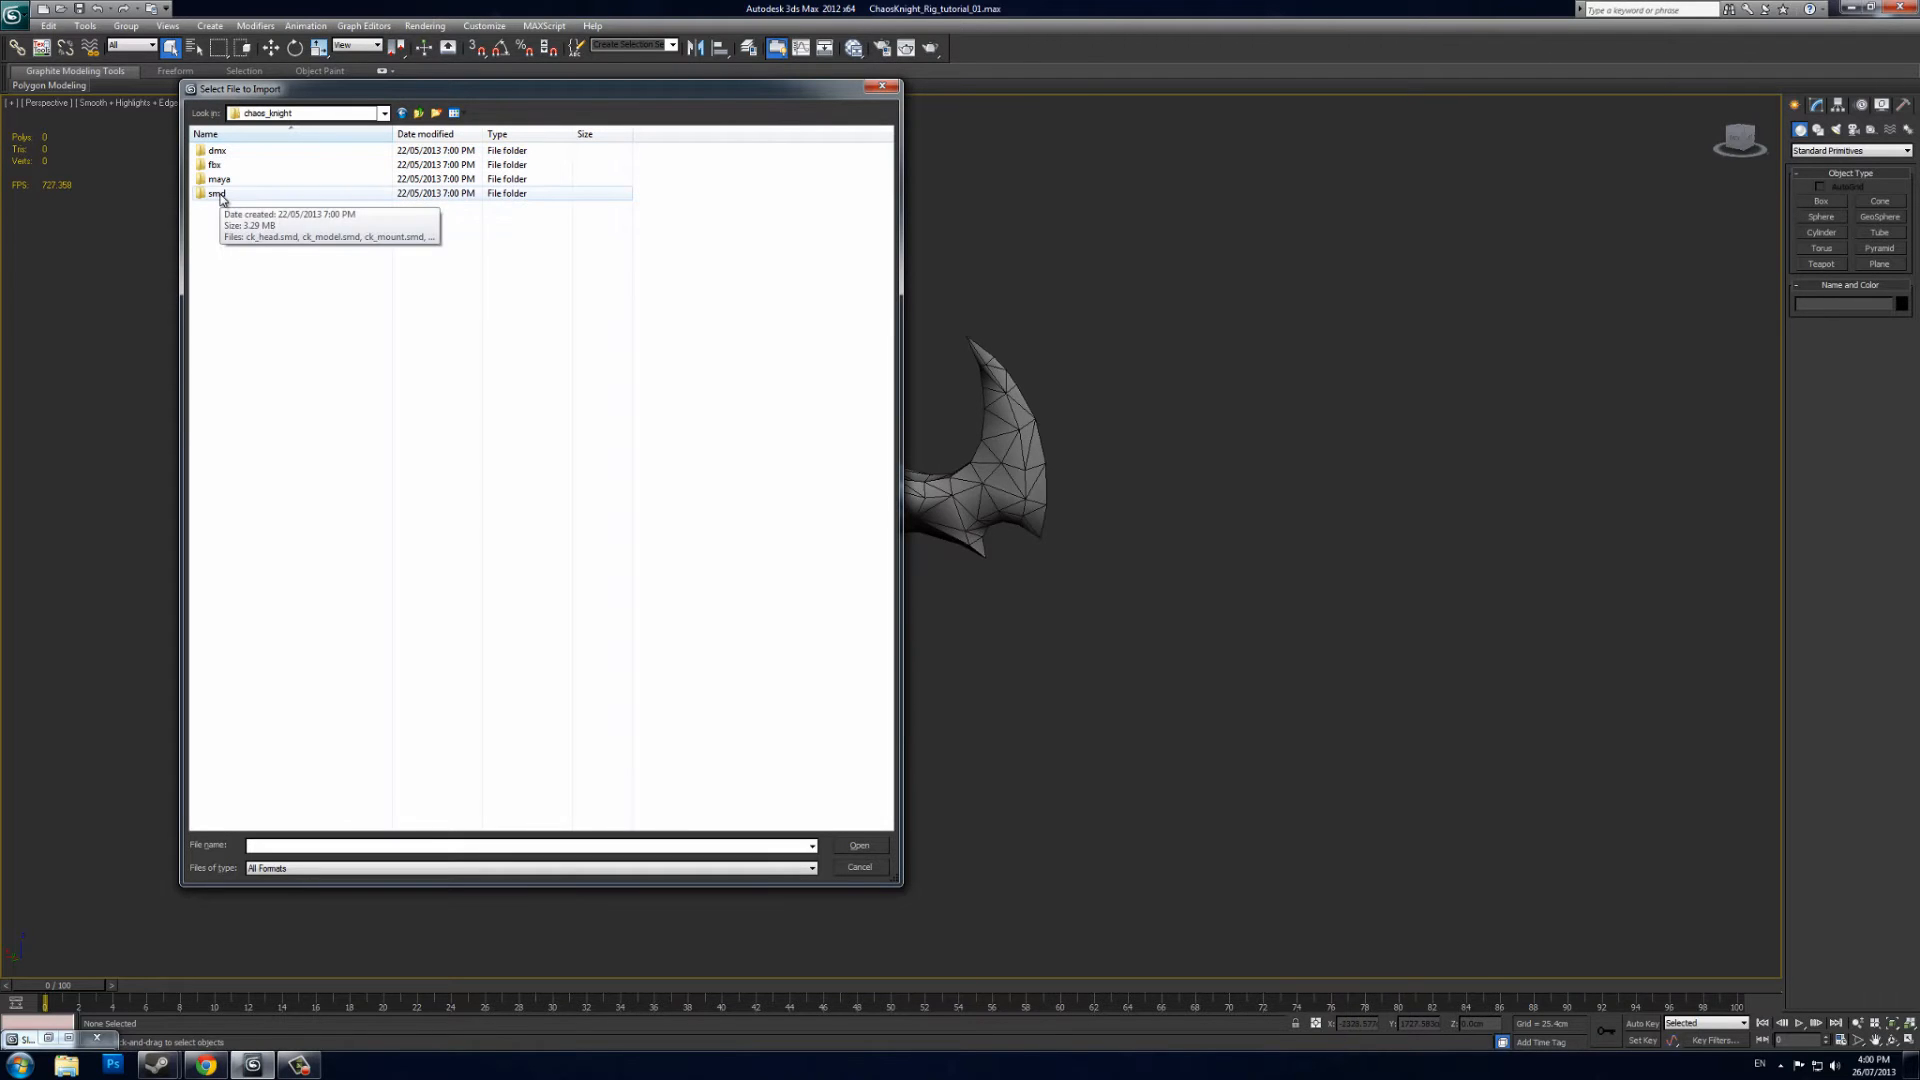
{"action": "double_click", "coordinate": [216, 193]}
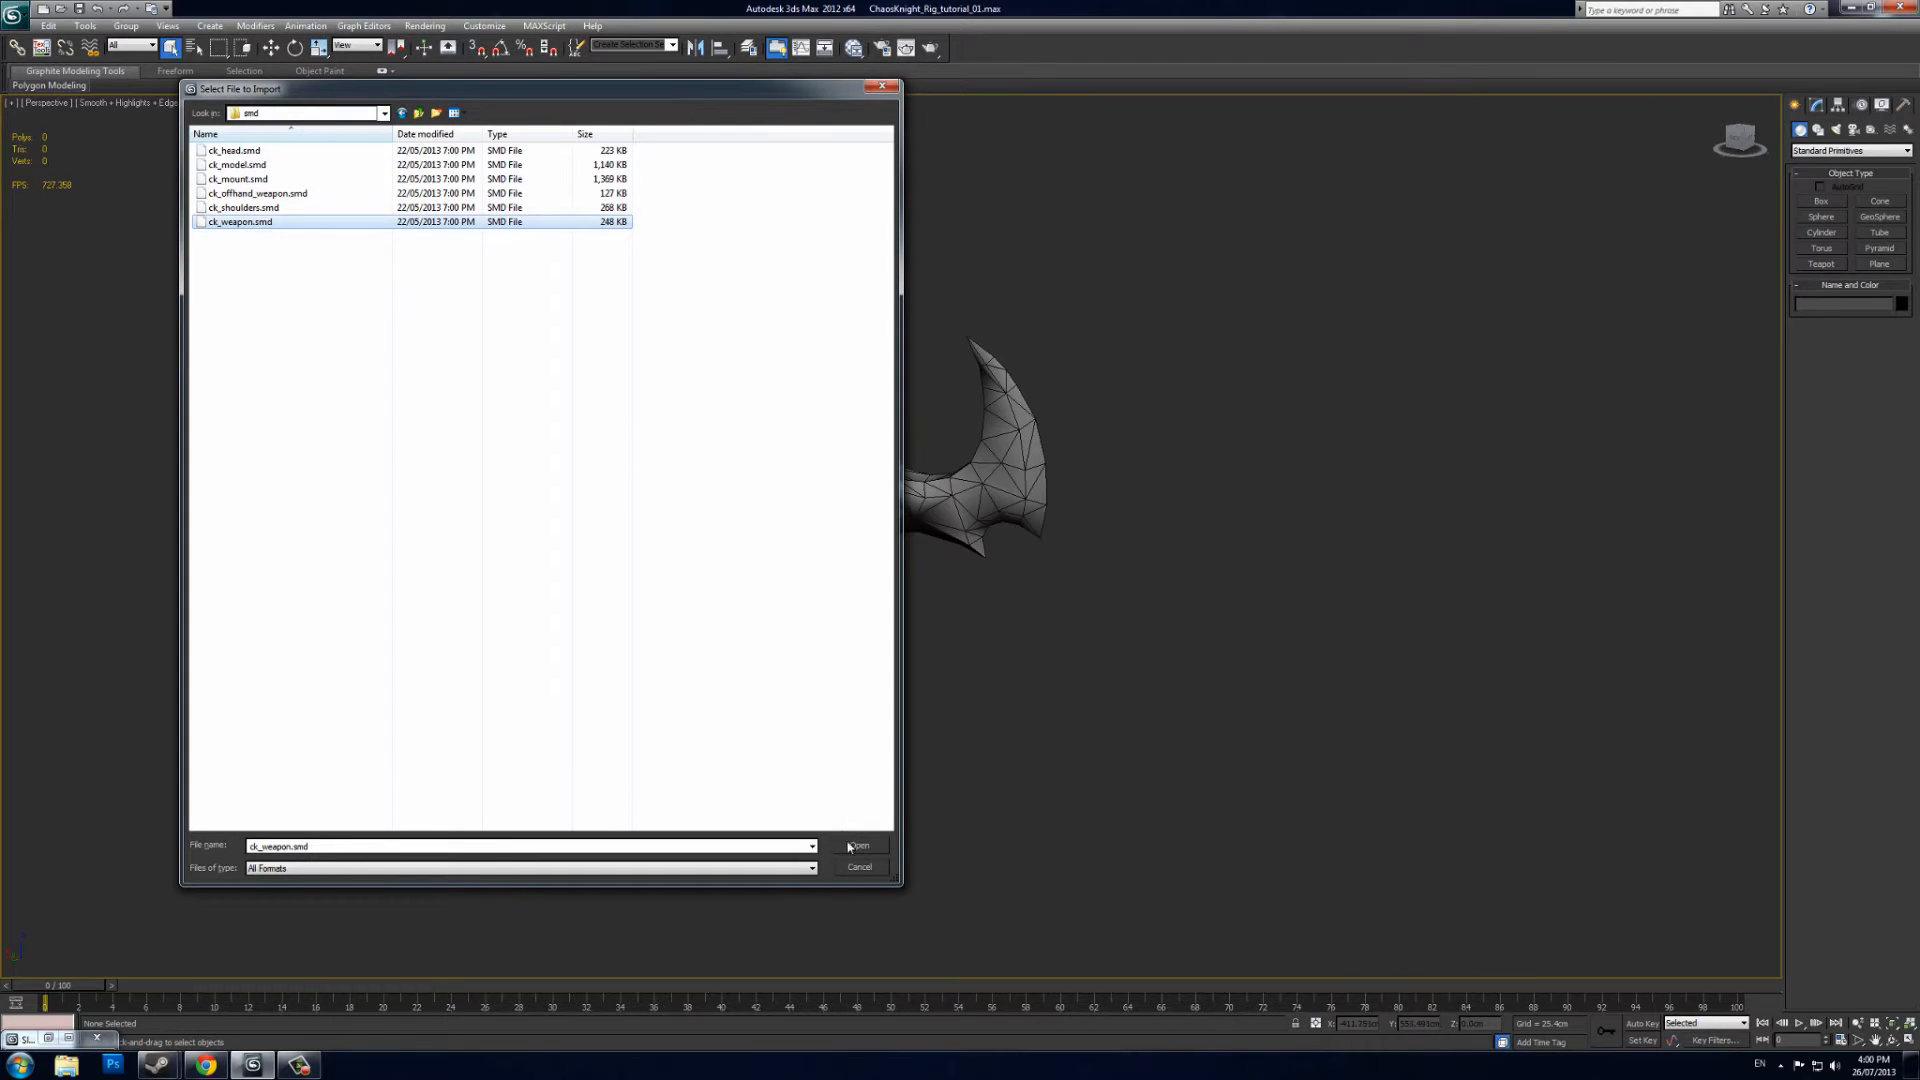
{"action": "left_click", "coordinate": [860, 846]}
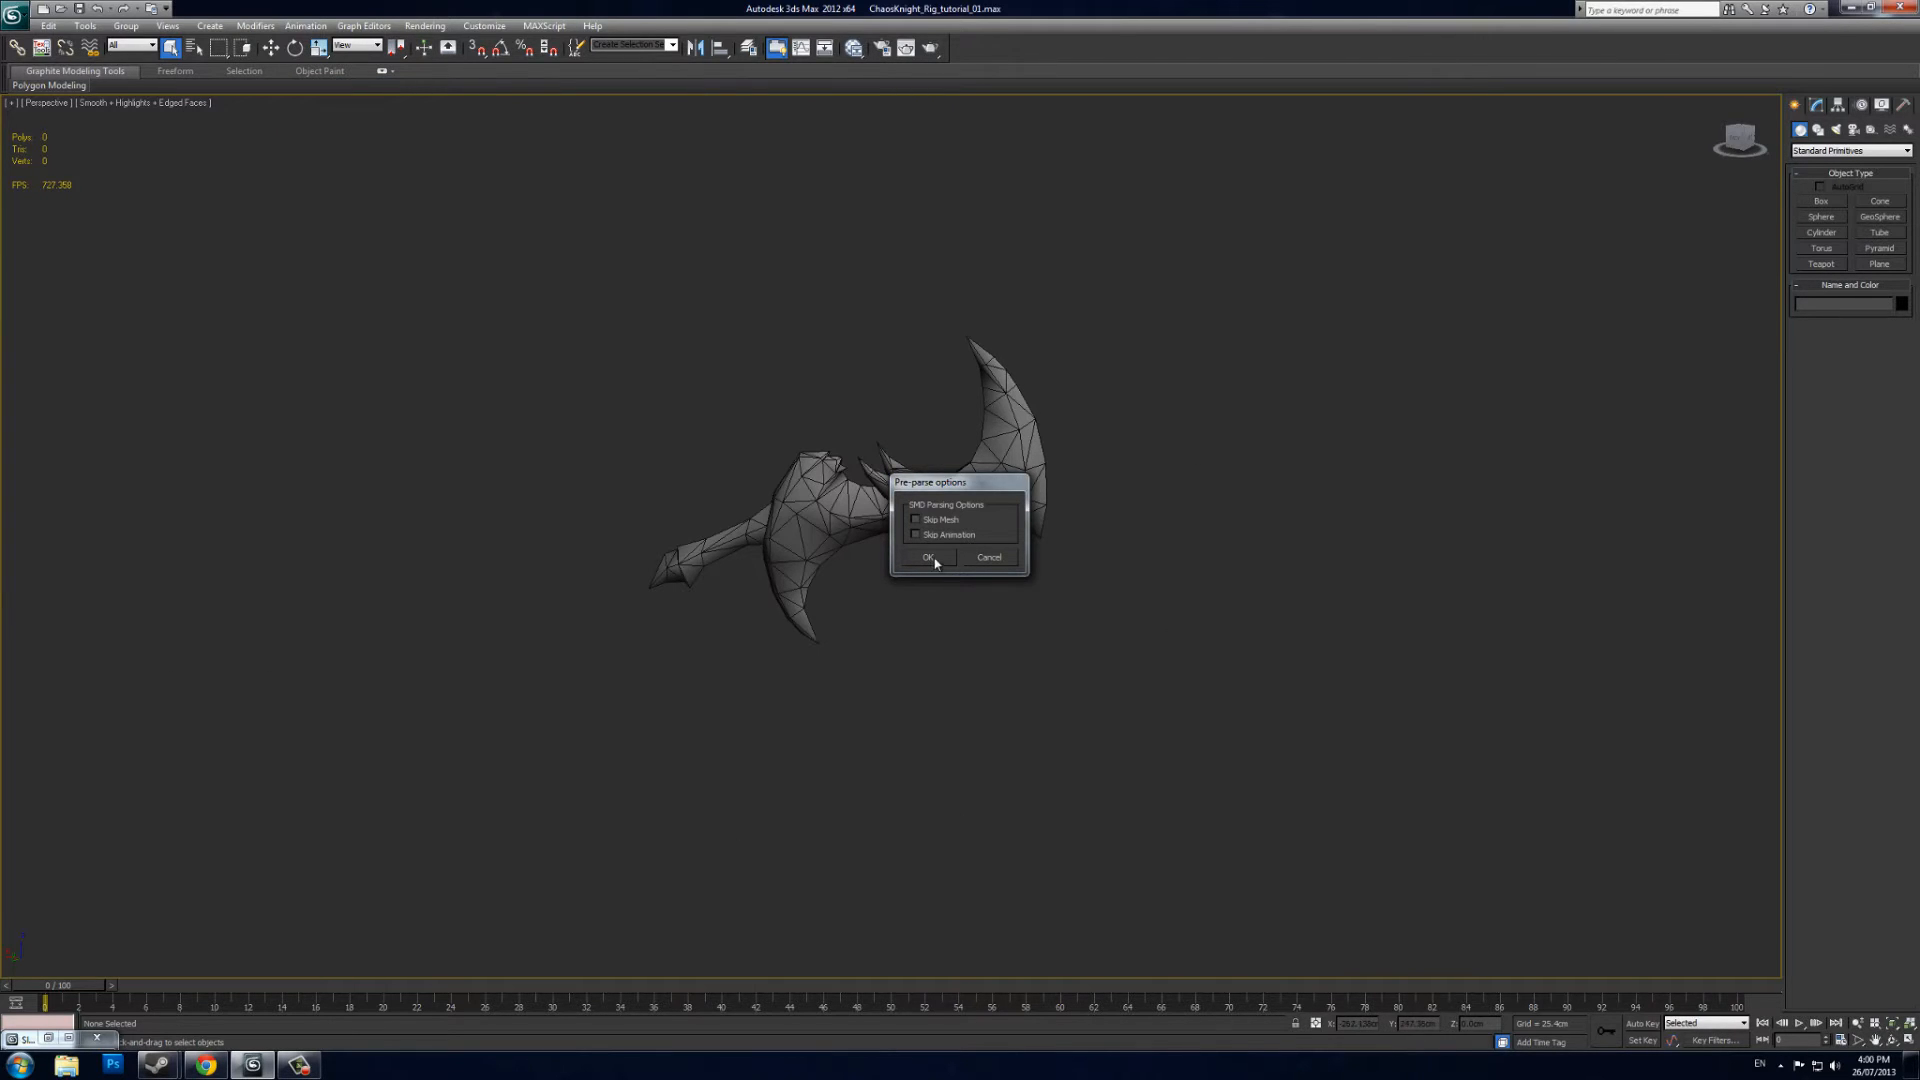
Import the SMD with 'Convert from left handed coordinate space' enabled, then close the report
{"action": "left_click", "coordinate": [929, 557]}
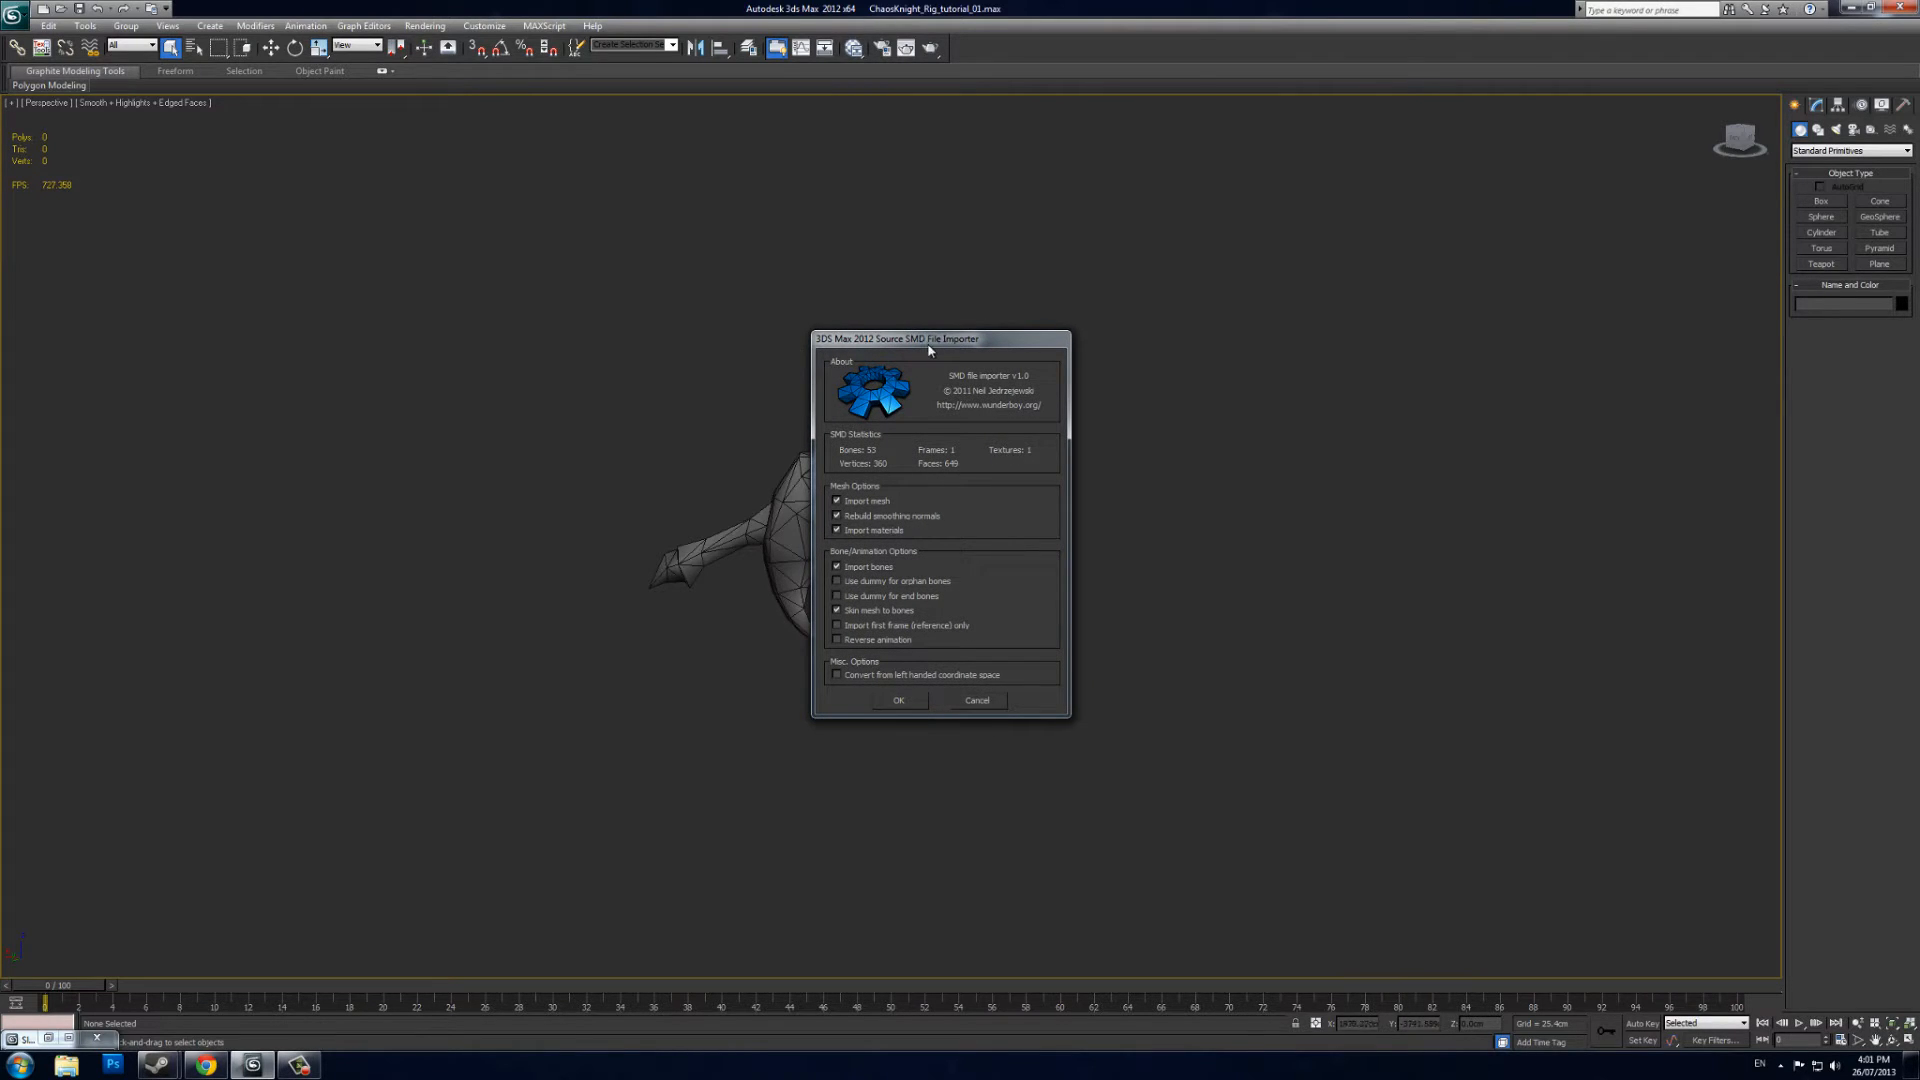
{"action": "mouse_move", "coordinate": [1067, 704]}
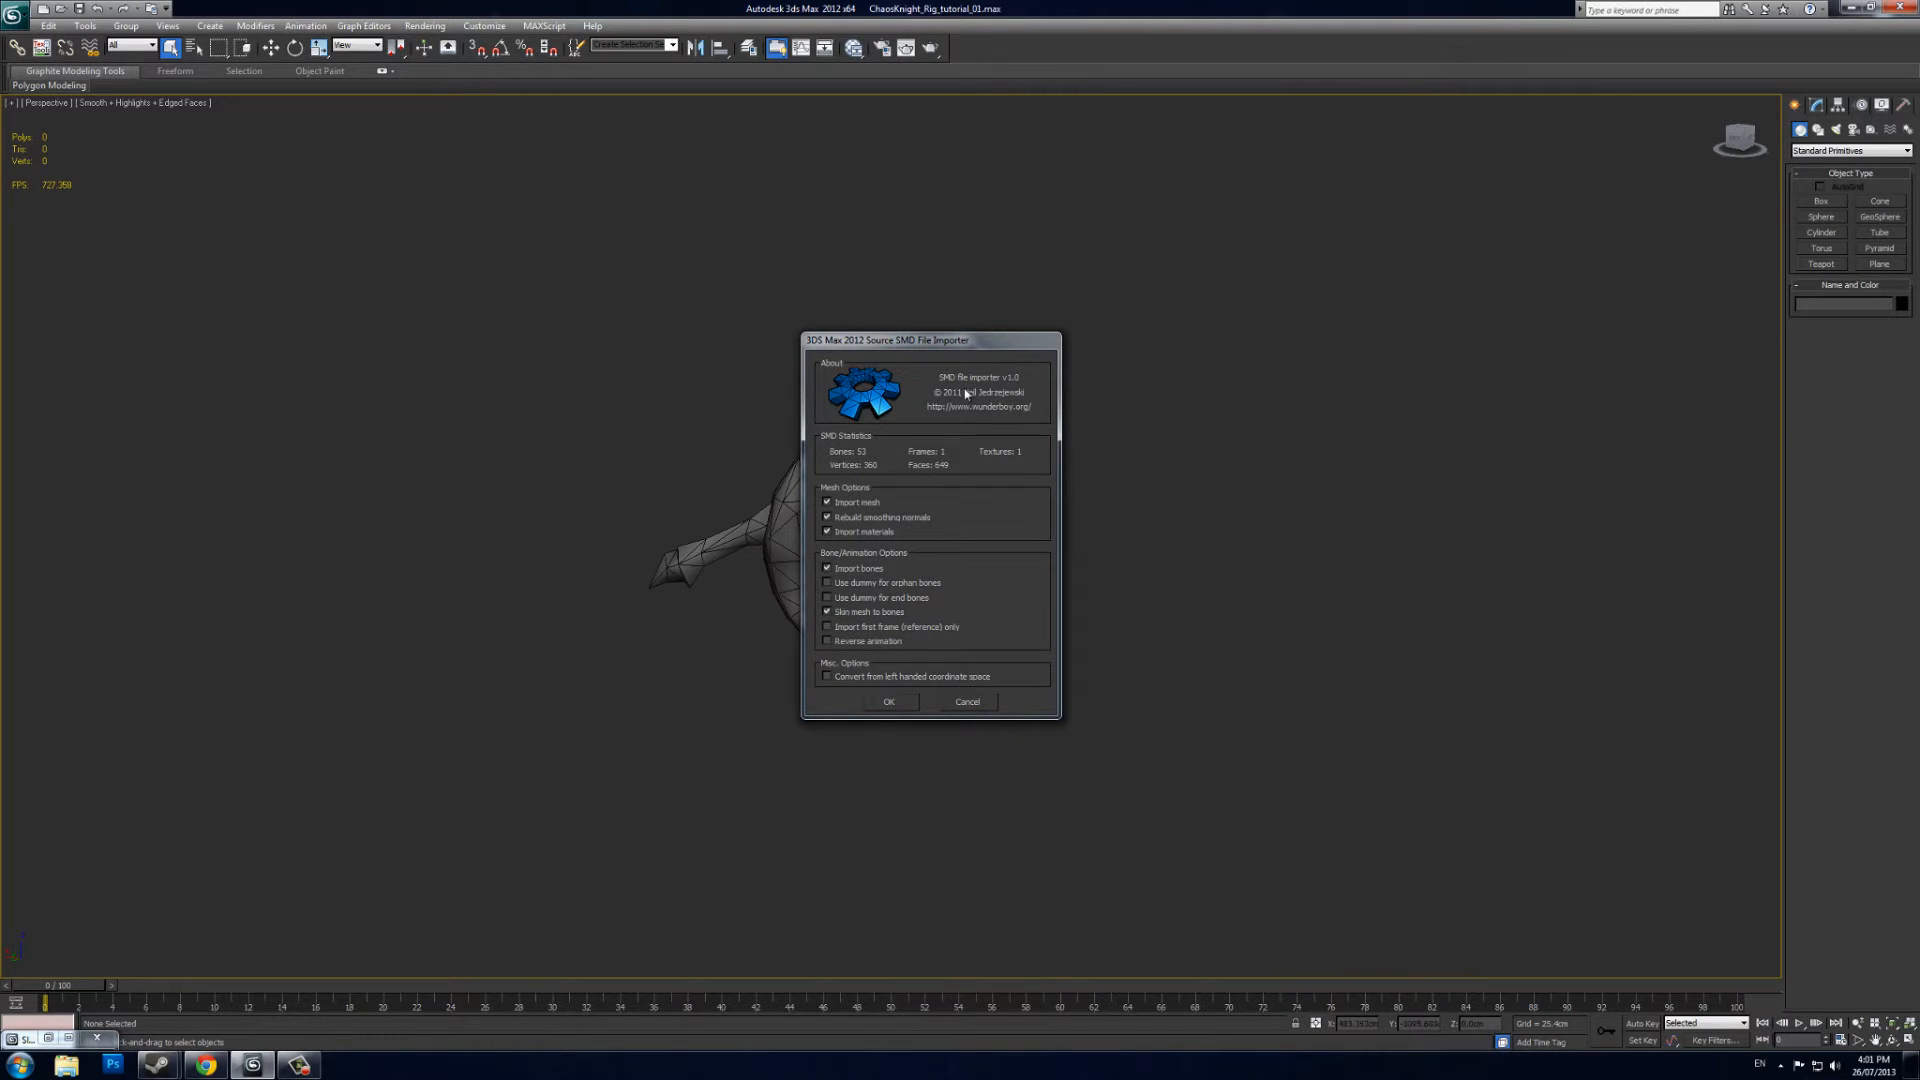
{"action": "mouse_move", "coordinate": [964, 433]}
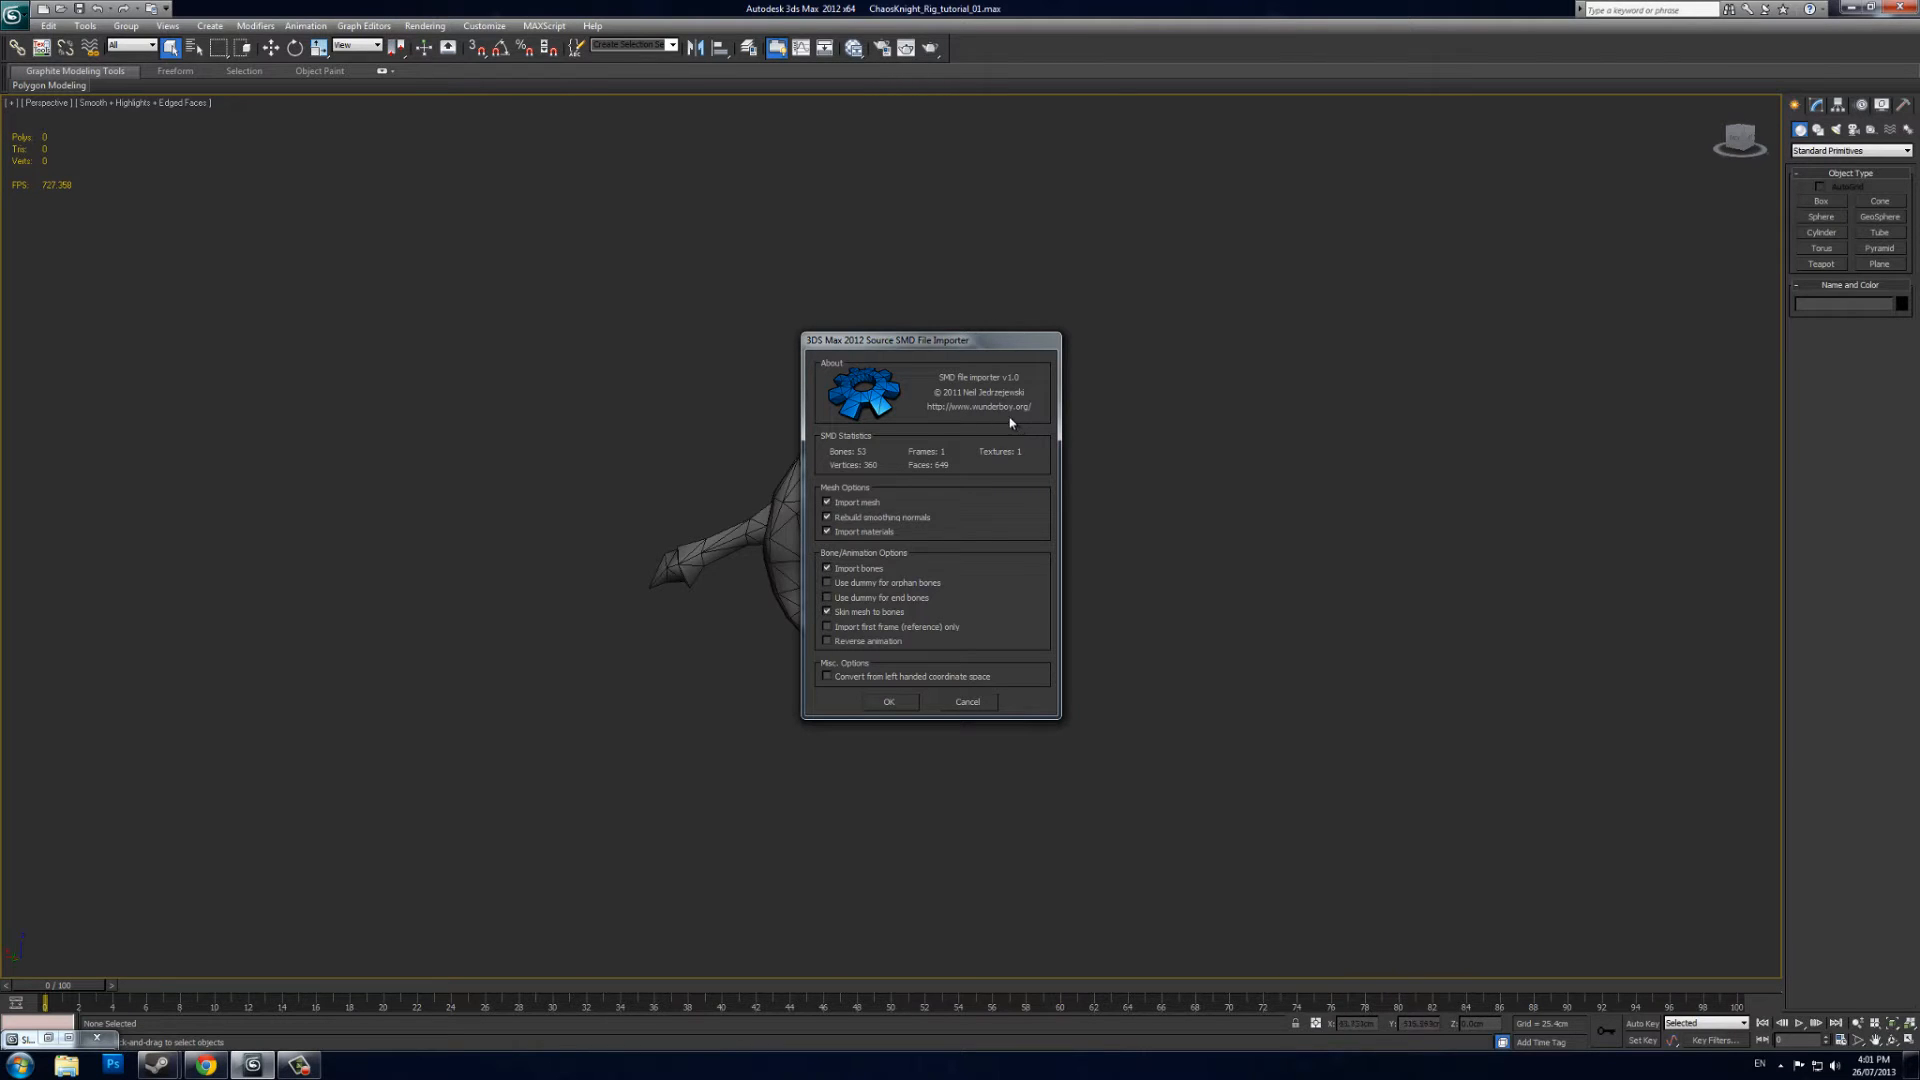
{"action": "mouse_move", "coordinate": [1015, 424]}
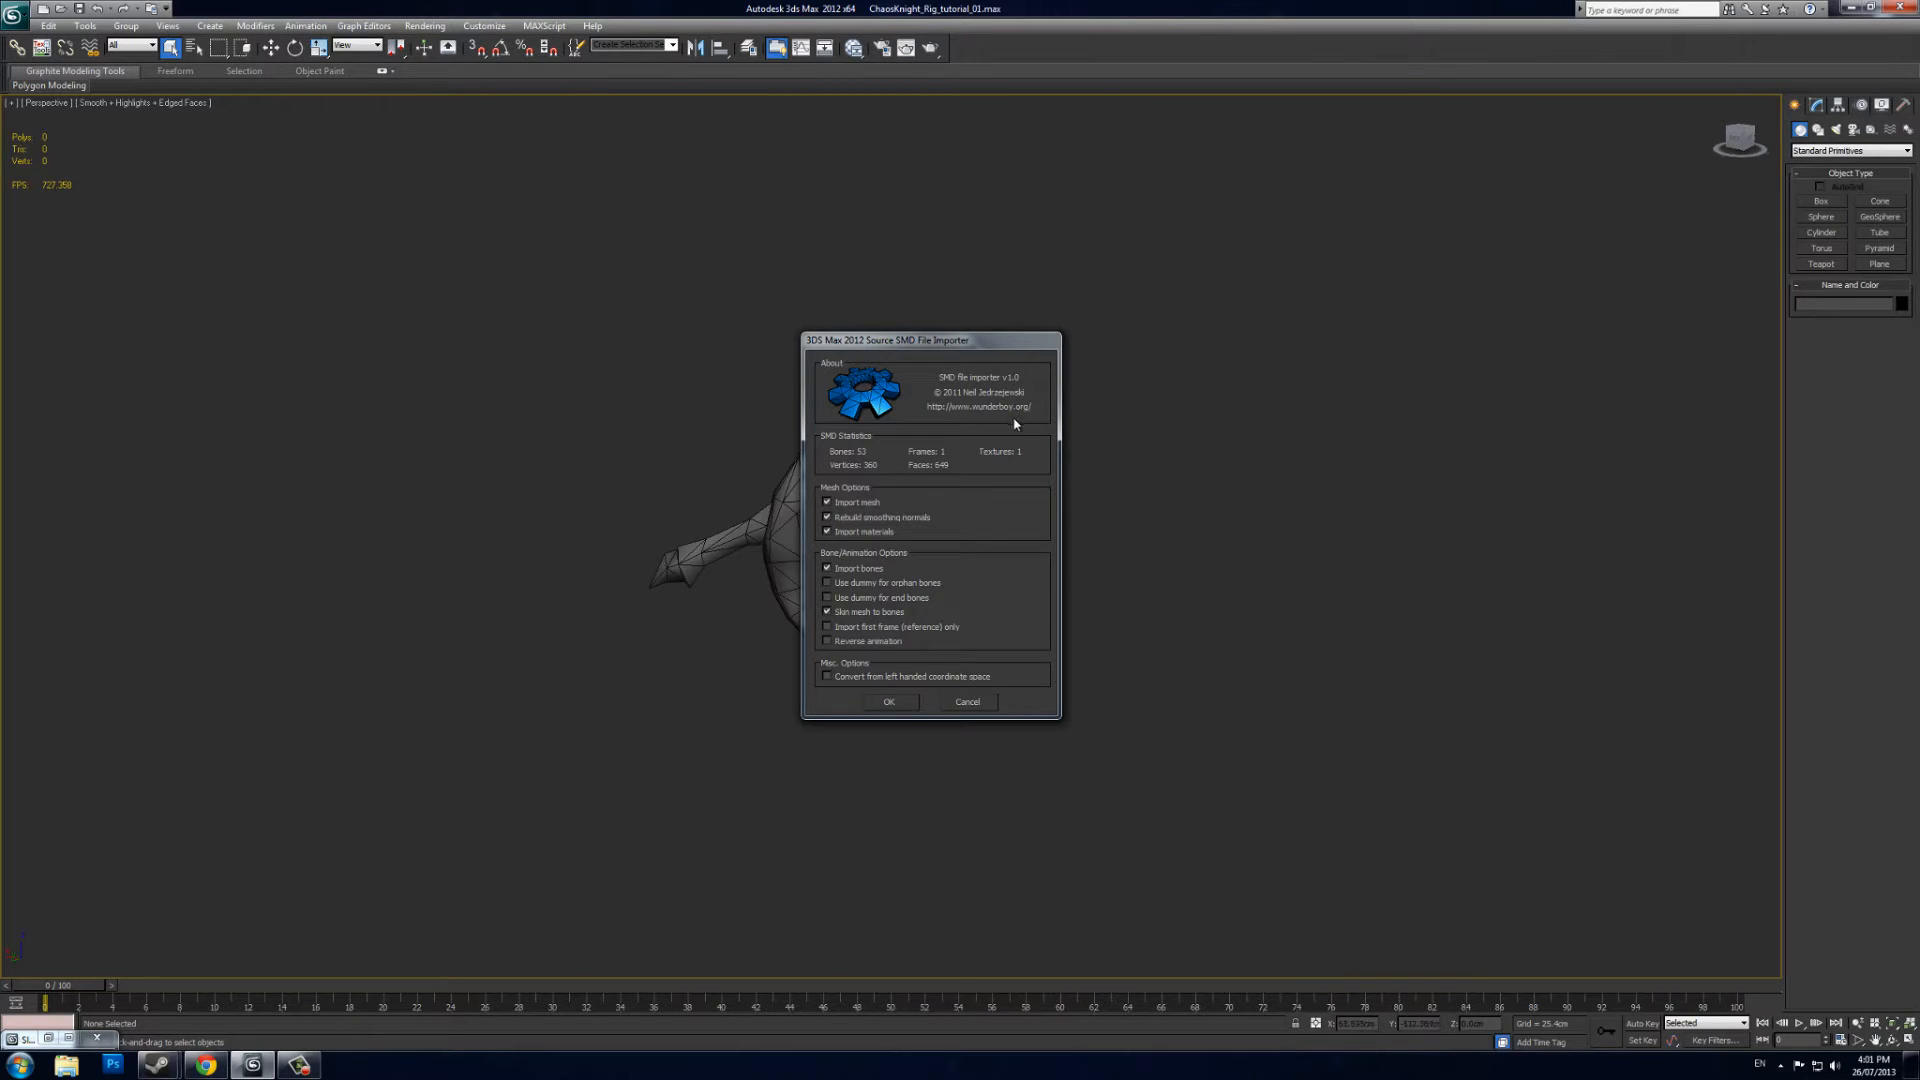
{"action": "left_click_drag", "start_coordinate": [928, 339], "coordinate": [947, 337]}
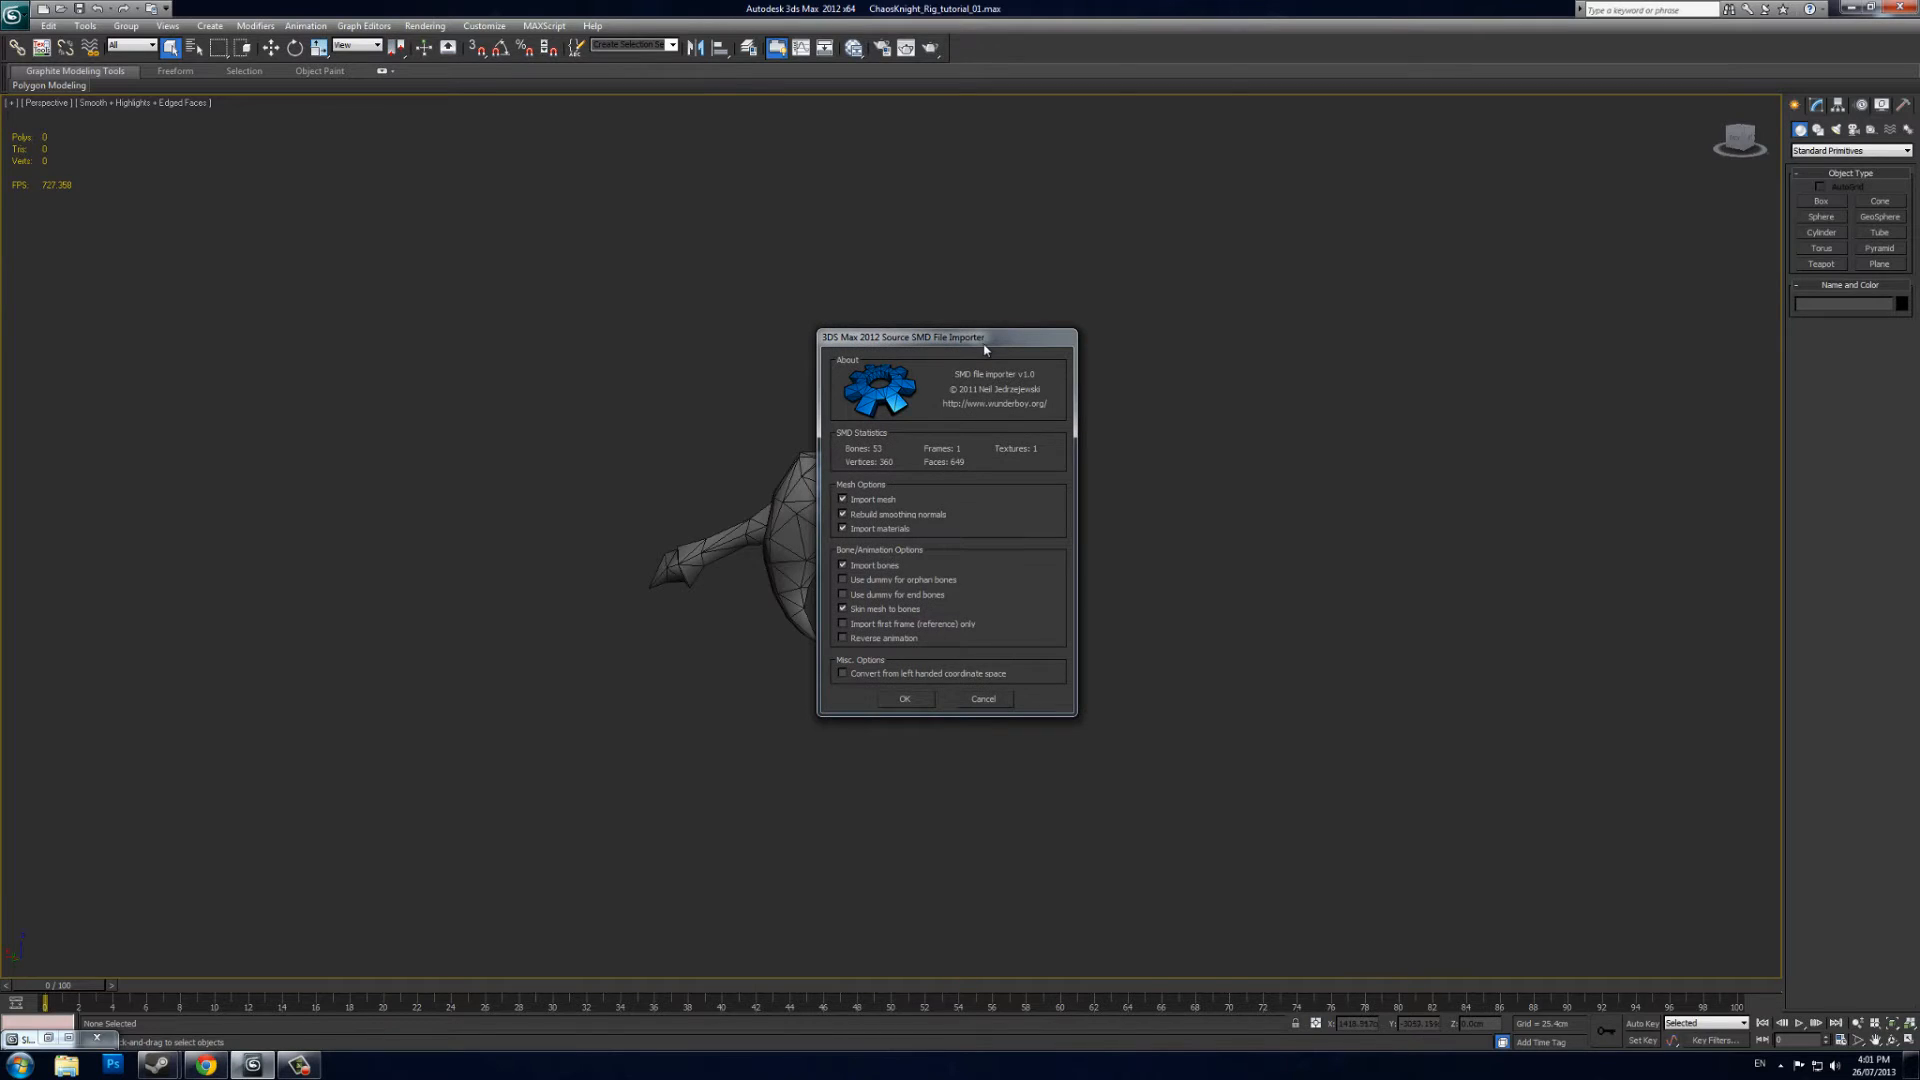
{"action": "mouse_move", "coordinate": [862, 443]}
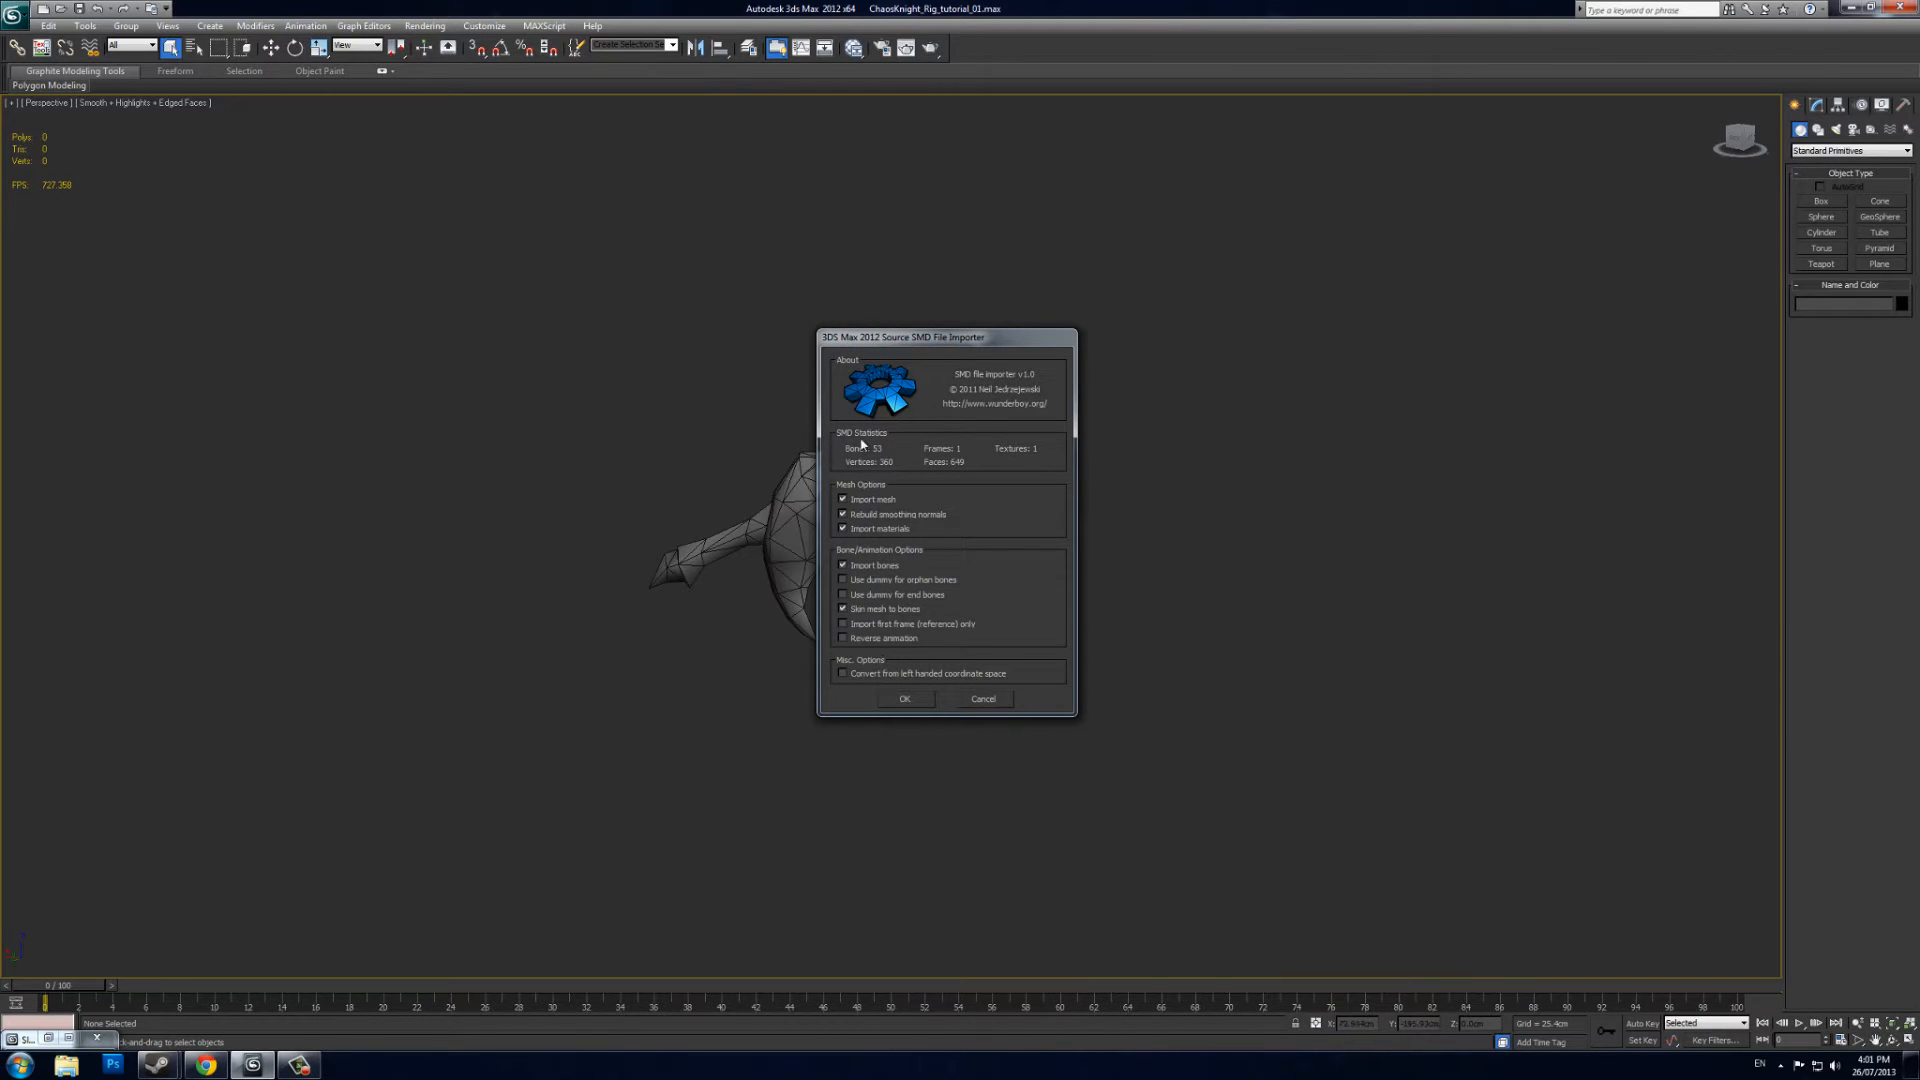
{"action": "mouse_move", "coordinate": [852, 687]}
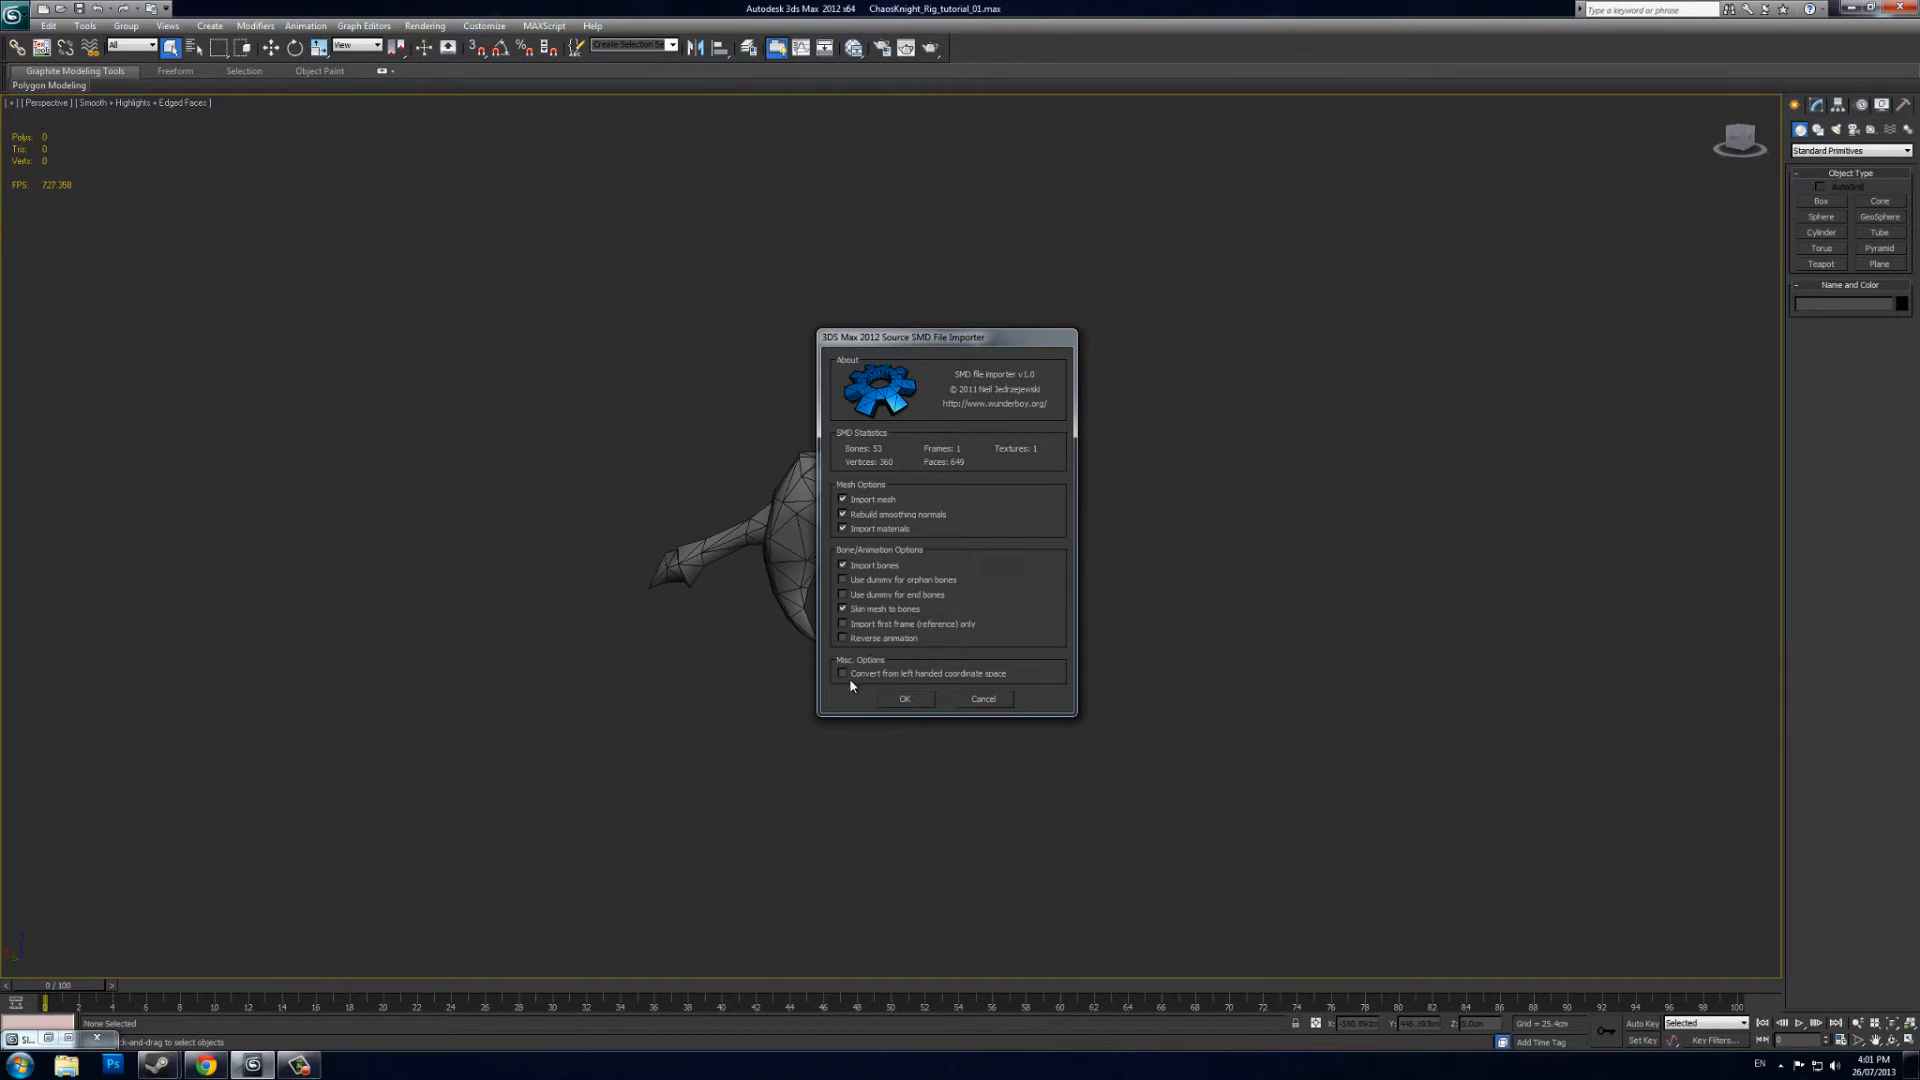
{"action": "left_click", "coordinate": [843, 673]}
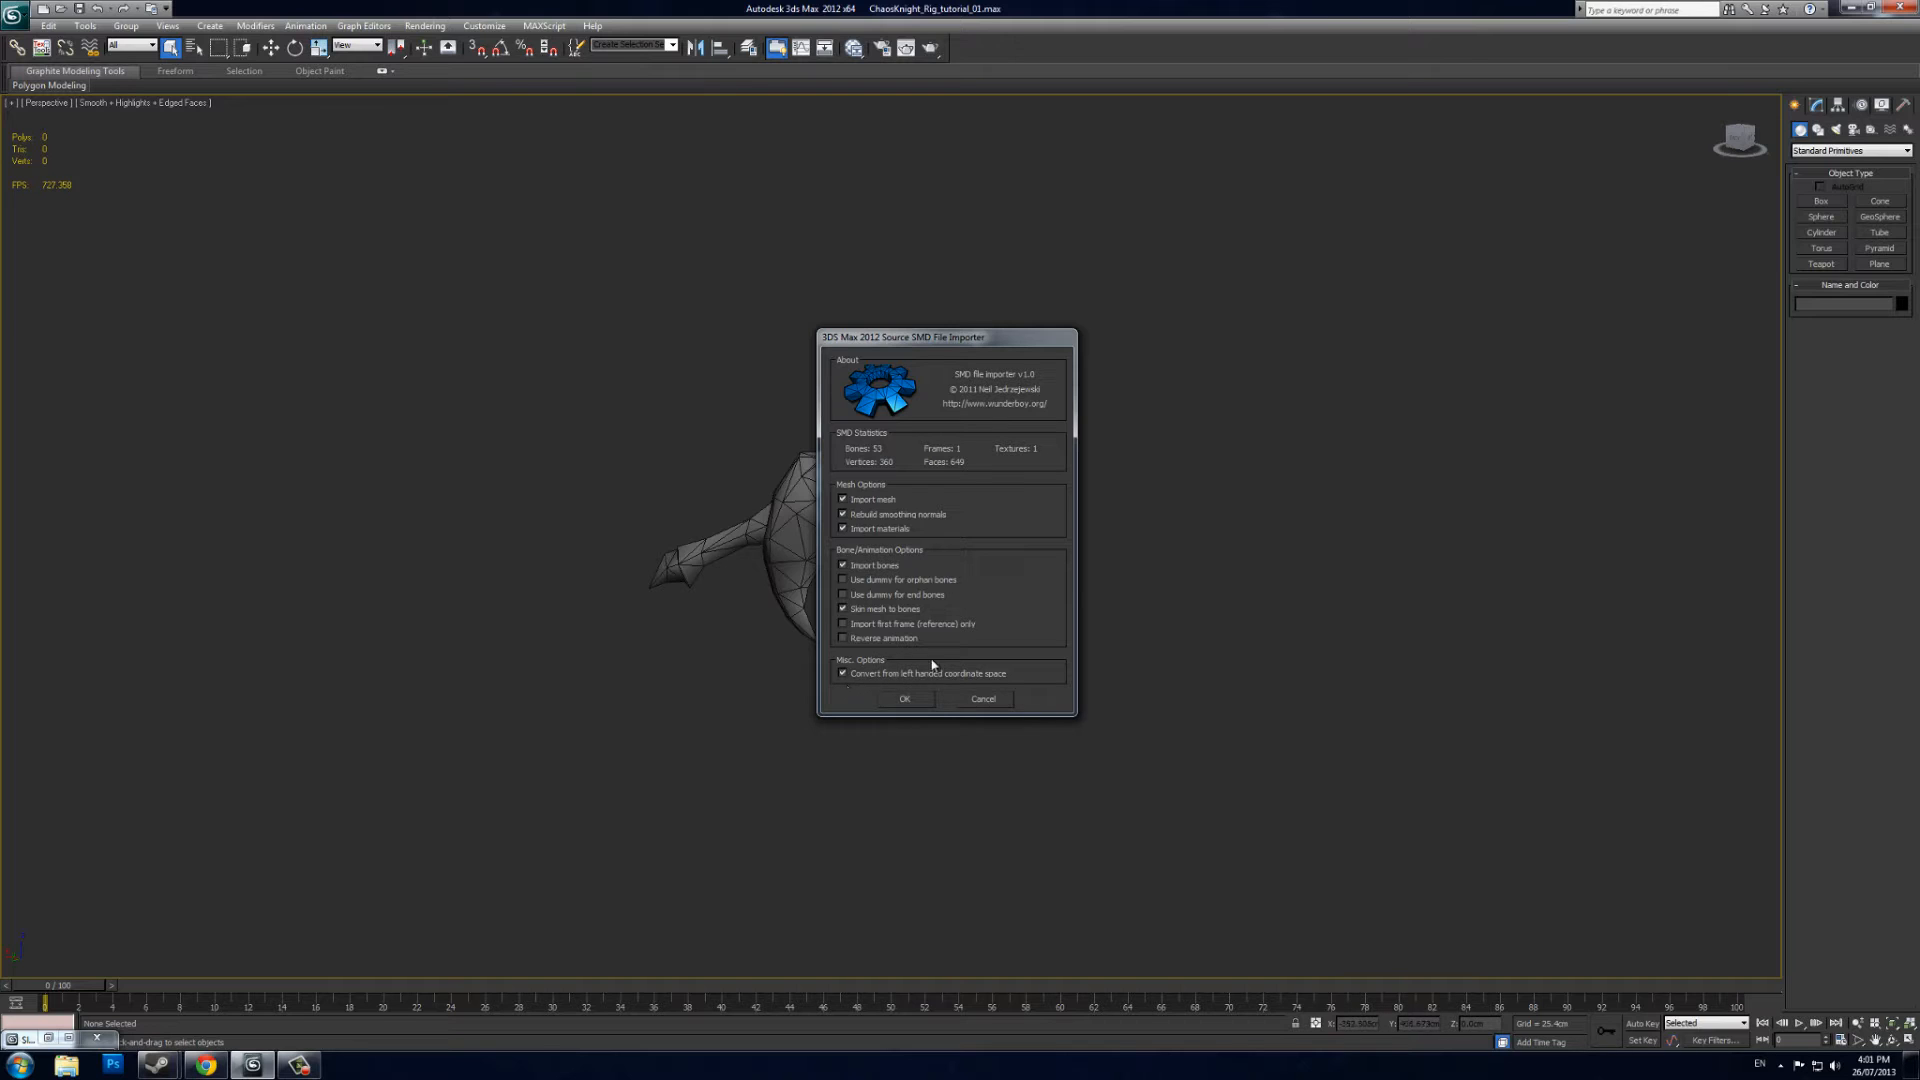
{"action": "left_click", "coordinate": [904, 698]}
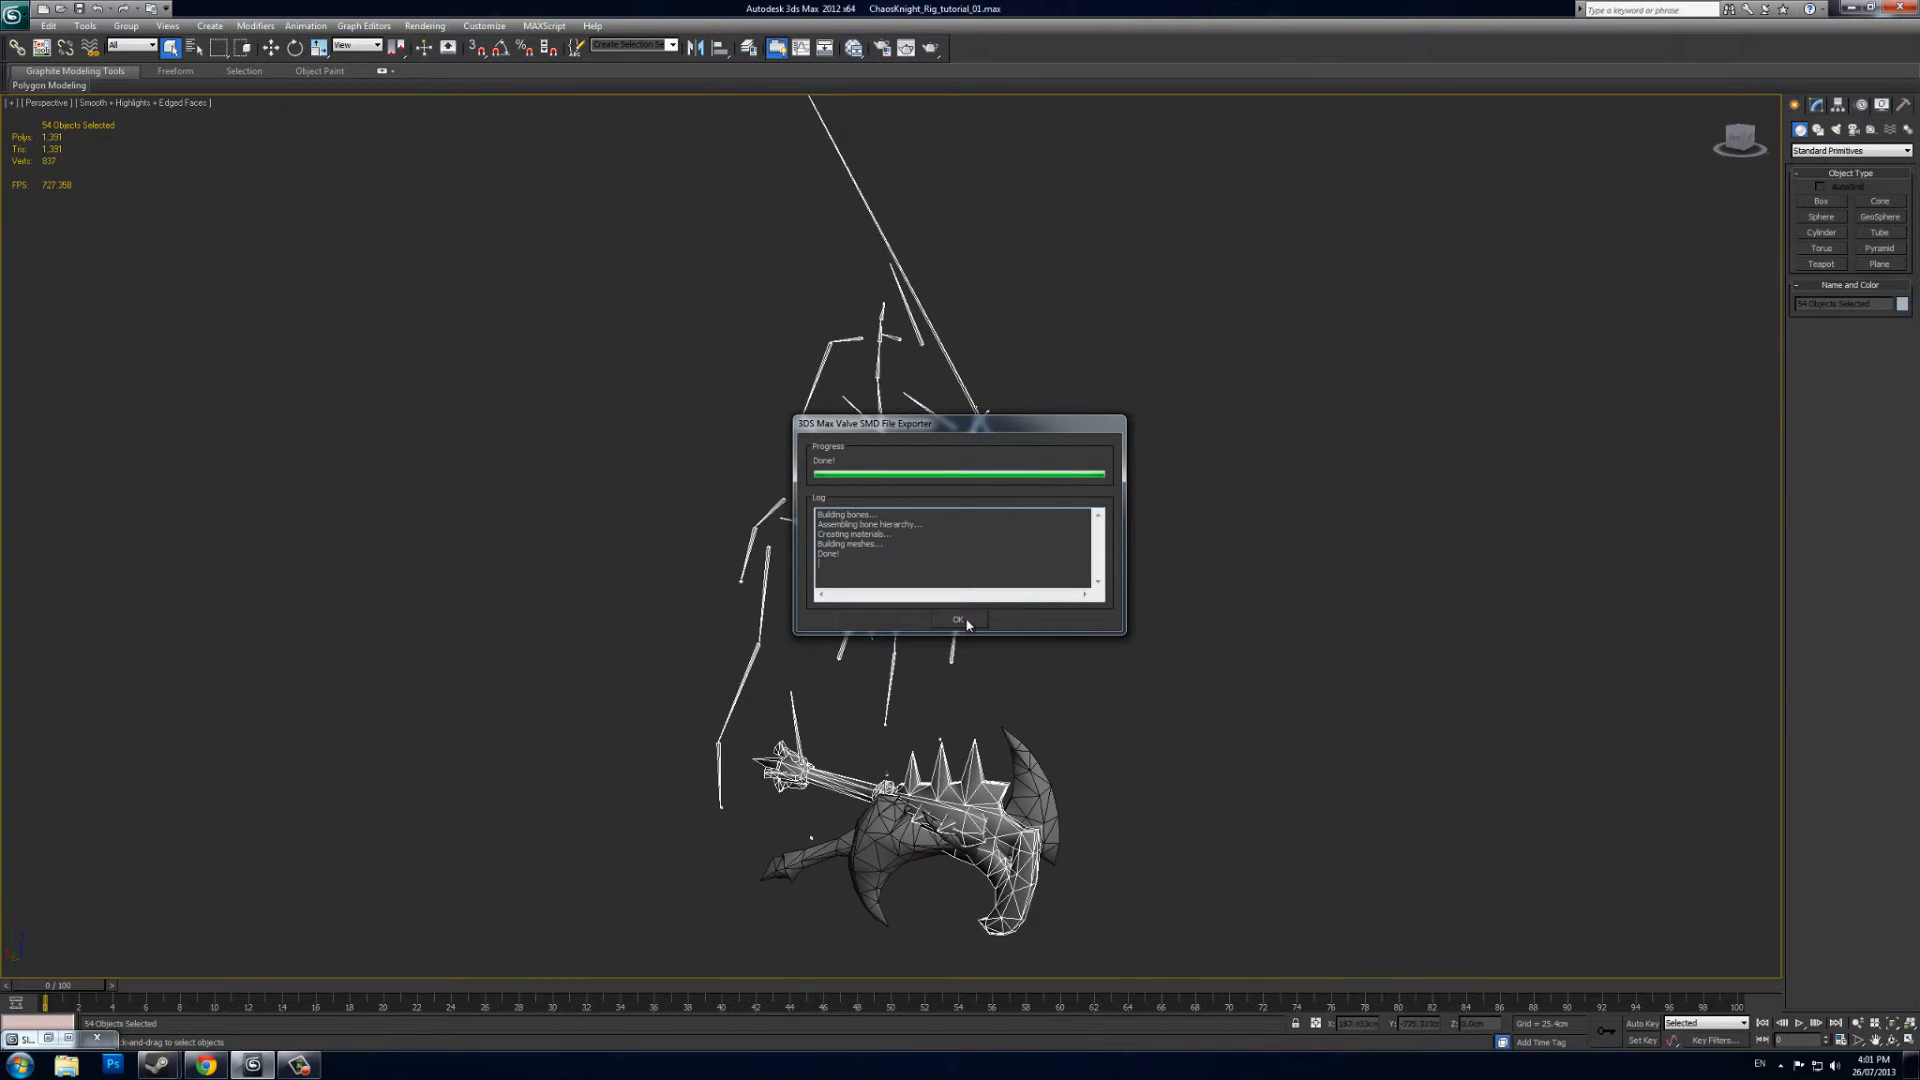
{"action": "left_click", "coordinate": [957, 619]}
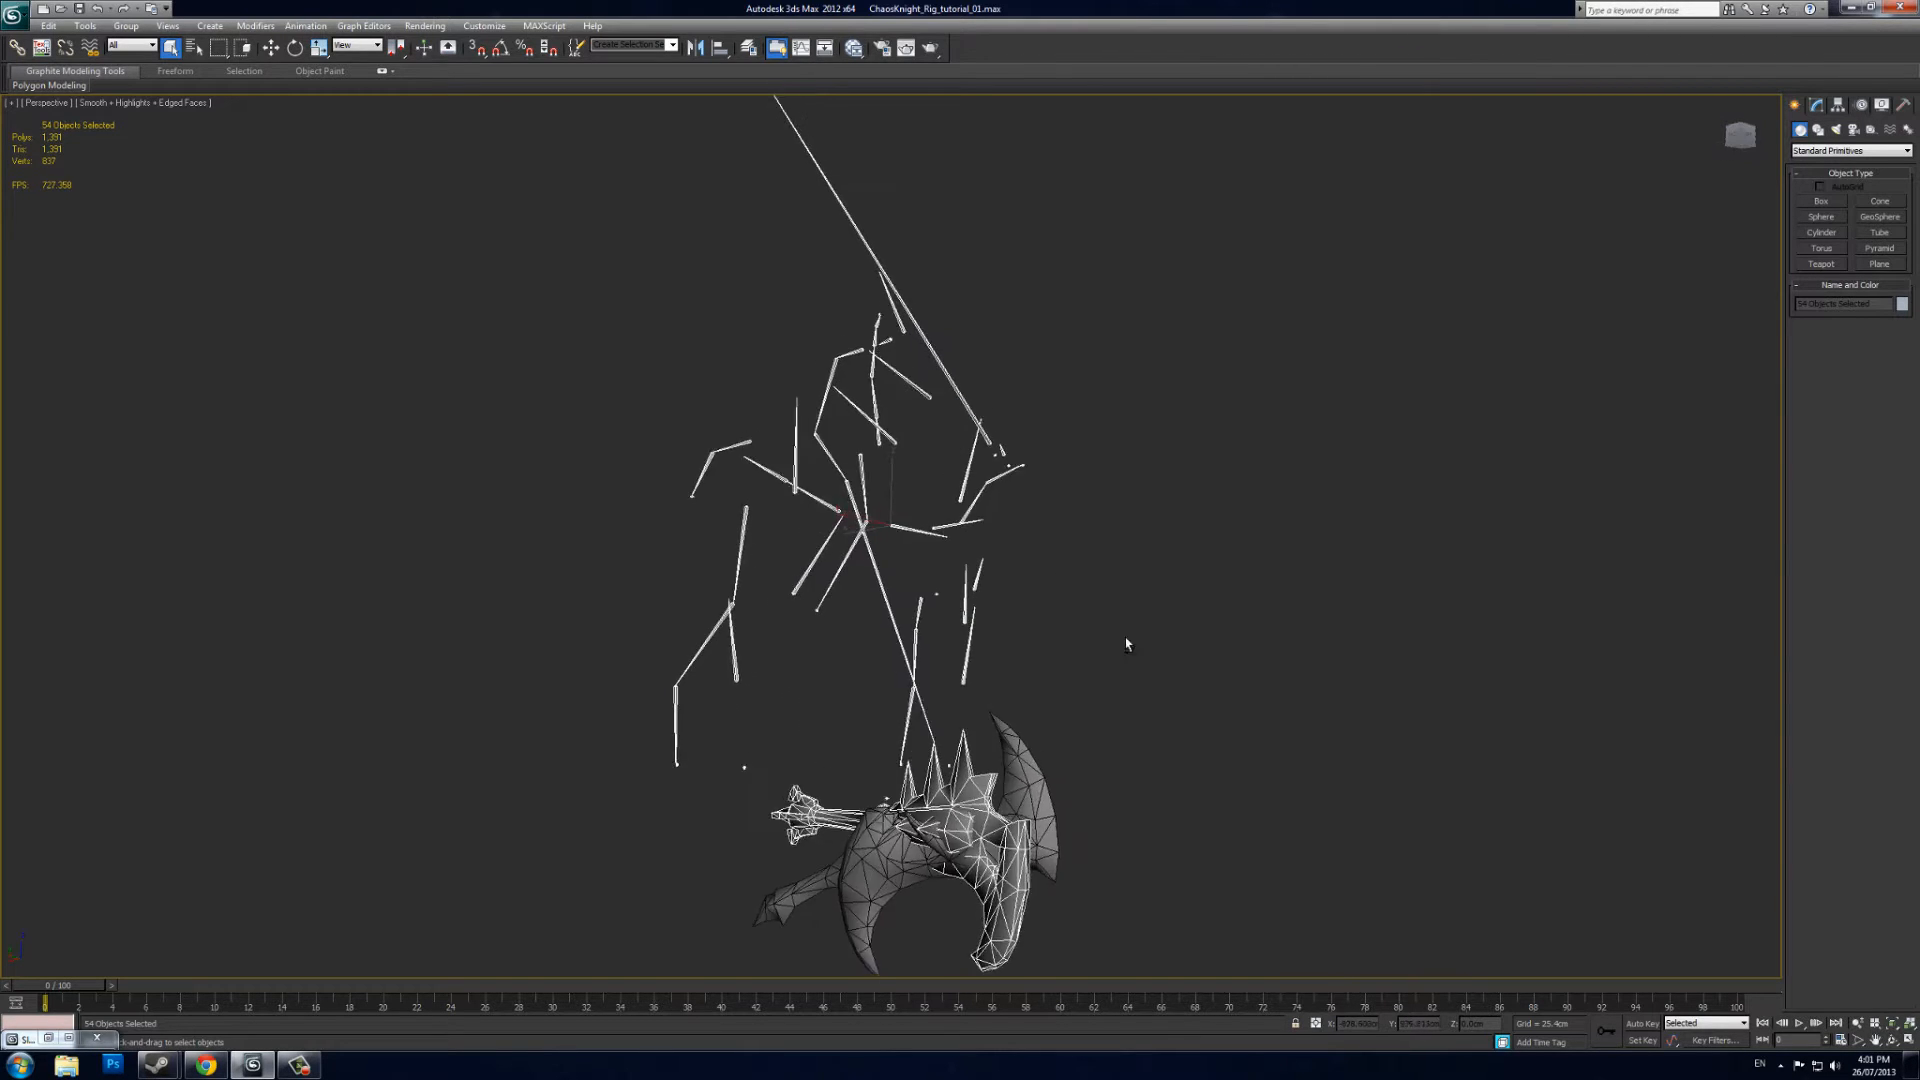
Orbit the view and select the imported weapon mesh
{"action": "left_click_drag", "start_coordinate": [1127, 645], "coordinate": [1096, 590]}
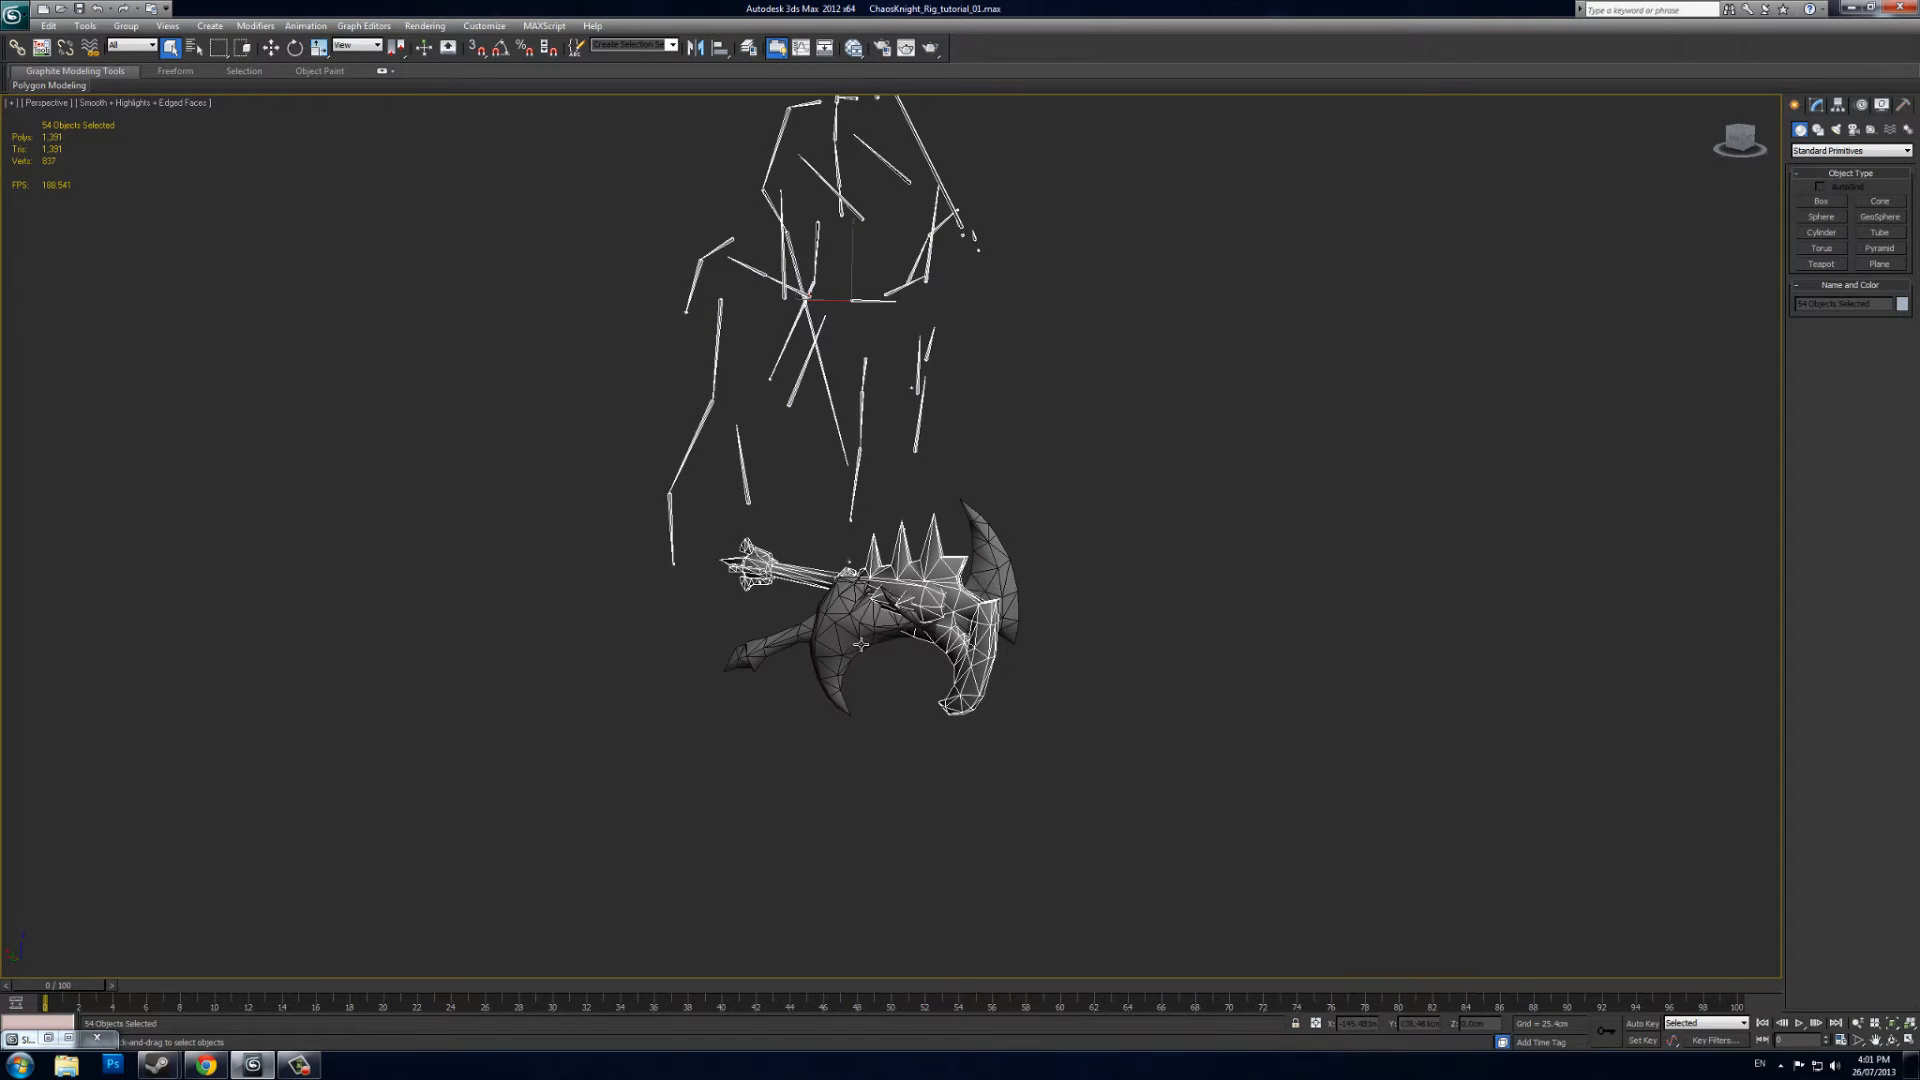
{"action": "left_click", "coordinate": [895, 600]}
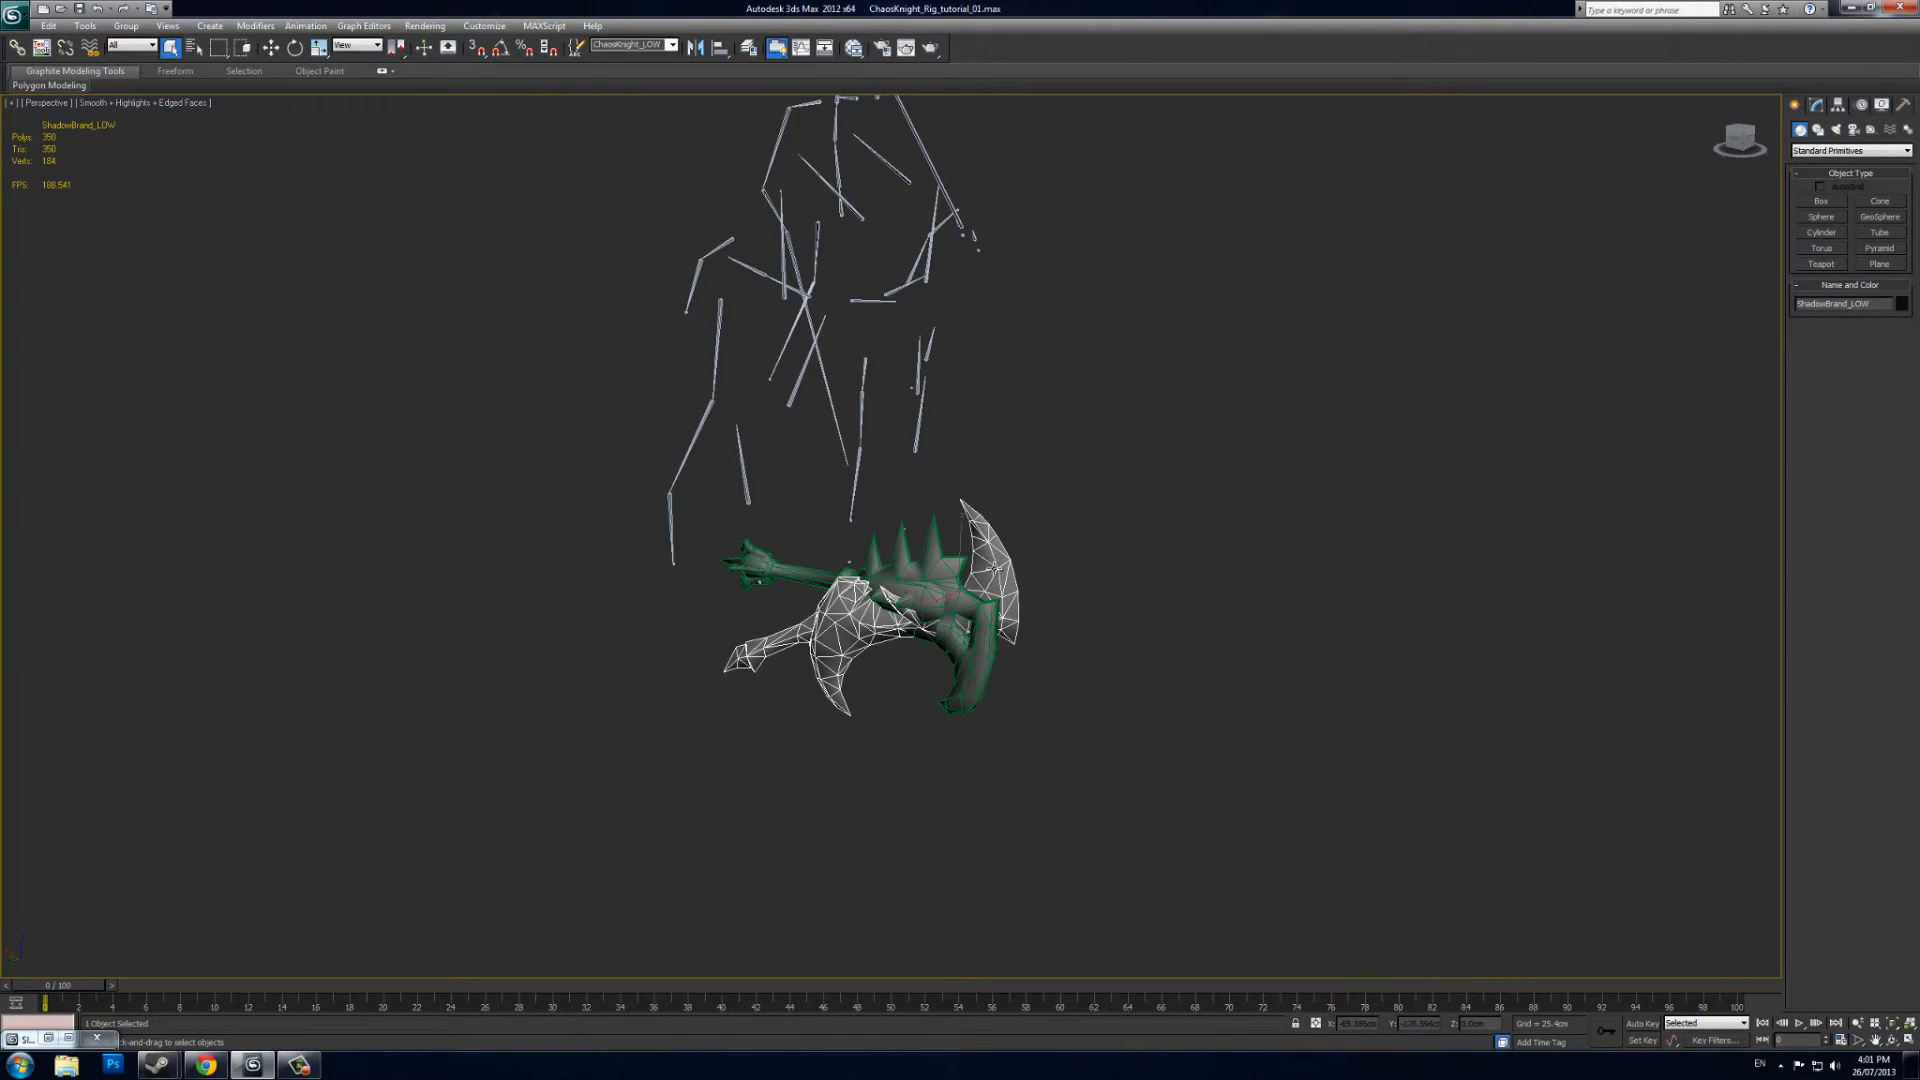
{"action": "mouse_move", "coordinate": [1042, 654]}
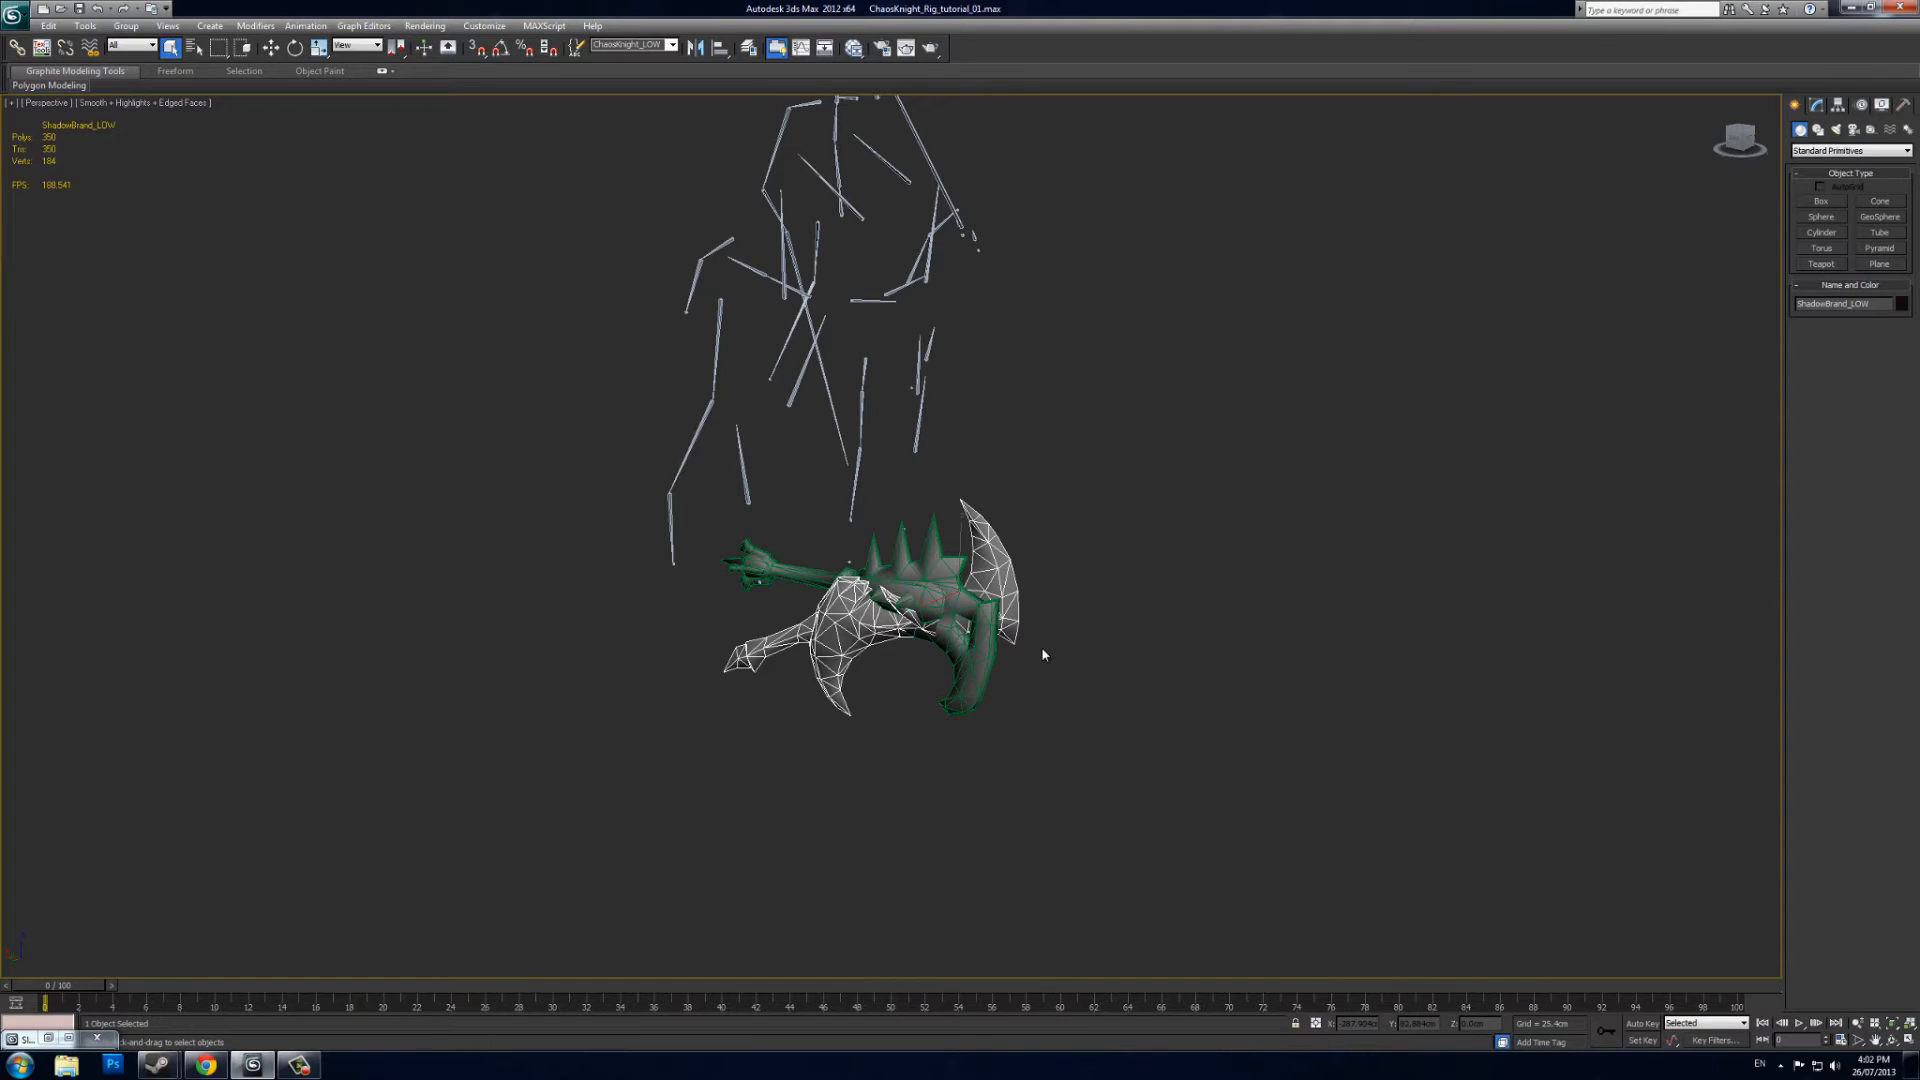
{"action": "mouse_move", "coordinate": [890, 548]}
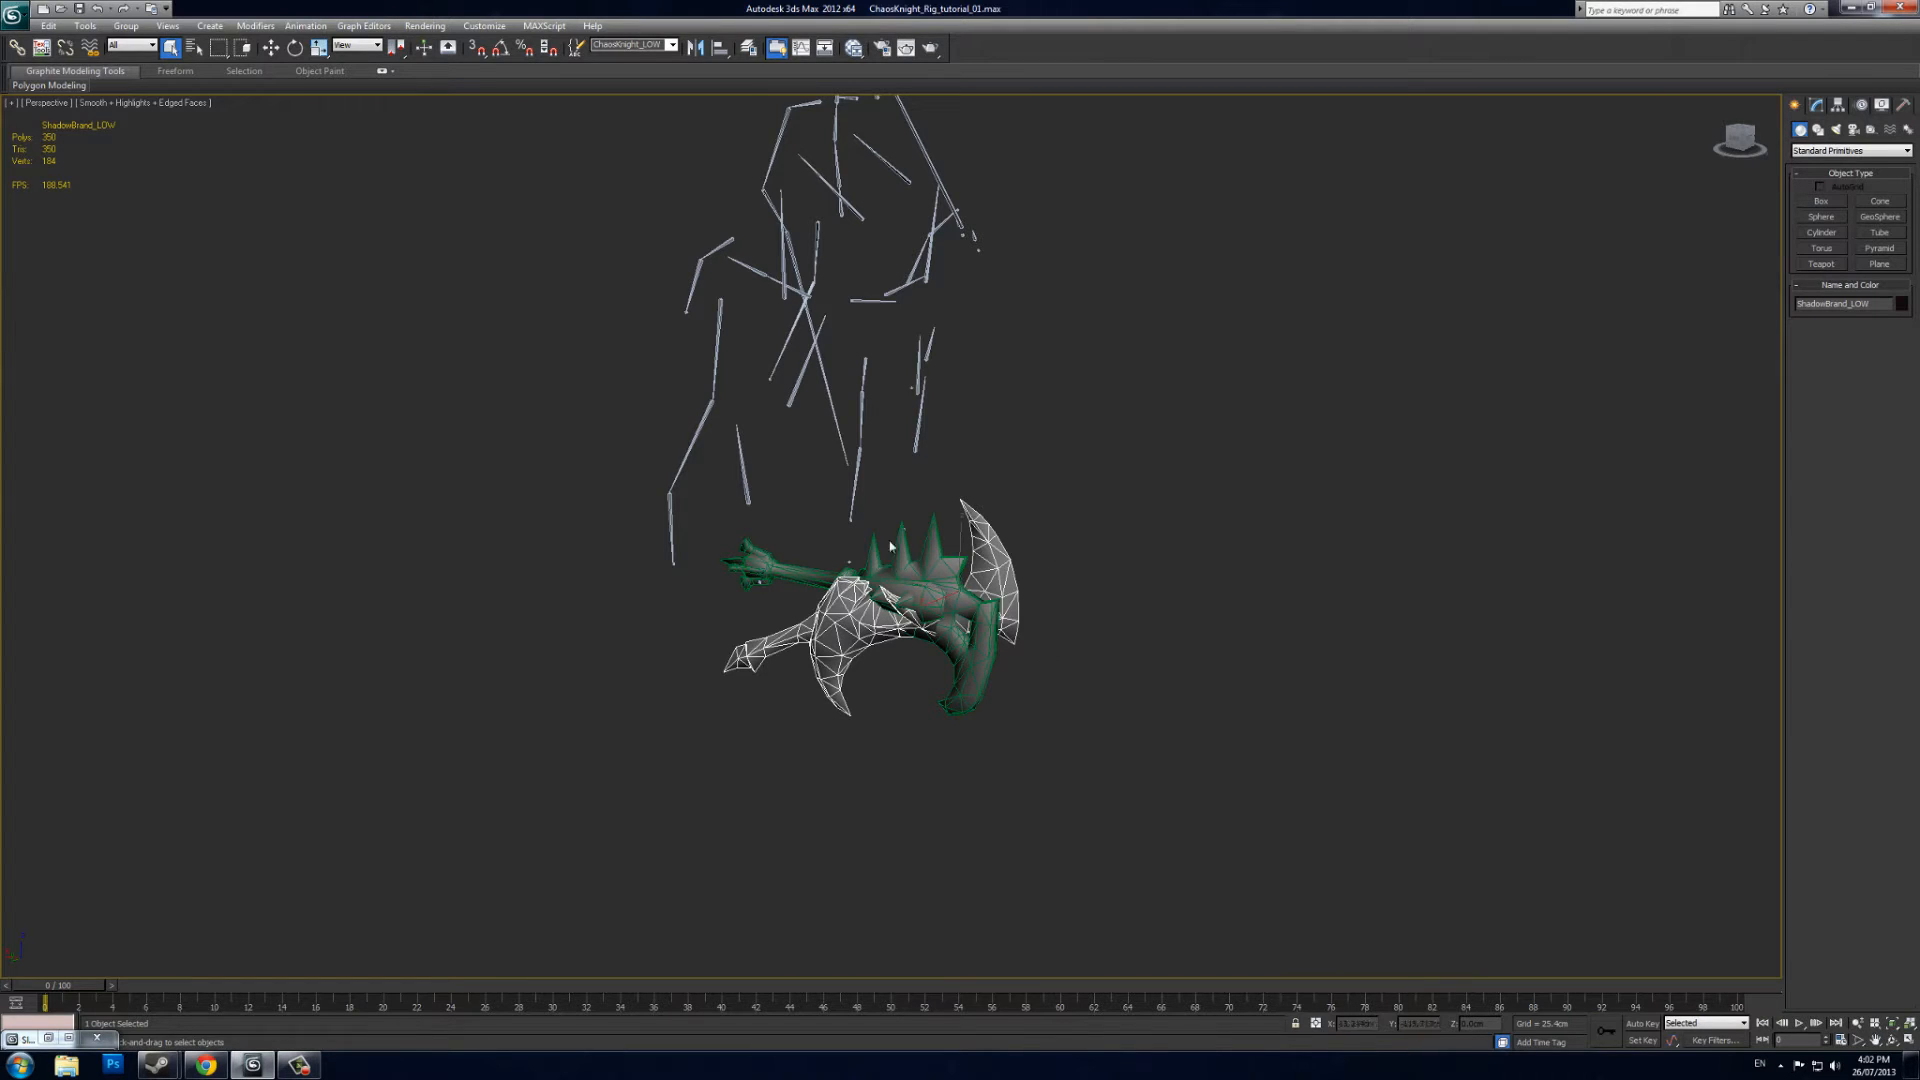
Maximize the Perspective viewport and orbit around the weapon mesh
{"action": "left_click", "coordinate": [294, 46]}
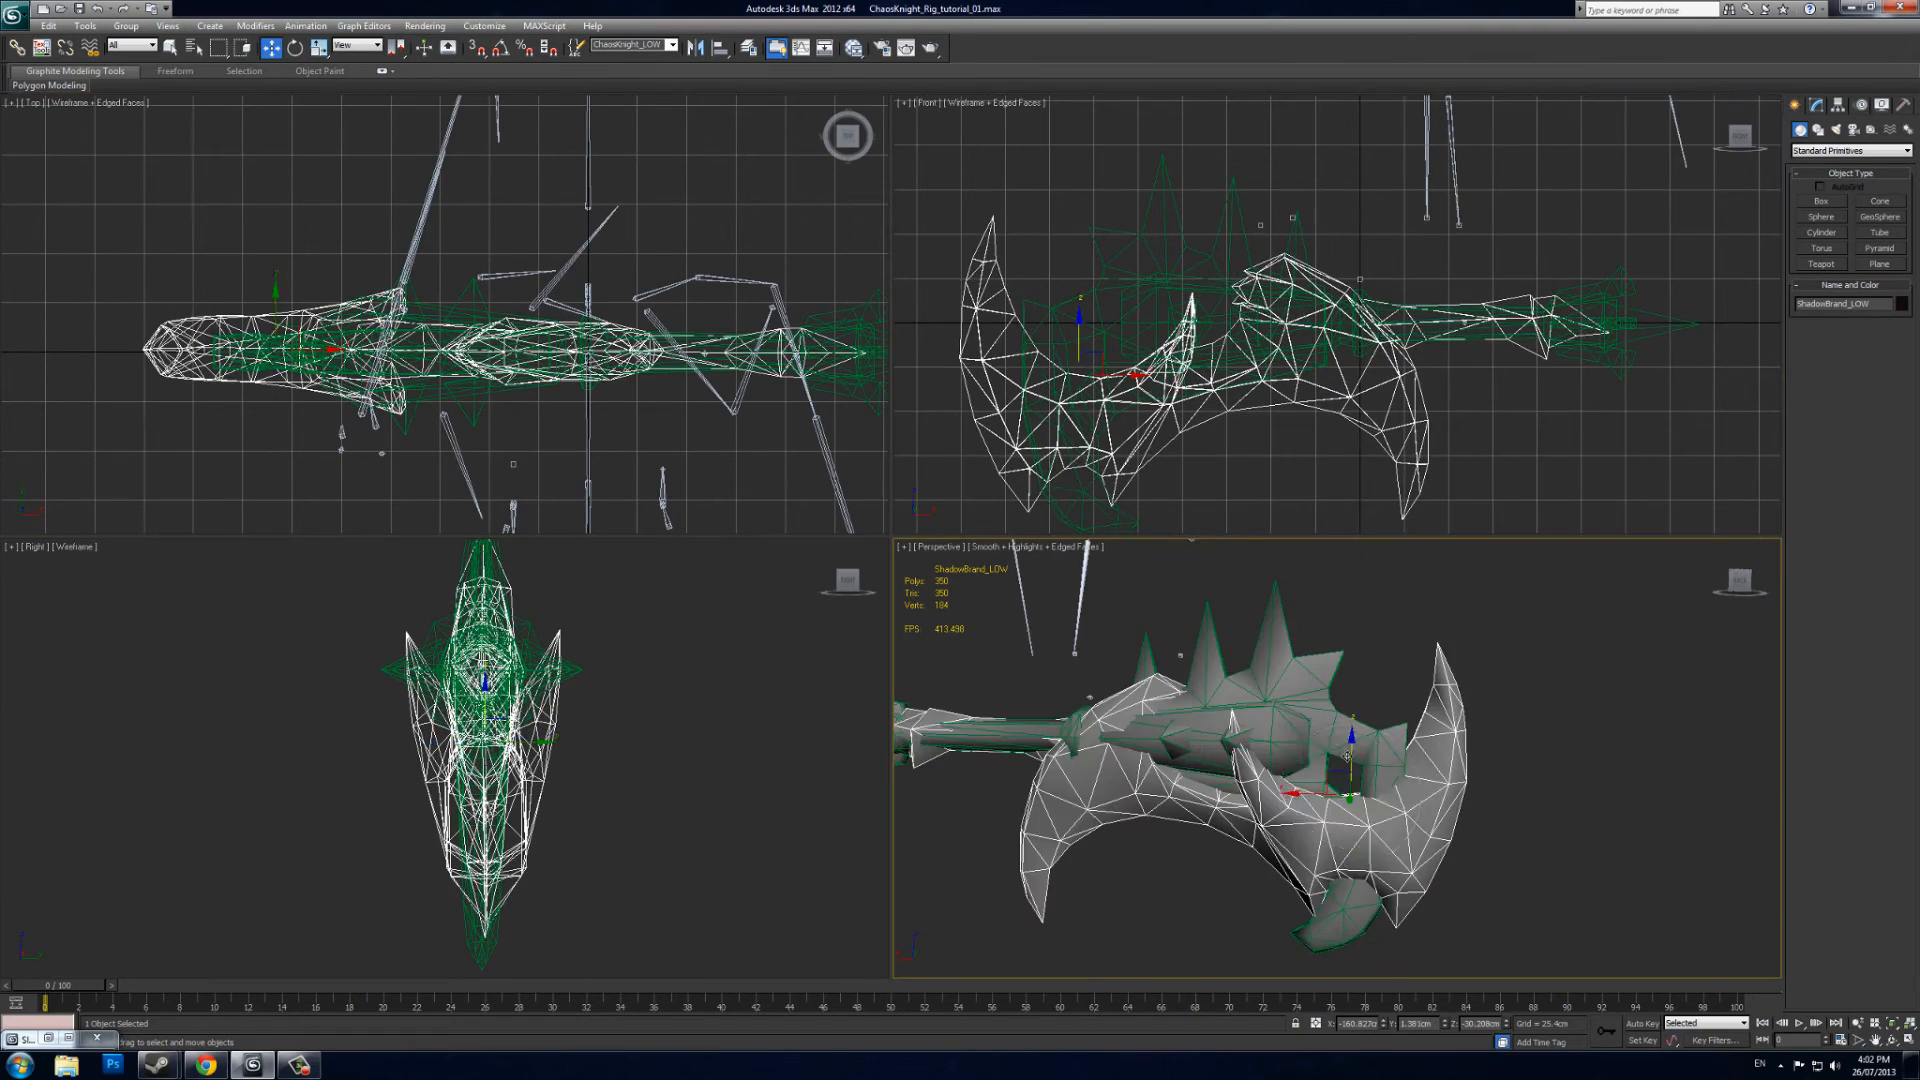
{"action": "key", "text": "Alt+W"}
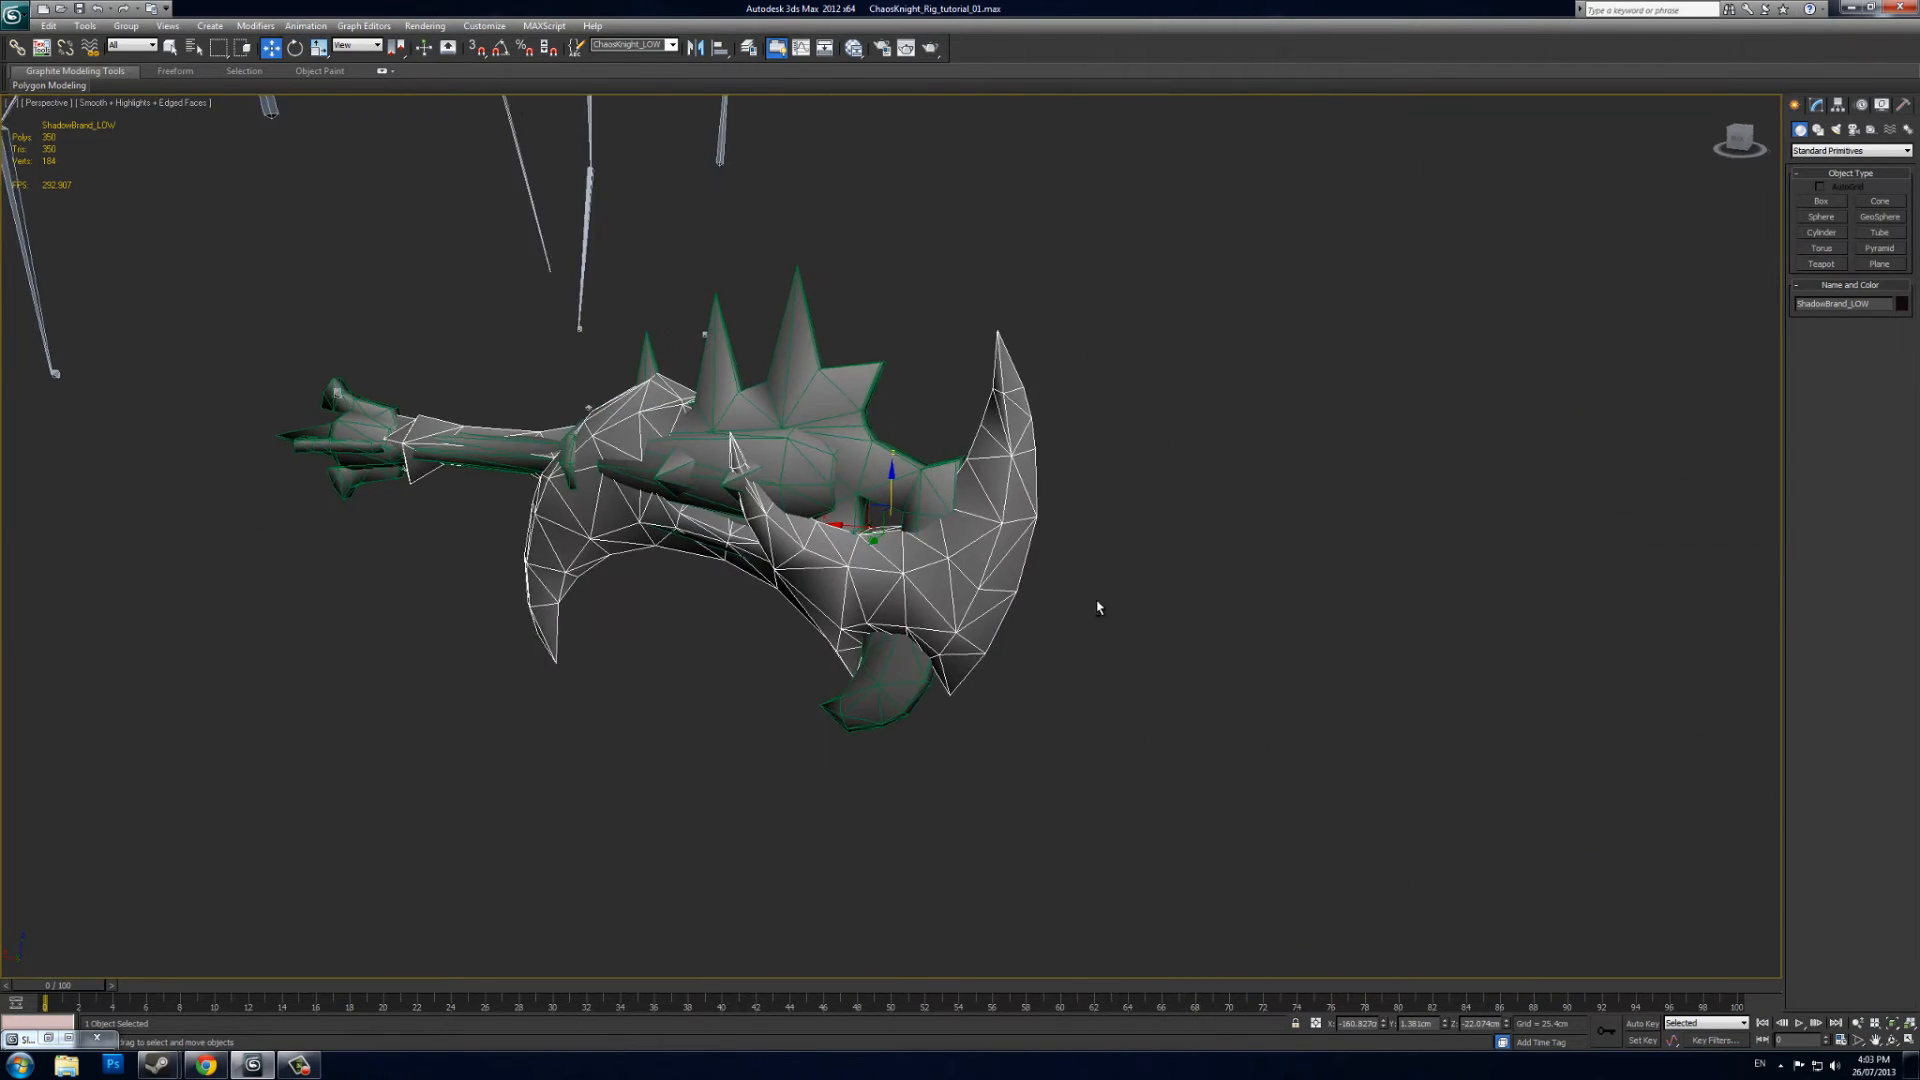
{"action": "left_click_drag", "start_coordinate": [1096, 607], "coordinate": [1270, 595]}
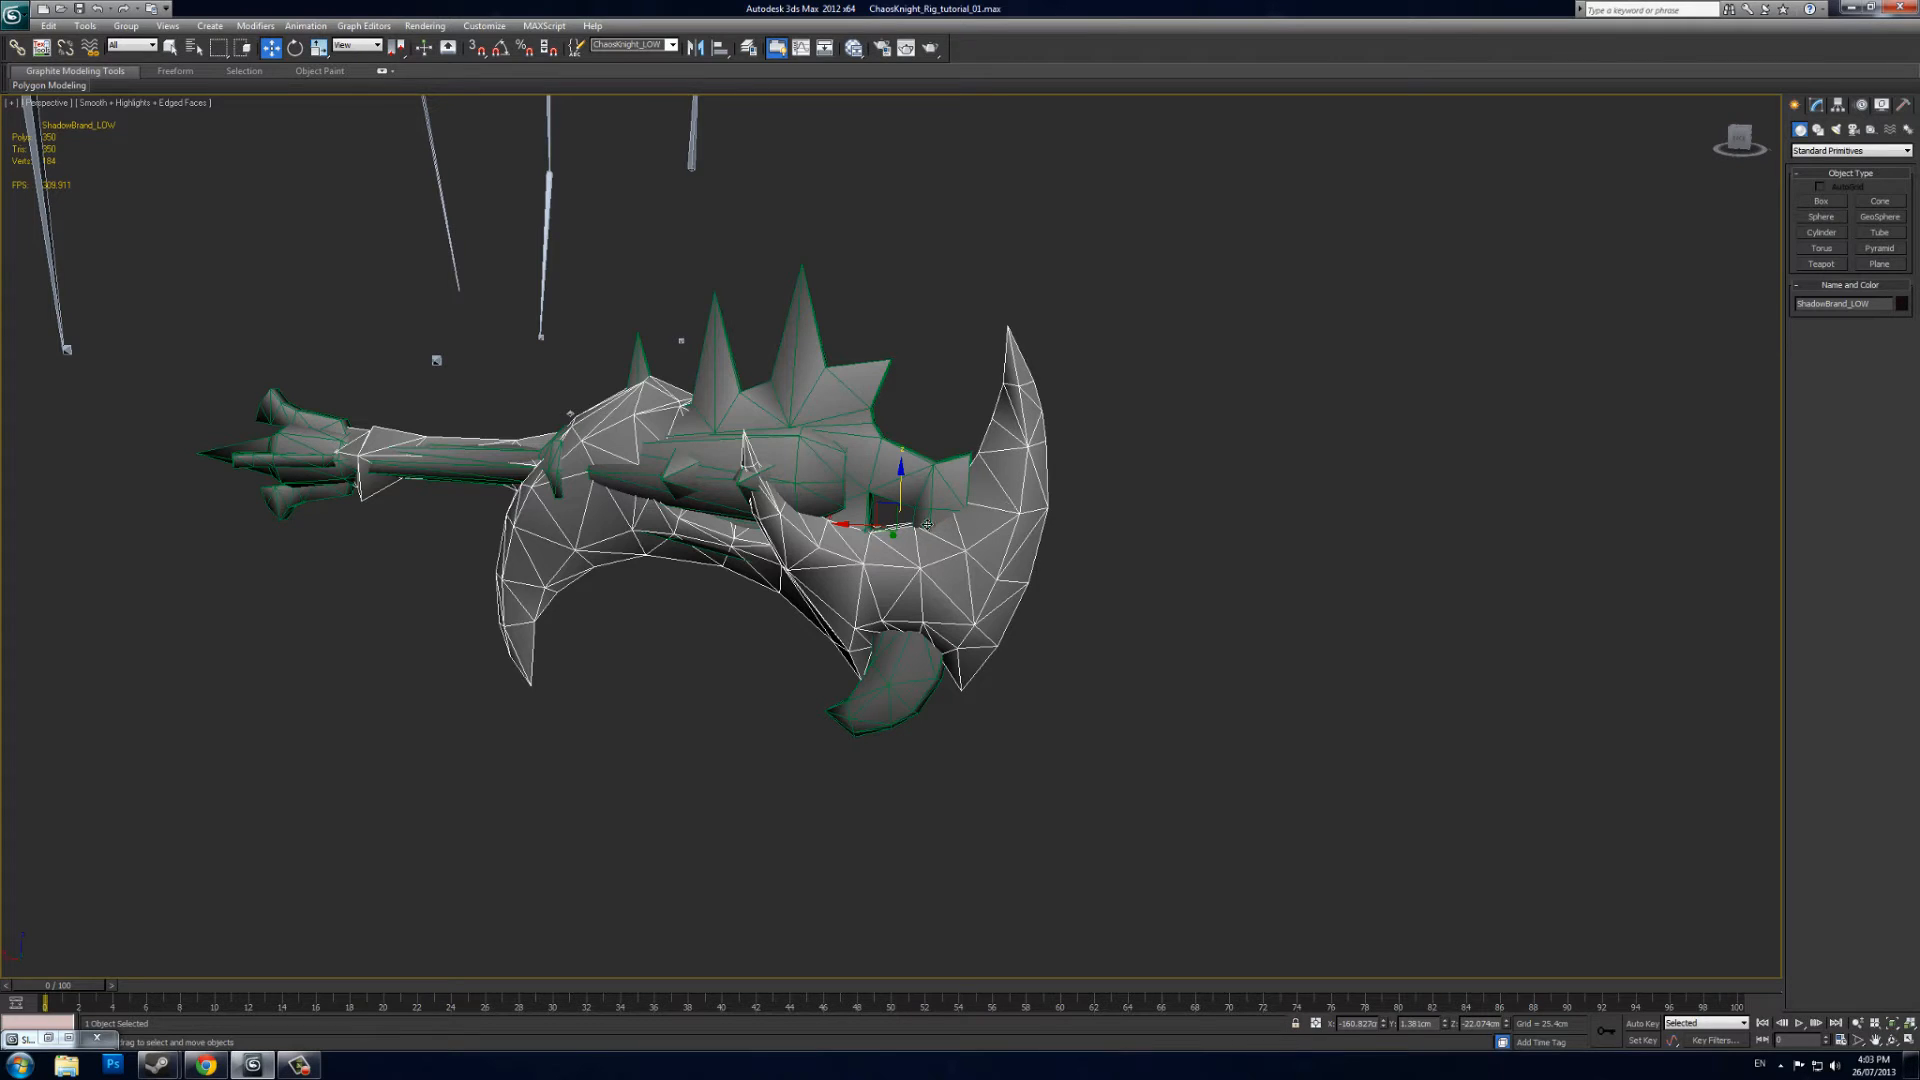
{"action": "mouse_move", "coordinate": [1244, 595]}
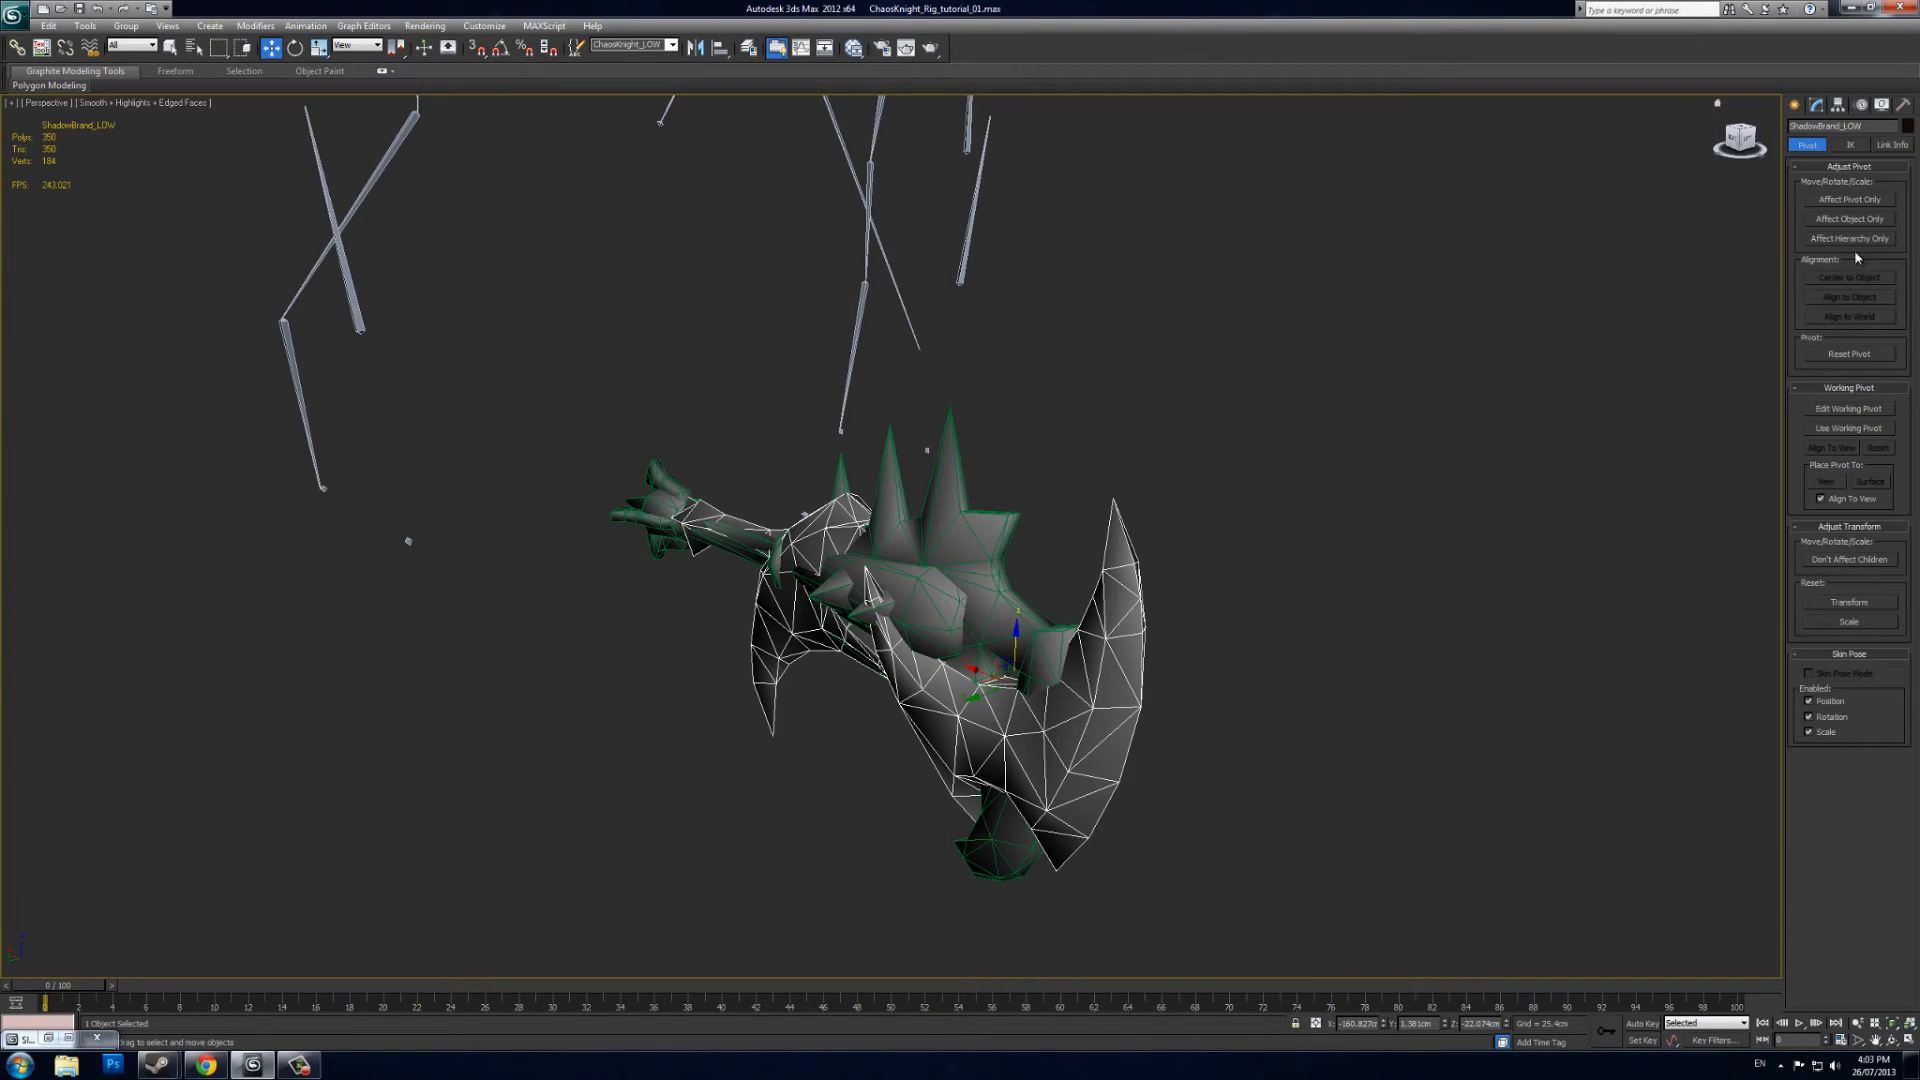
Adjust the pivot, apply Reset XForm, and collapse Shadowbrand_LOW to an Editable Poly
{"action": "left_click", "coordinate": [1849, 201]}
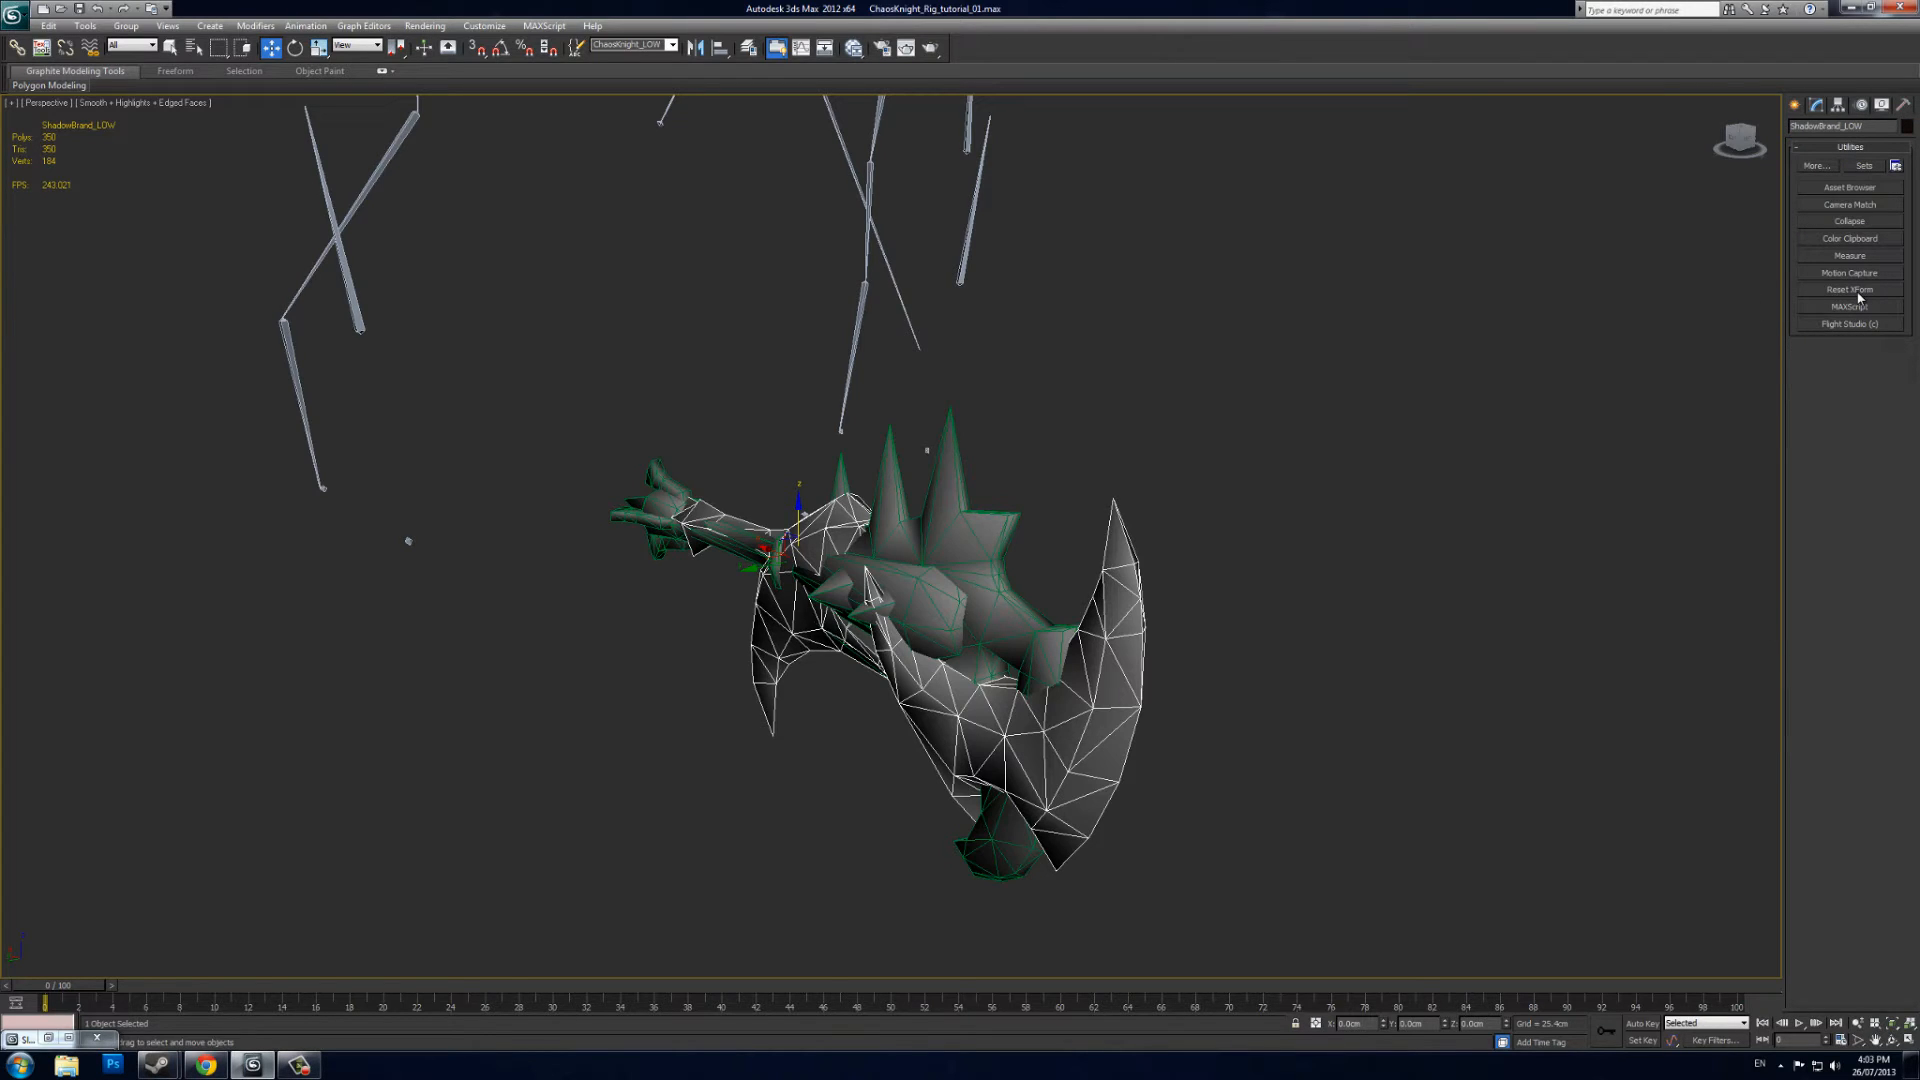
{"action": "left_click", "coordinate": [1849, 289]}
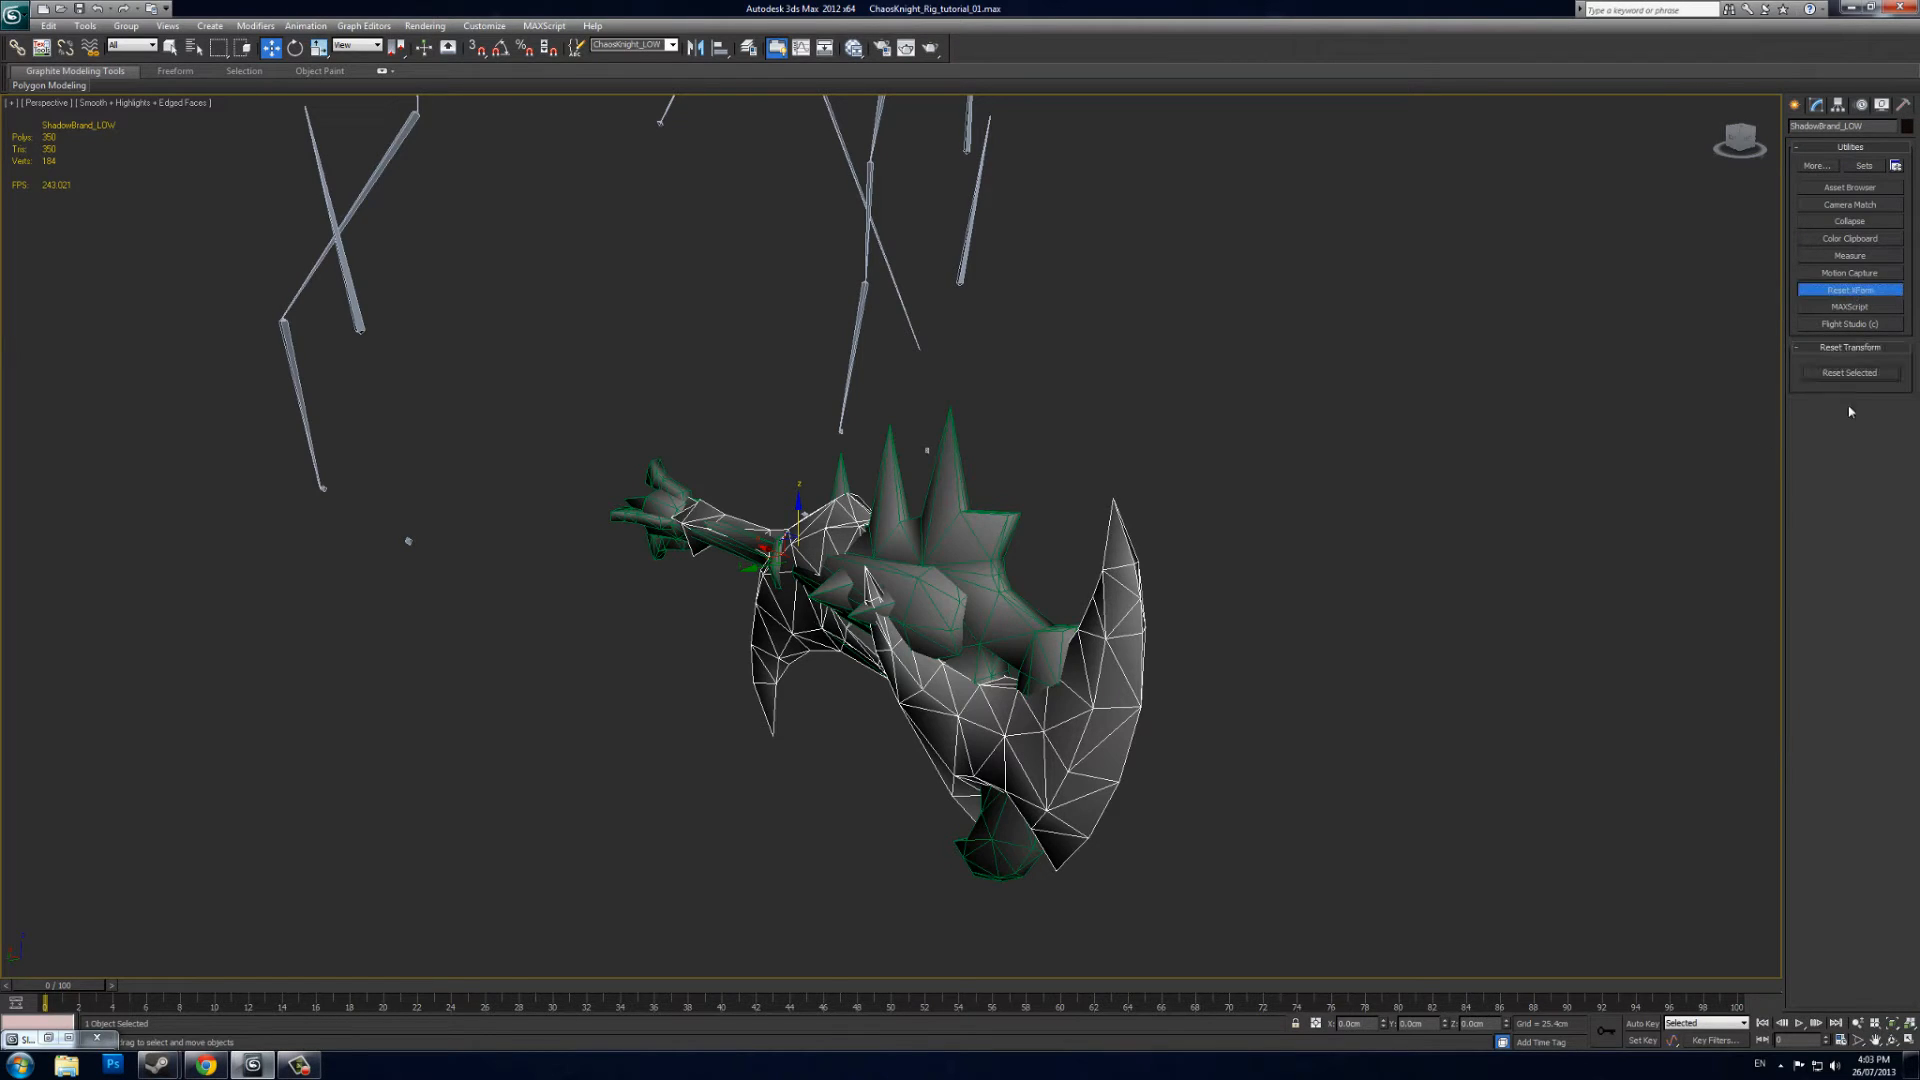
{"action": "mouse_move", "coordinate": [1823, 100]}
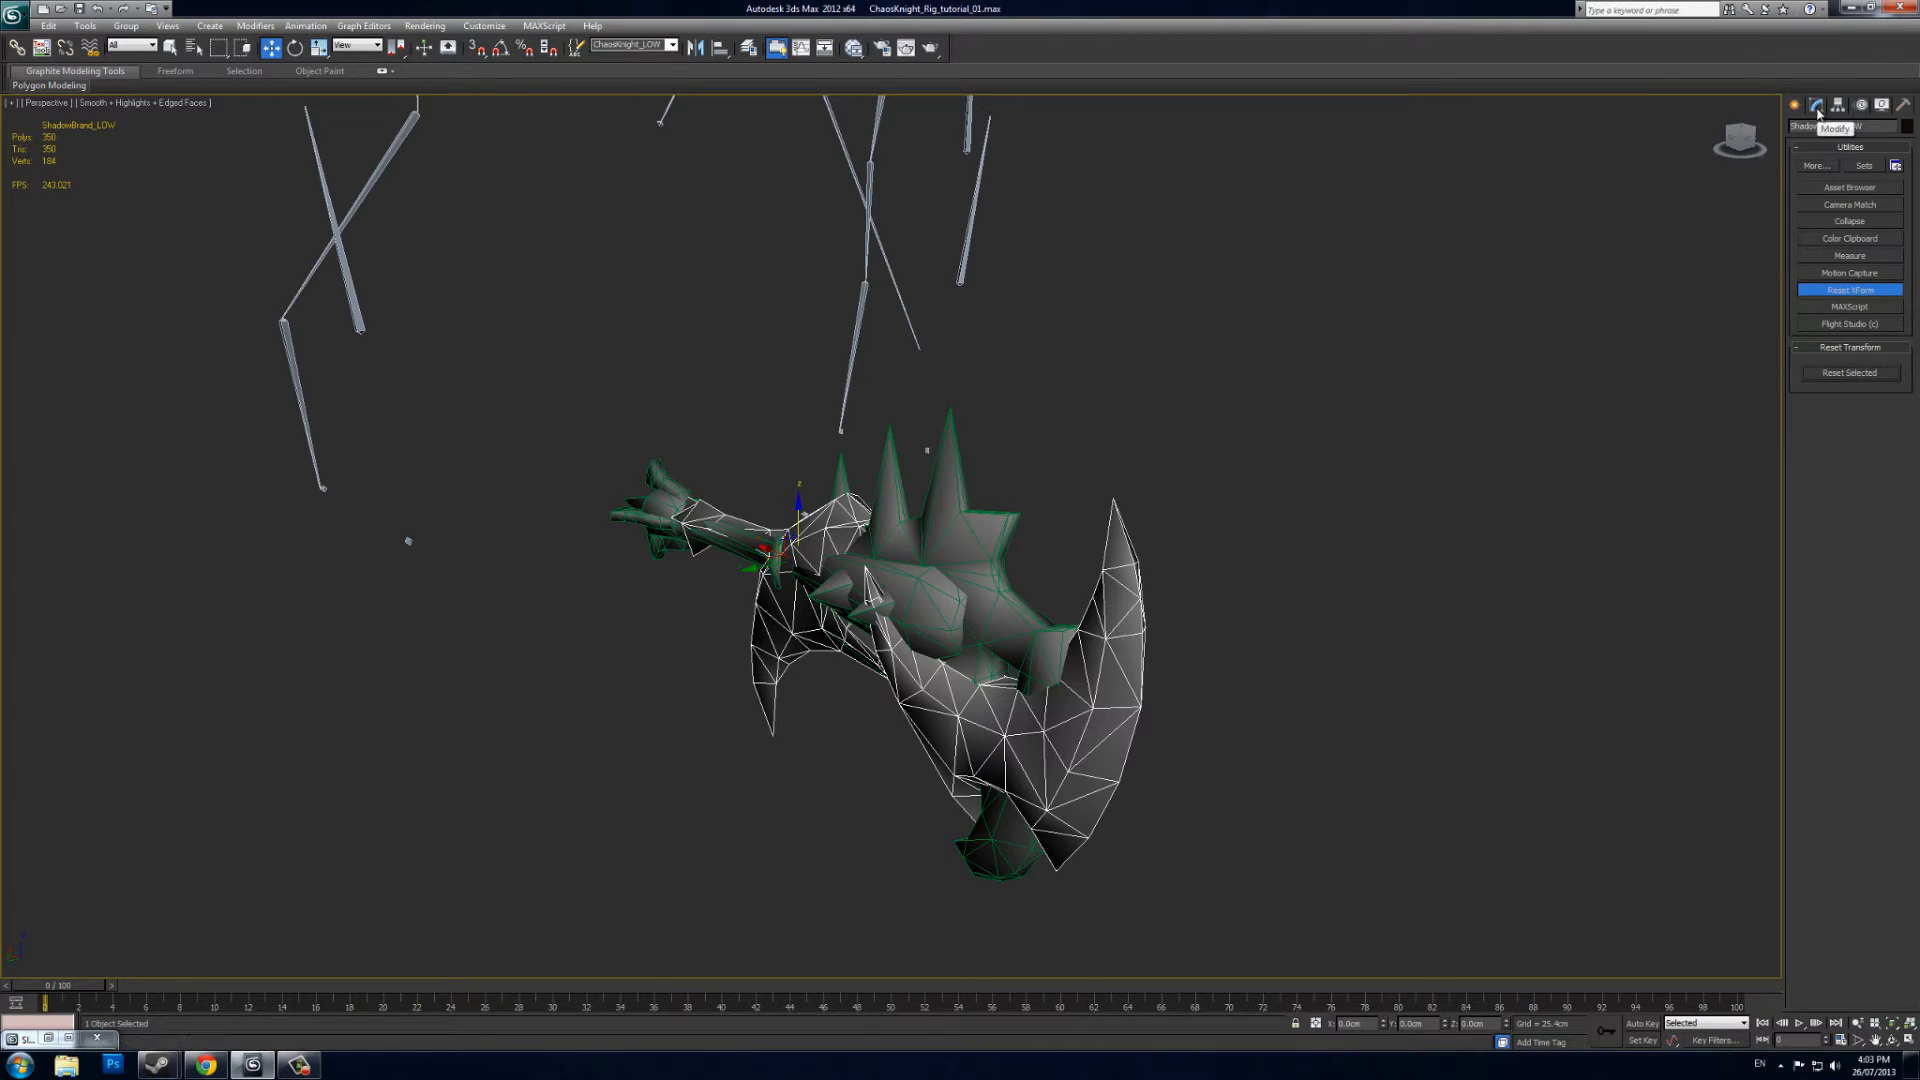
{"action": "right_click", "coordinate": [1819, 163]}
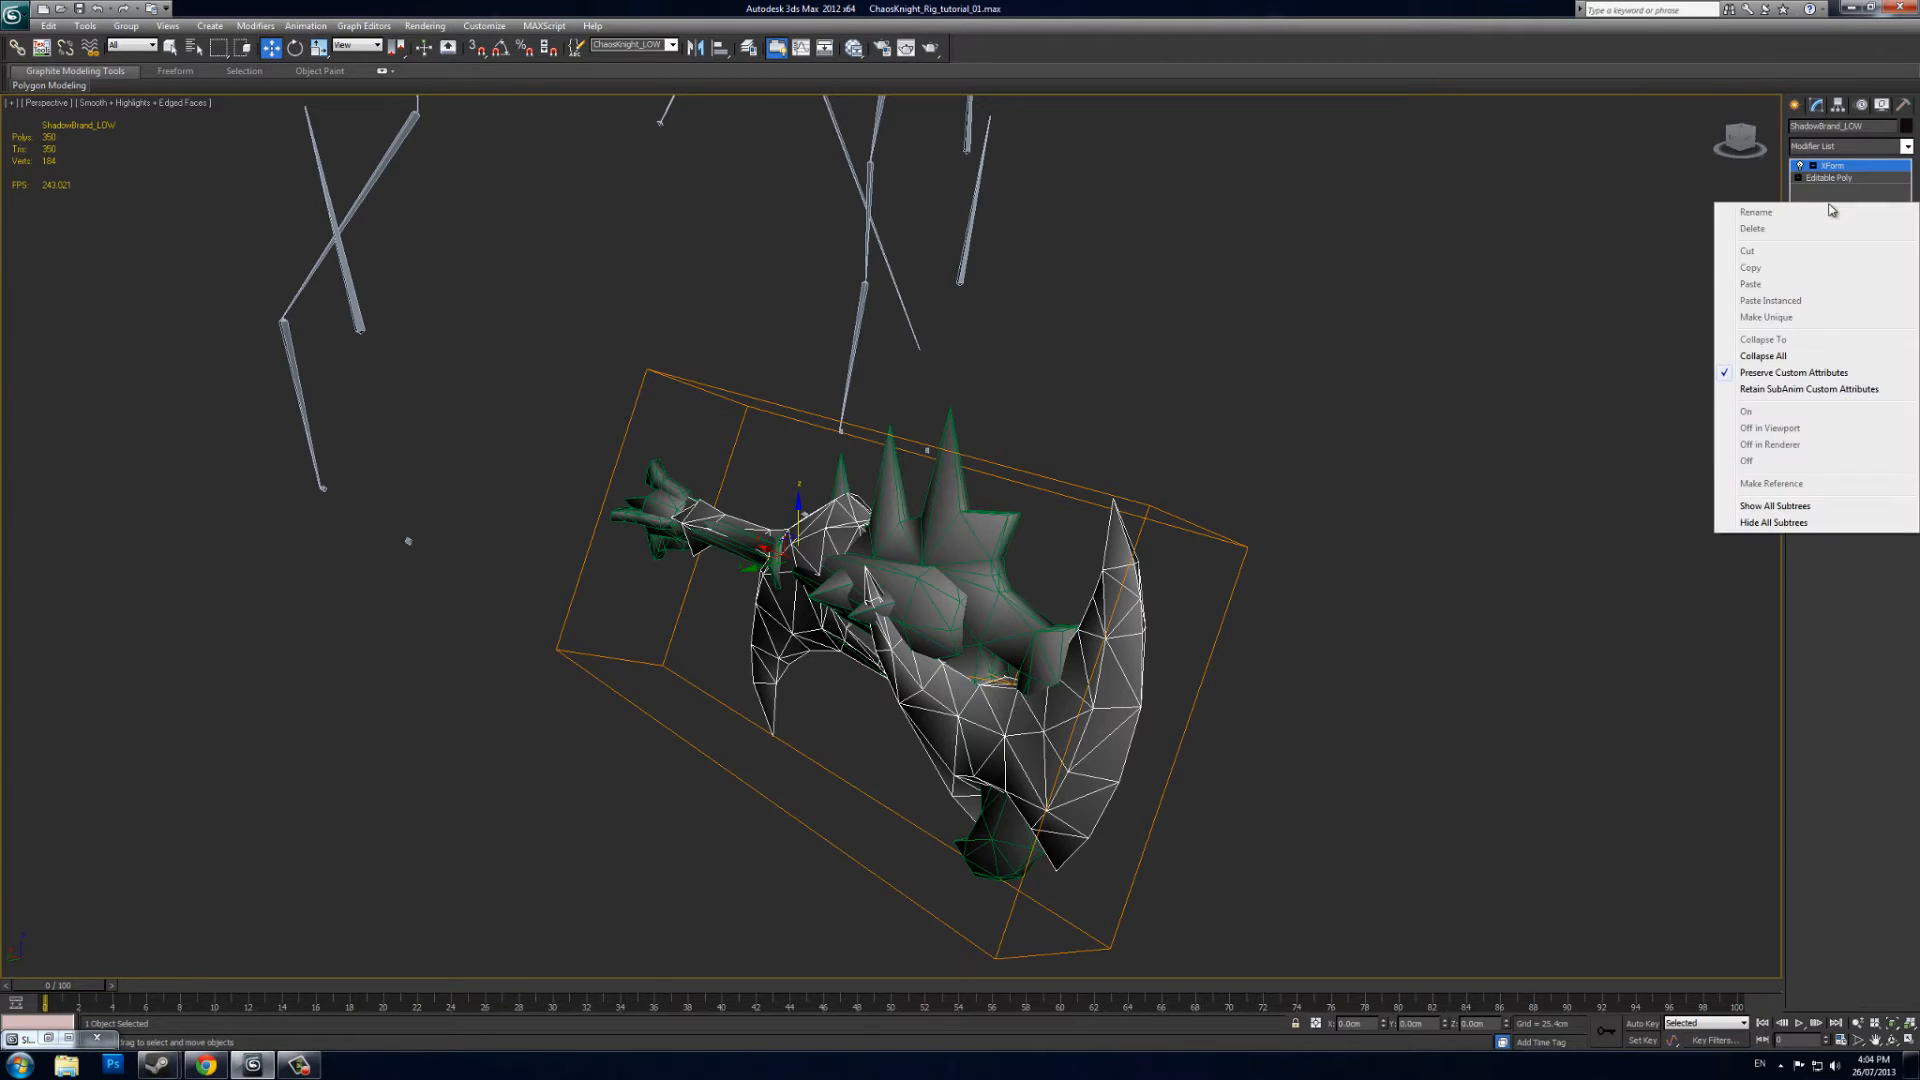
{"action": "mouse_move", "coordinate": [1786, 353]}
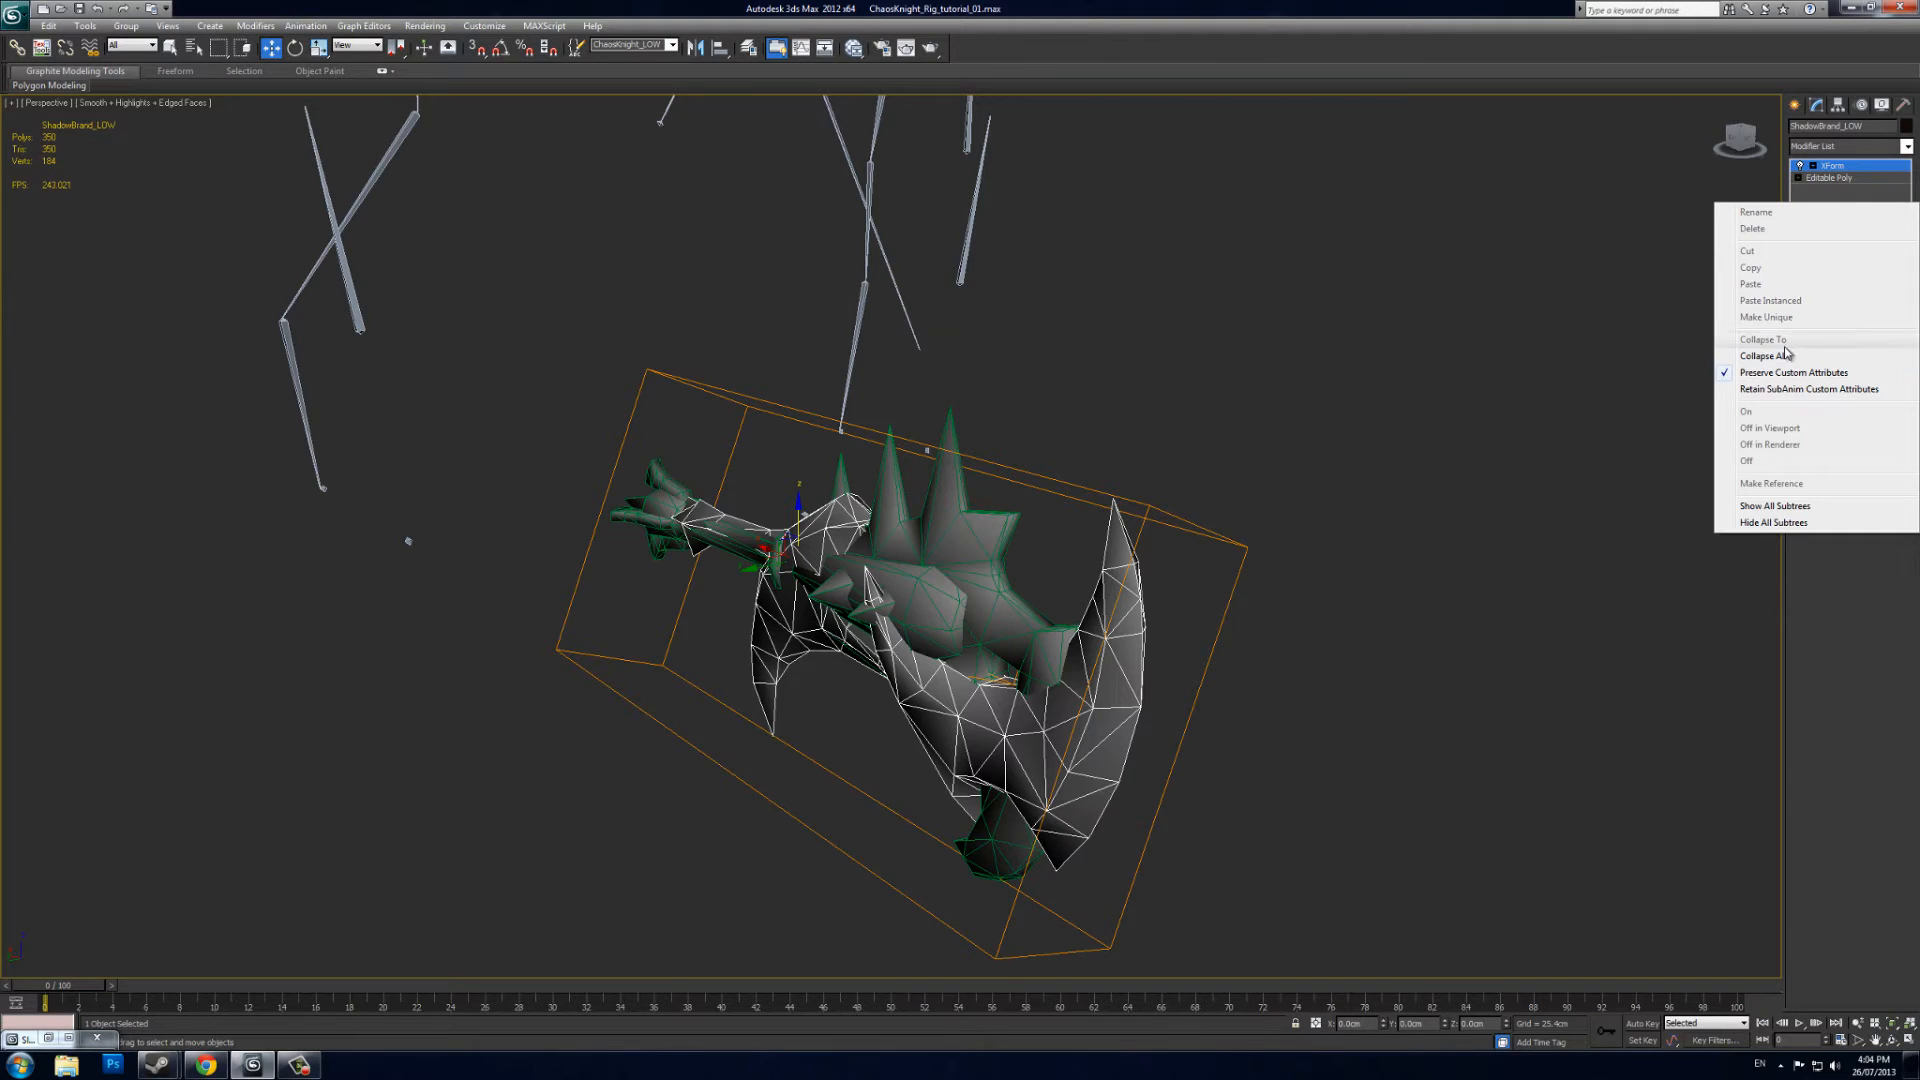
{"action": "left_click", "coordinate": [1764, 355]}
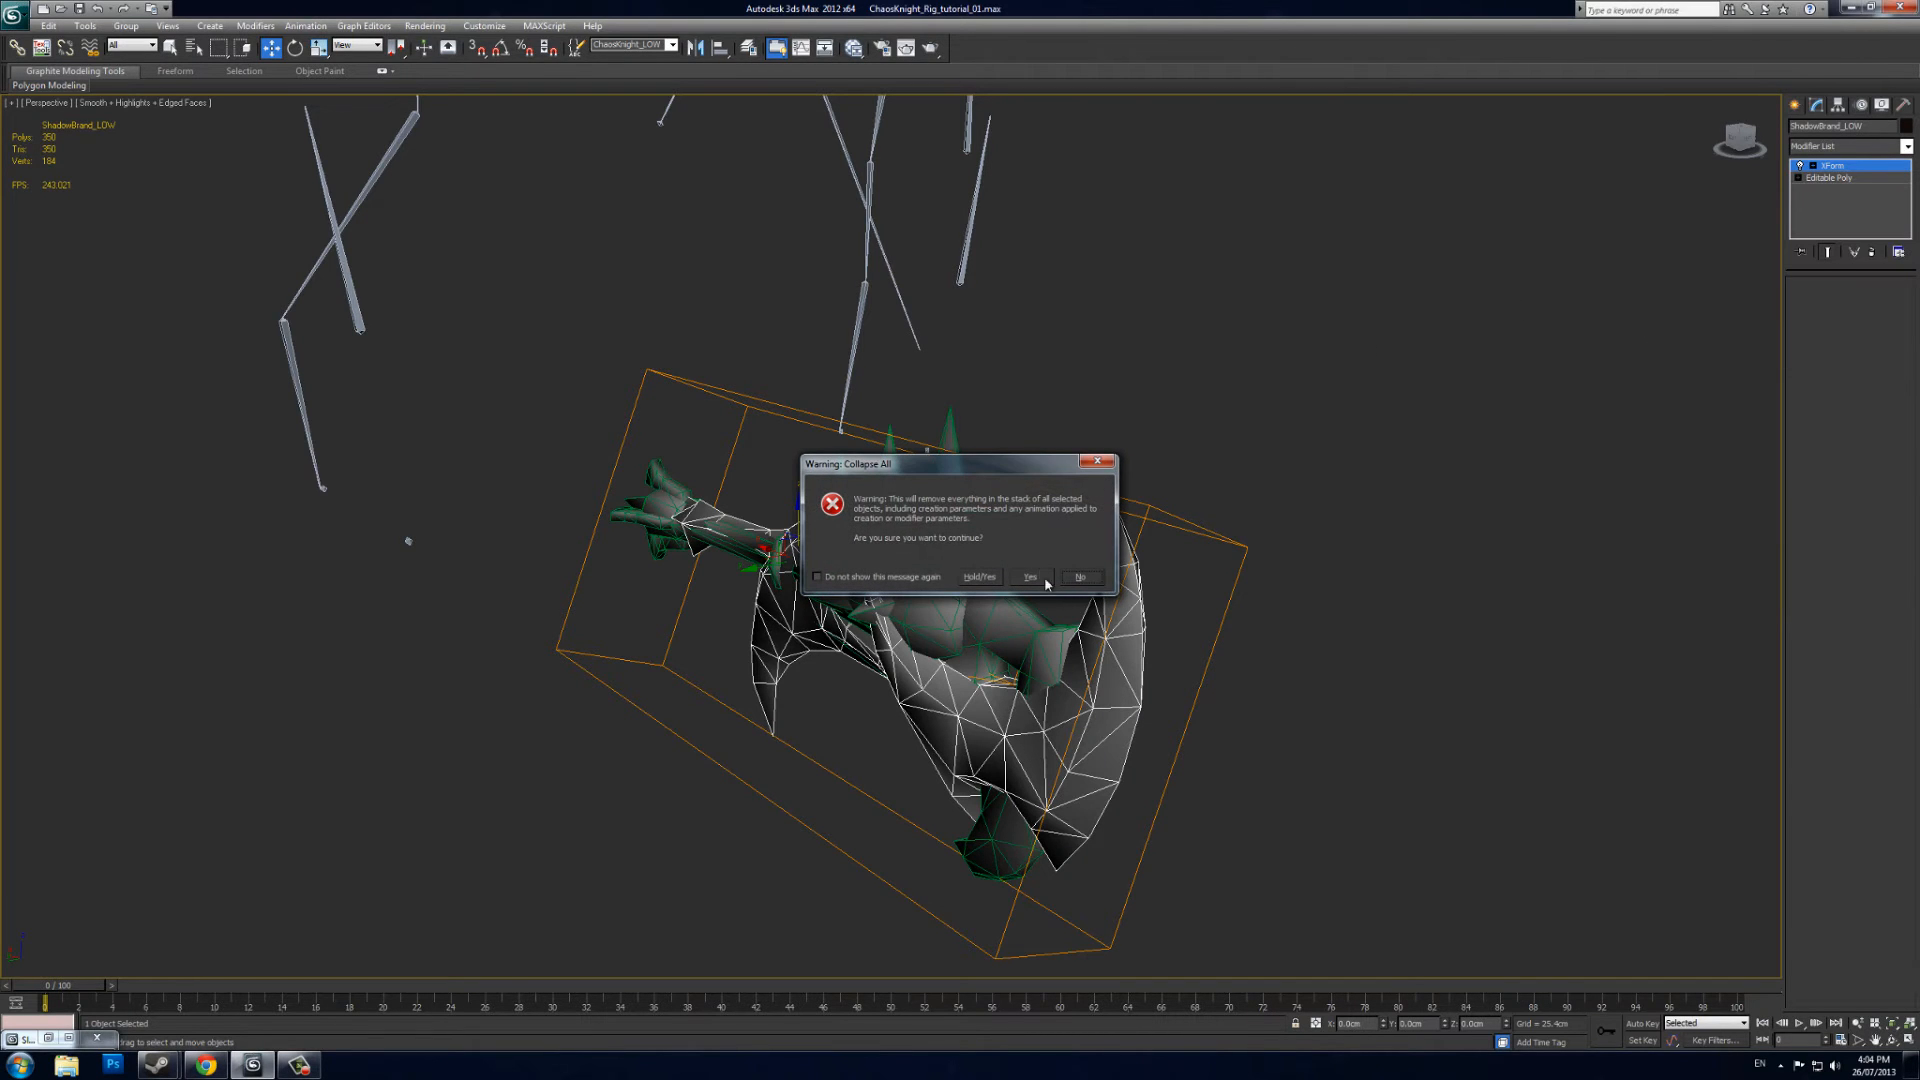
{"action": "left_click", "coordinate": [1029, 576]}
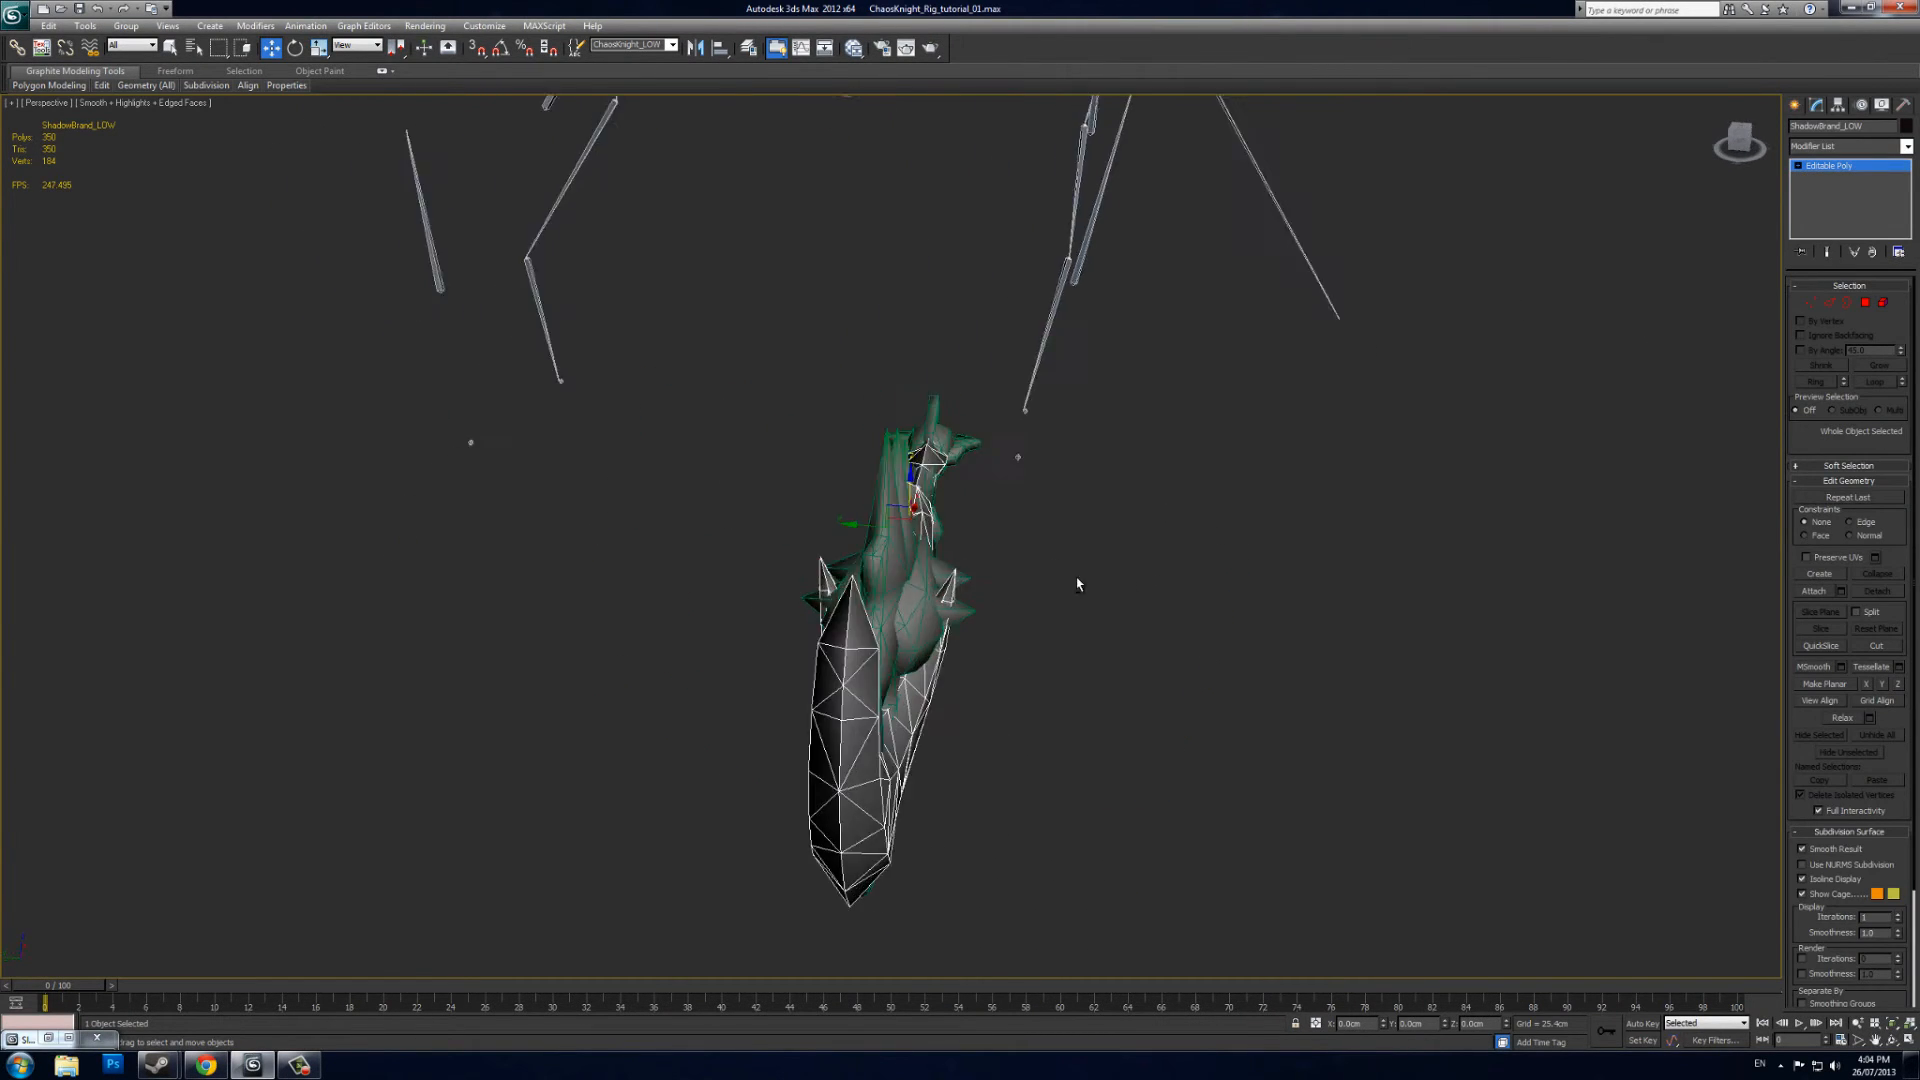
Orbit the viewport to a side view of the weapon
{"action": "left_click_drag", "start_coordinate": [1078, 584], "coordinate": [1243, 573]}
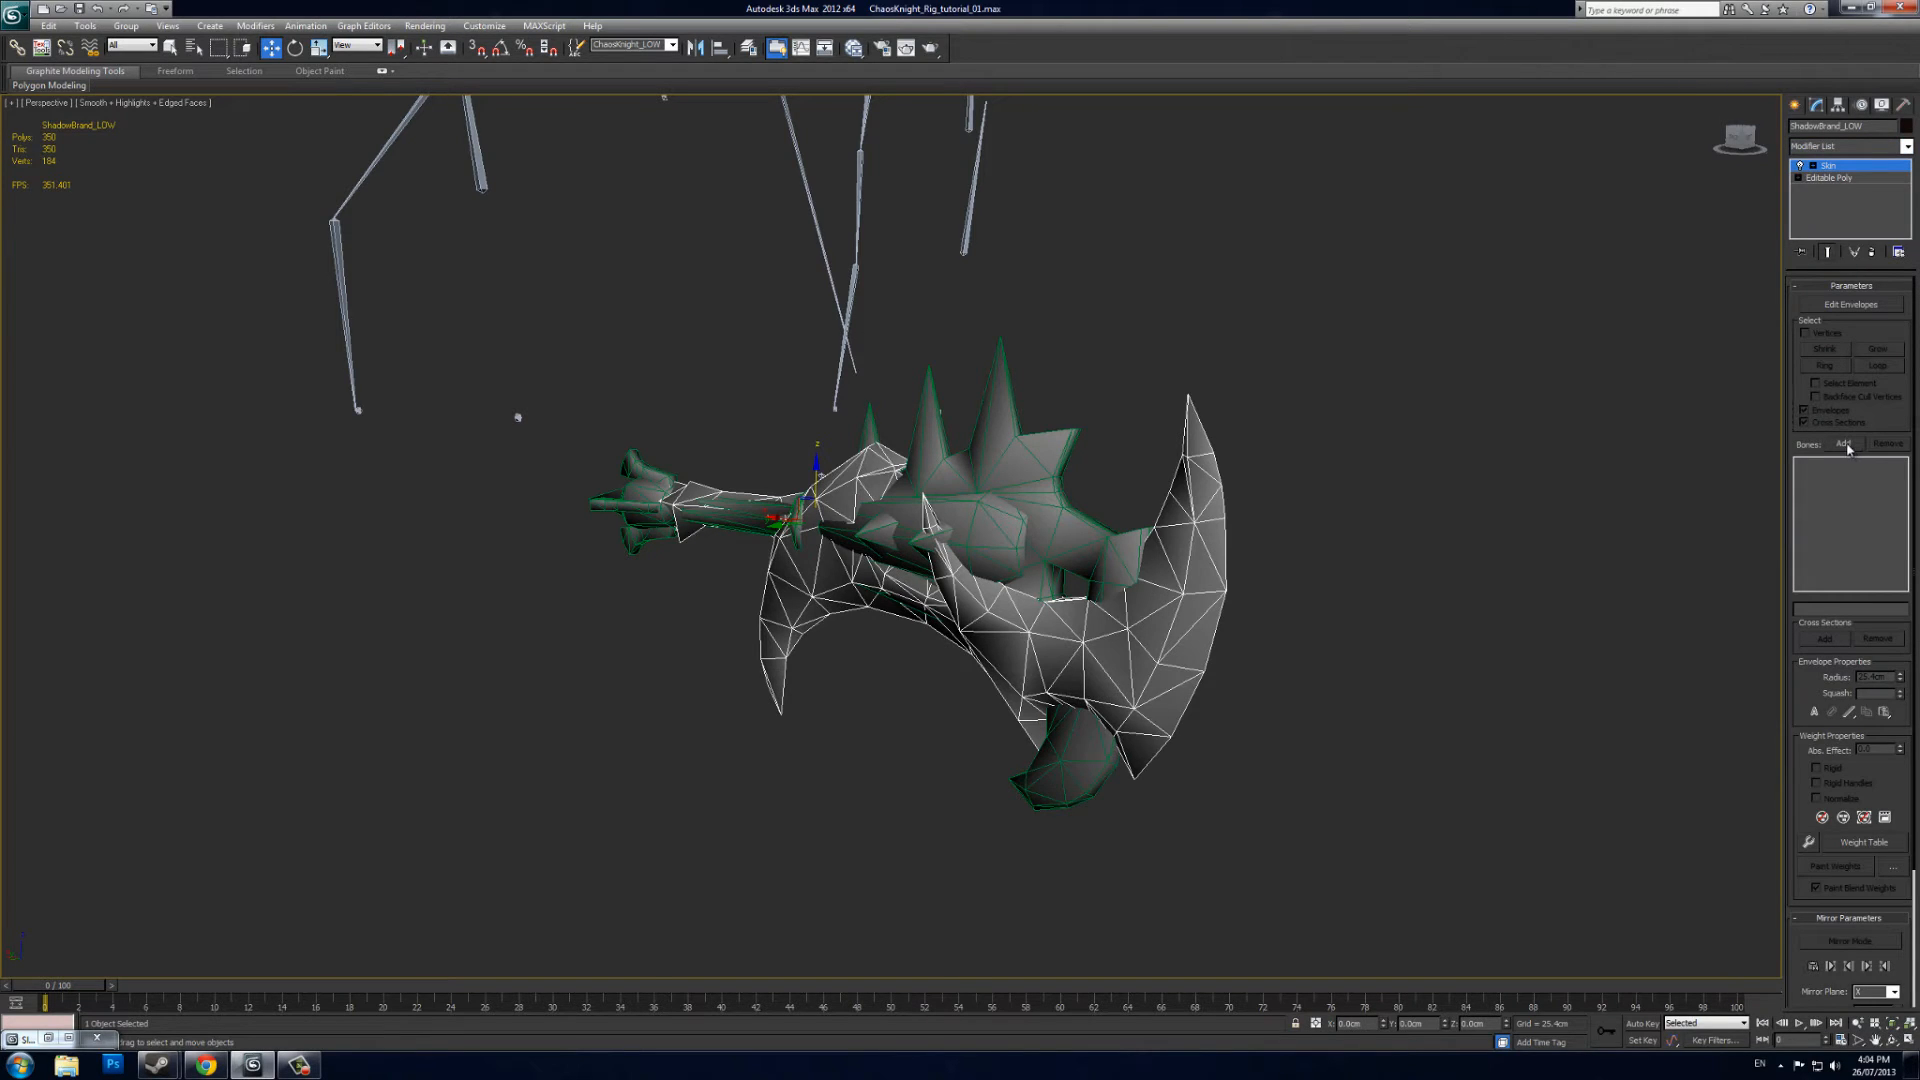
Add the weapon1_0 bone to the Skin modifier from the Select Bones list
{"action": "left_click", "coordinate": [1841, 444]}
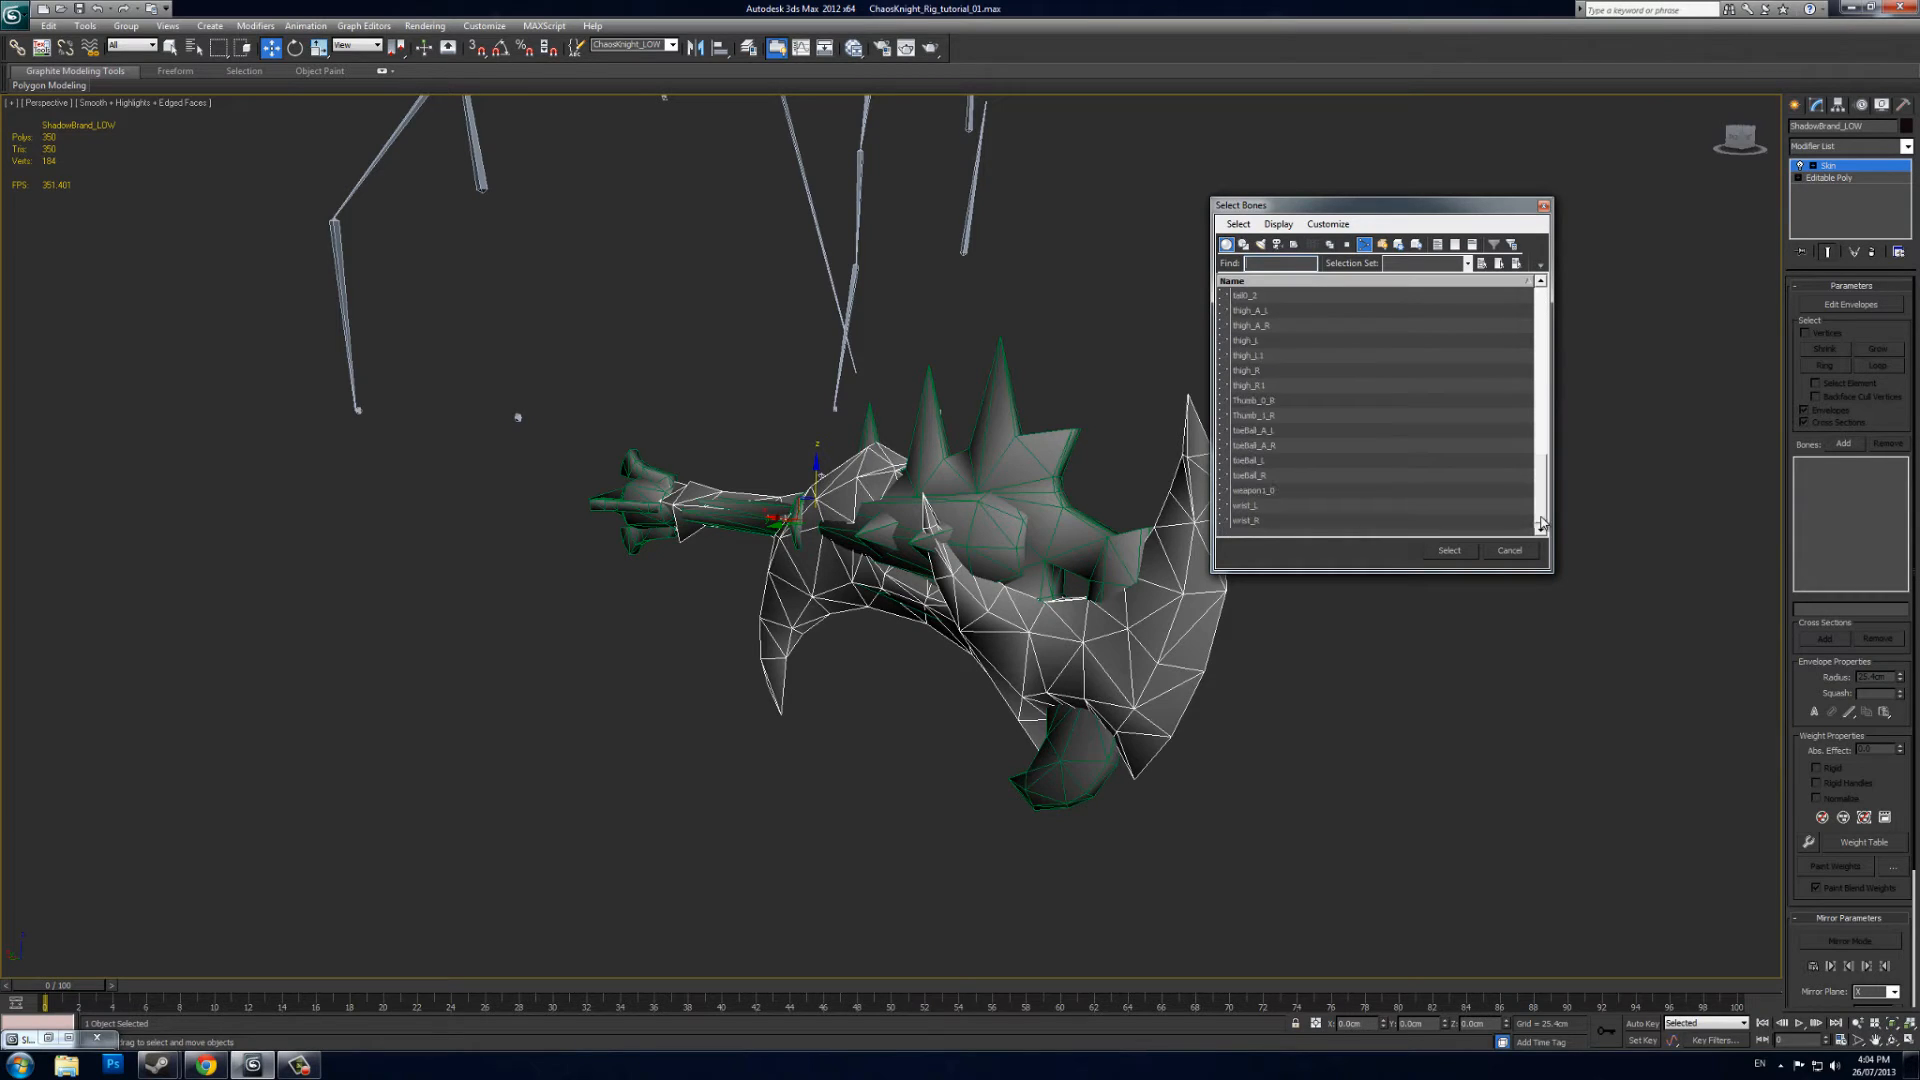
{"action": "left_click", "coordinate": [1256, 490]}
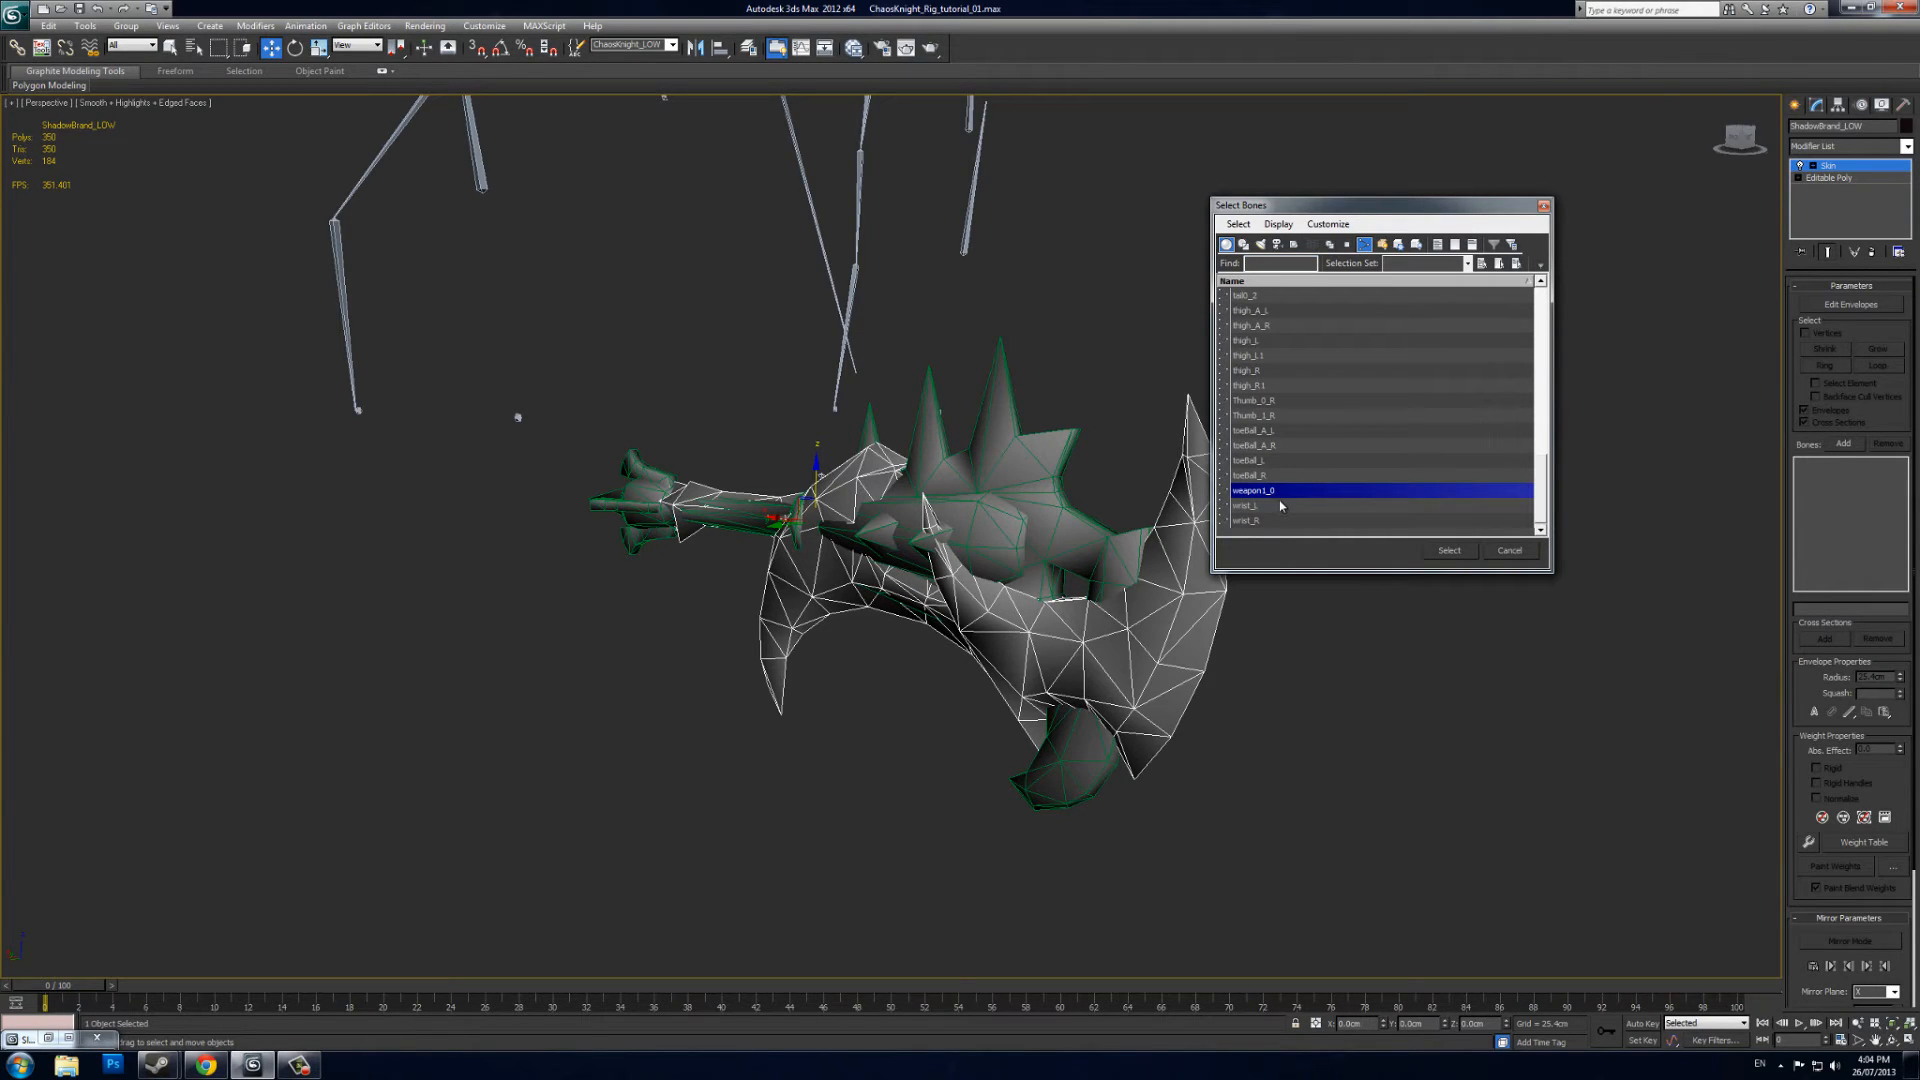
{"action": "mouse_move", "coordinate": [1285, 494]}
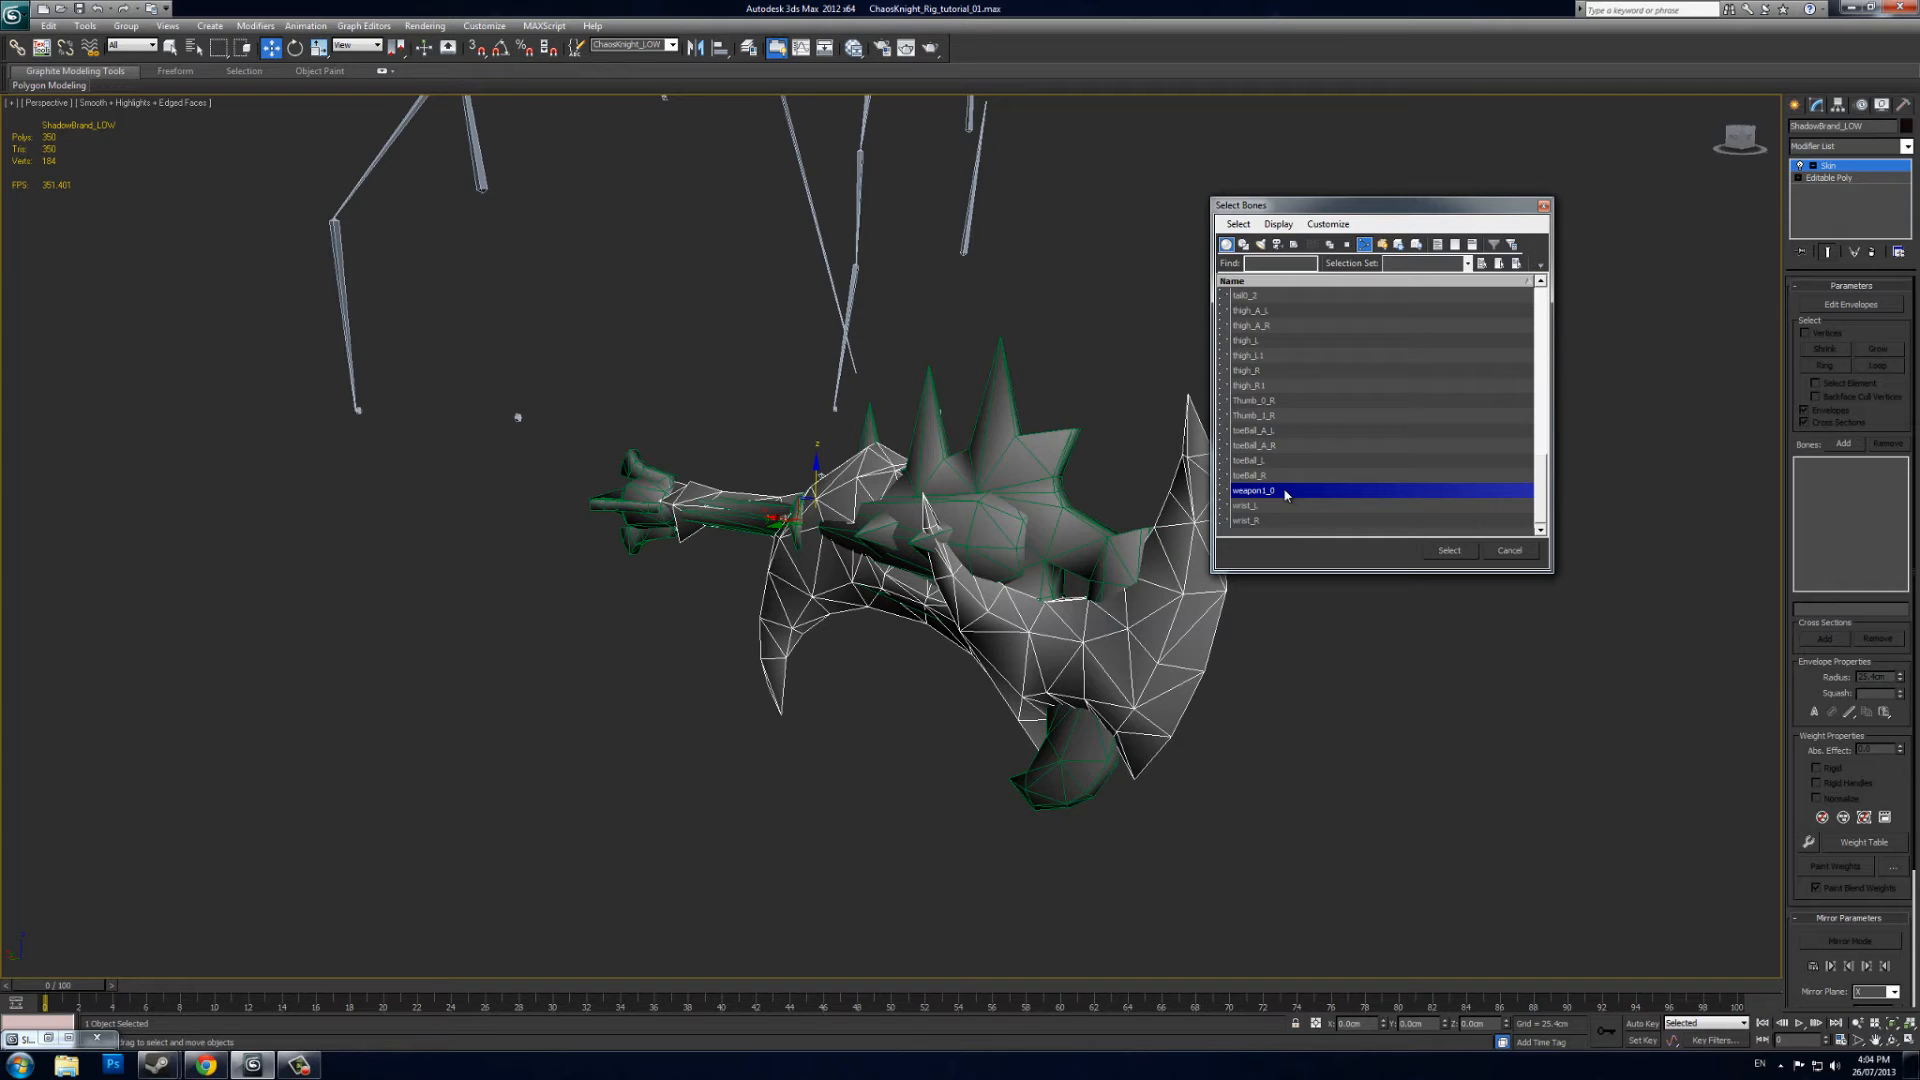
{"action": "mouse_move", "coordinate": [1273, 496]}
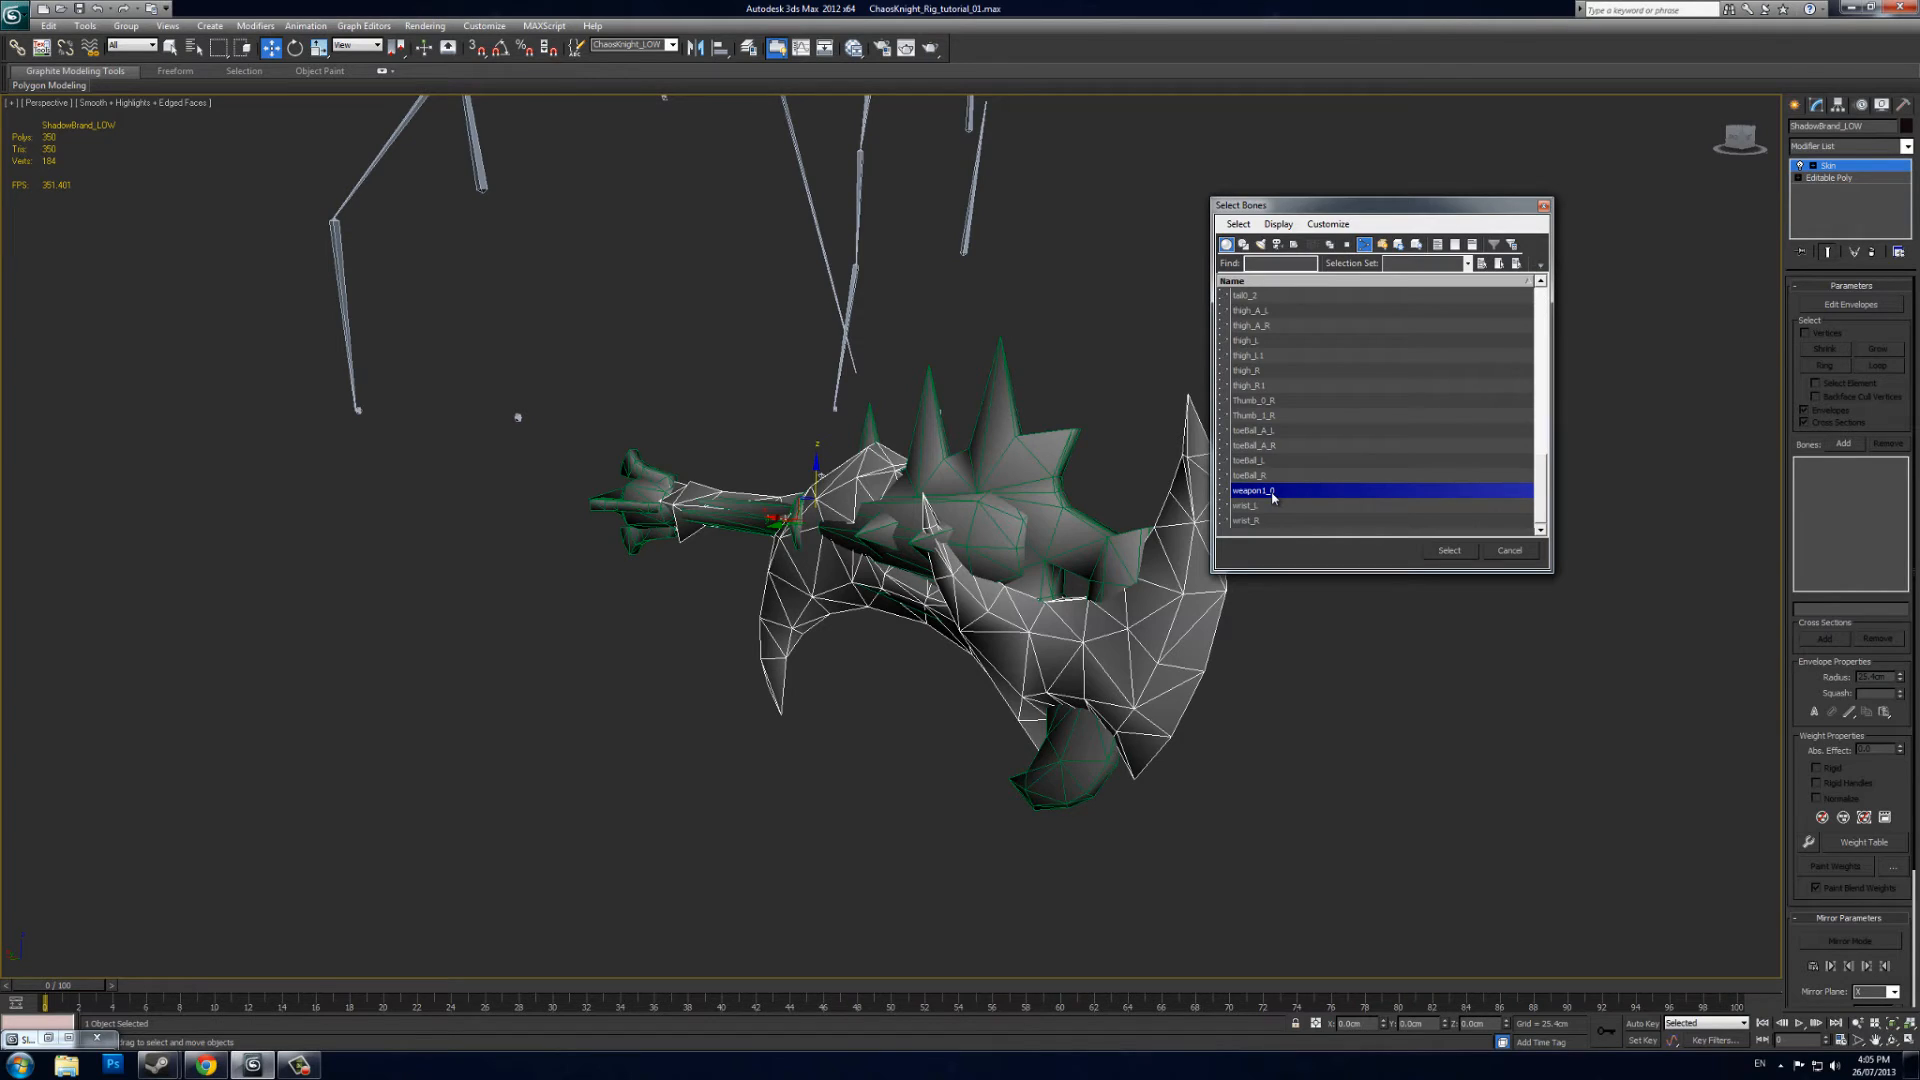
{"action": "mouse_move", "coordinate": [1298, 516]}
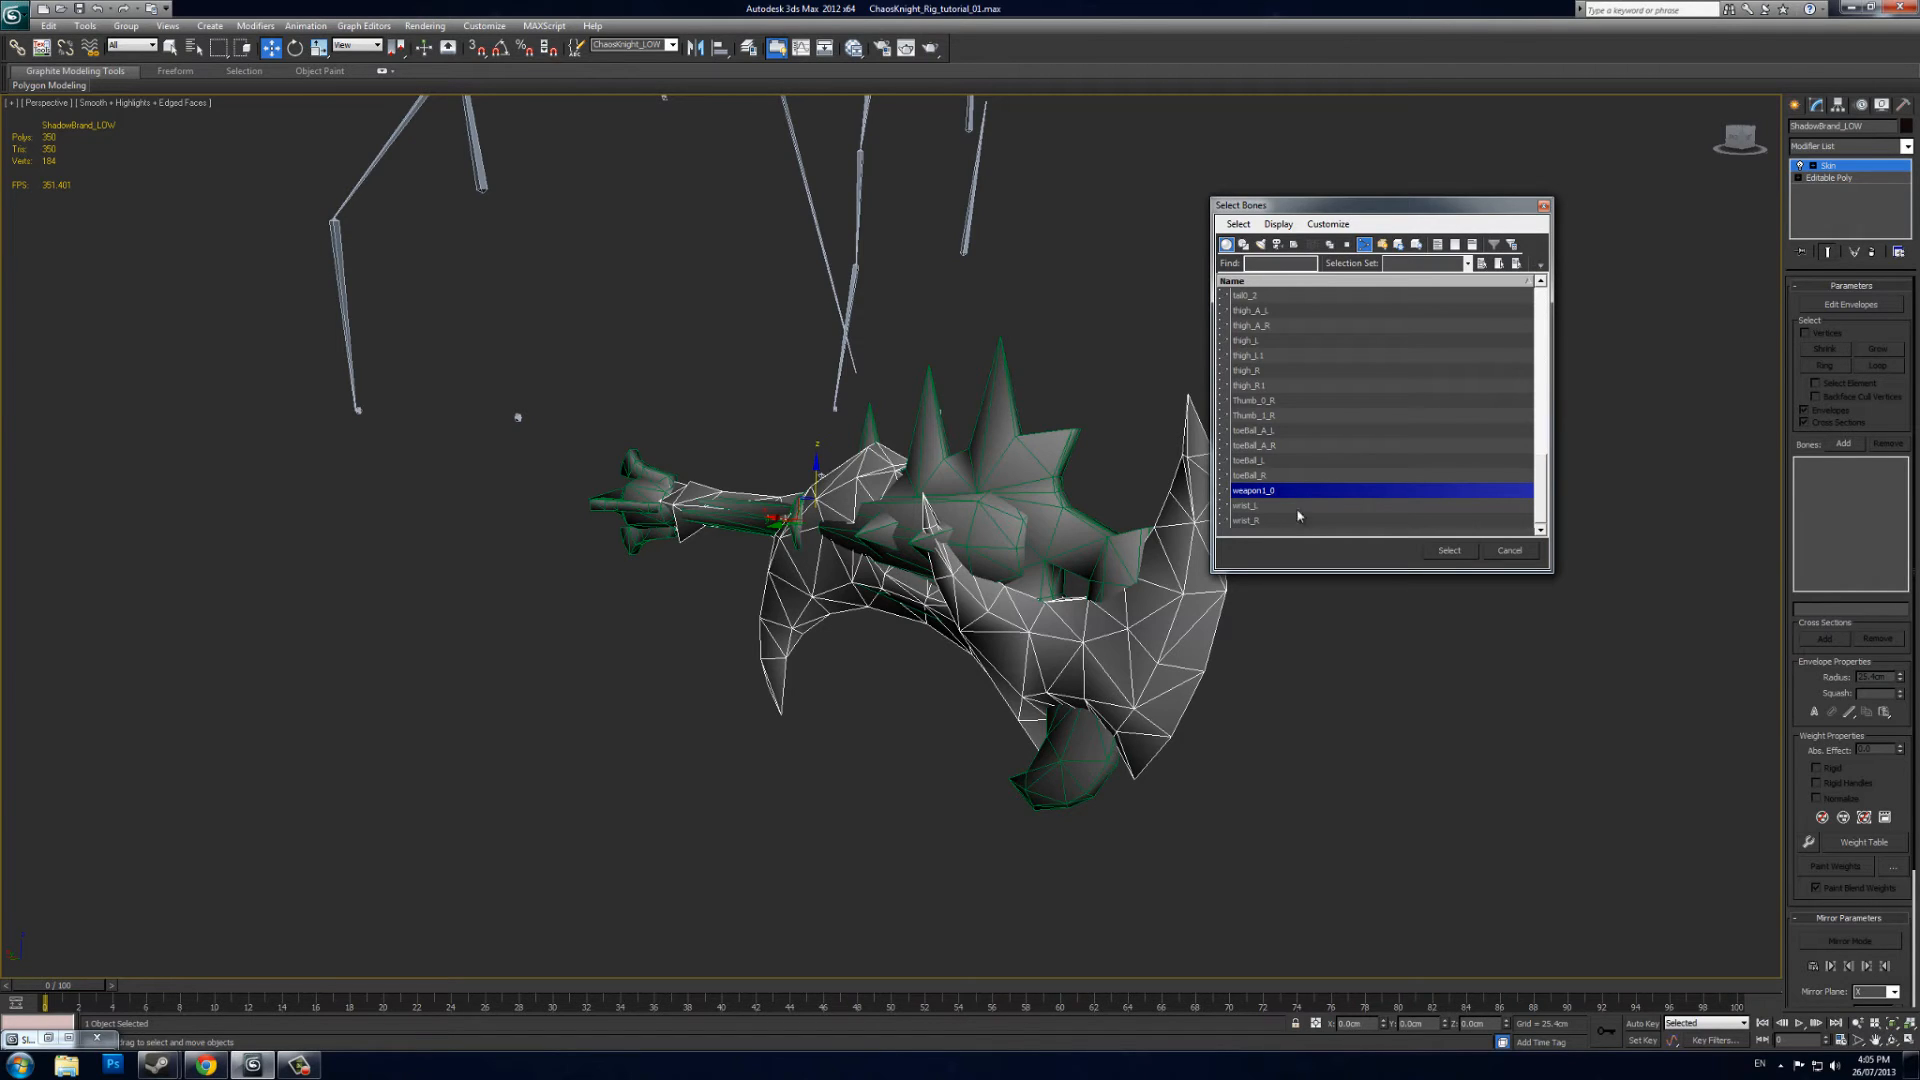
{"action": "left_click", "coordinate": [1449, 550]}
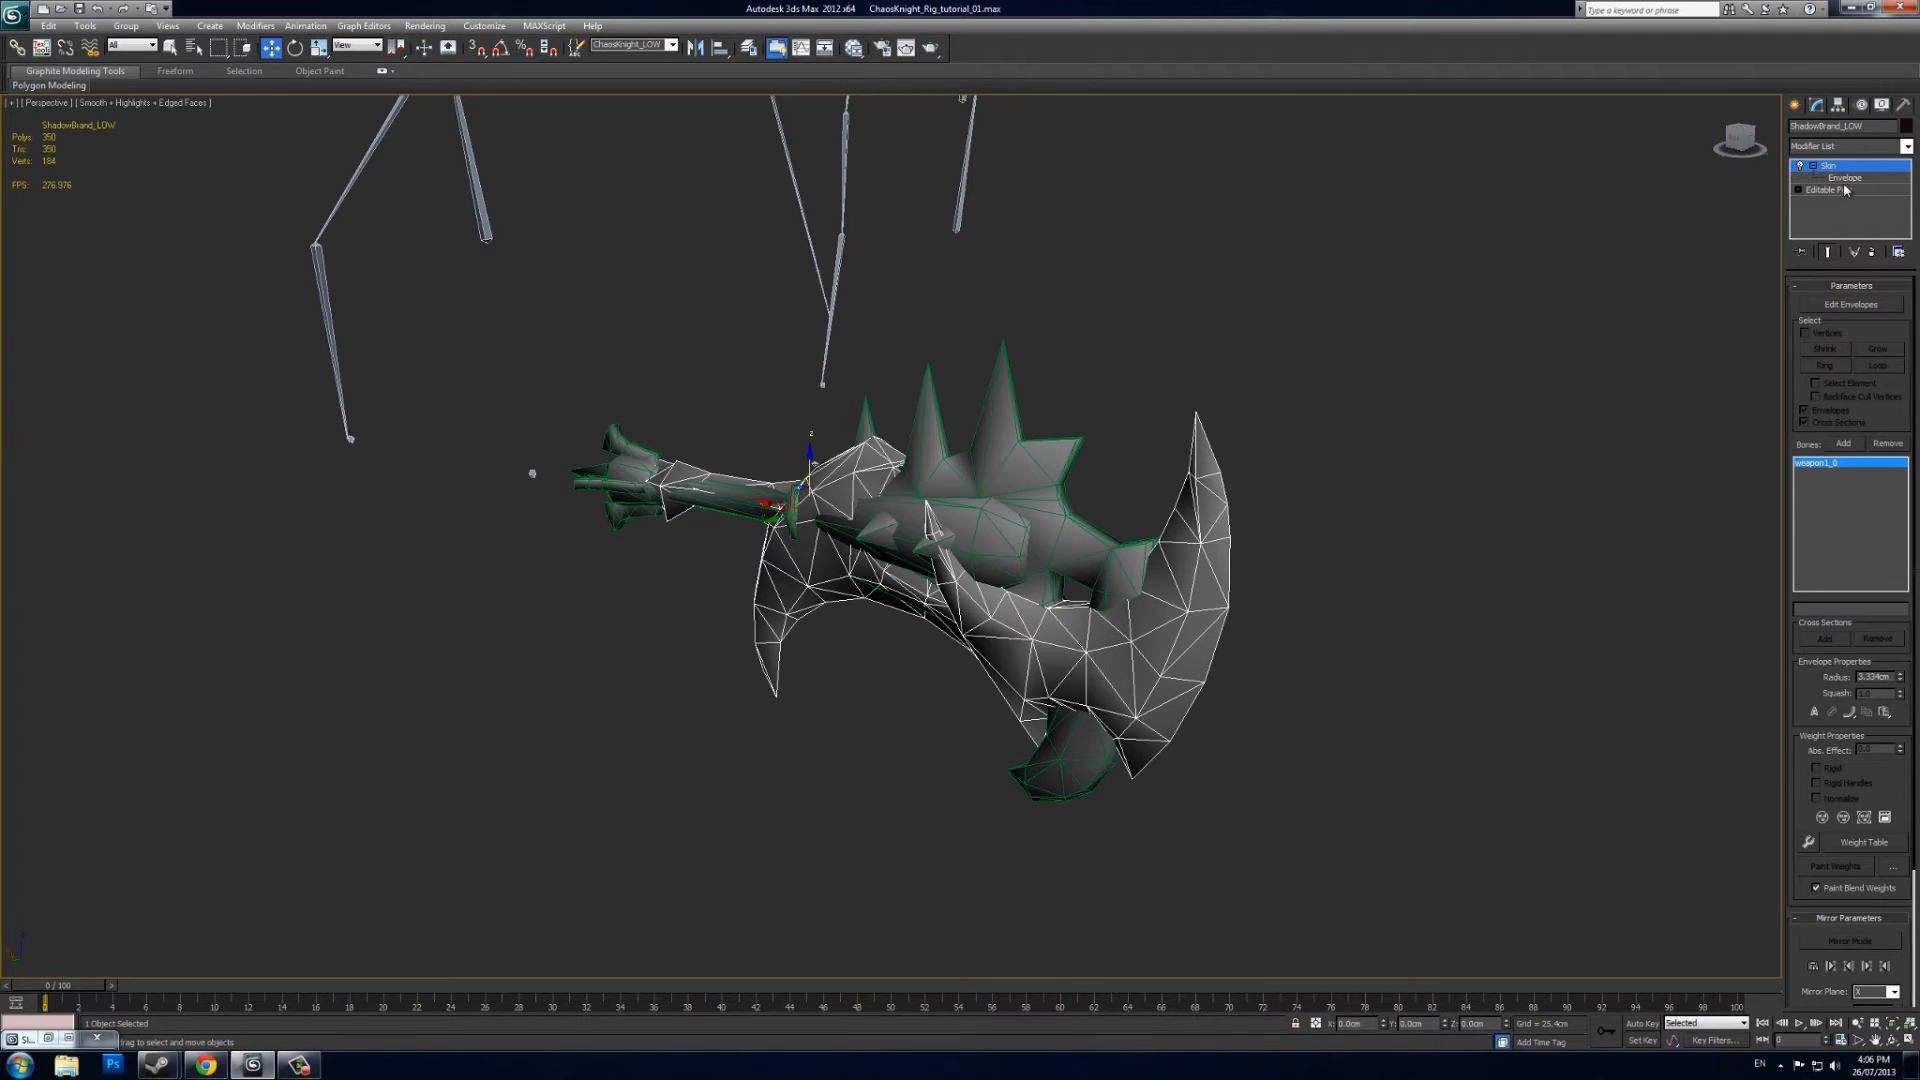
Enable Edit Envelopes to view weapon_1_0's influence across the axe mesh
{"action": "left_click", "coordinate": [1846, 177]}
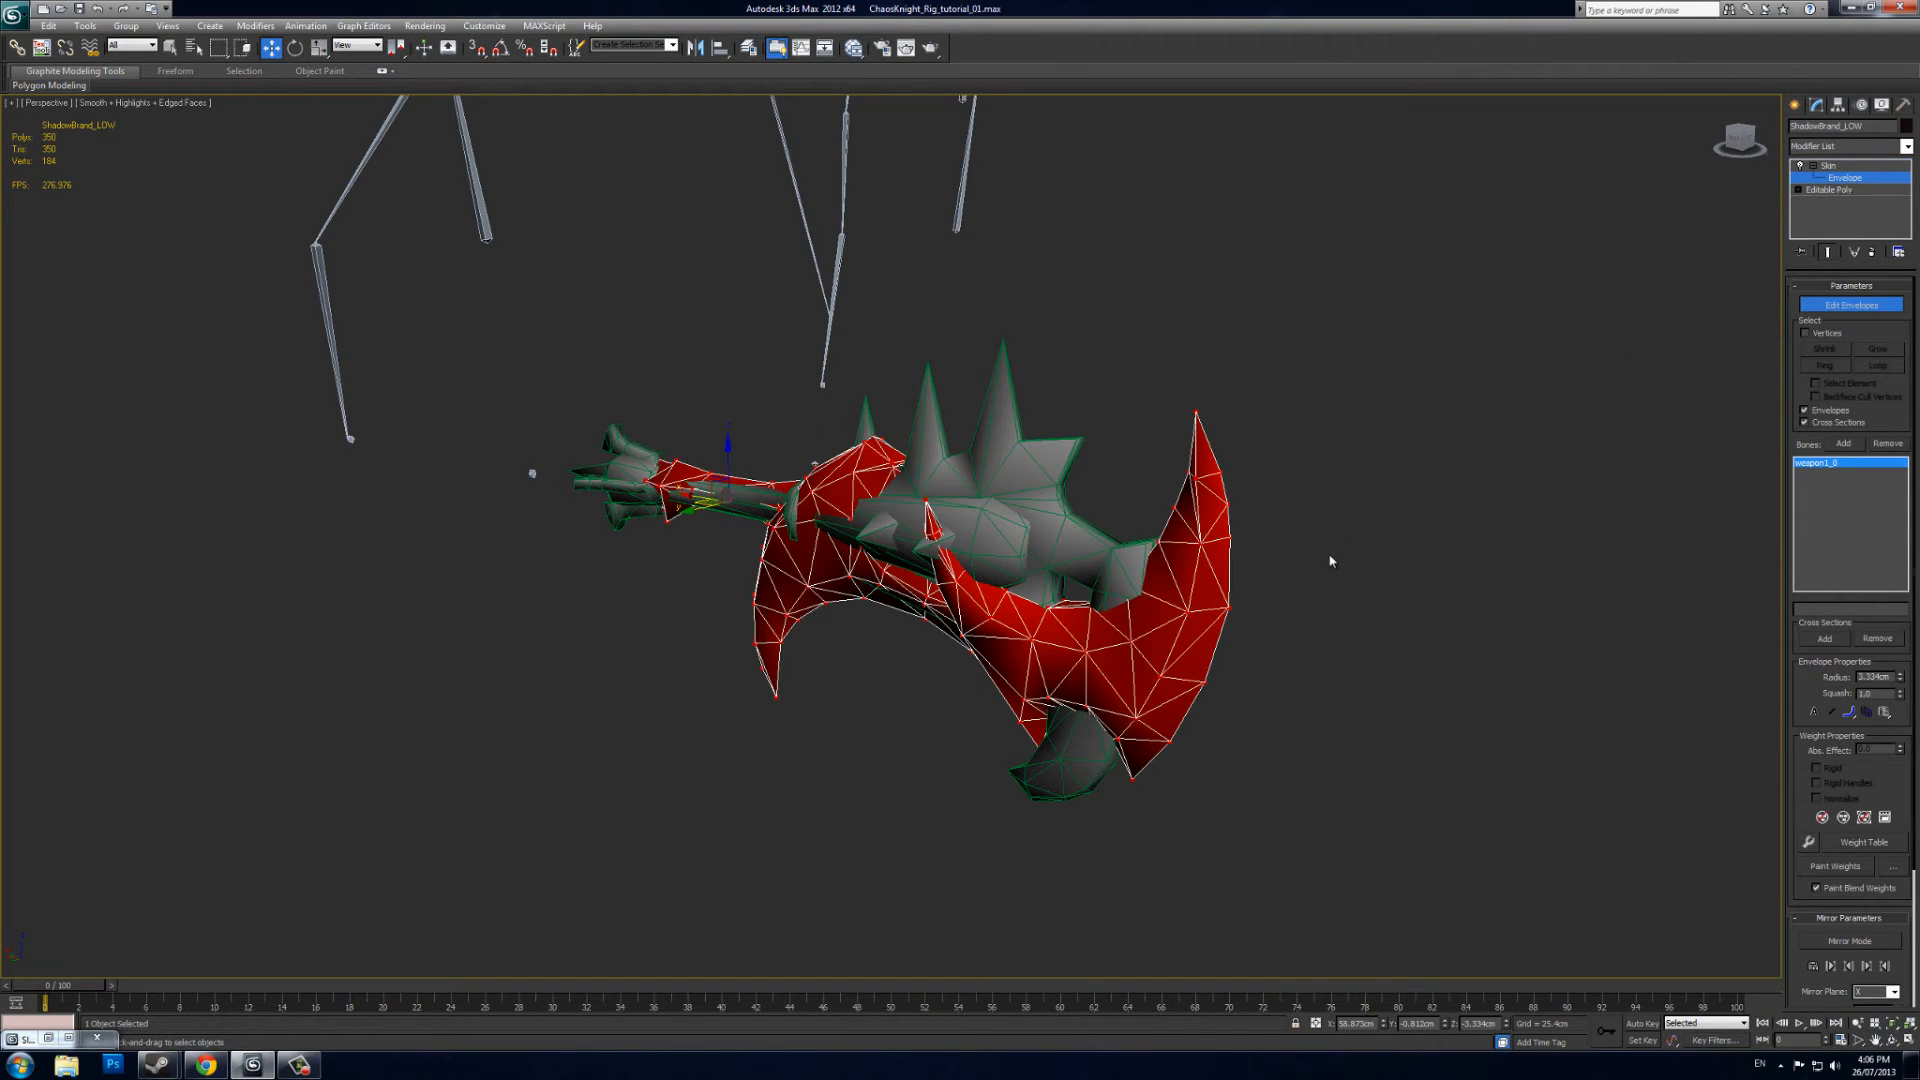
{"action": "mouse_move", "coordinate": [1419, 598]}
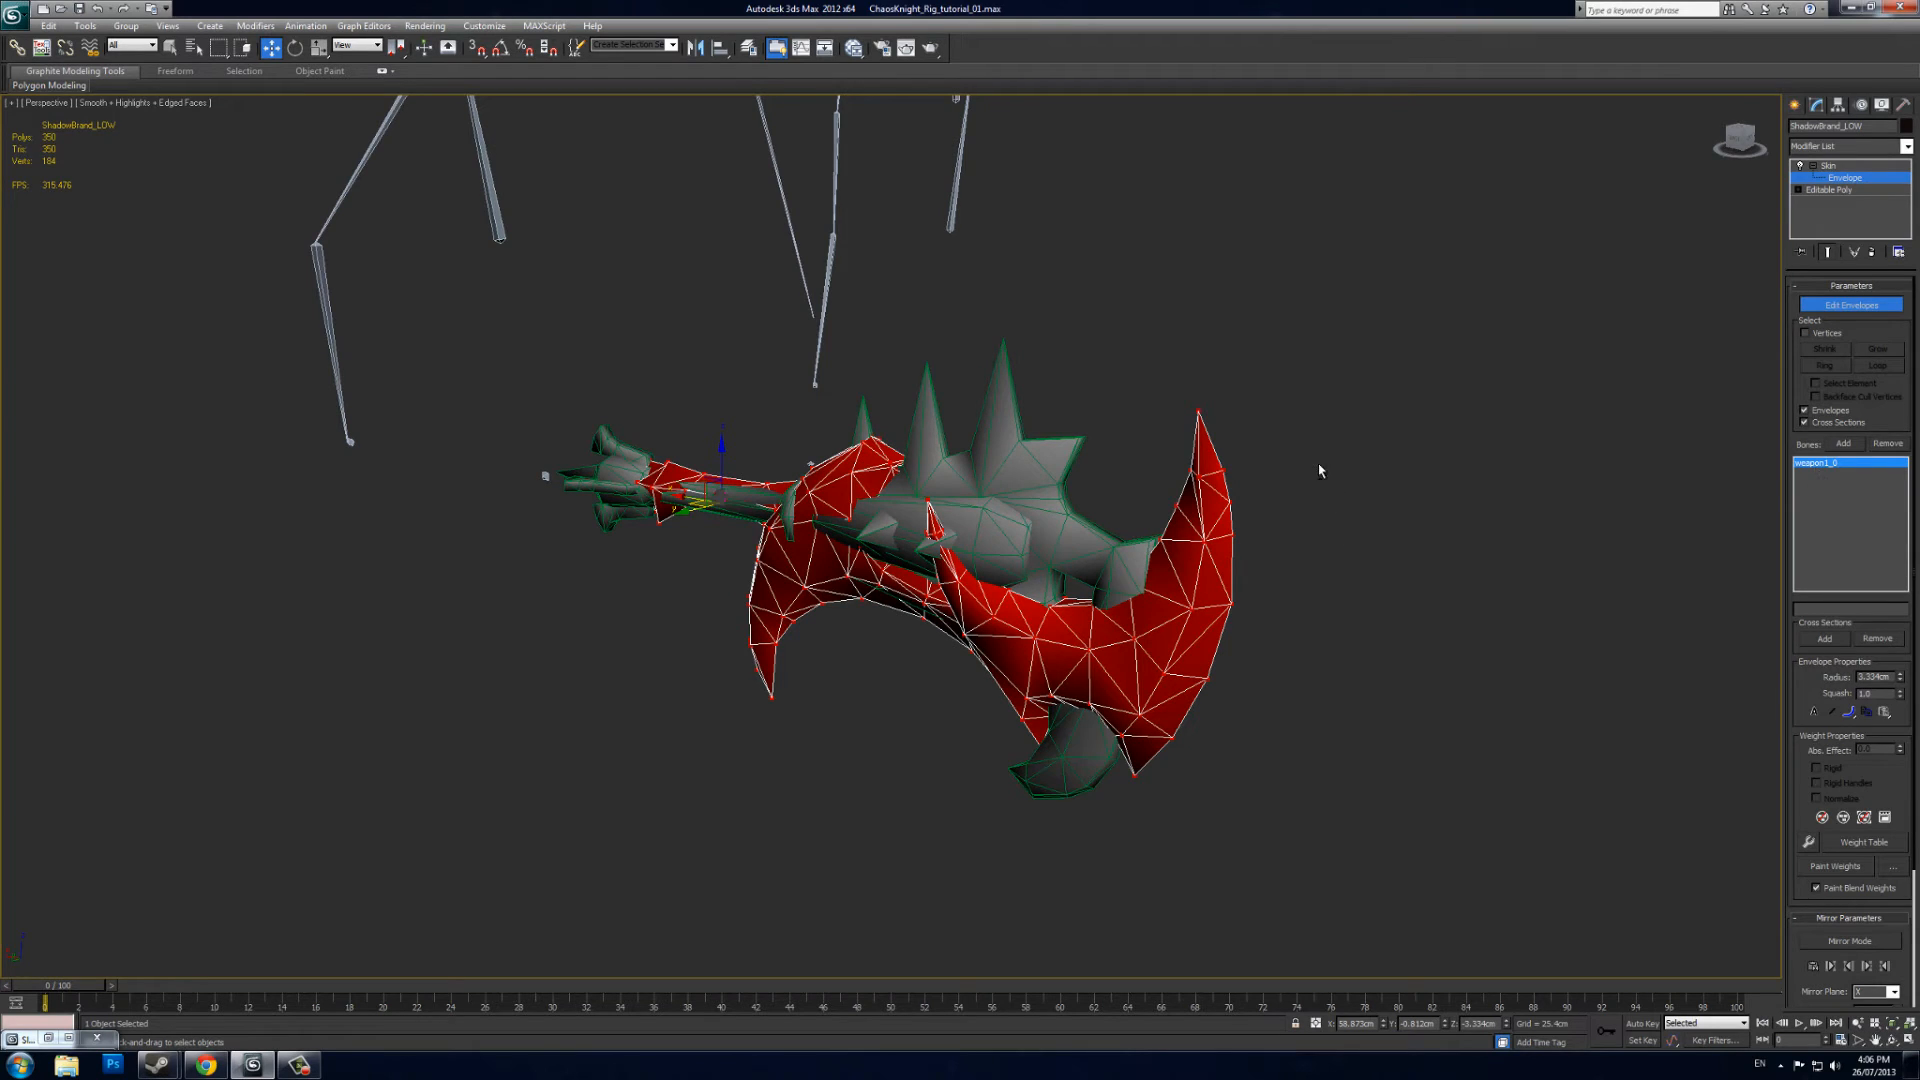
{"action": "mouse_move", "coordinate": [1375, 449]}
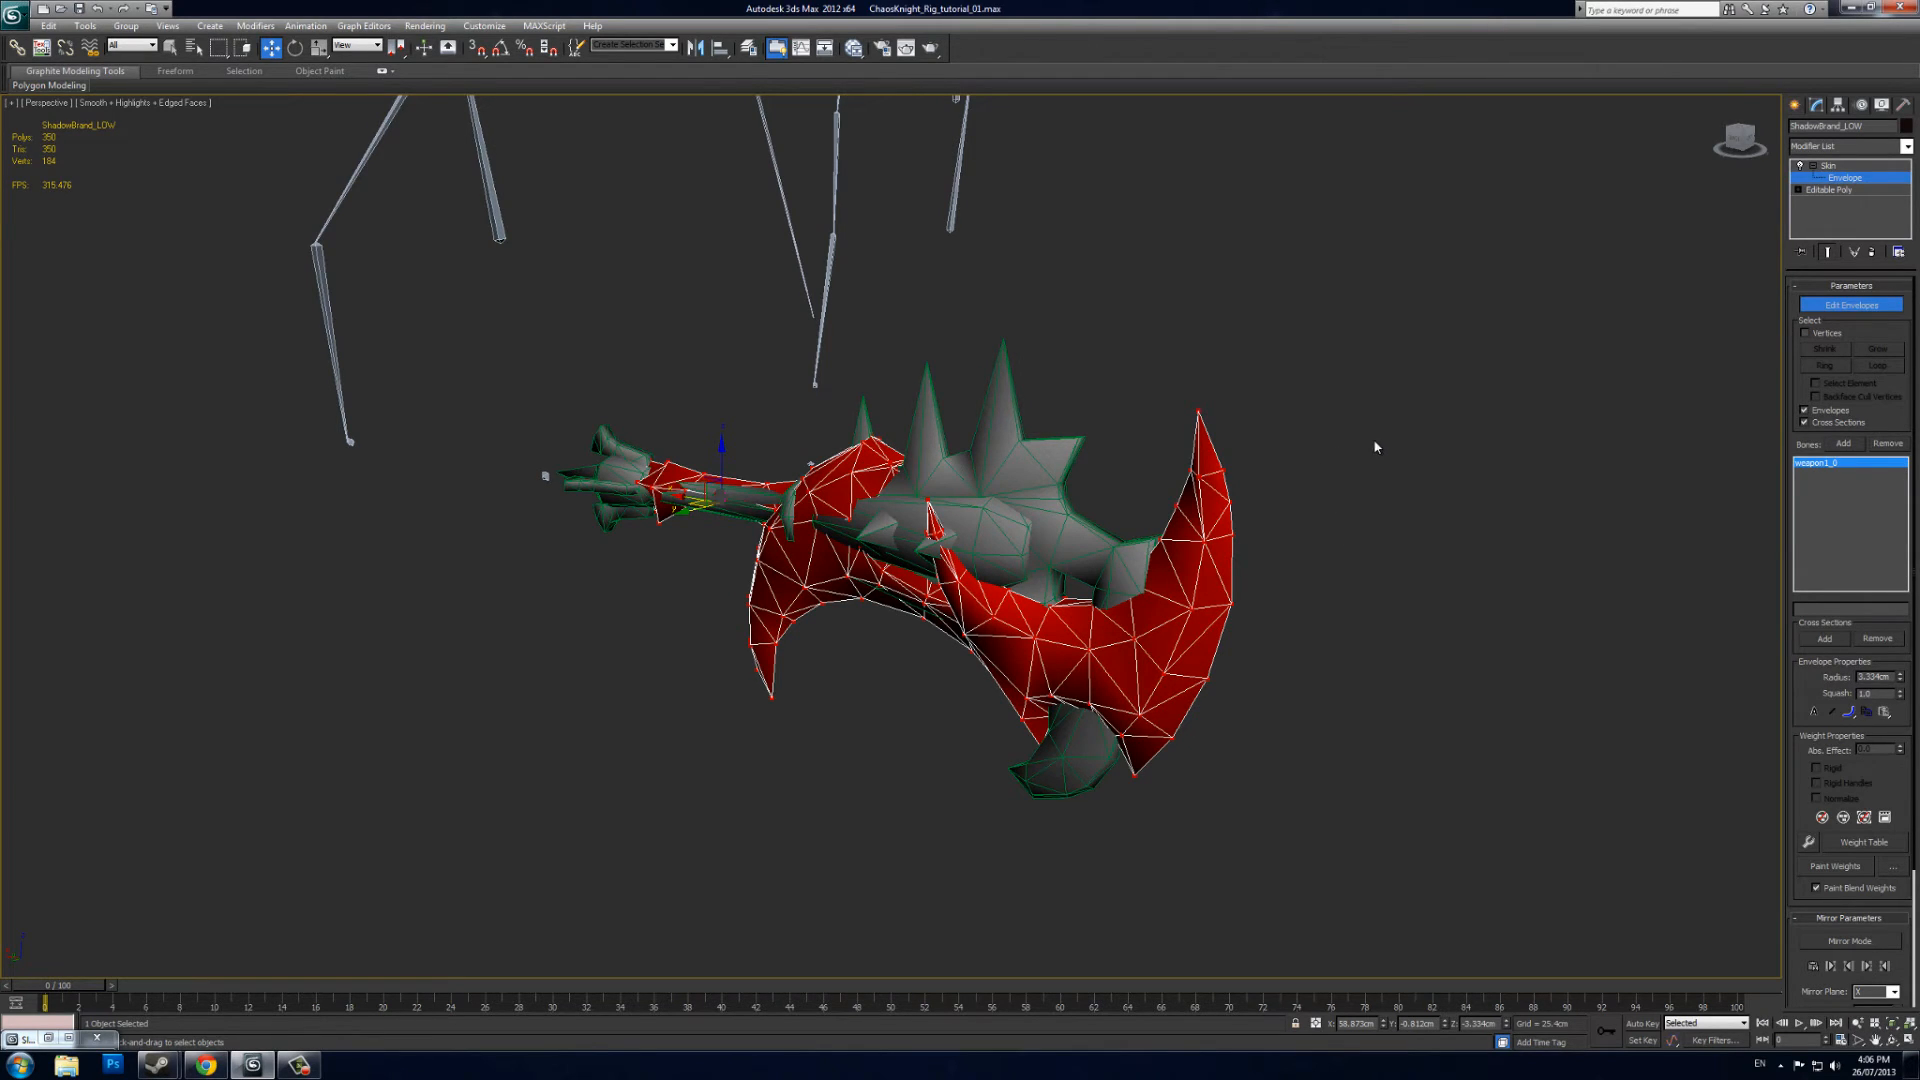
{"action": "mouse_move", "coordinate": [1718, 83]}
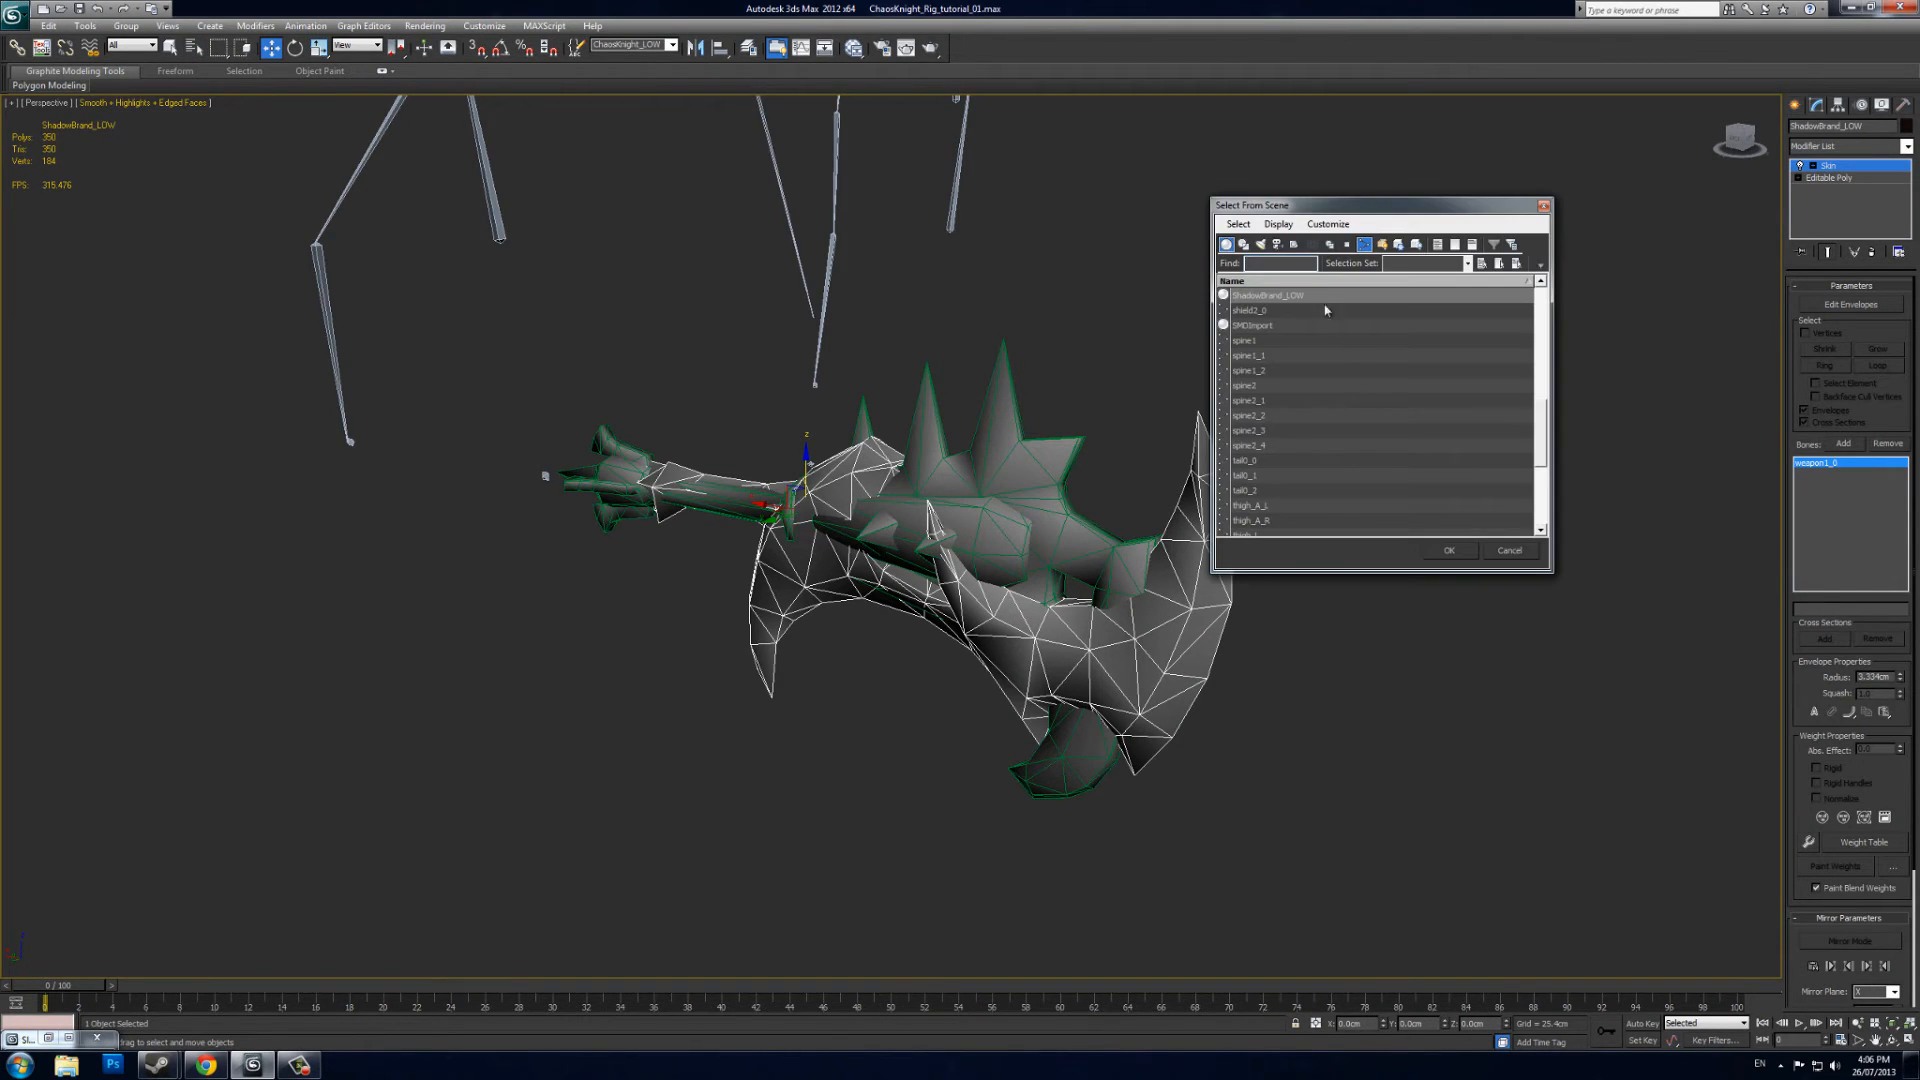
In Select From Scene, pick ShadowBrand_LOW and Ctrl-add the weapon1_0 bone
{"action": "left_click", "coordinate": [1267, 295]}
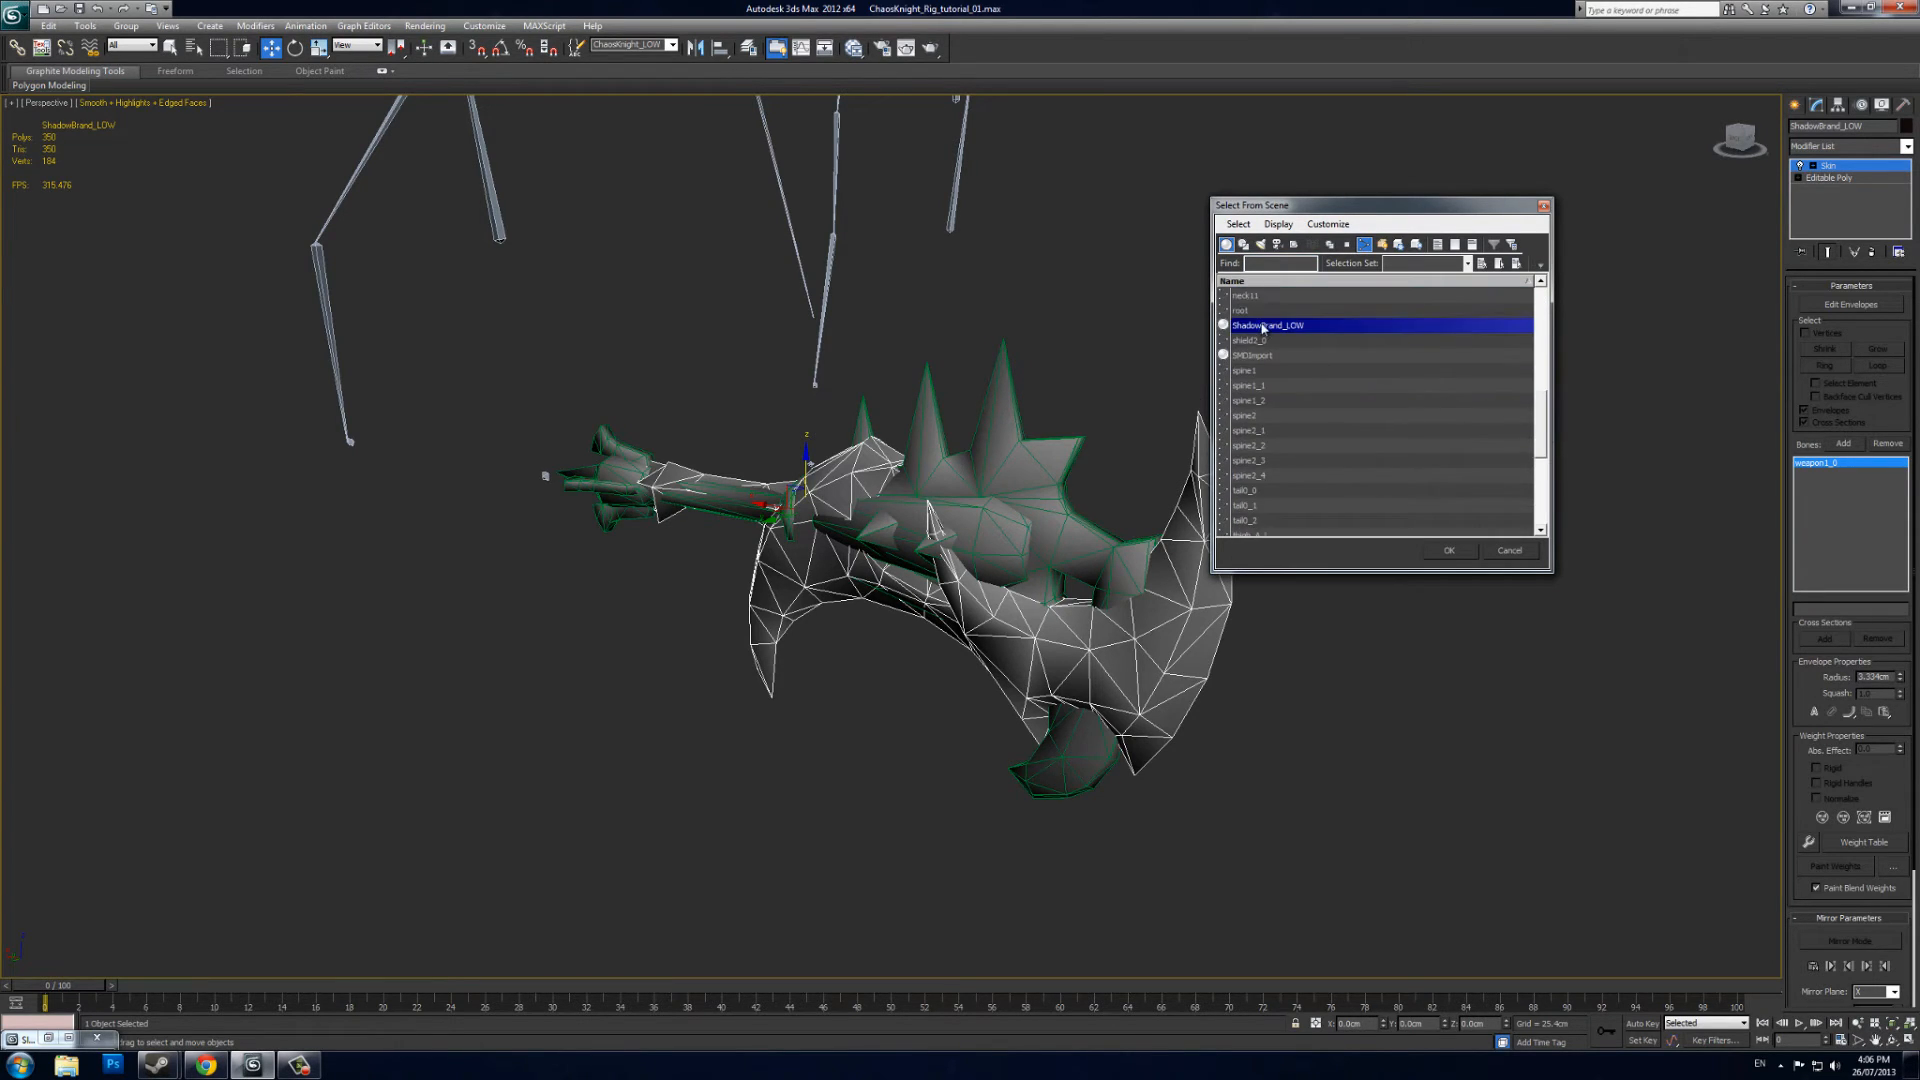
{"action": "scroll", "scroll_direction": "down", "scroll_amount": 3}
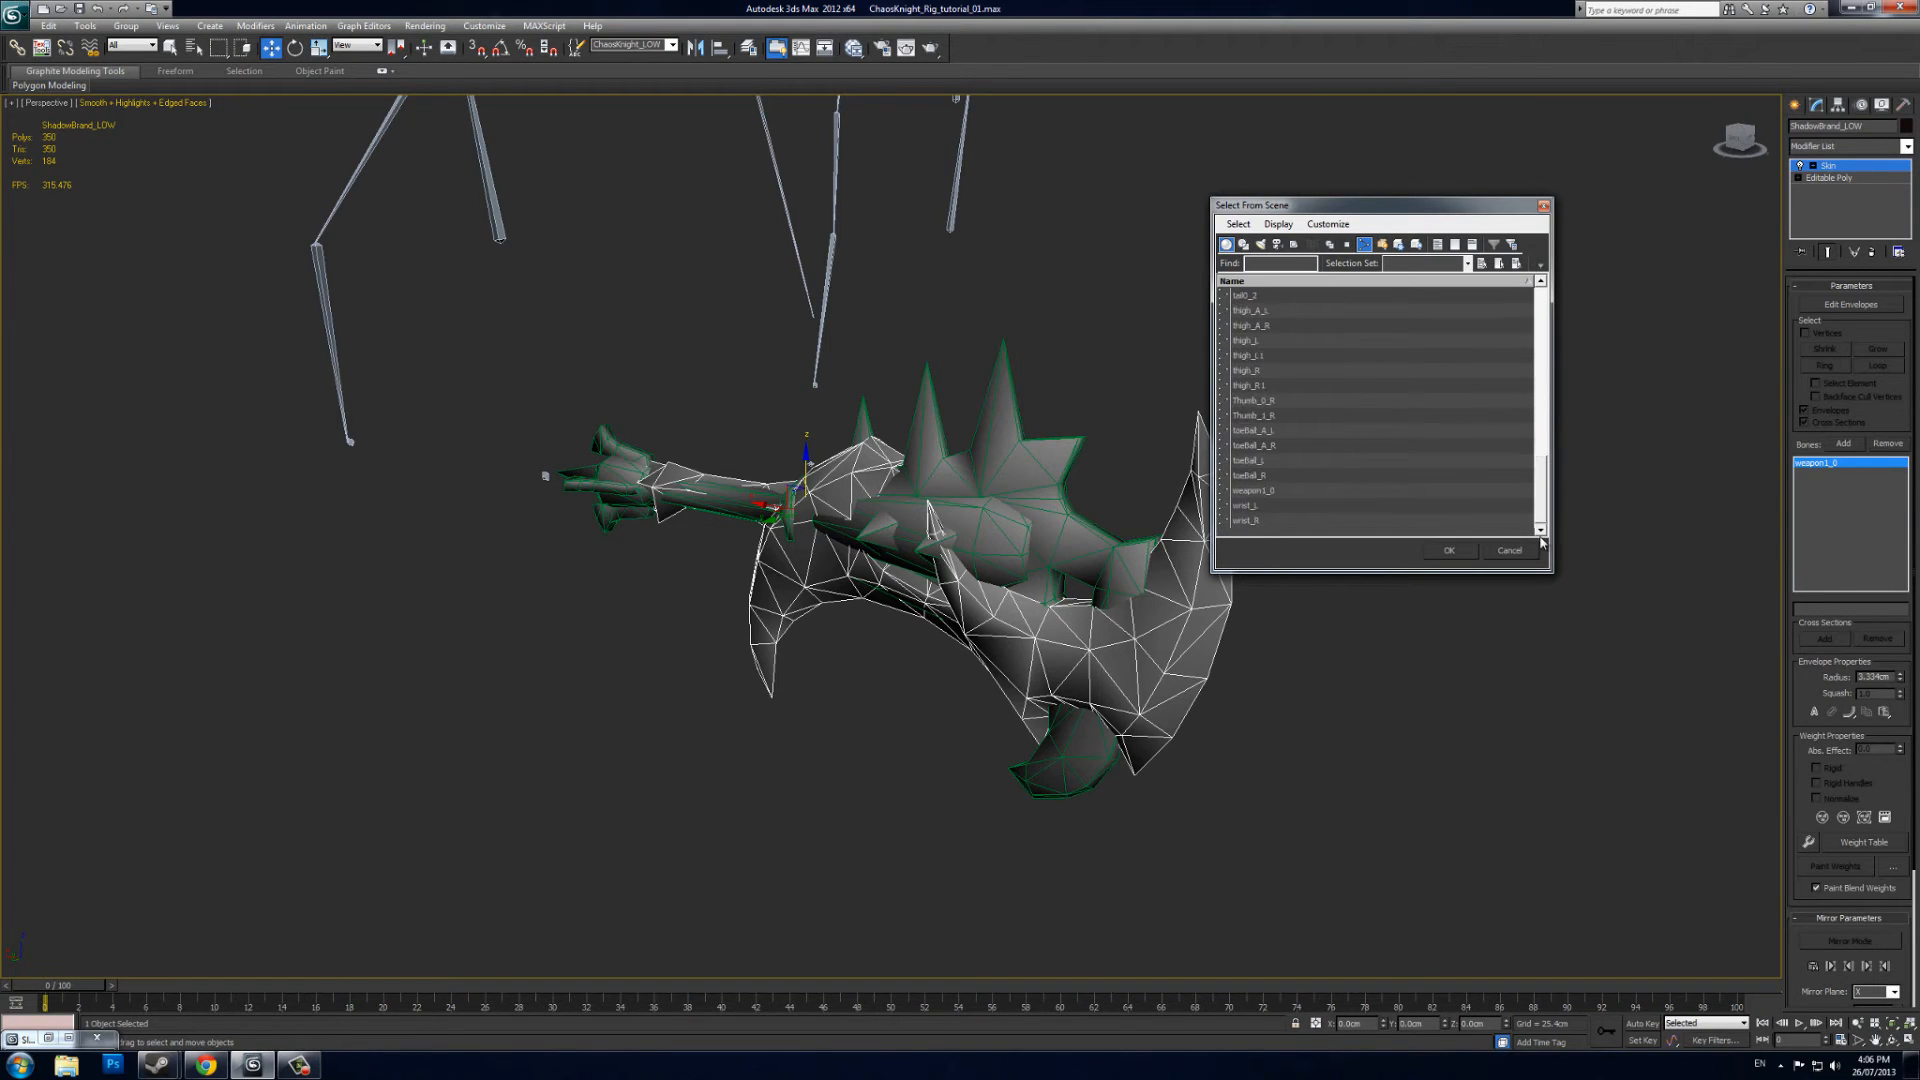
{"action": "left_click", "coordinate": [1291, 491]}
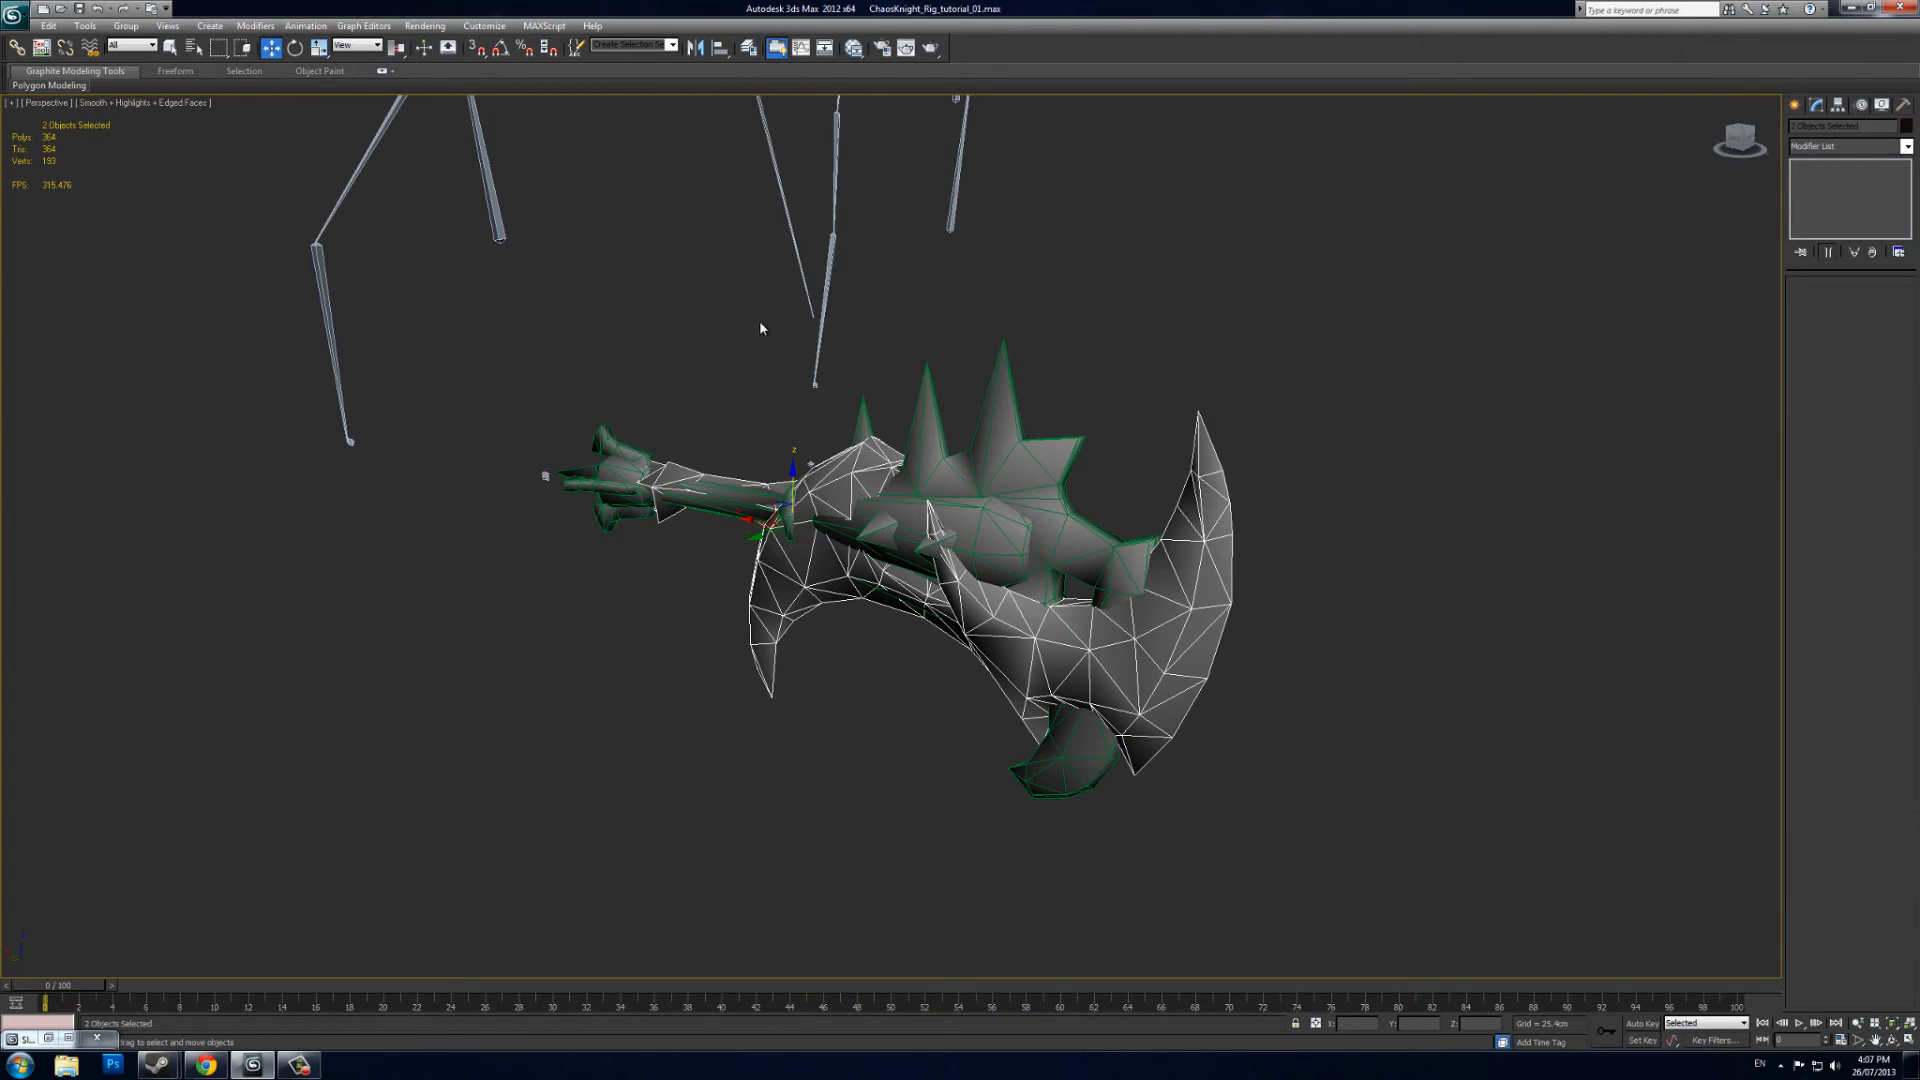
Export Selected as FBX, overwriting lod1_tutorial_shadow_brand and accepting the FBX export settings
{"action": "left_click", "coordinate": [11, 16]}
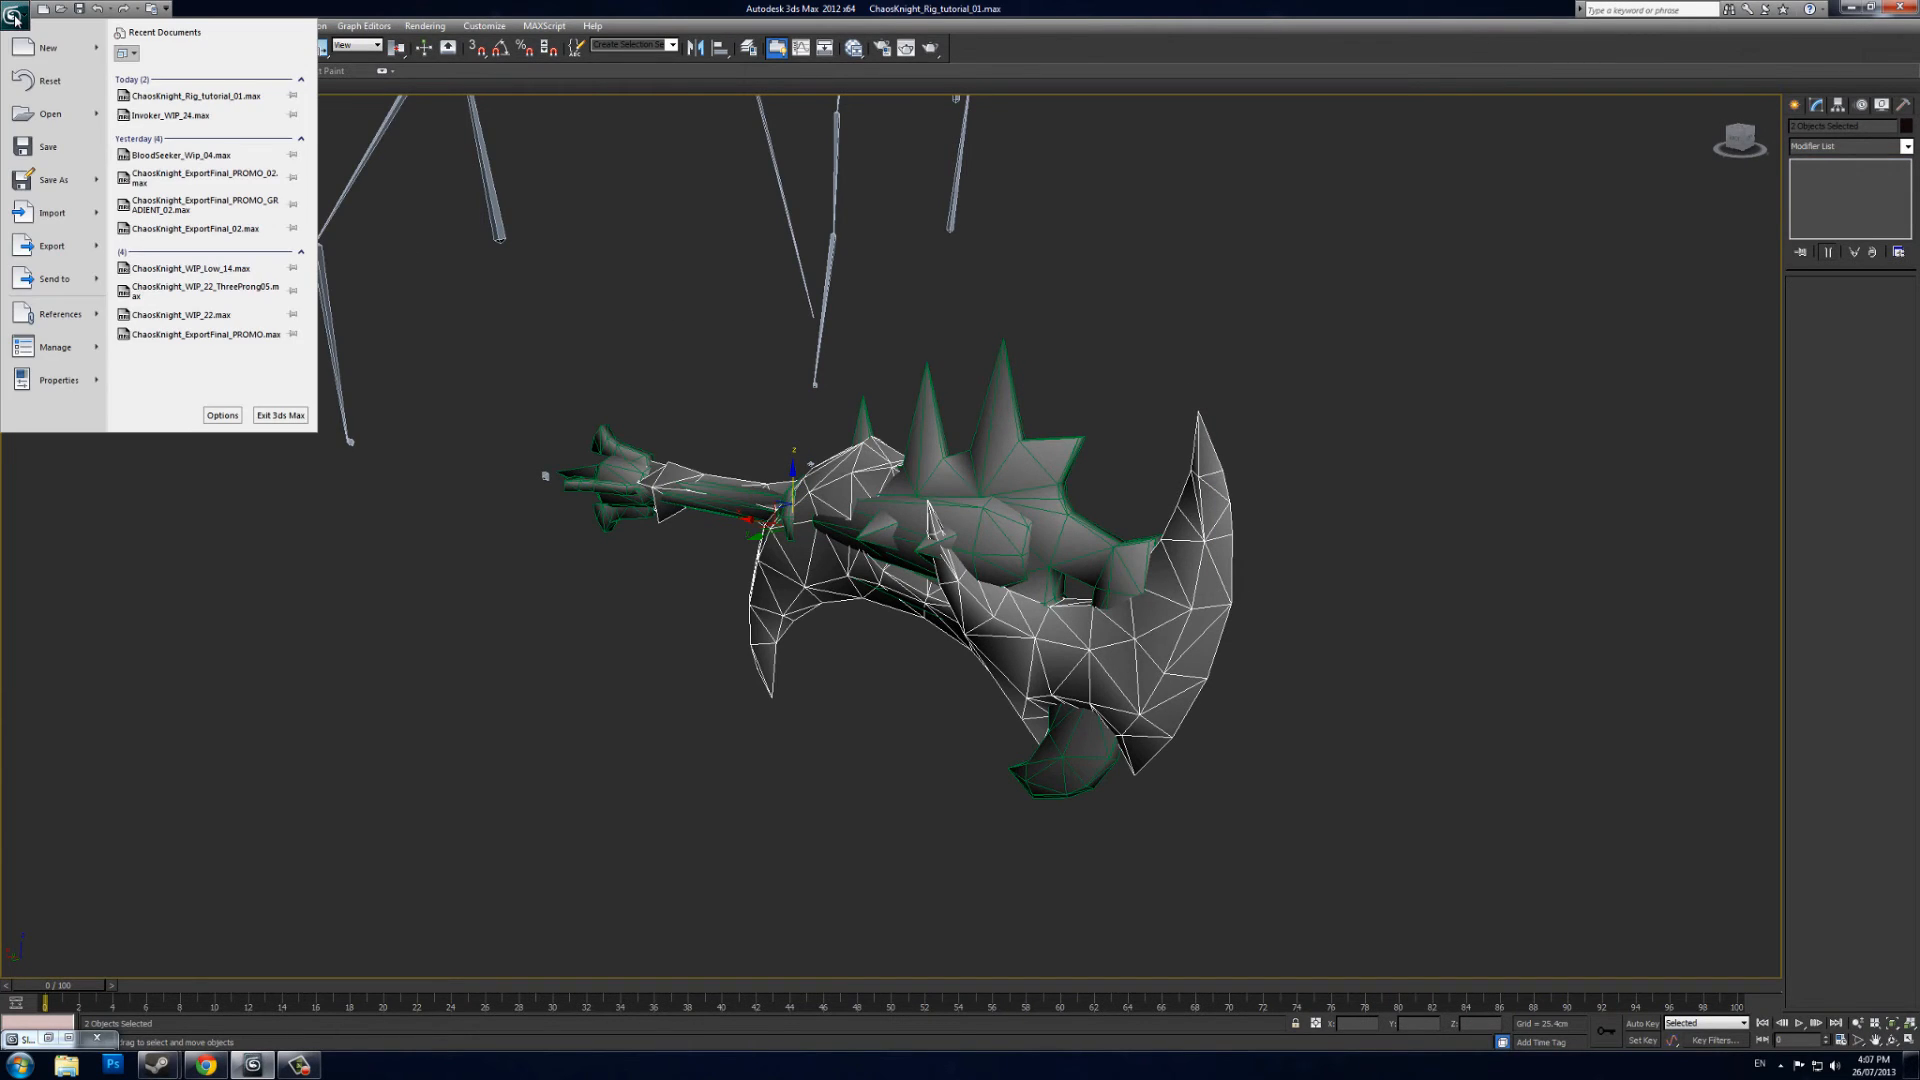
{"action": "left_click", "coordinate": [47, 245]}
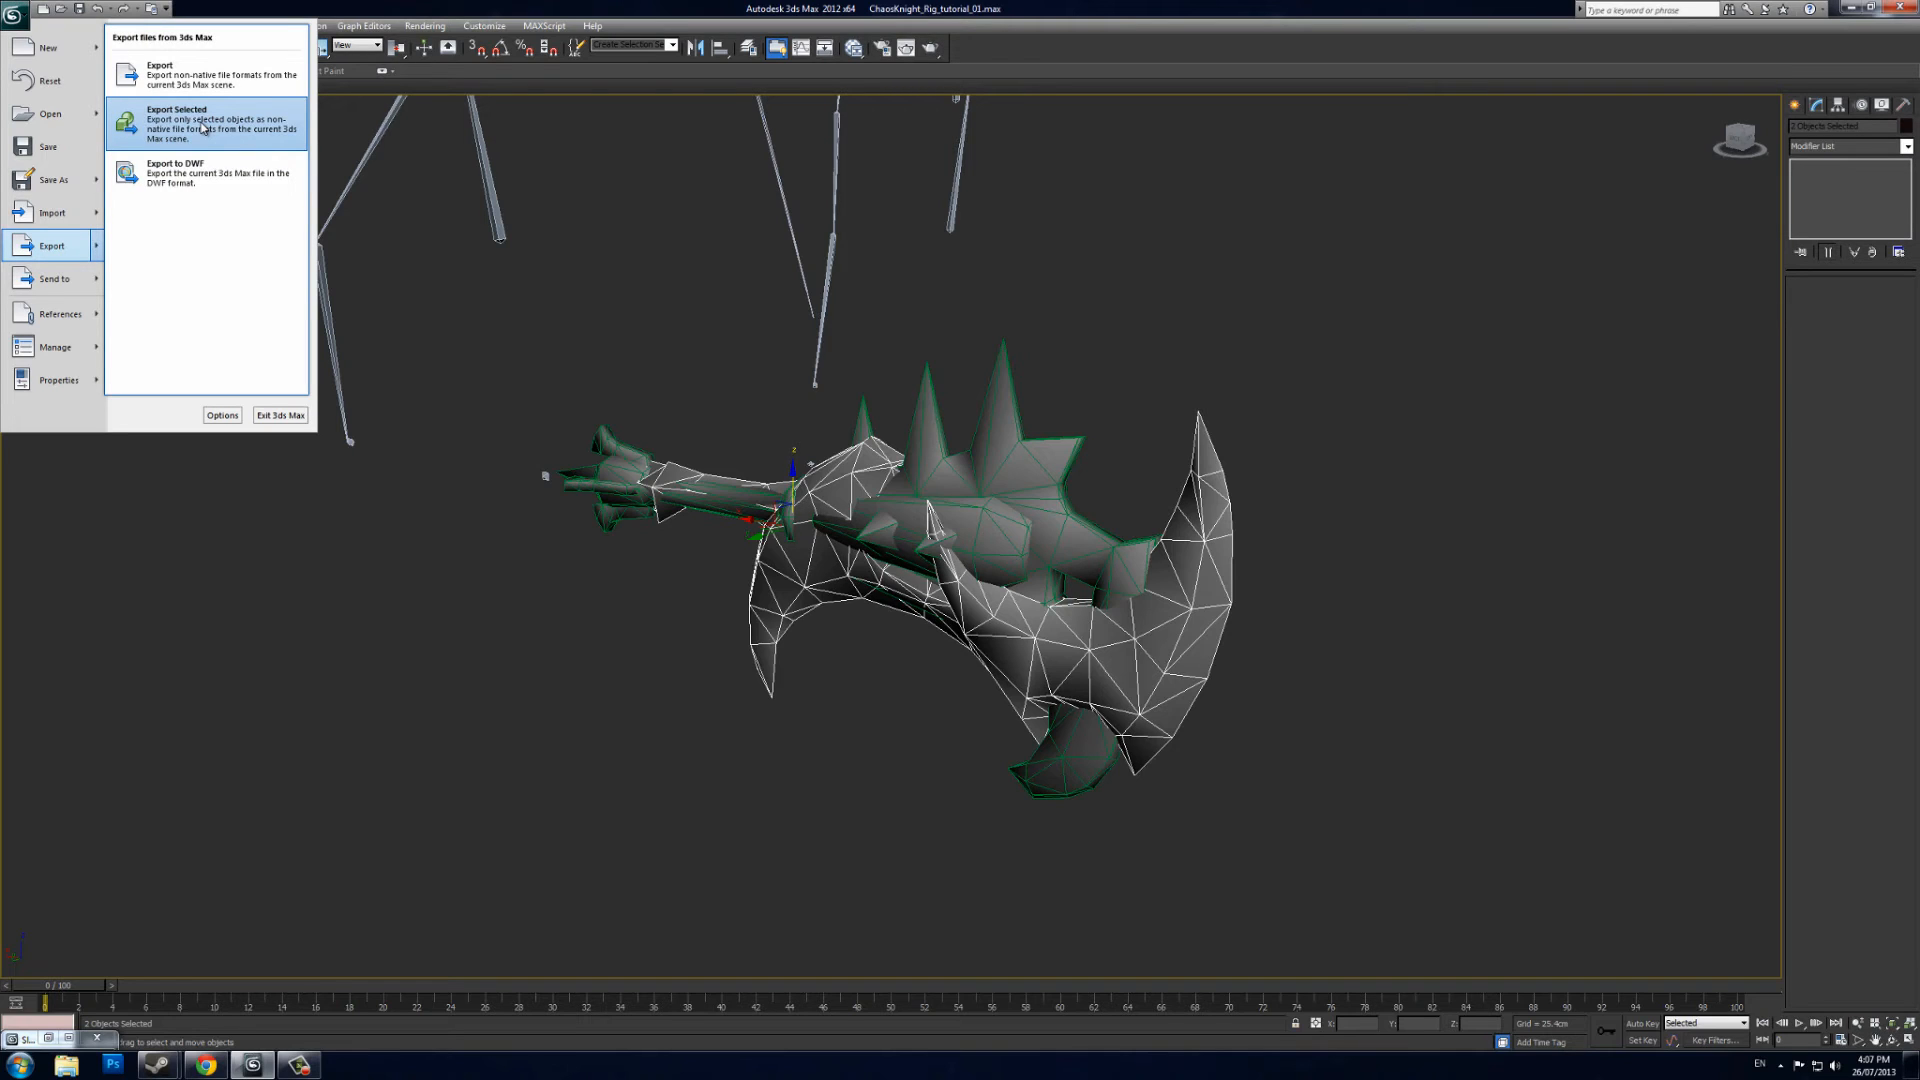
{"action": "left_click", "coordinate": [190, 124]}
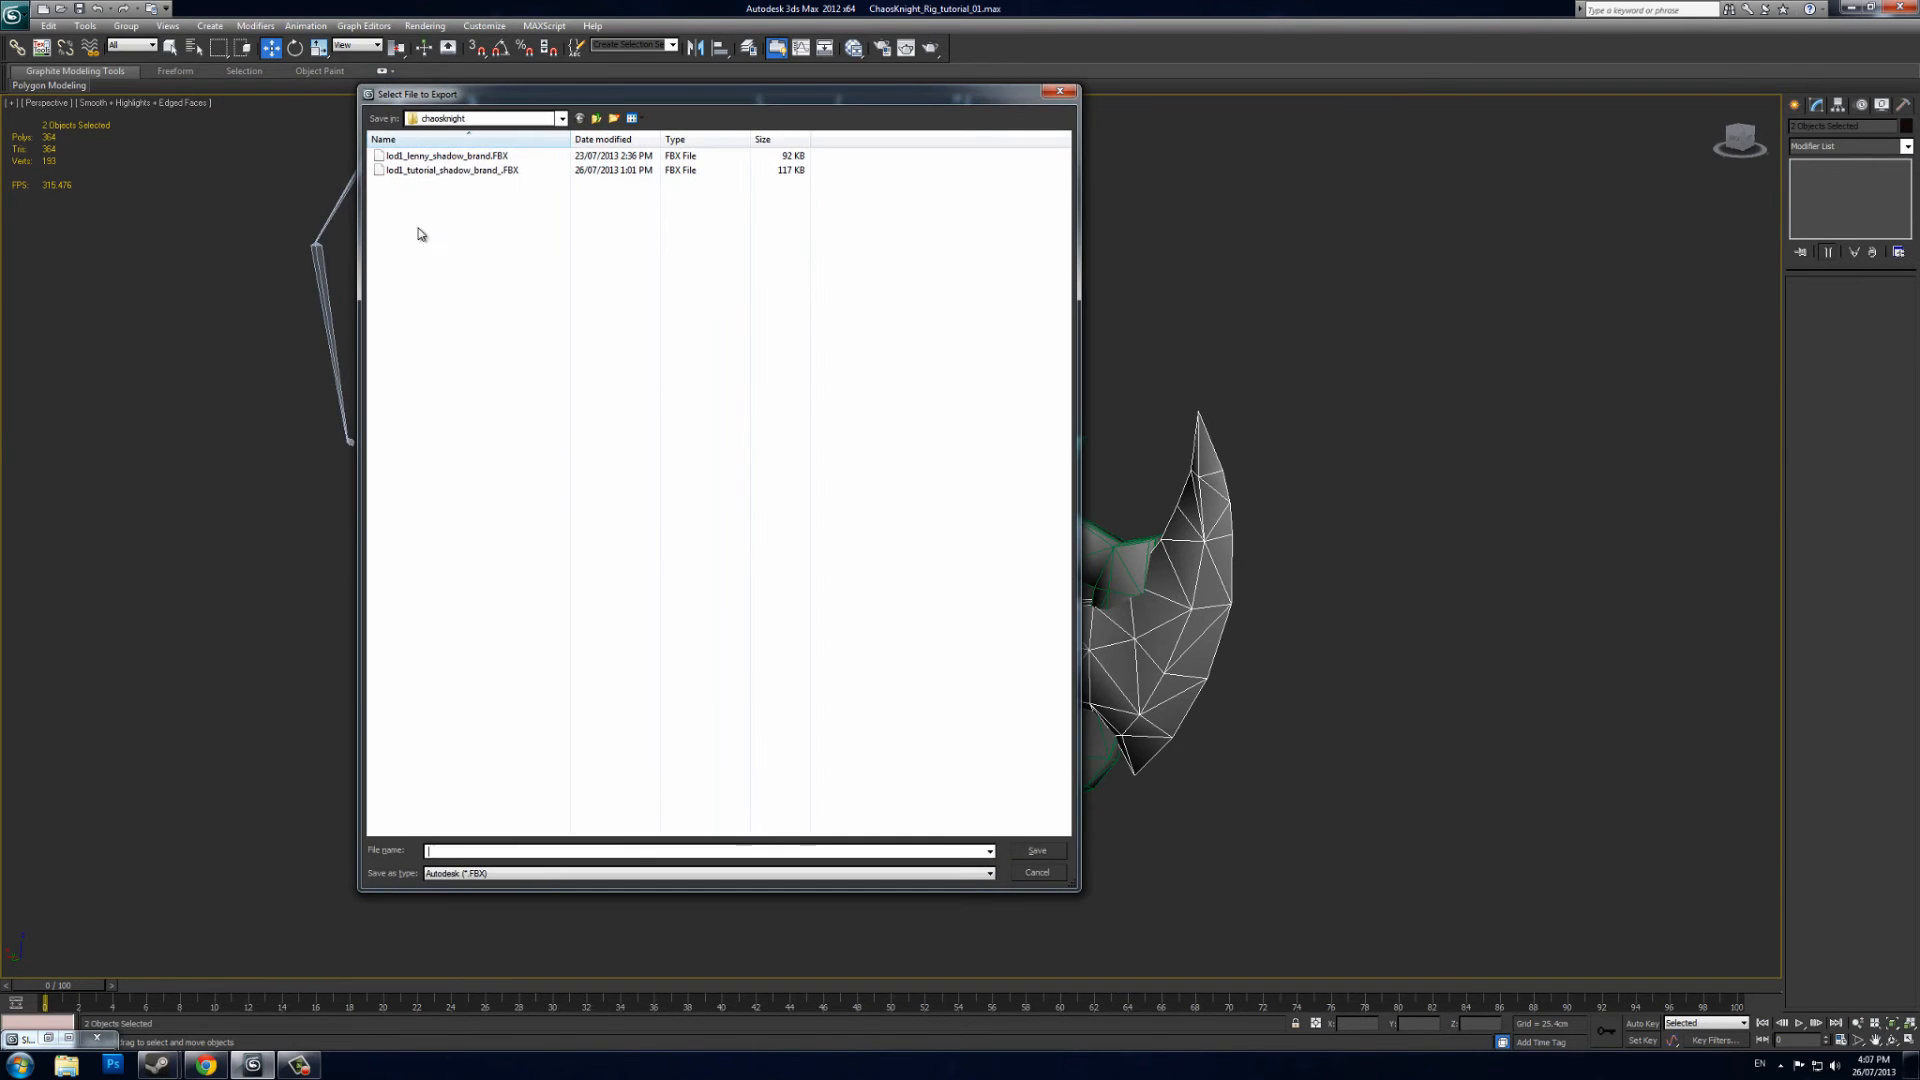
{"action": "left_click", "coordinate": [450, 169]}
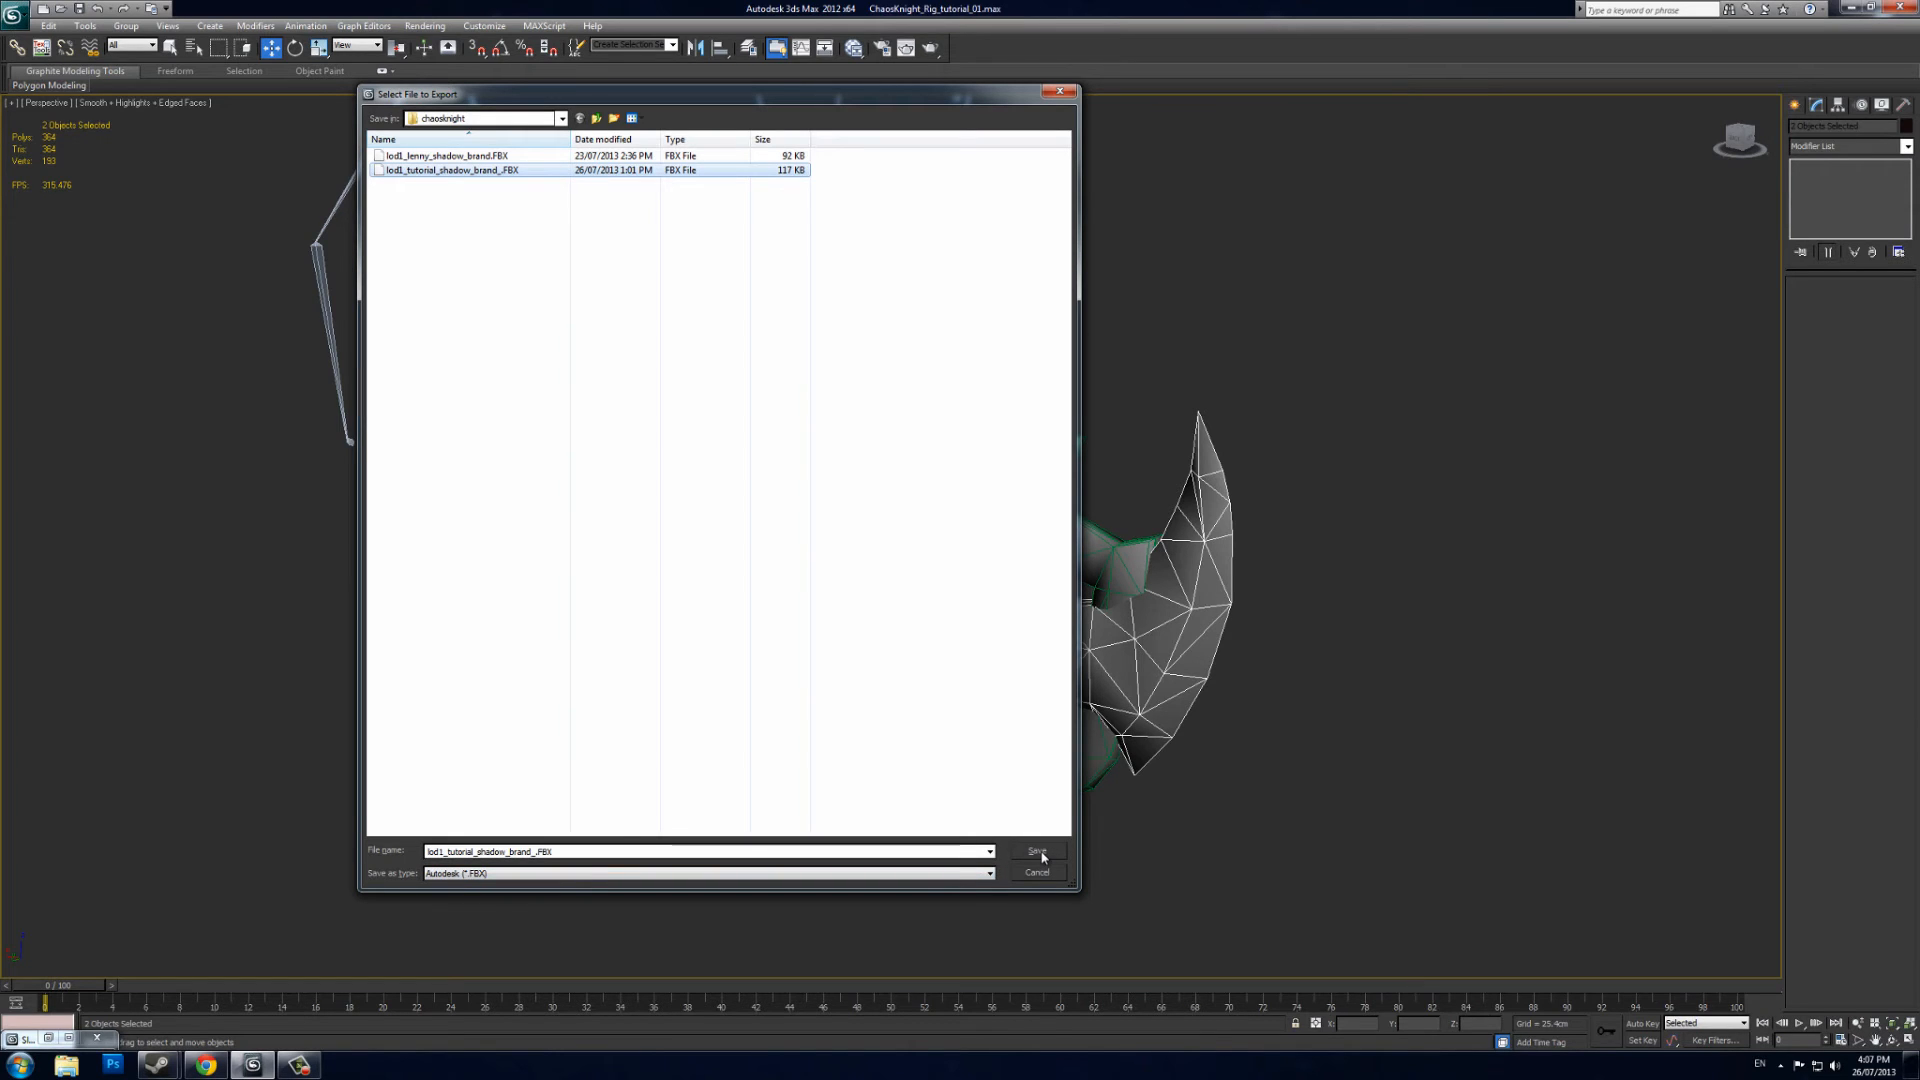
{"action": "left_click", "coordinate": [1038, 851]}
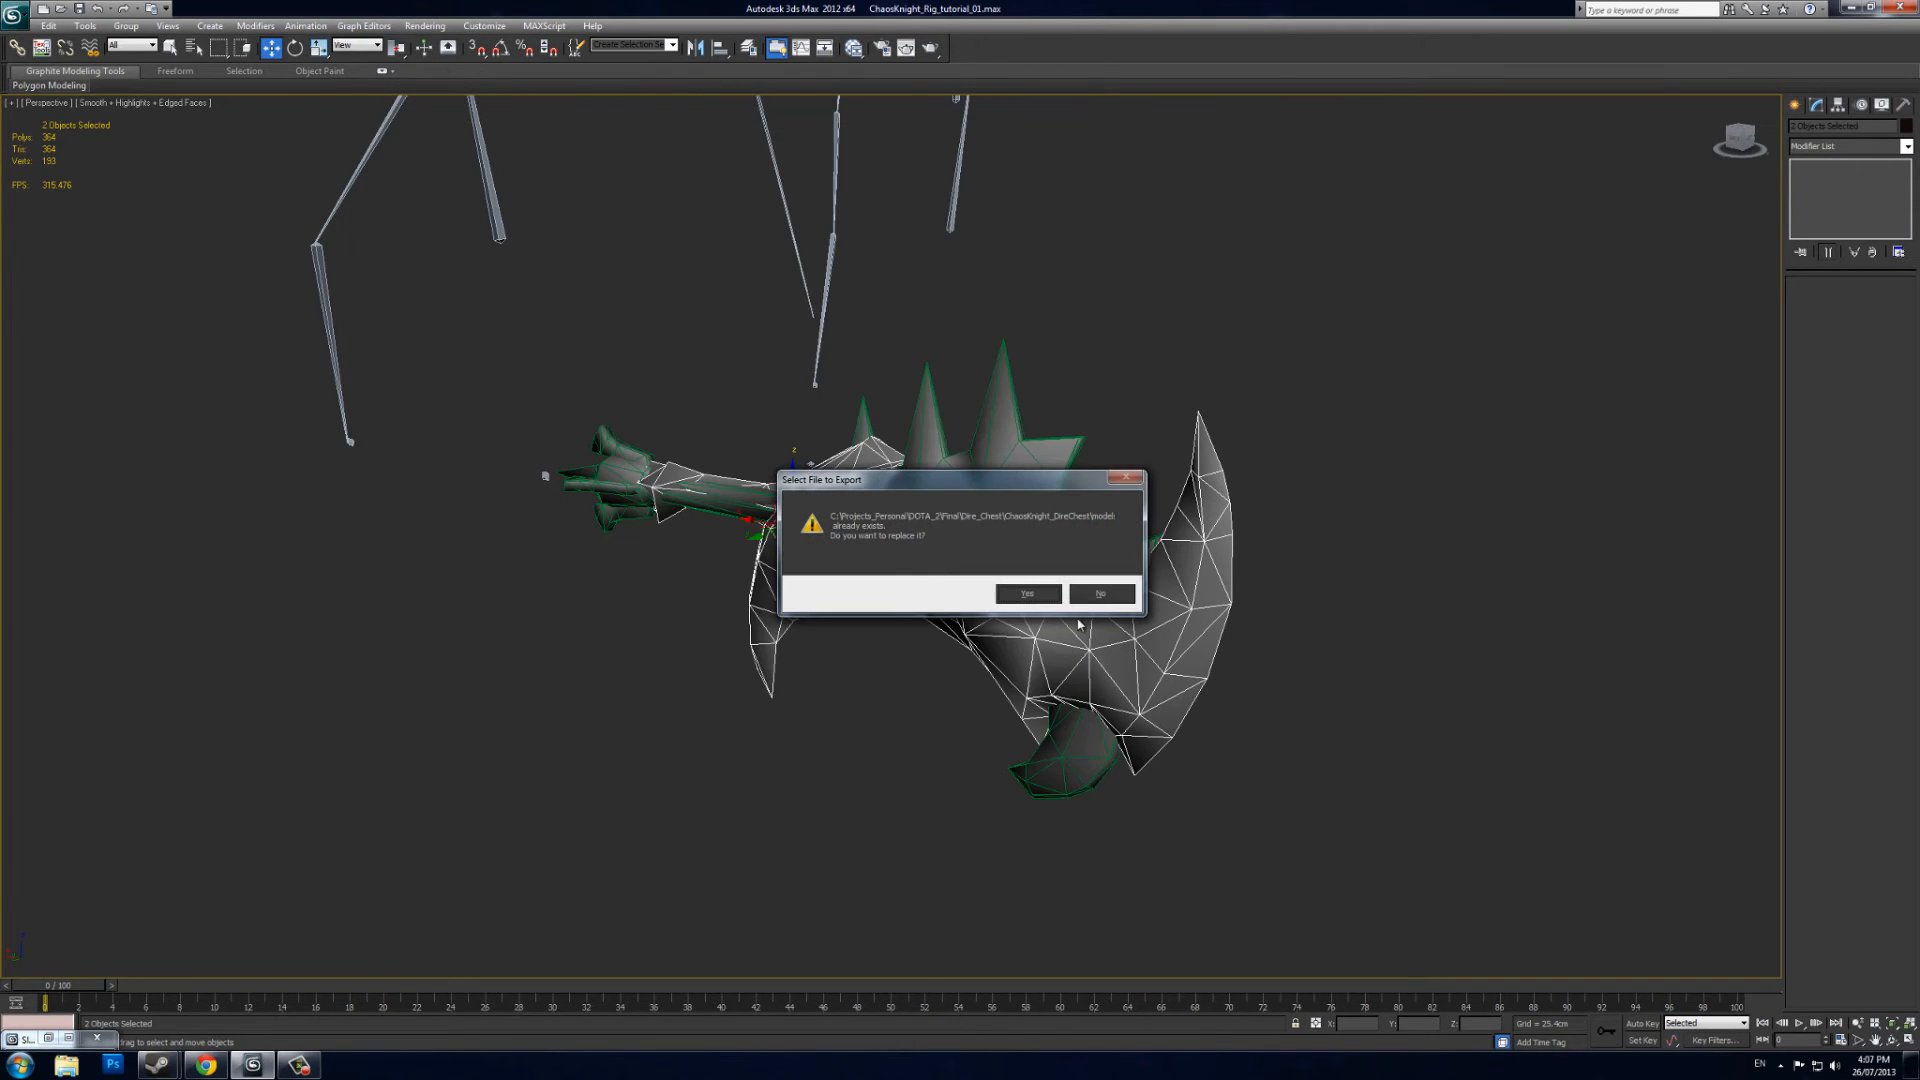
{"action": "left_click", "coordinate": [1029, 593]}
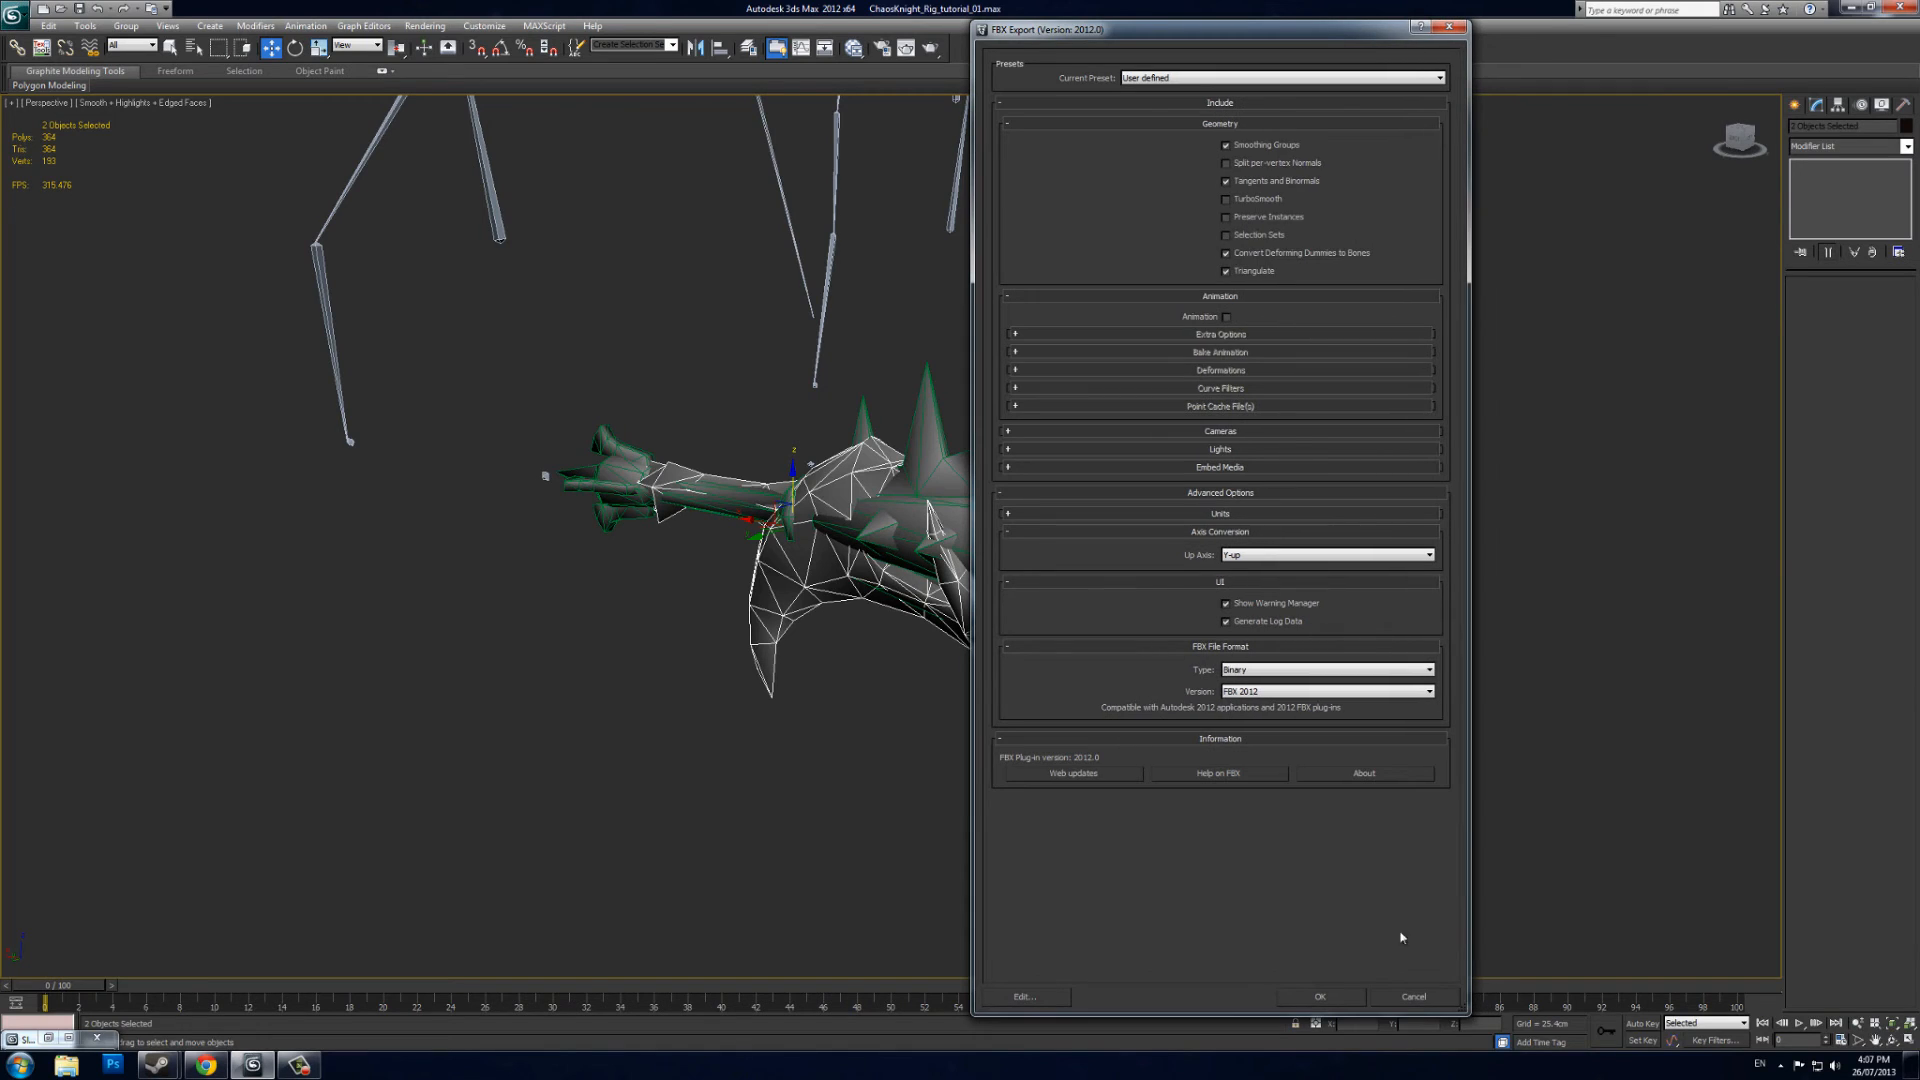
{"action": "mouse_move", "coordinate": [1344, 901]}
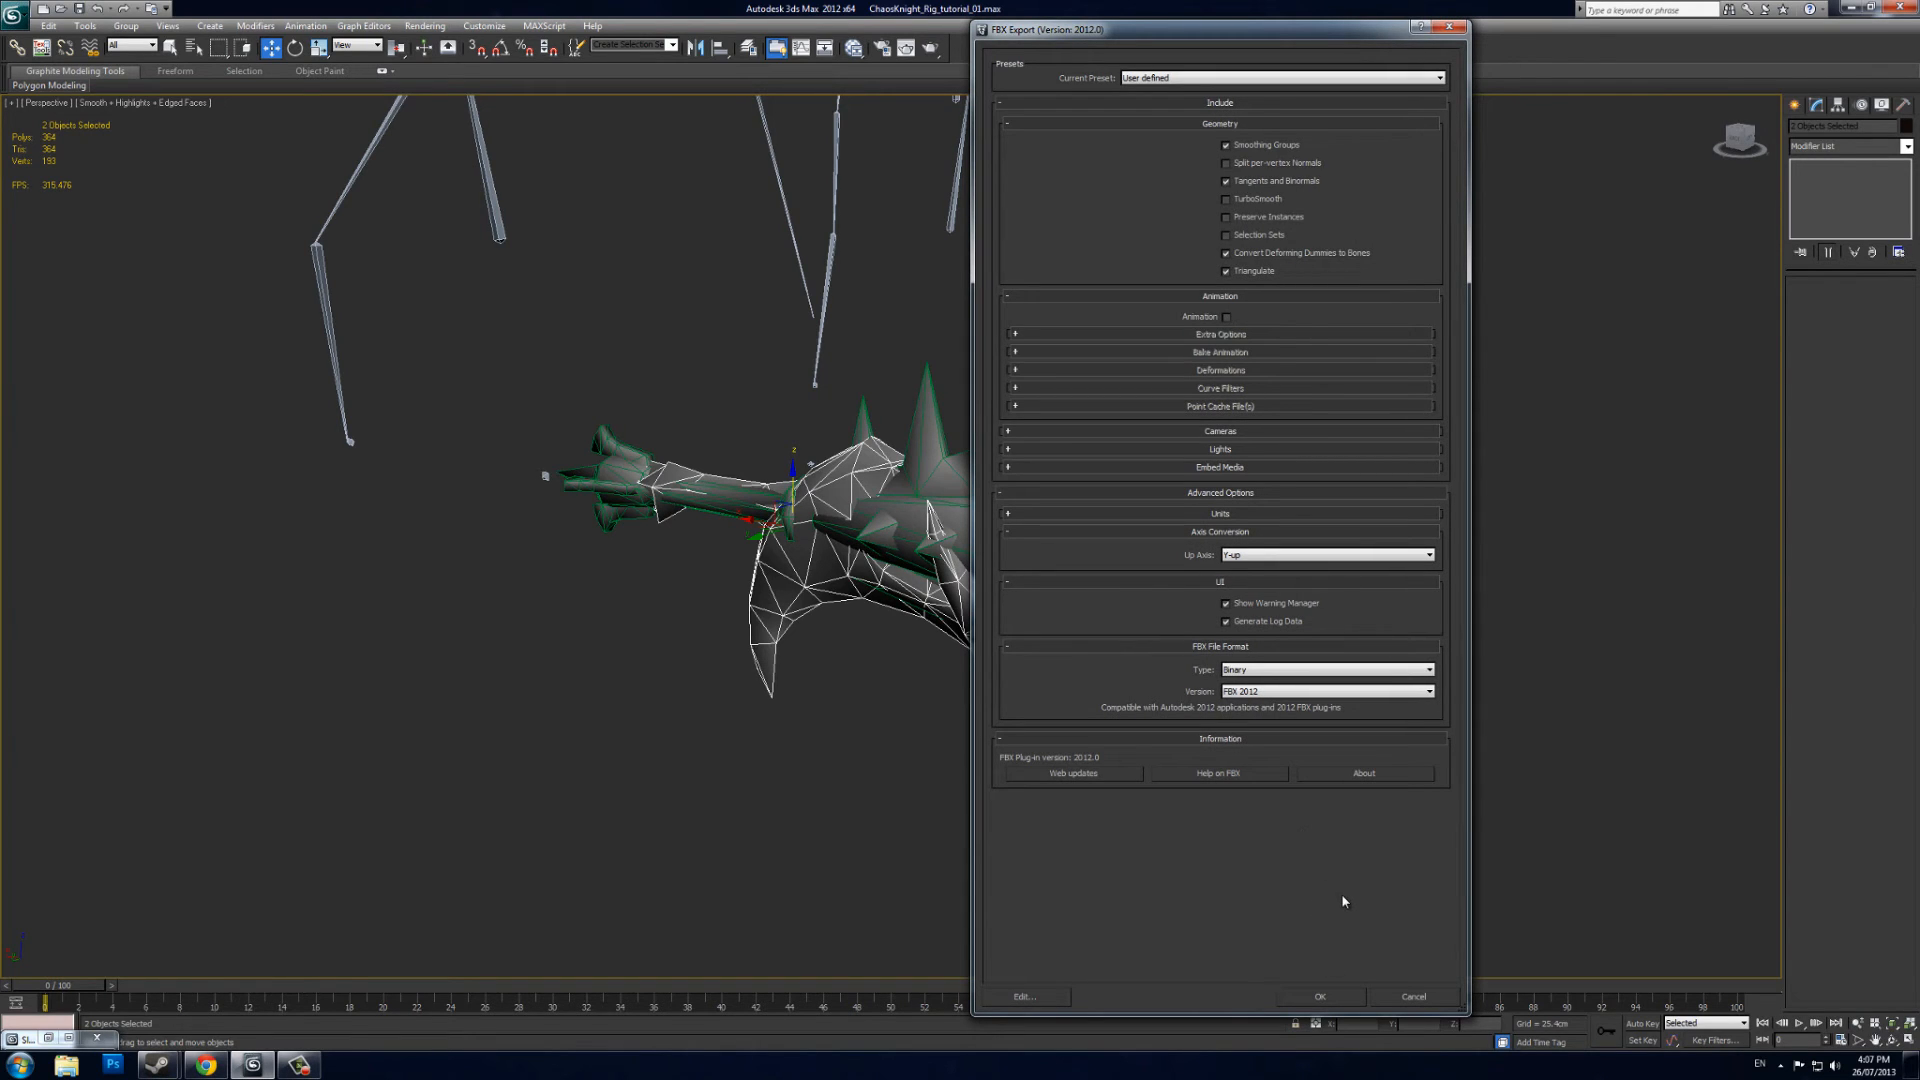
{"action": "mouse_move", "coordinate": [1233, 504]}
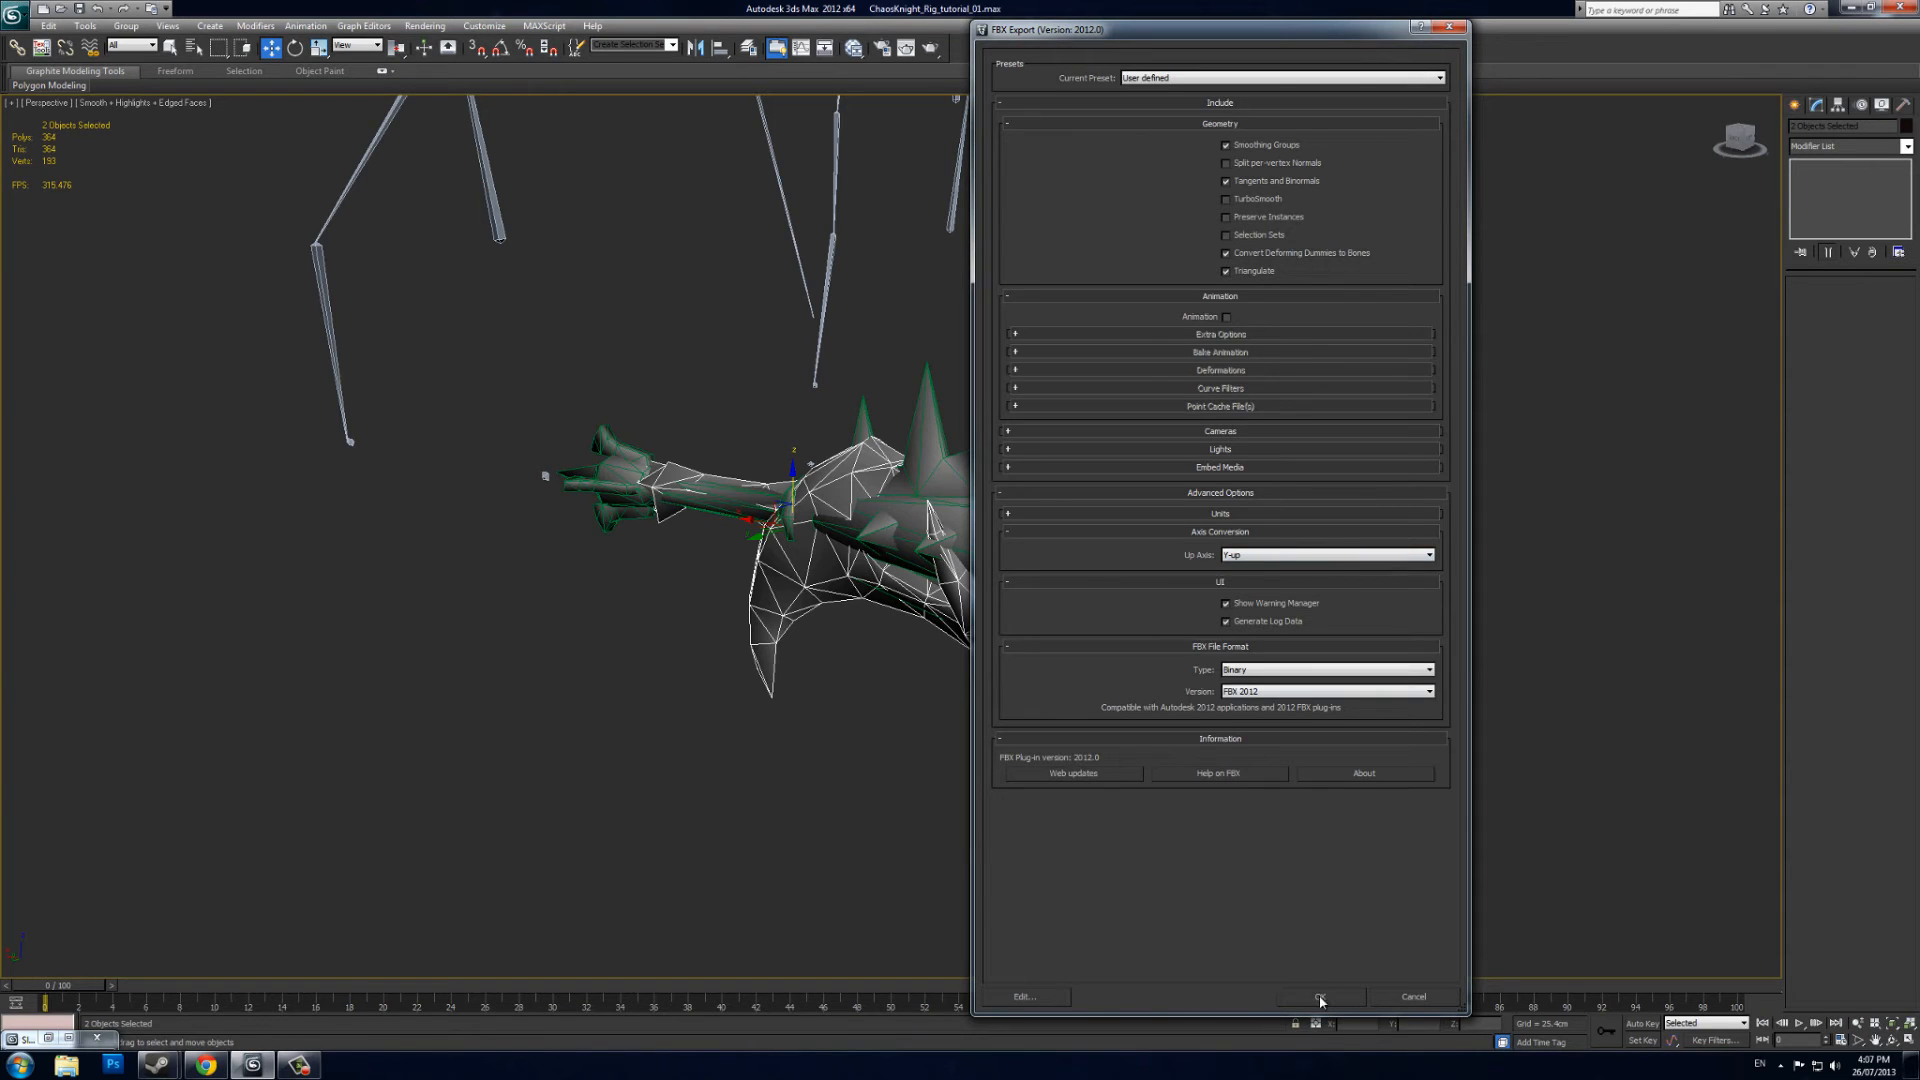
{"action": "left_click", "coordinate": [1322, 996]}
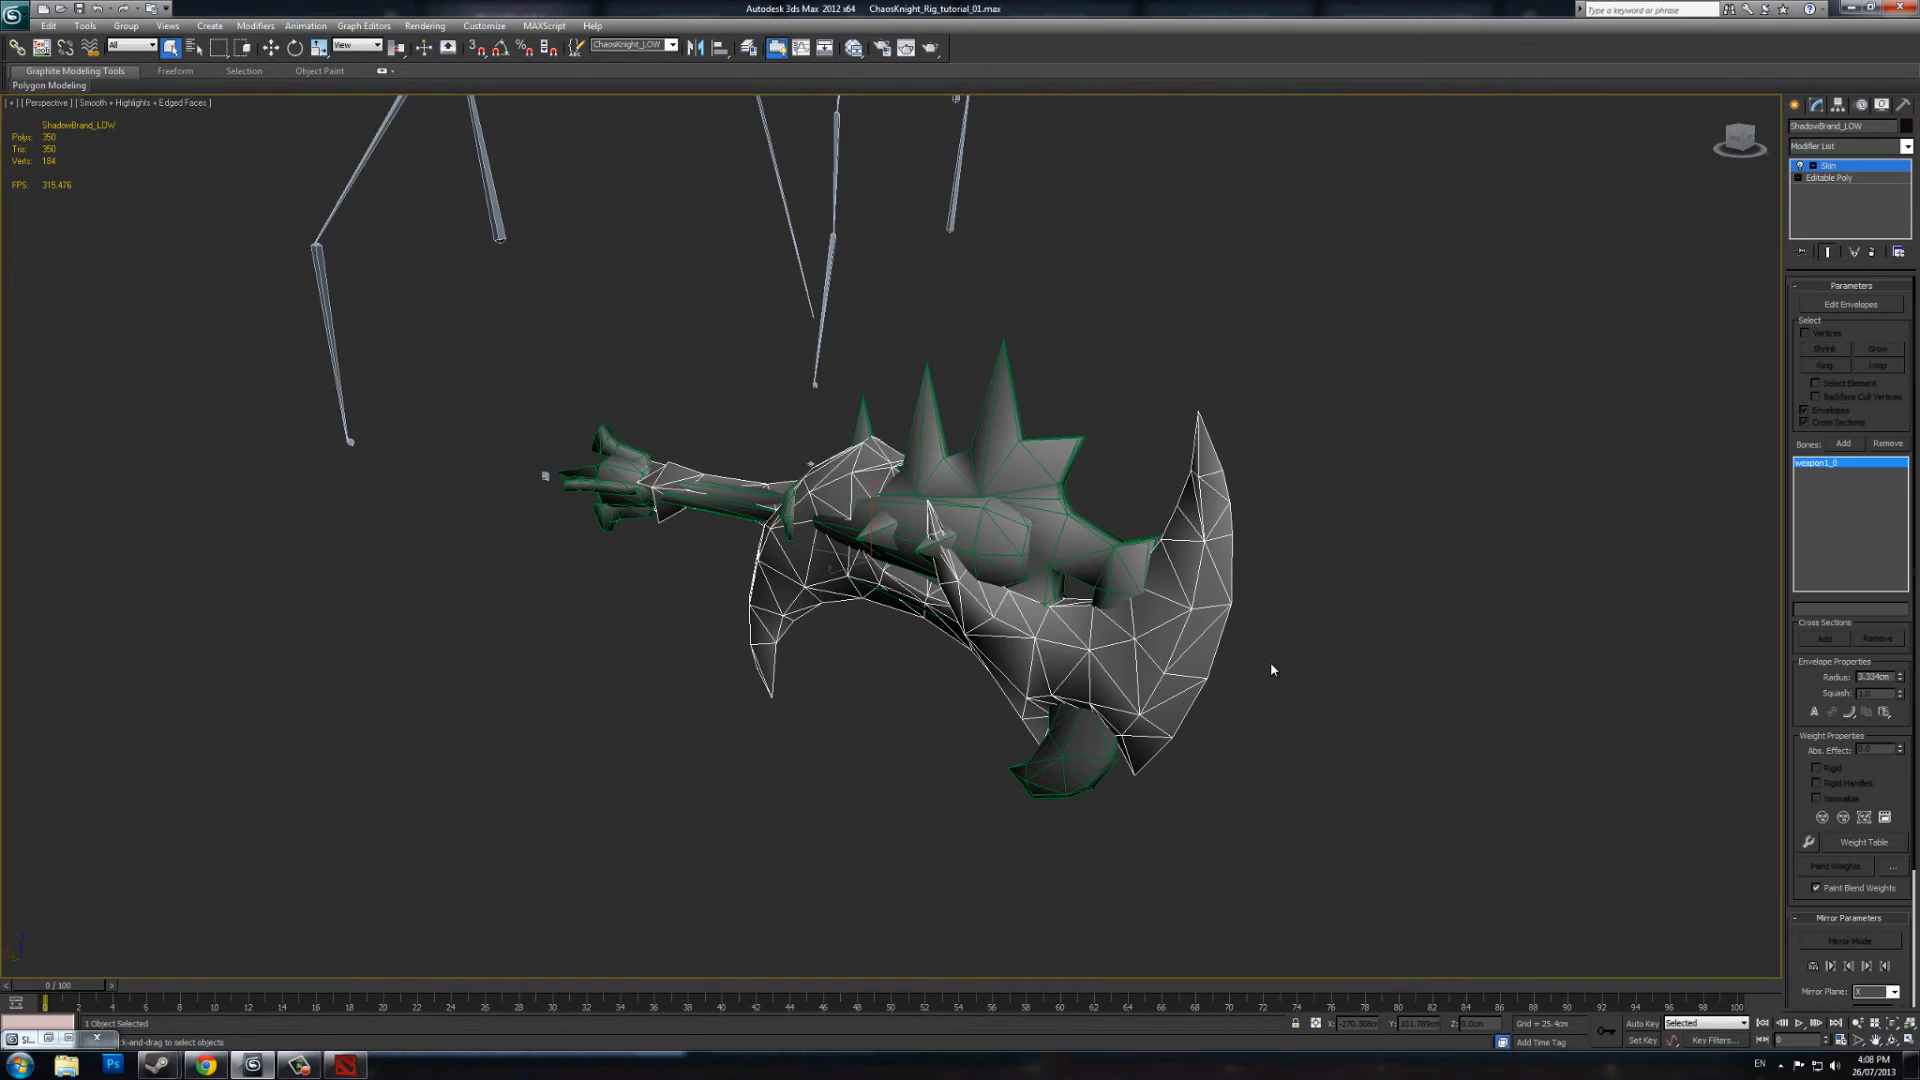
{"action": "mouse_move", "coordinate": [565, 713]}
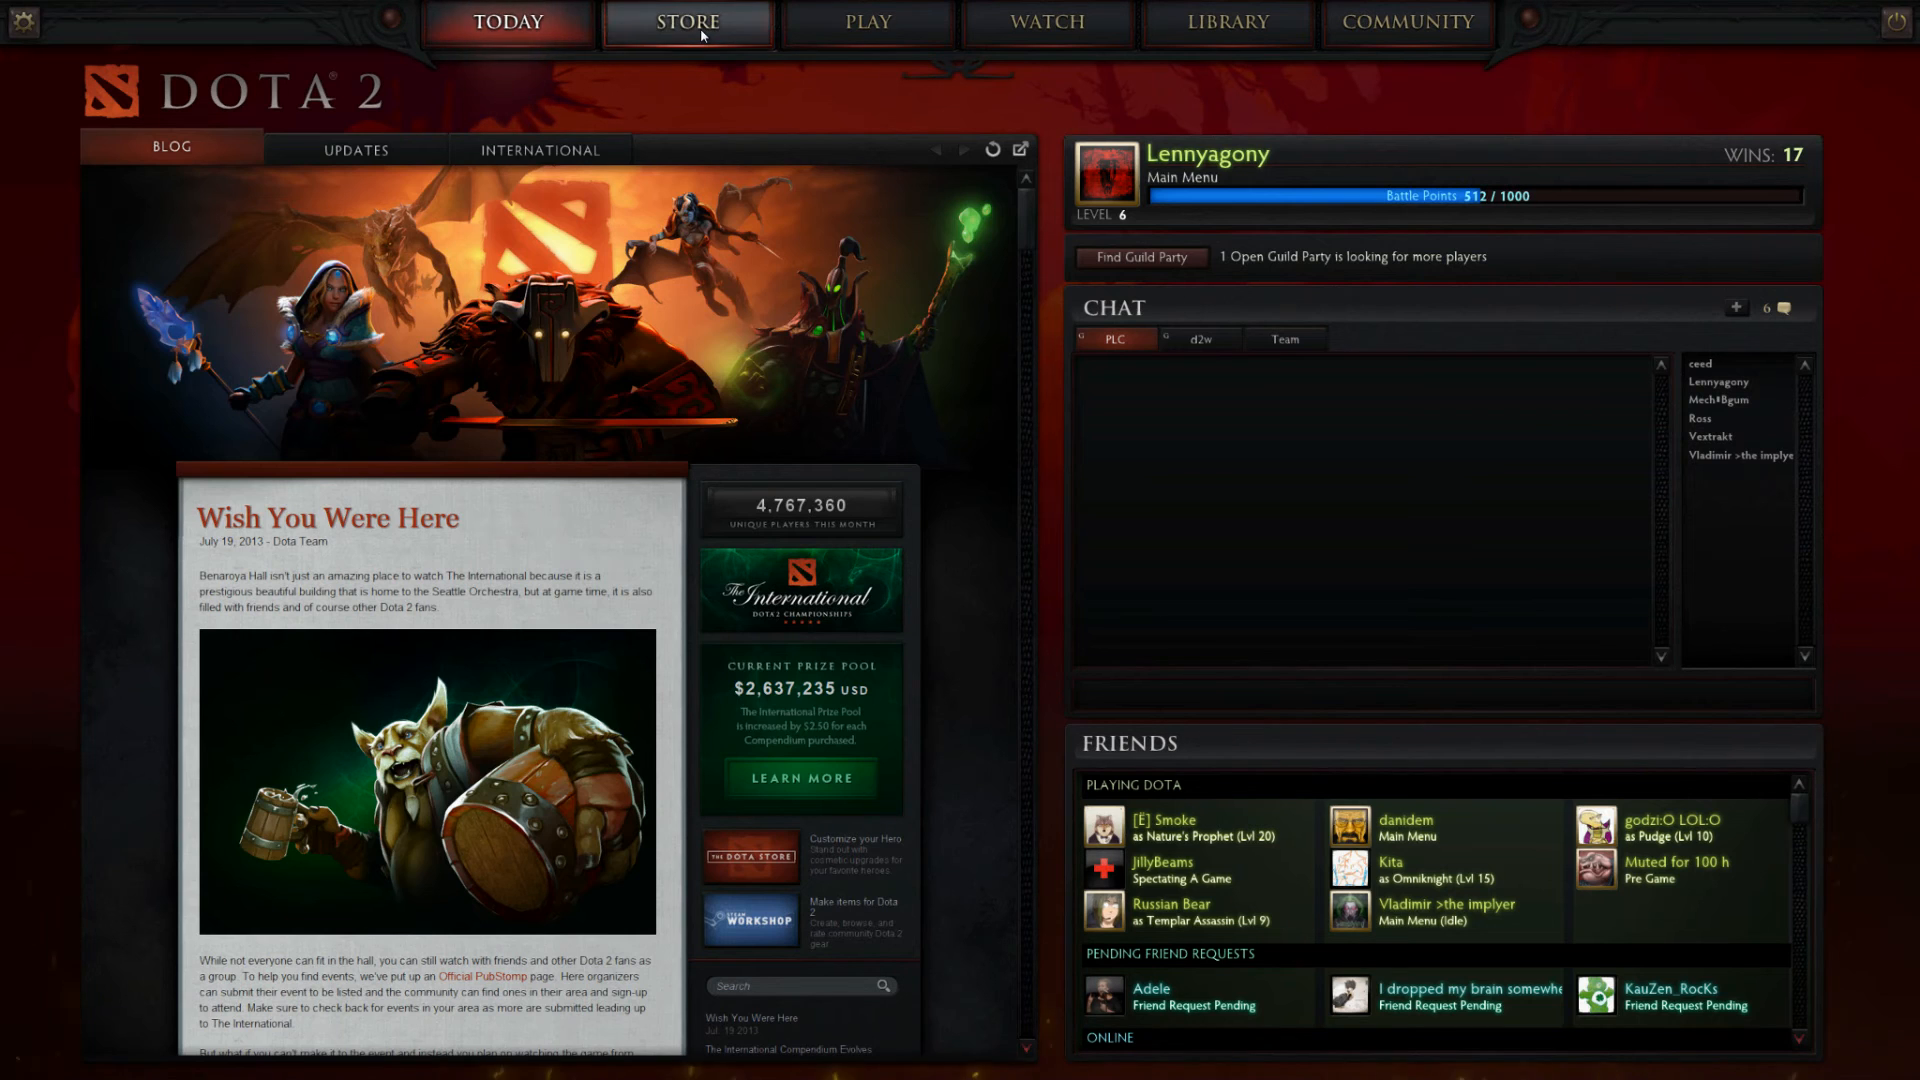
Start publishing a wearable item from the Dota 2 Store's Workshop
{"action": "left_click", "coordinate": [685, 22]}
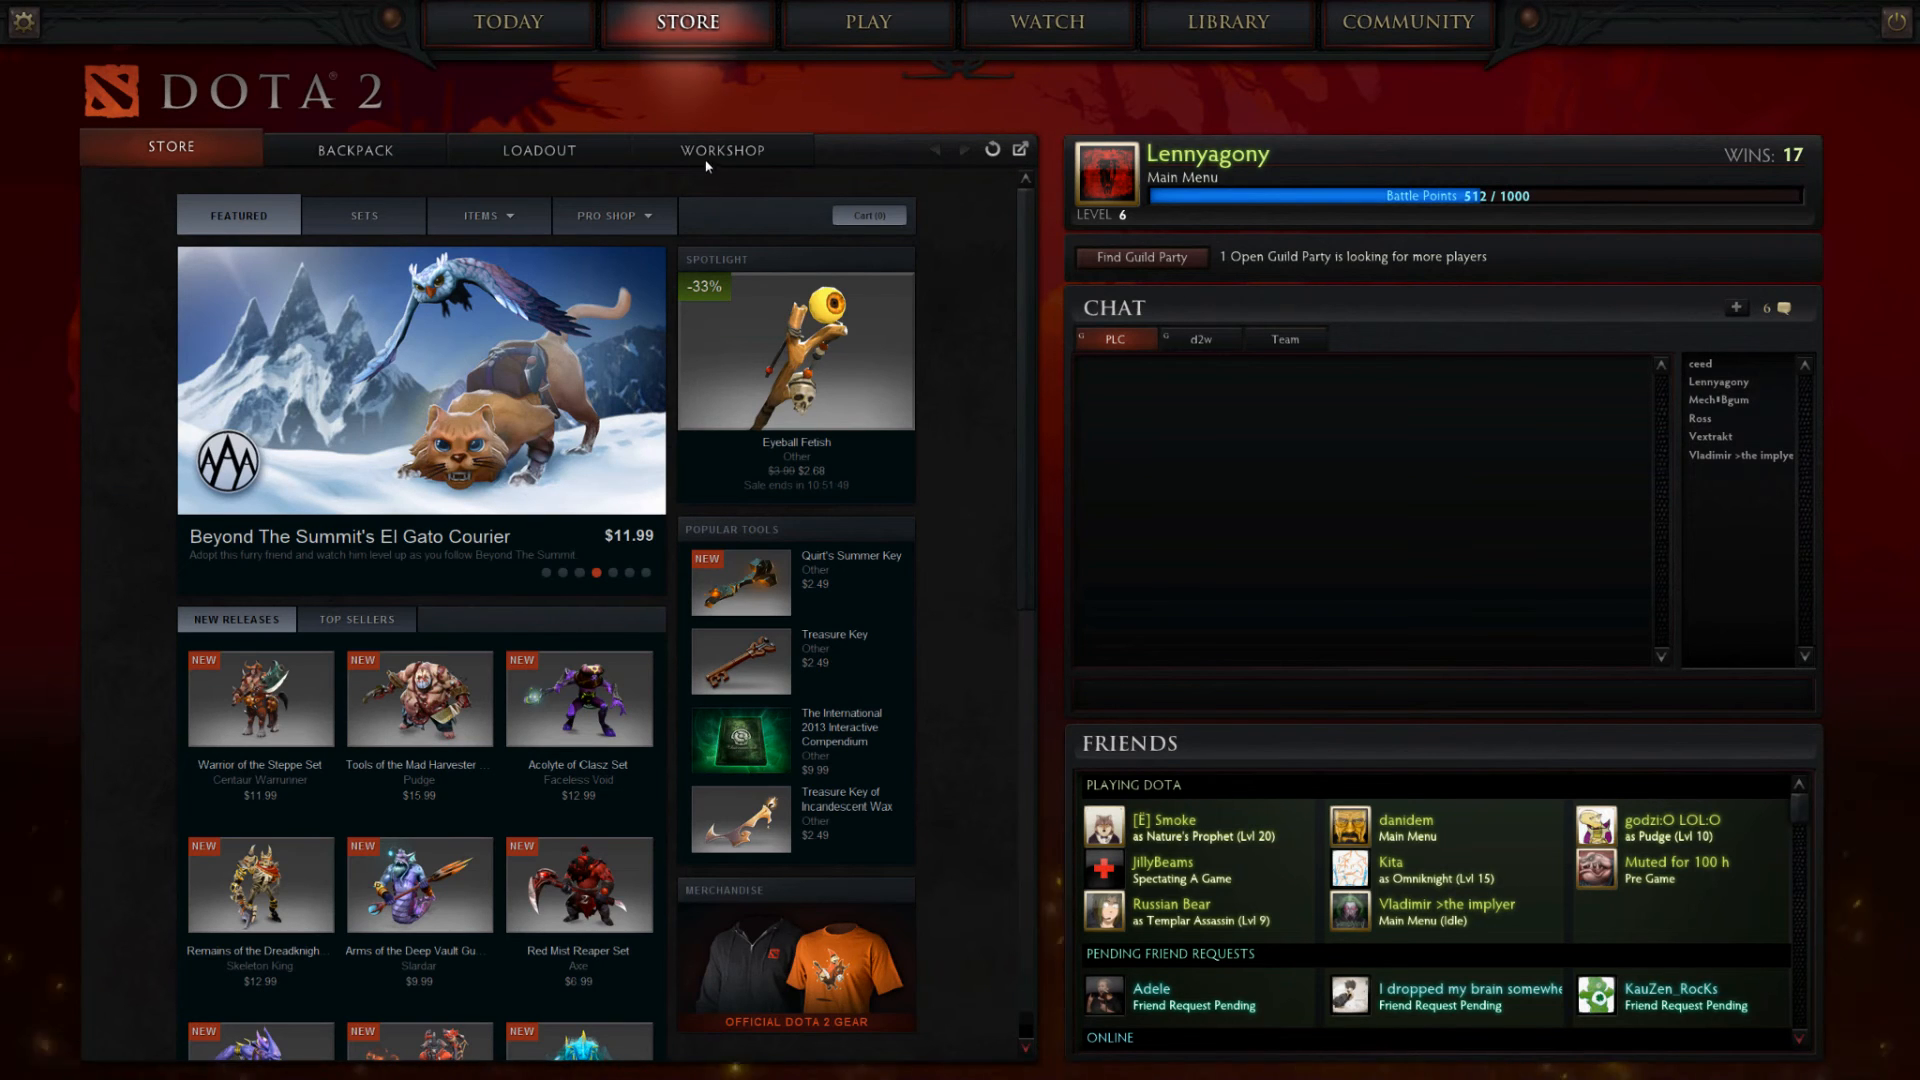
{"action": "left_click", "coordinate": [723, 149]}
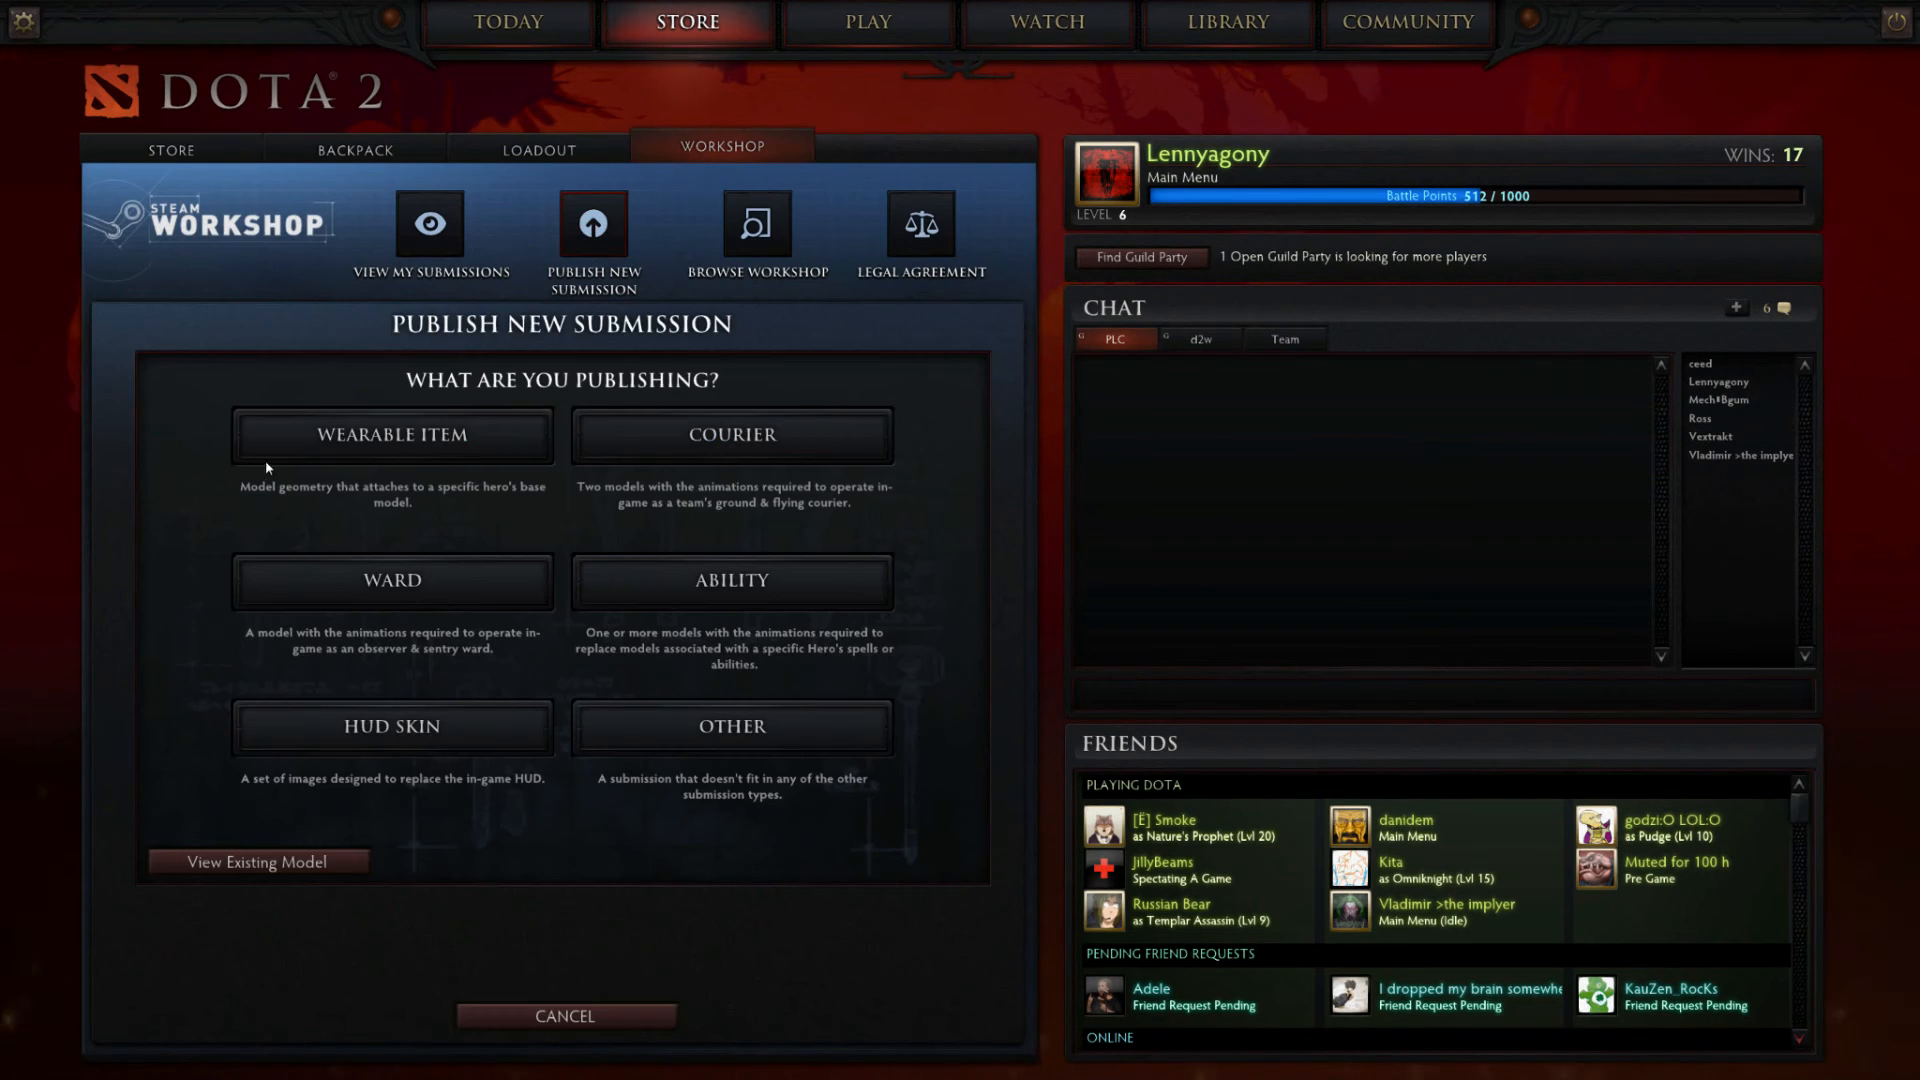
{"action": "left_click", "coordinate": [392, 436]}
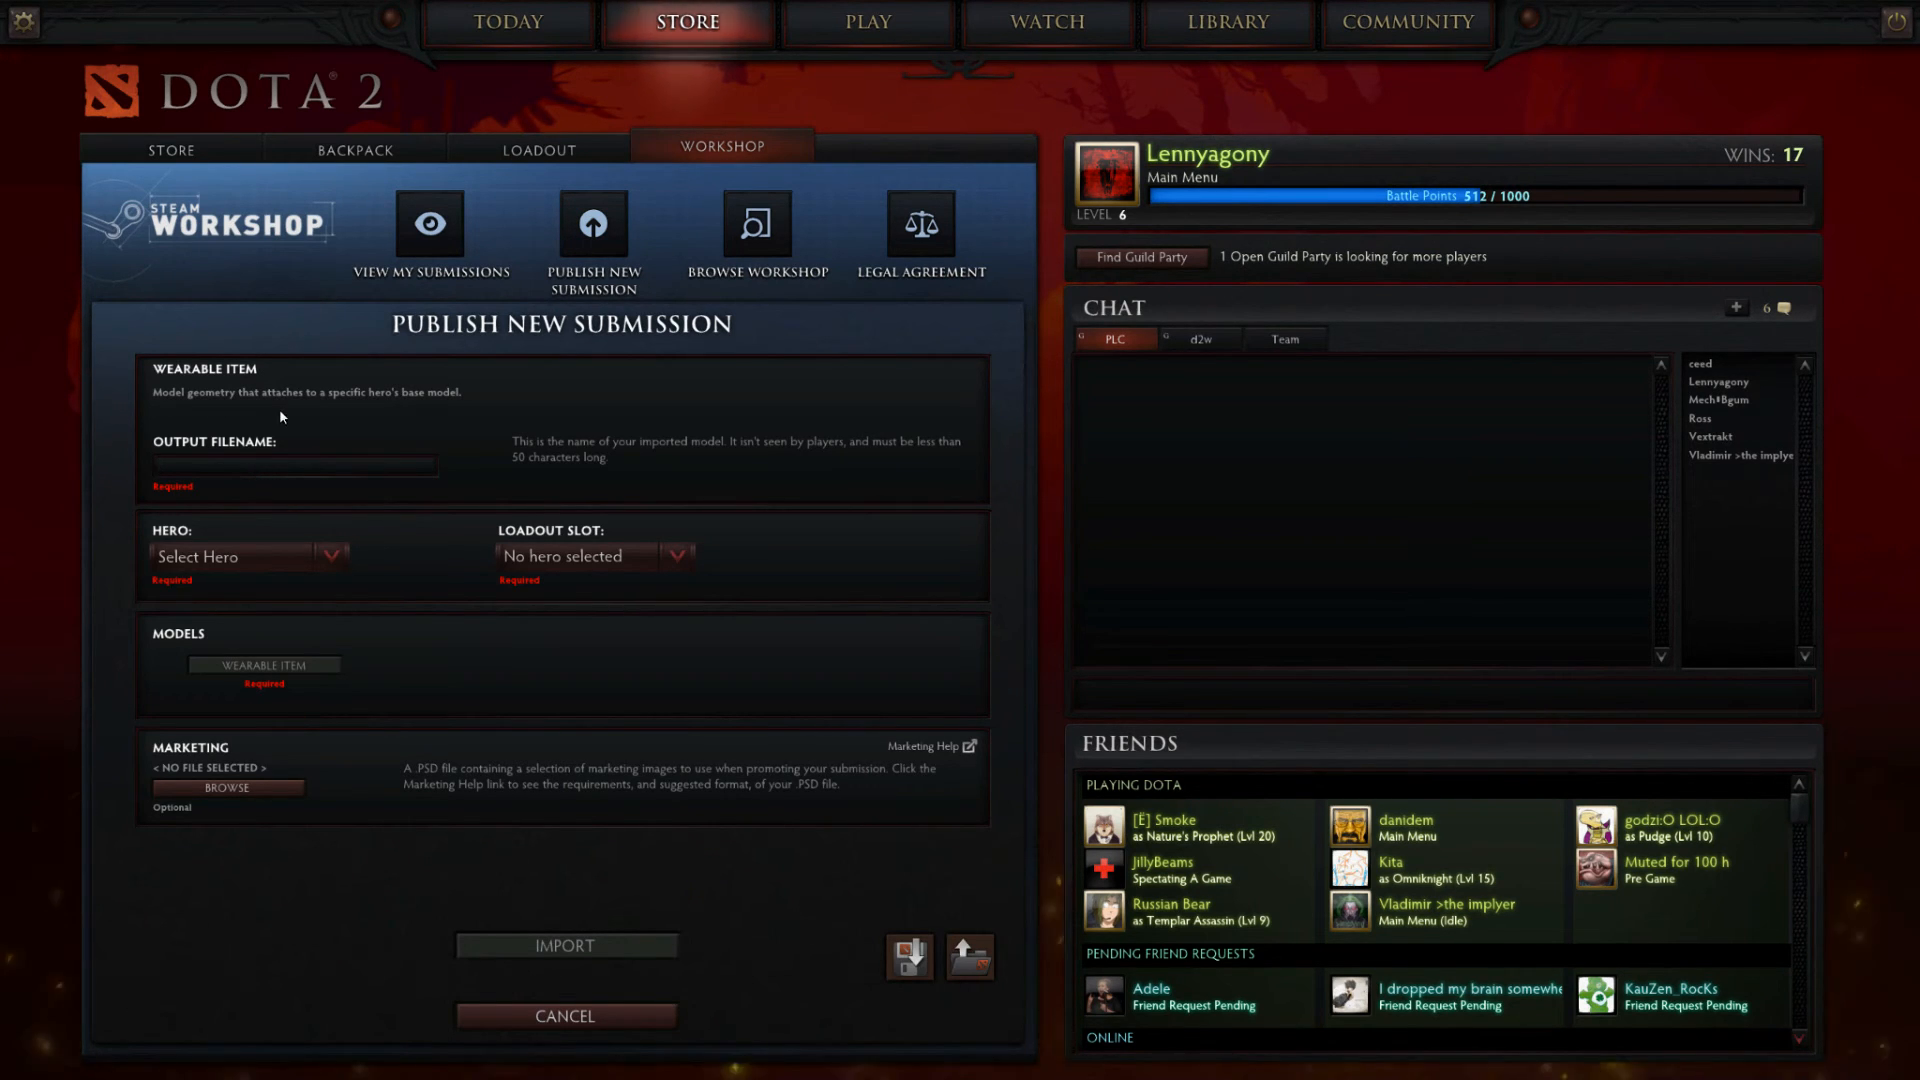
Name the submission ShadowBrand_Tutorial, assign it to Chaos Knight's weapon slot, and open its model settings
{"action": "type", "text": "ShadowBrand_T"}
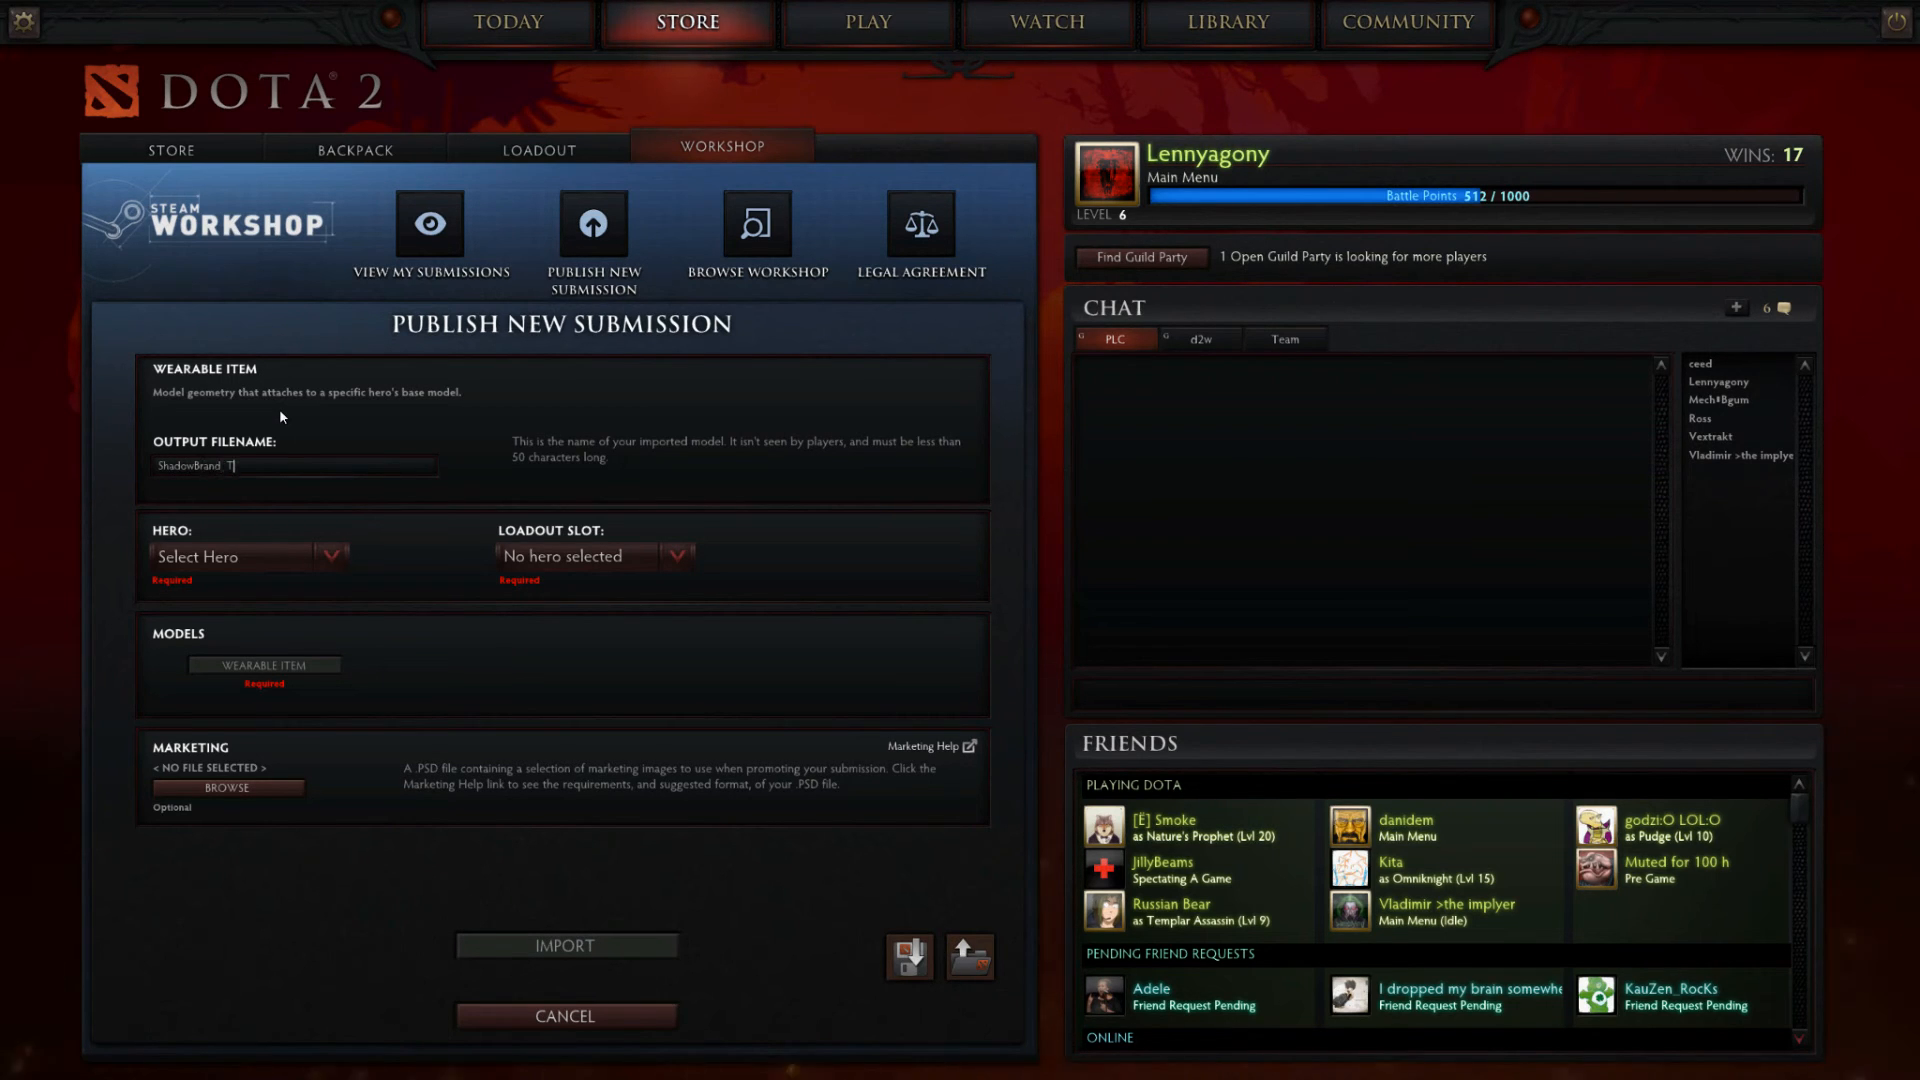
{"action": "type", "text": "utorial"}
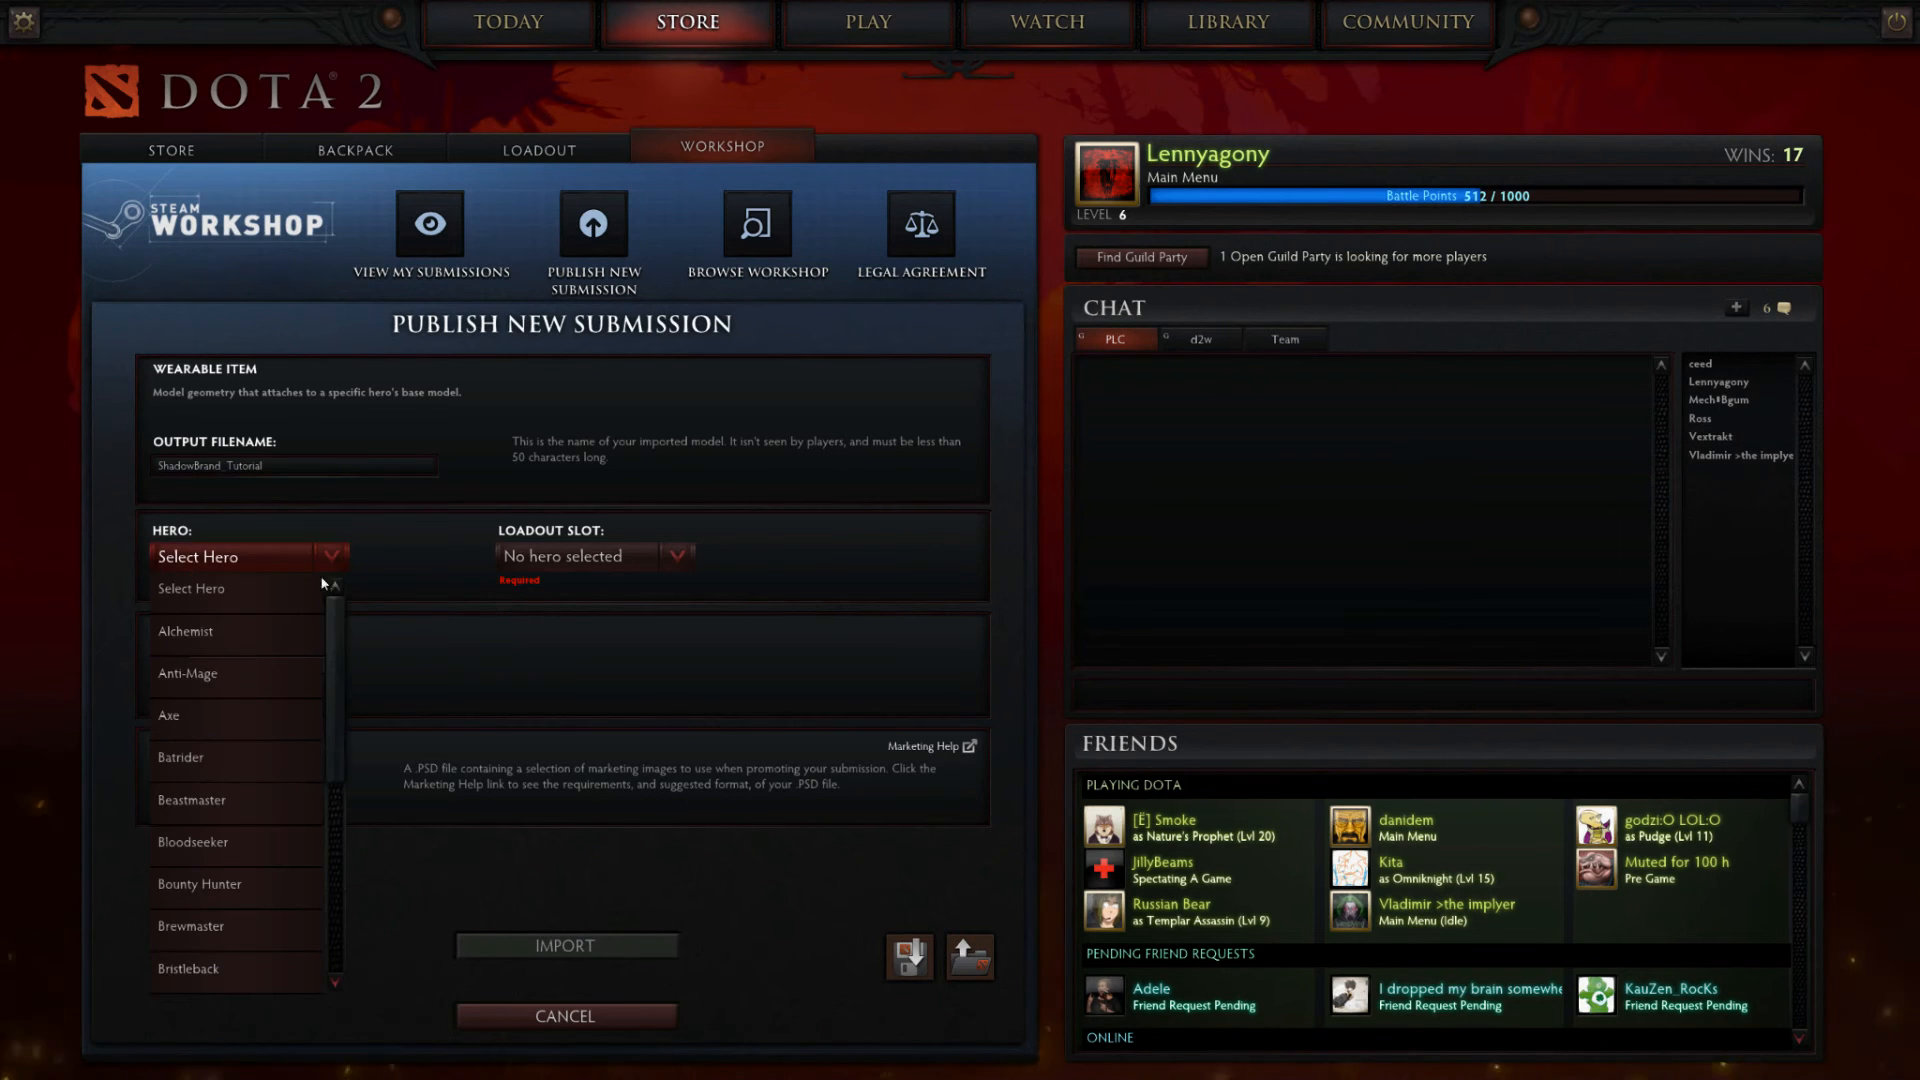
{"action": "scroll", "scroll_direction": "down", "scroll_amount": 3}
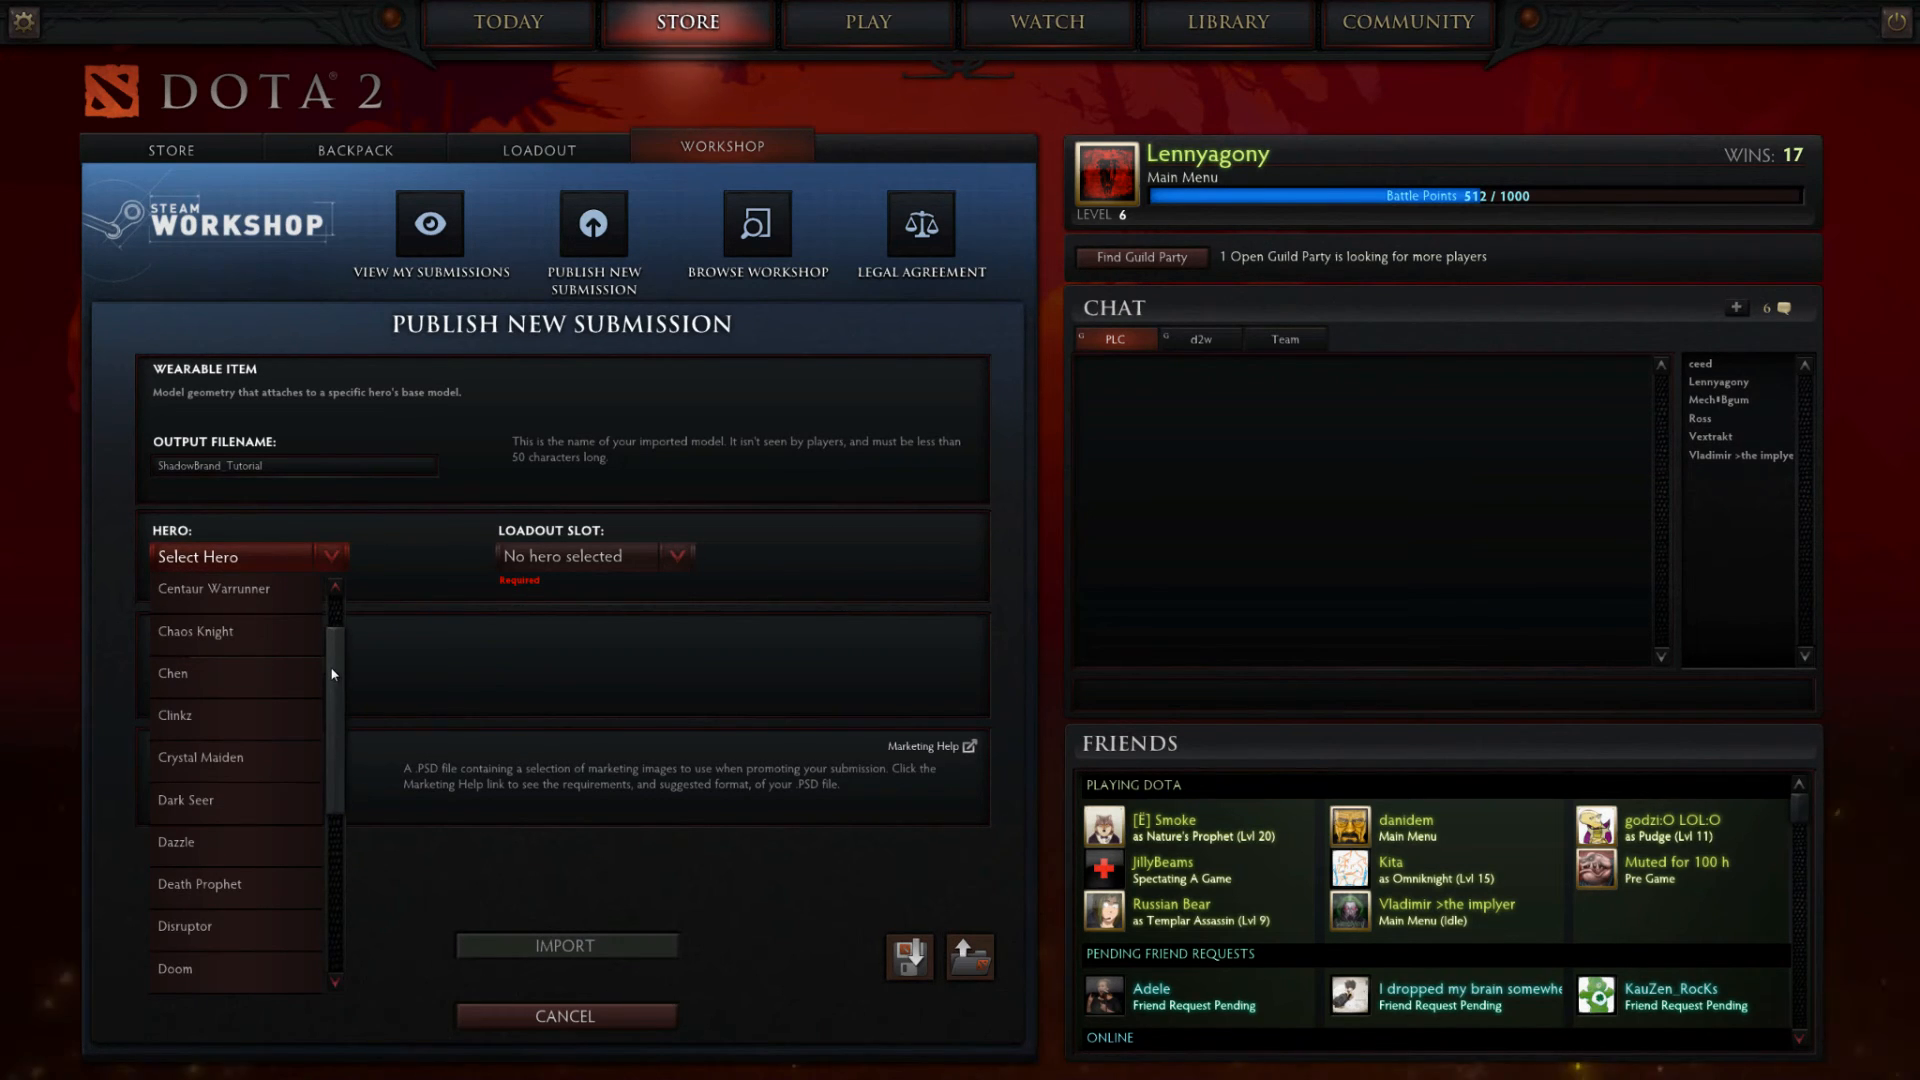
{"action": "left_click", "coordinate": [196, 631]}
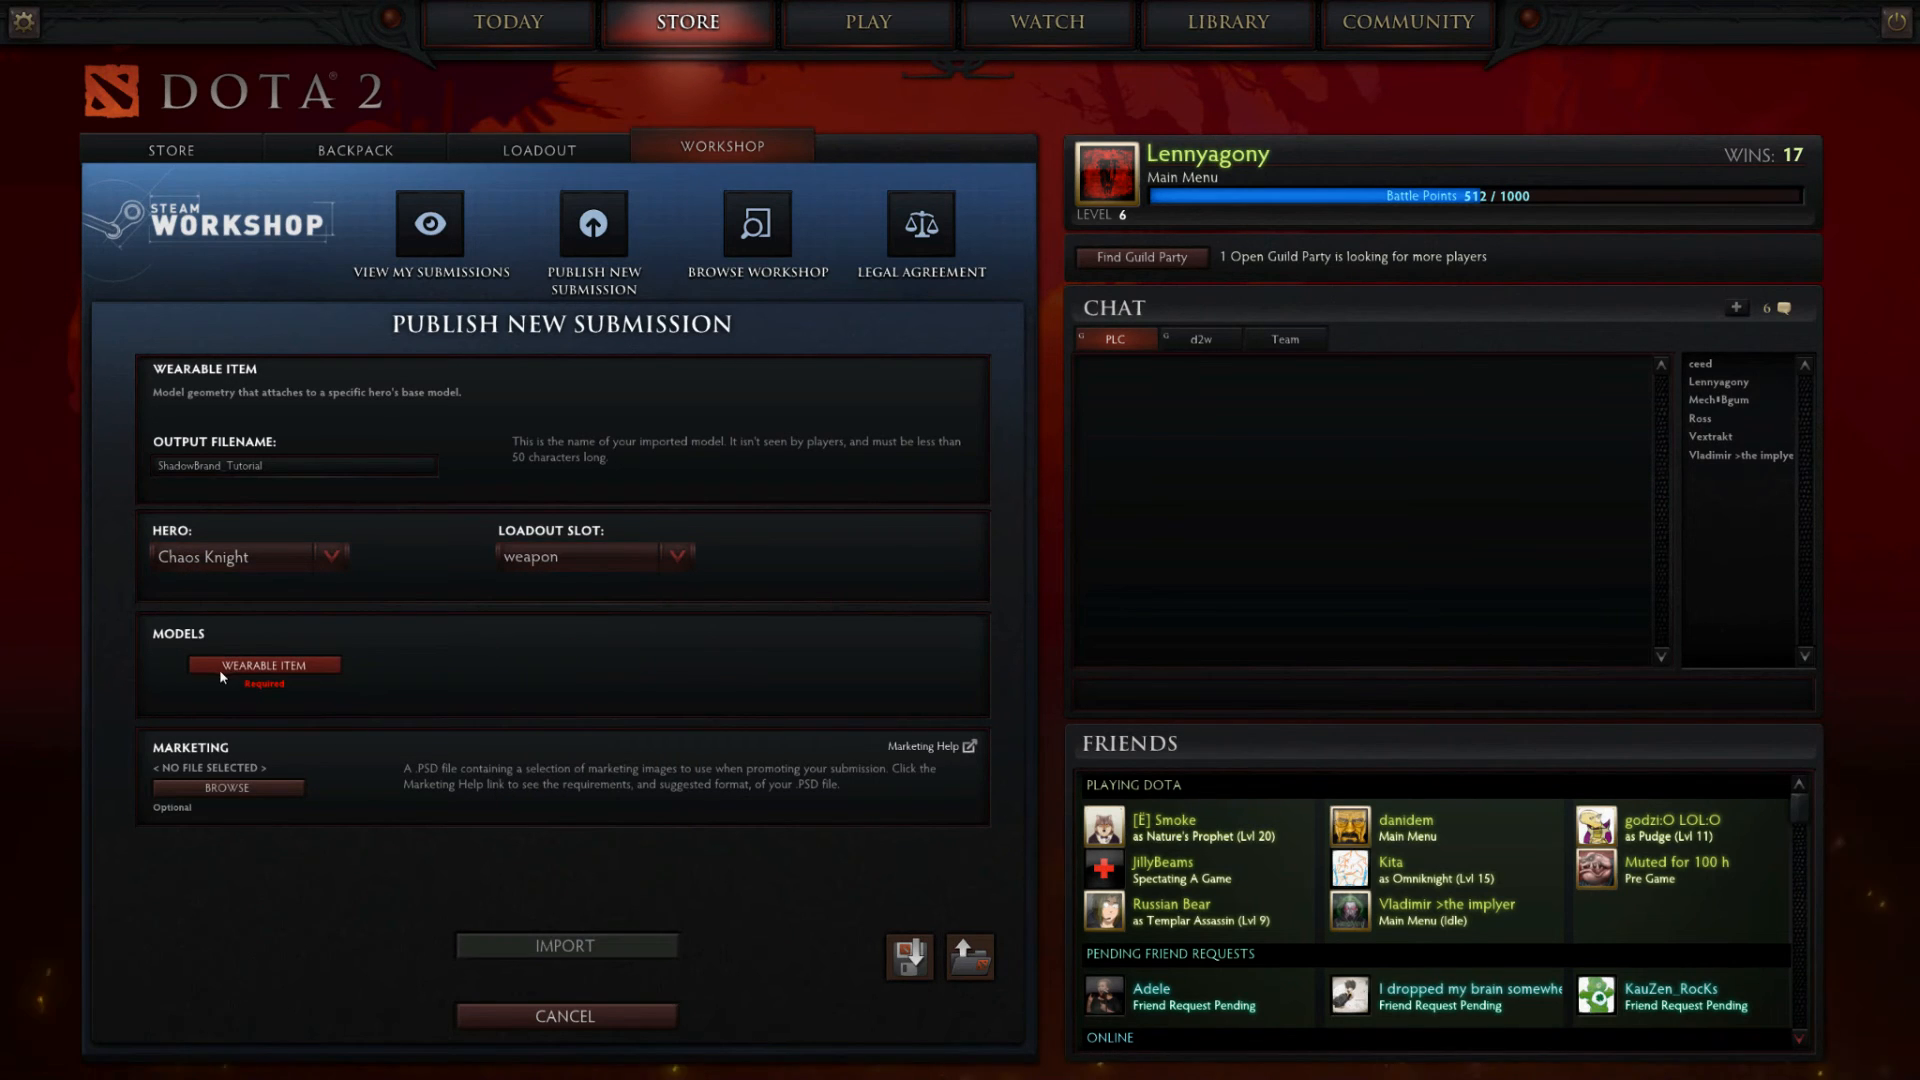
{"action": "left_click", "coordinate": [264, 664]}
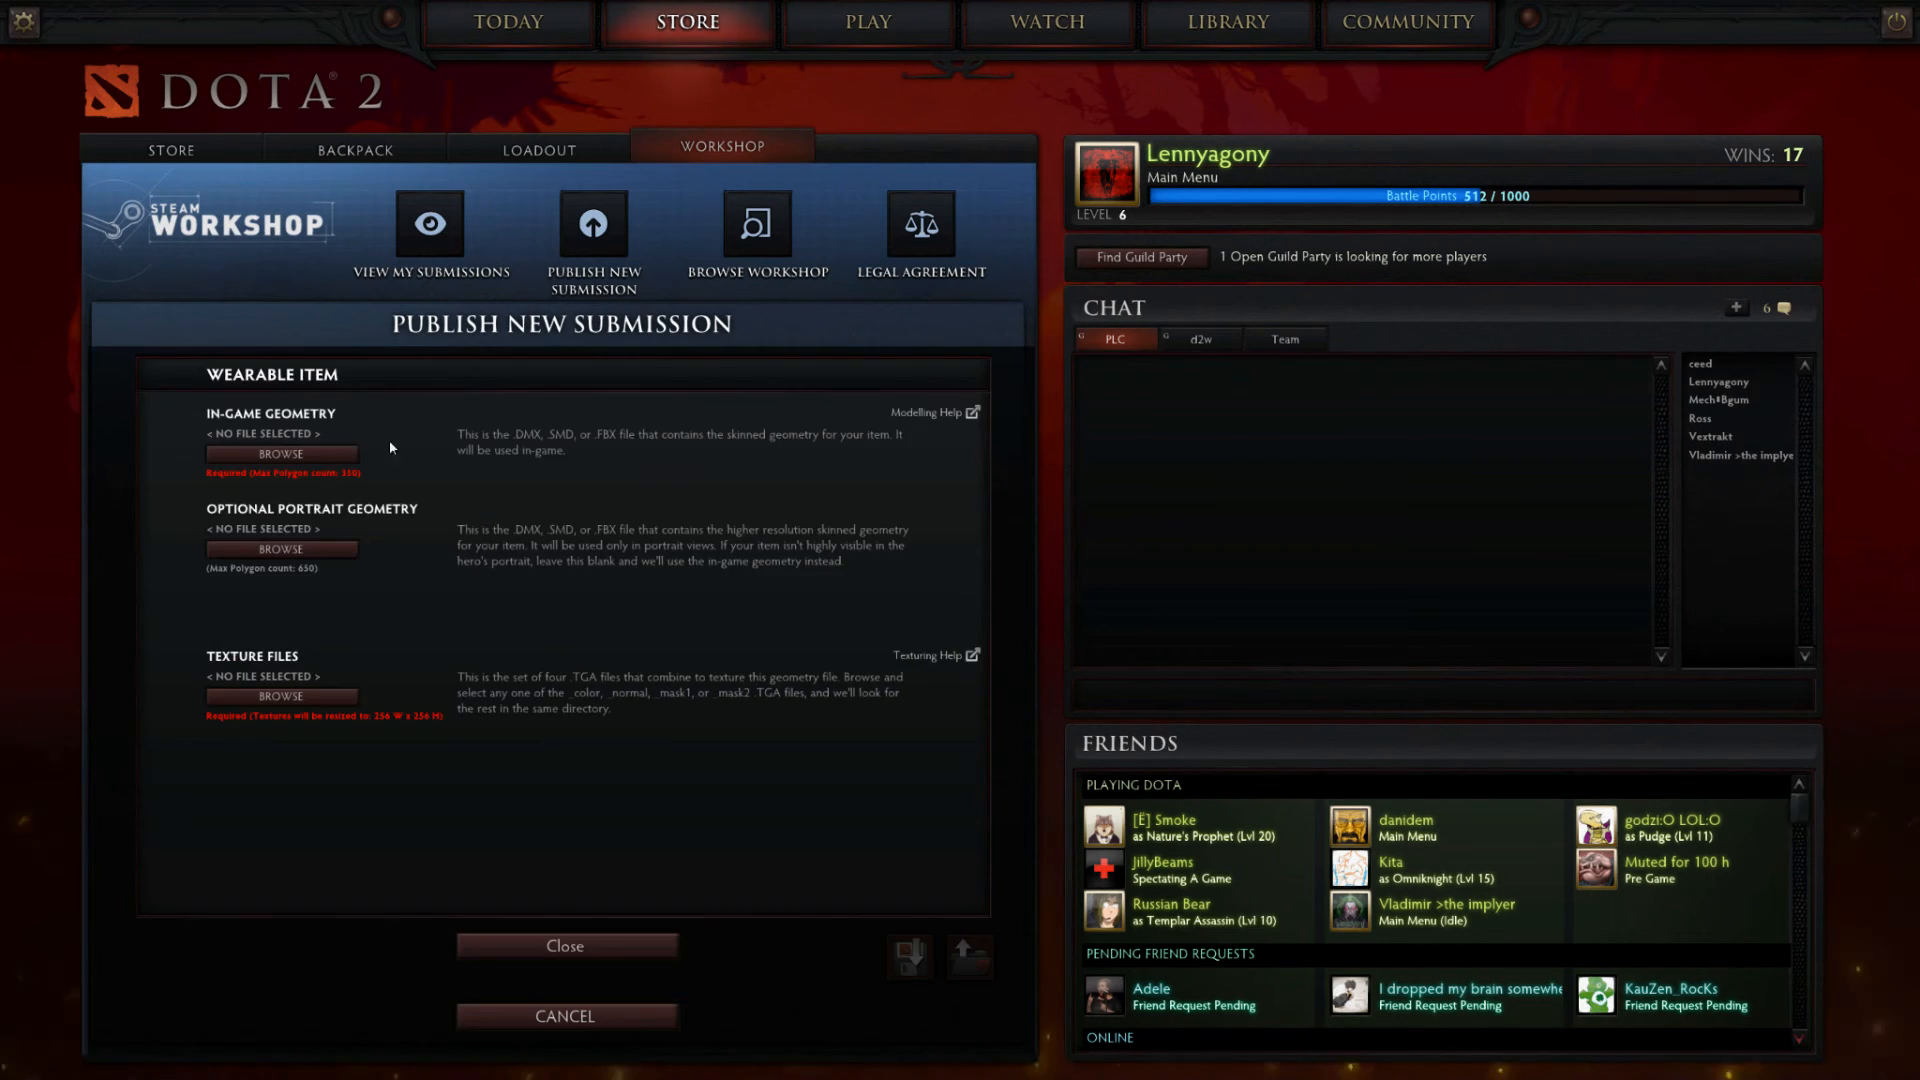
Load lod1_tutorial_shadow_brand_.FBX as the item's in-game geometry
{"action": "left_click", "coordinate": [281, 453]}
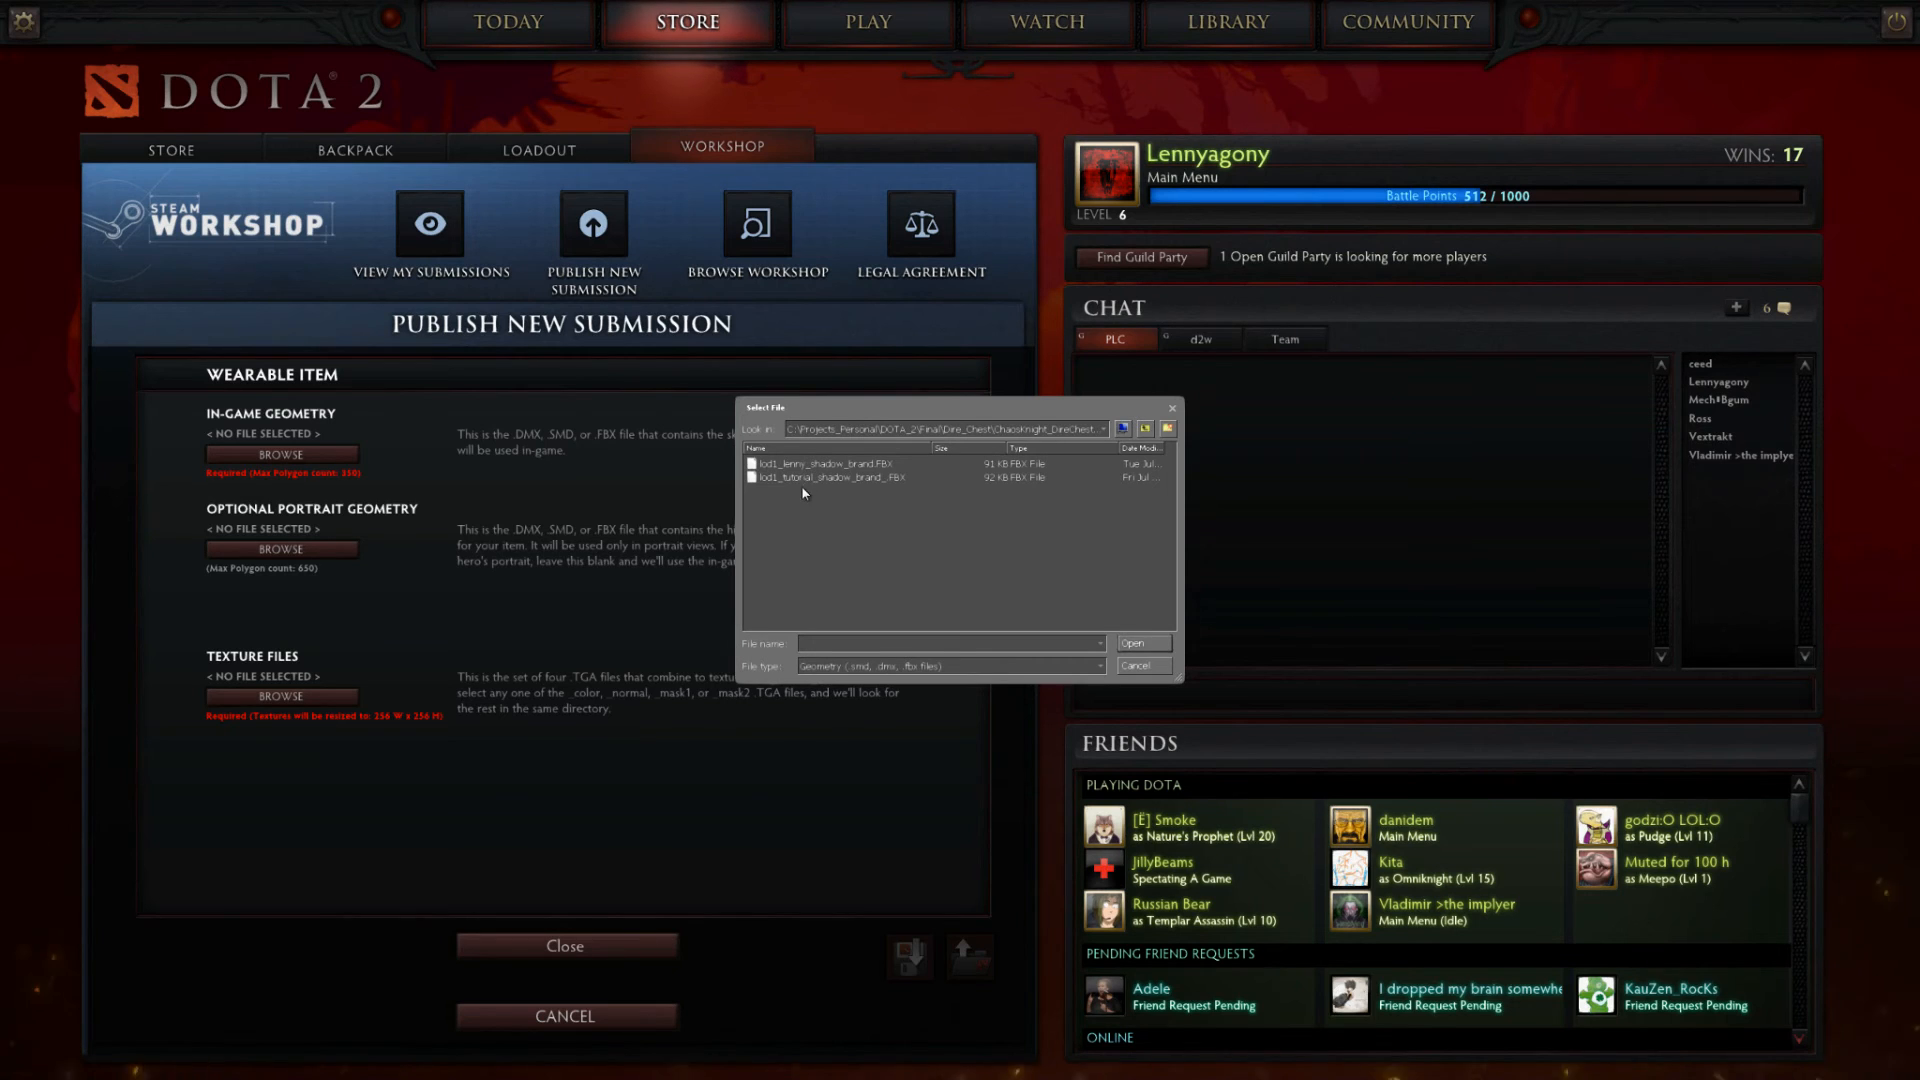
{"action": "left_click", "coordinate": [832, 477]}
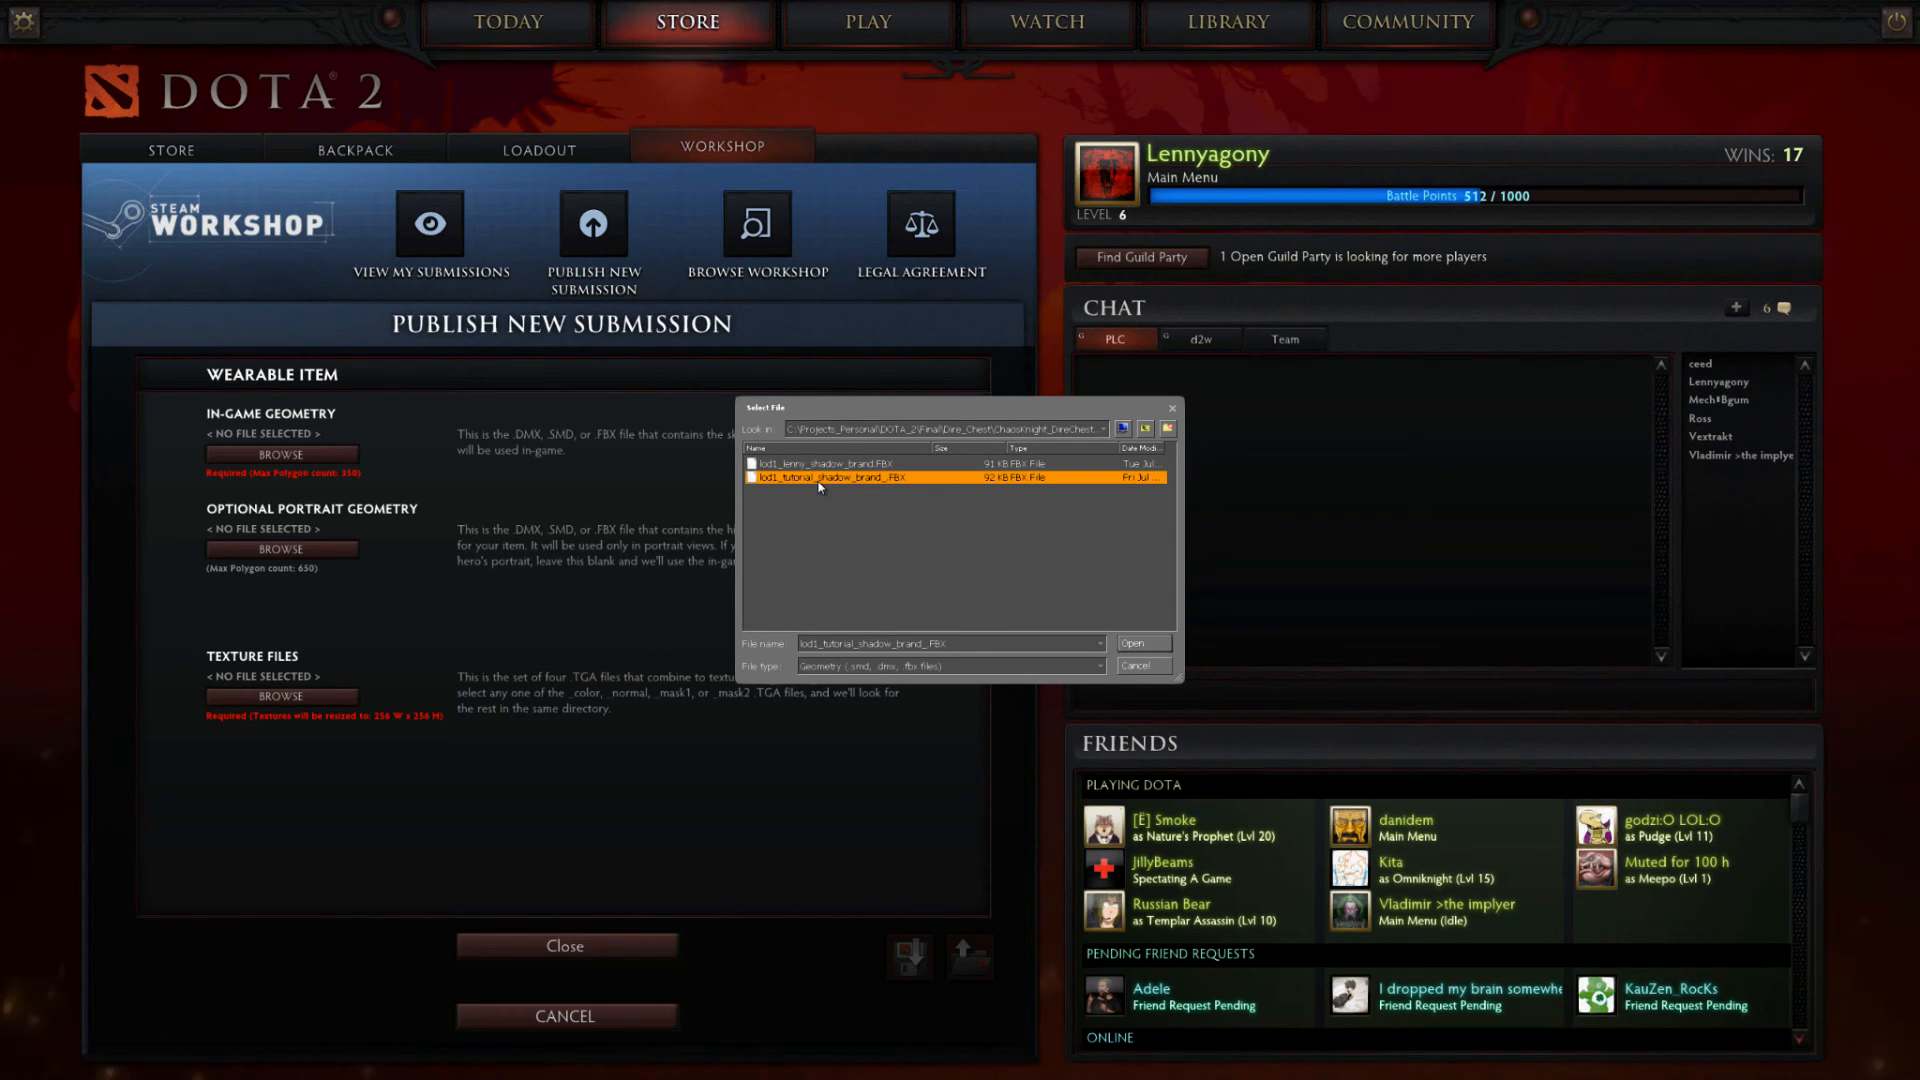
{"action": "mouse_move", "coordinate": [1078, 642]}
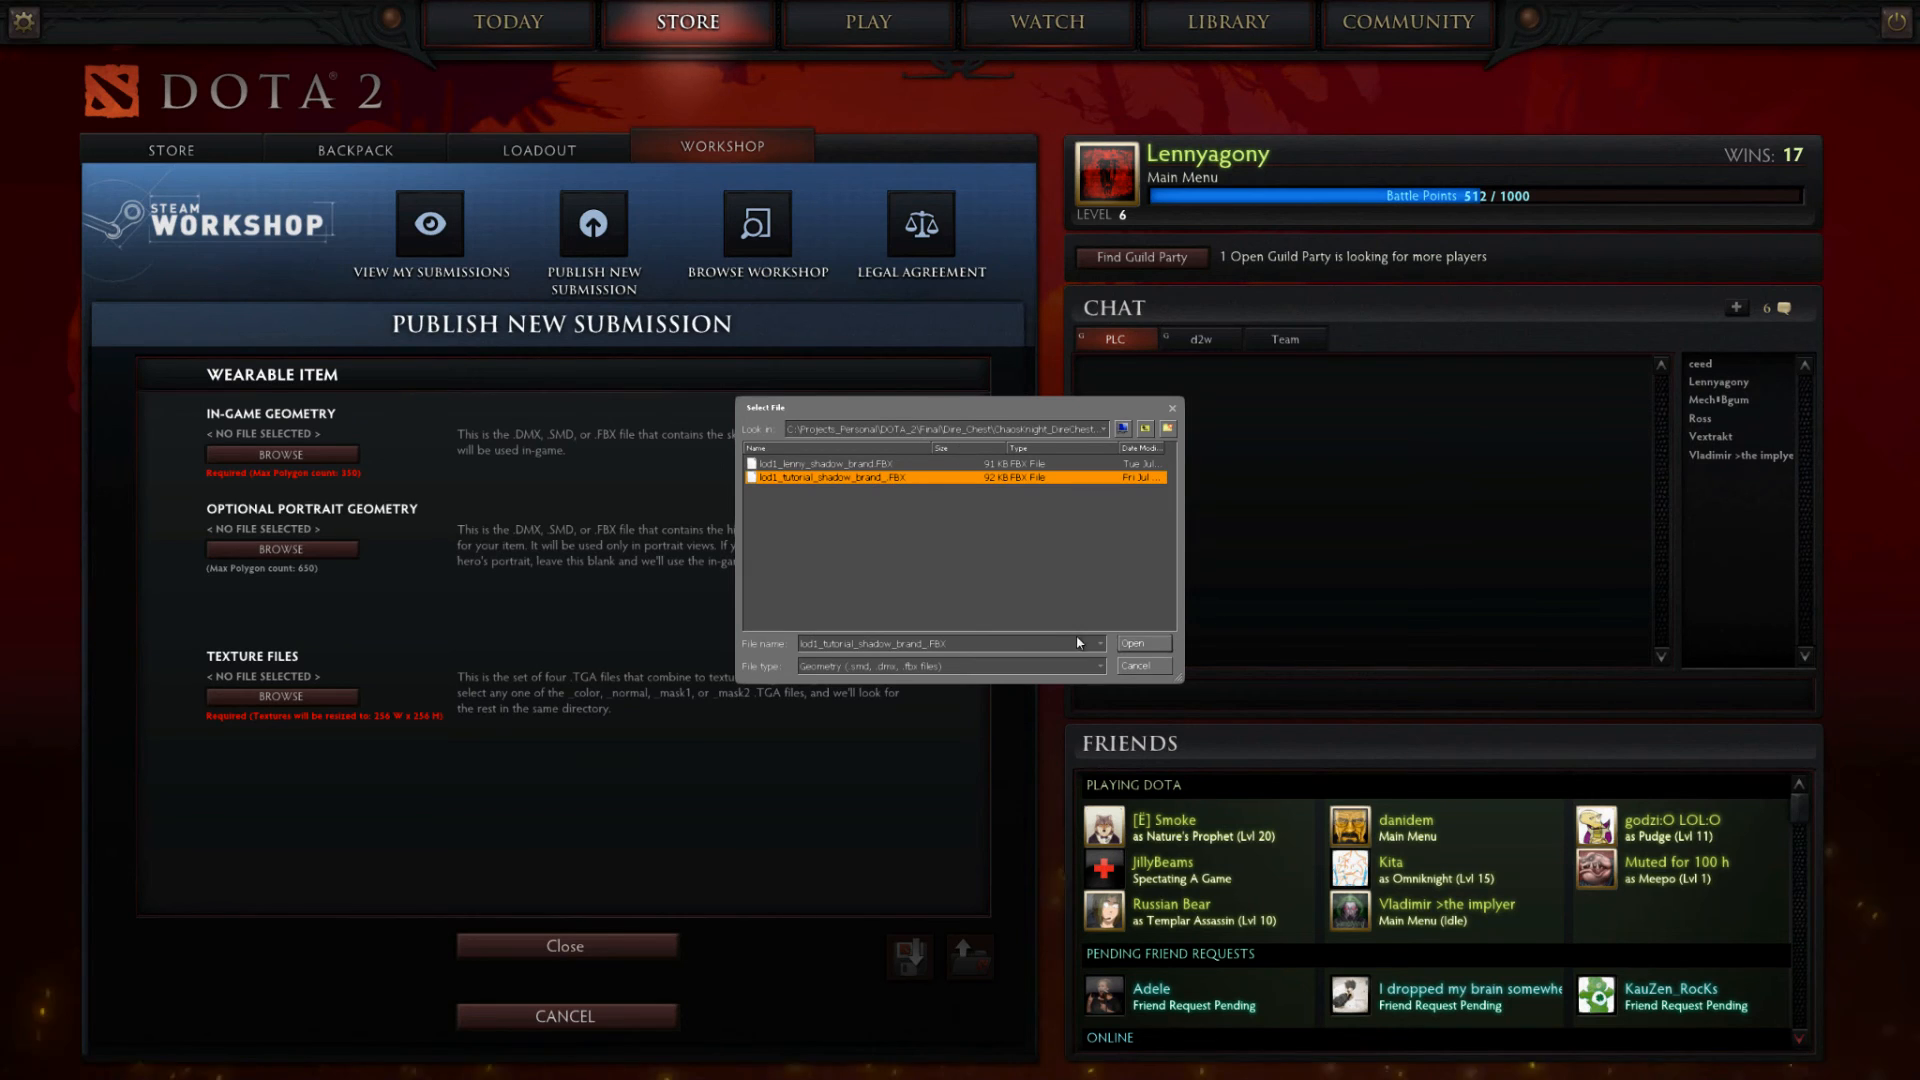
{"action": "left_click", "coordinate": [1142, 643]}
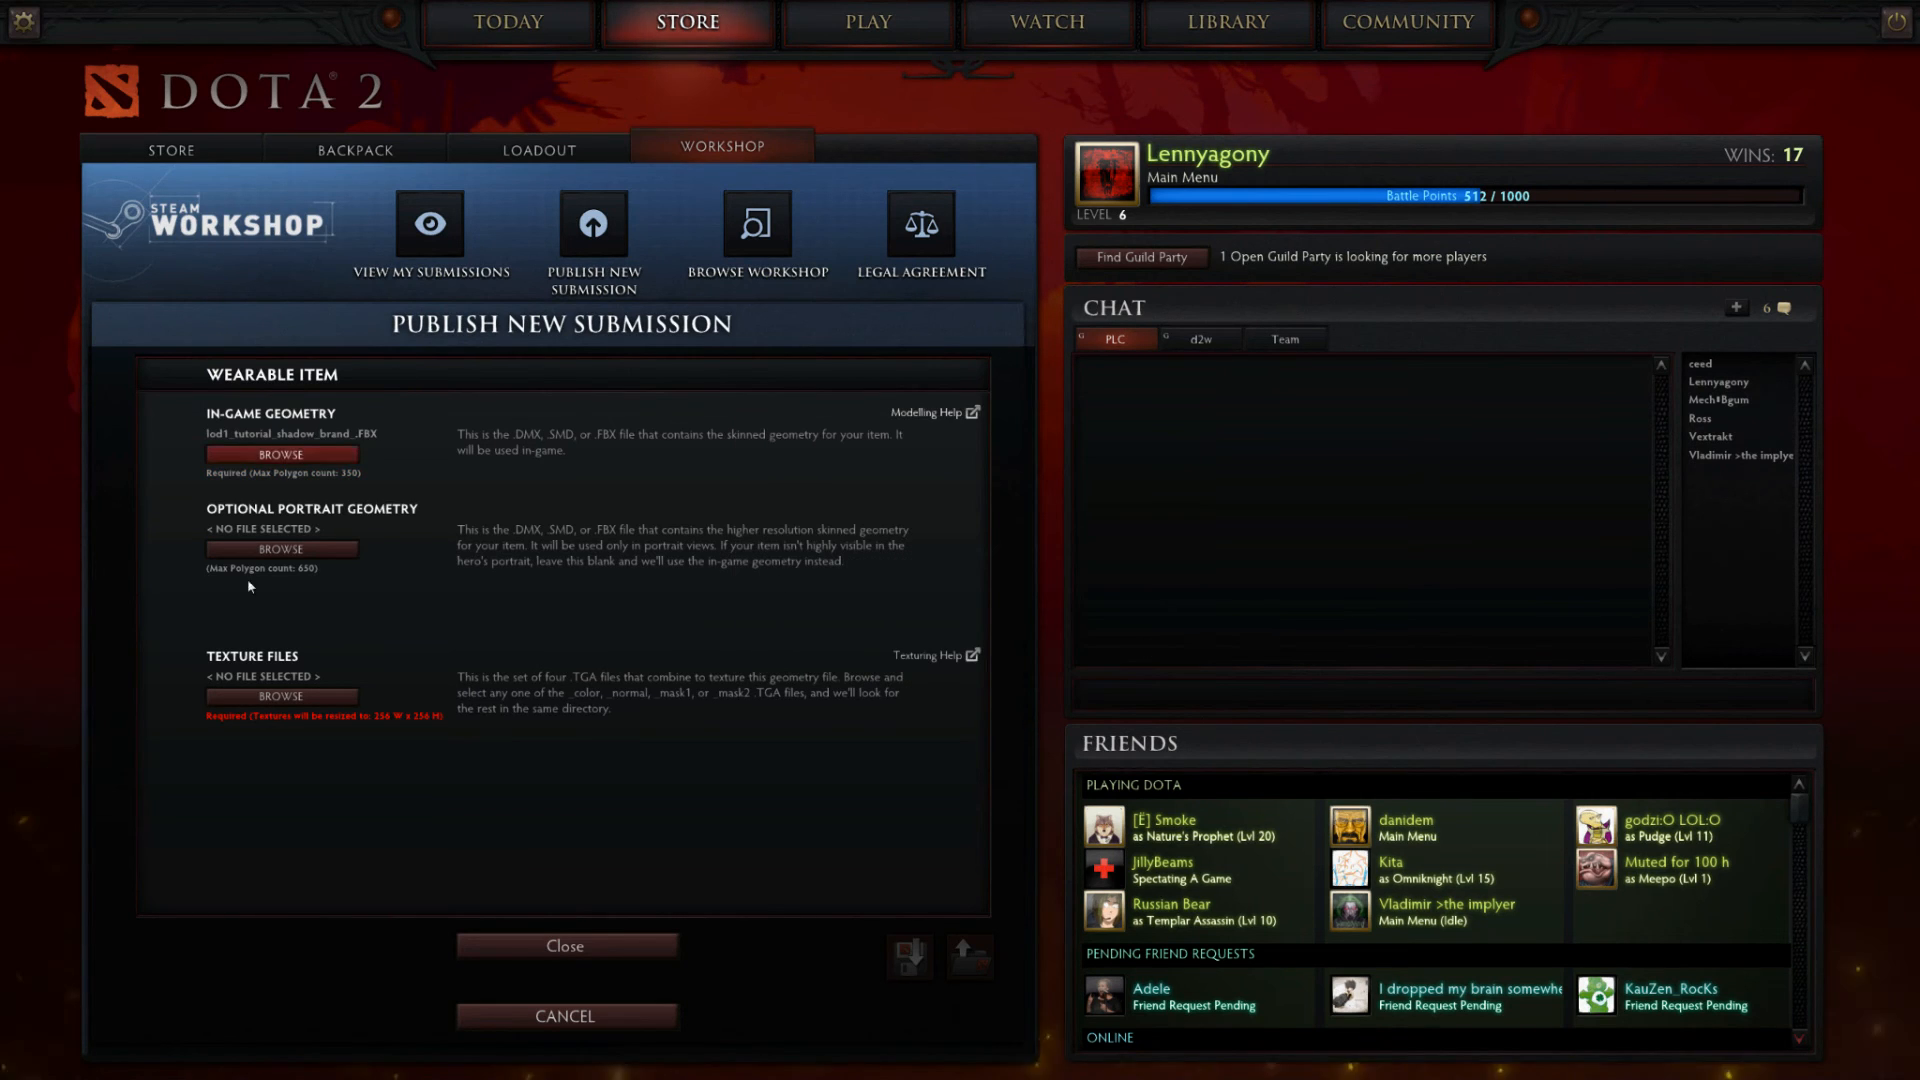
Attach the lenny_shadow_brand_color texture and return to the submission form
{"action": "left_click", "coordinate": [282, 696]}
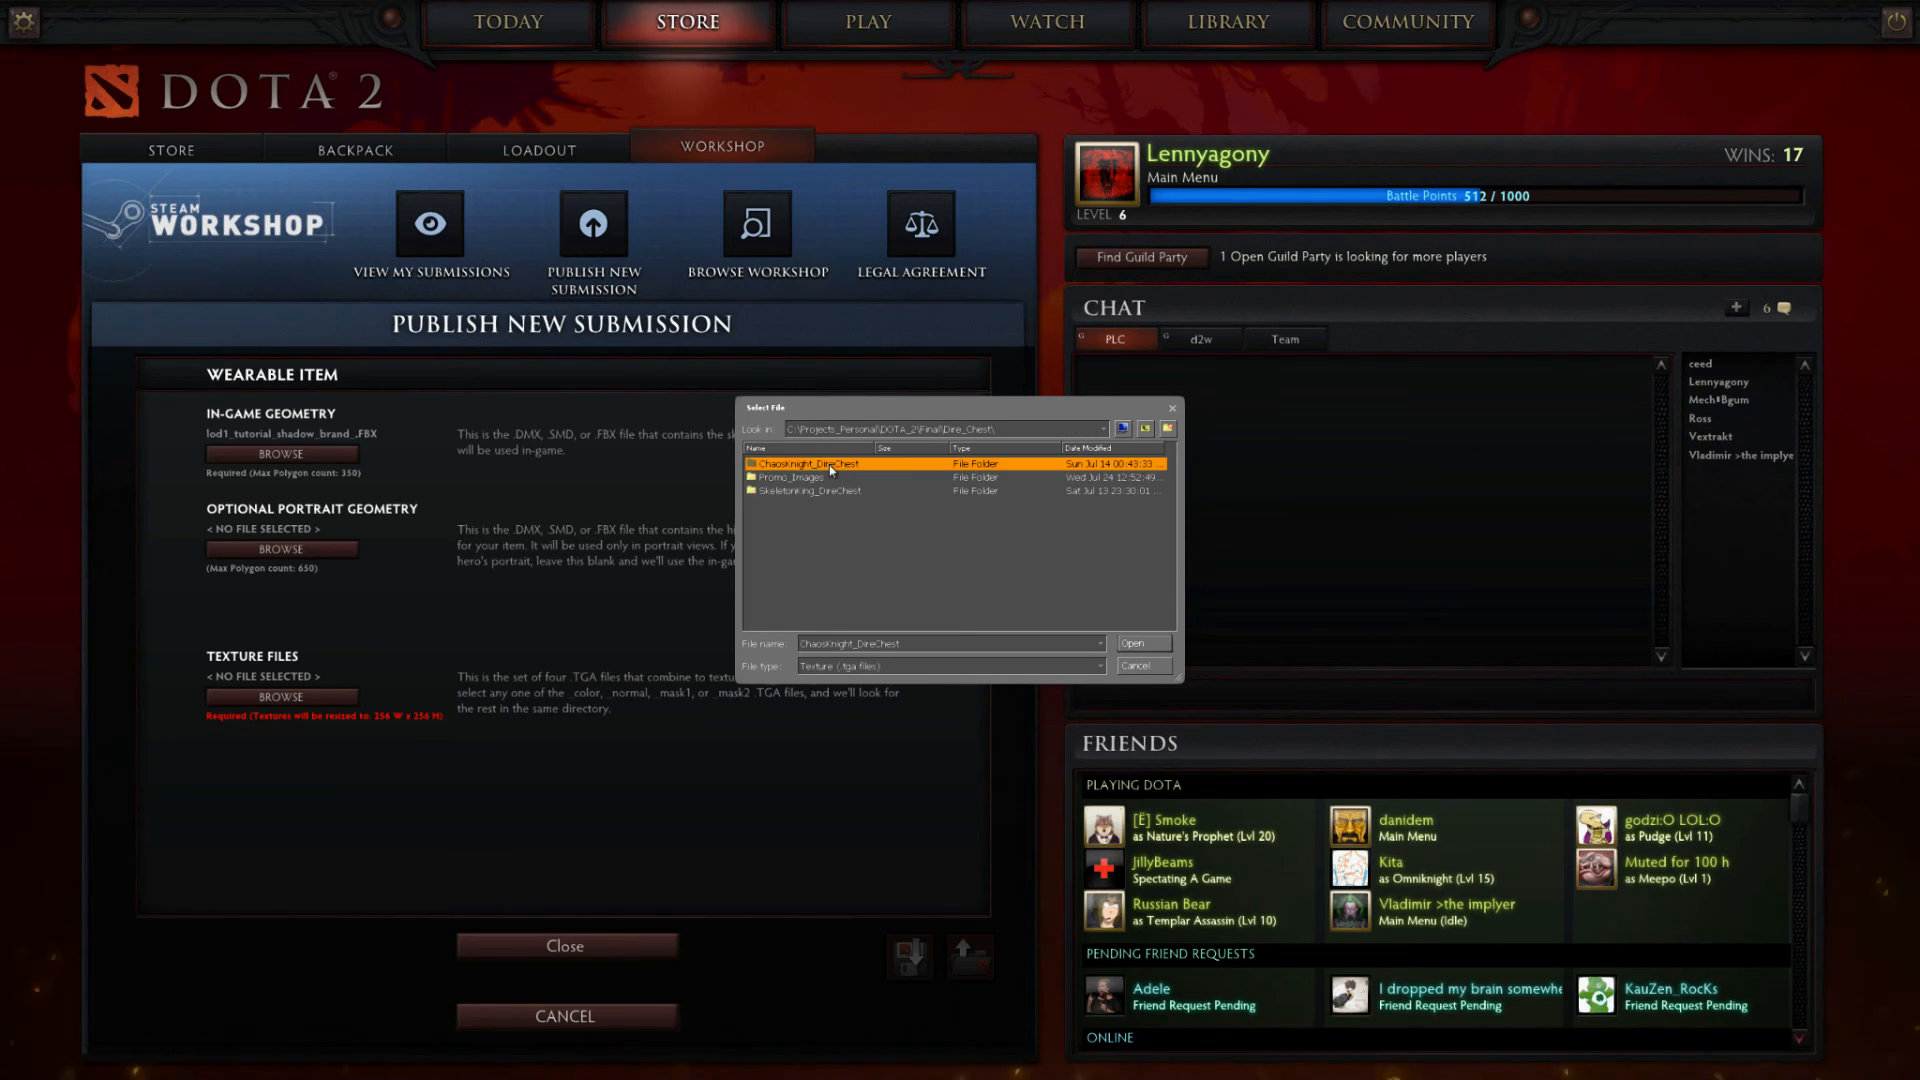
{"action": "double_click", "coordinate": [809, 463]}
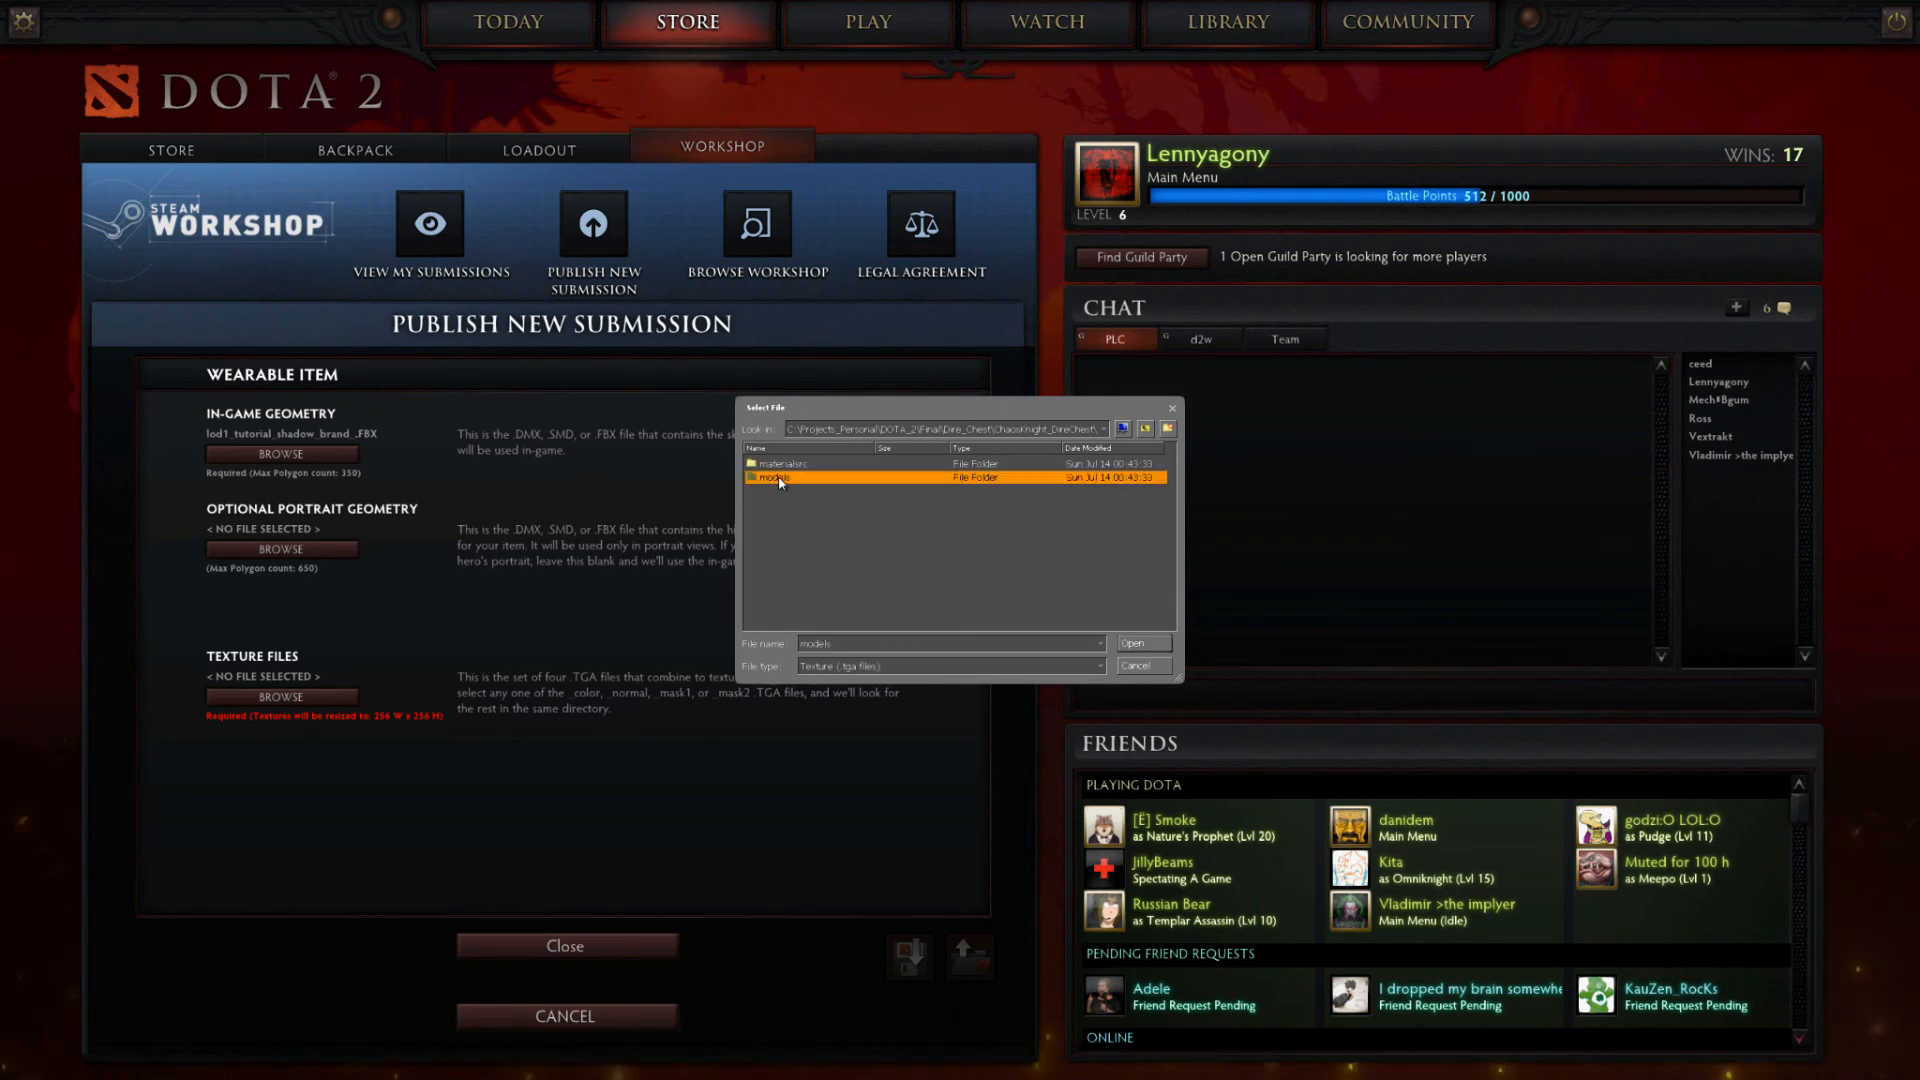
{"action": "double_click", "coordinate": [771, 477]}
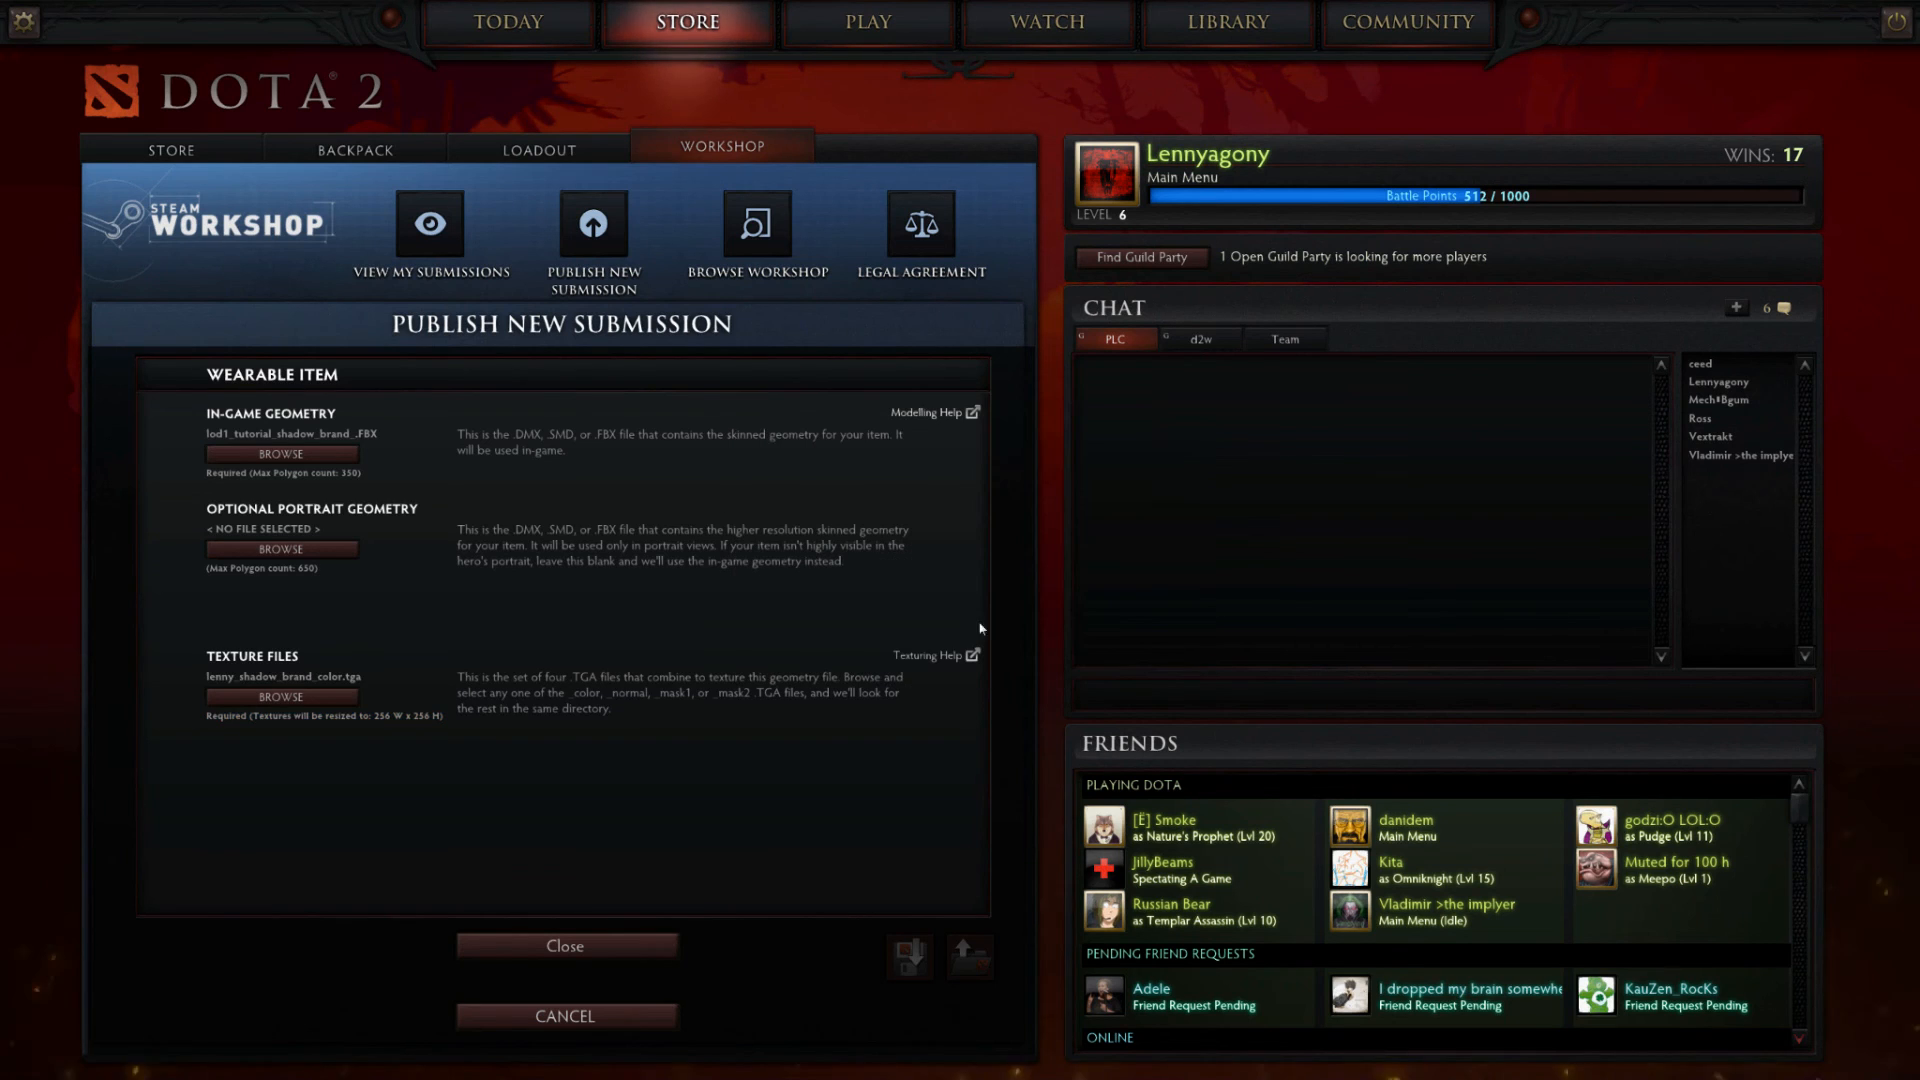
{"action": "mouse_move", "coordinate": [608, 950]}
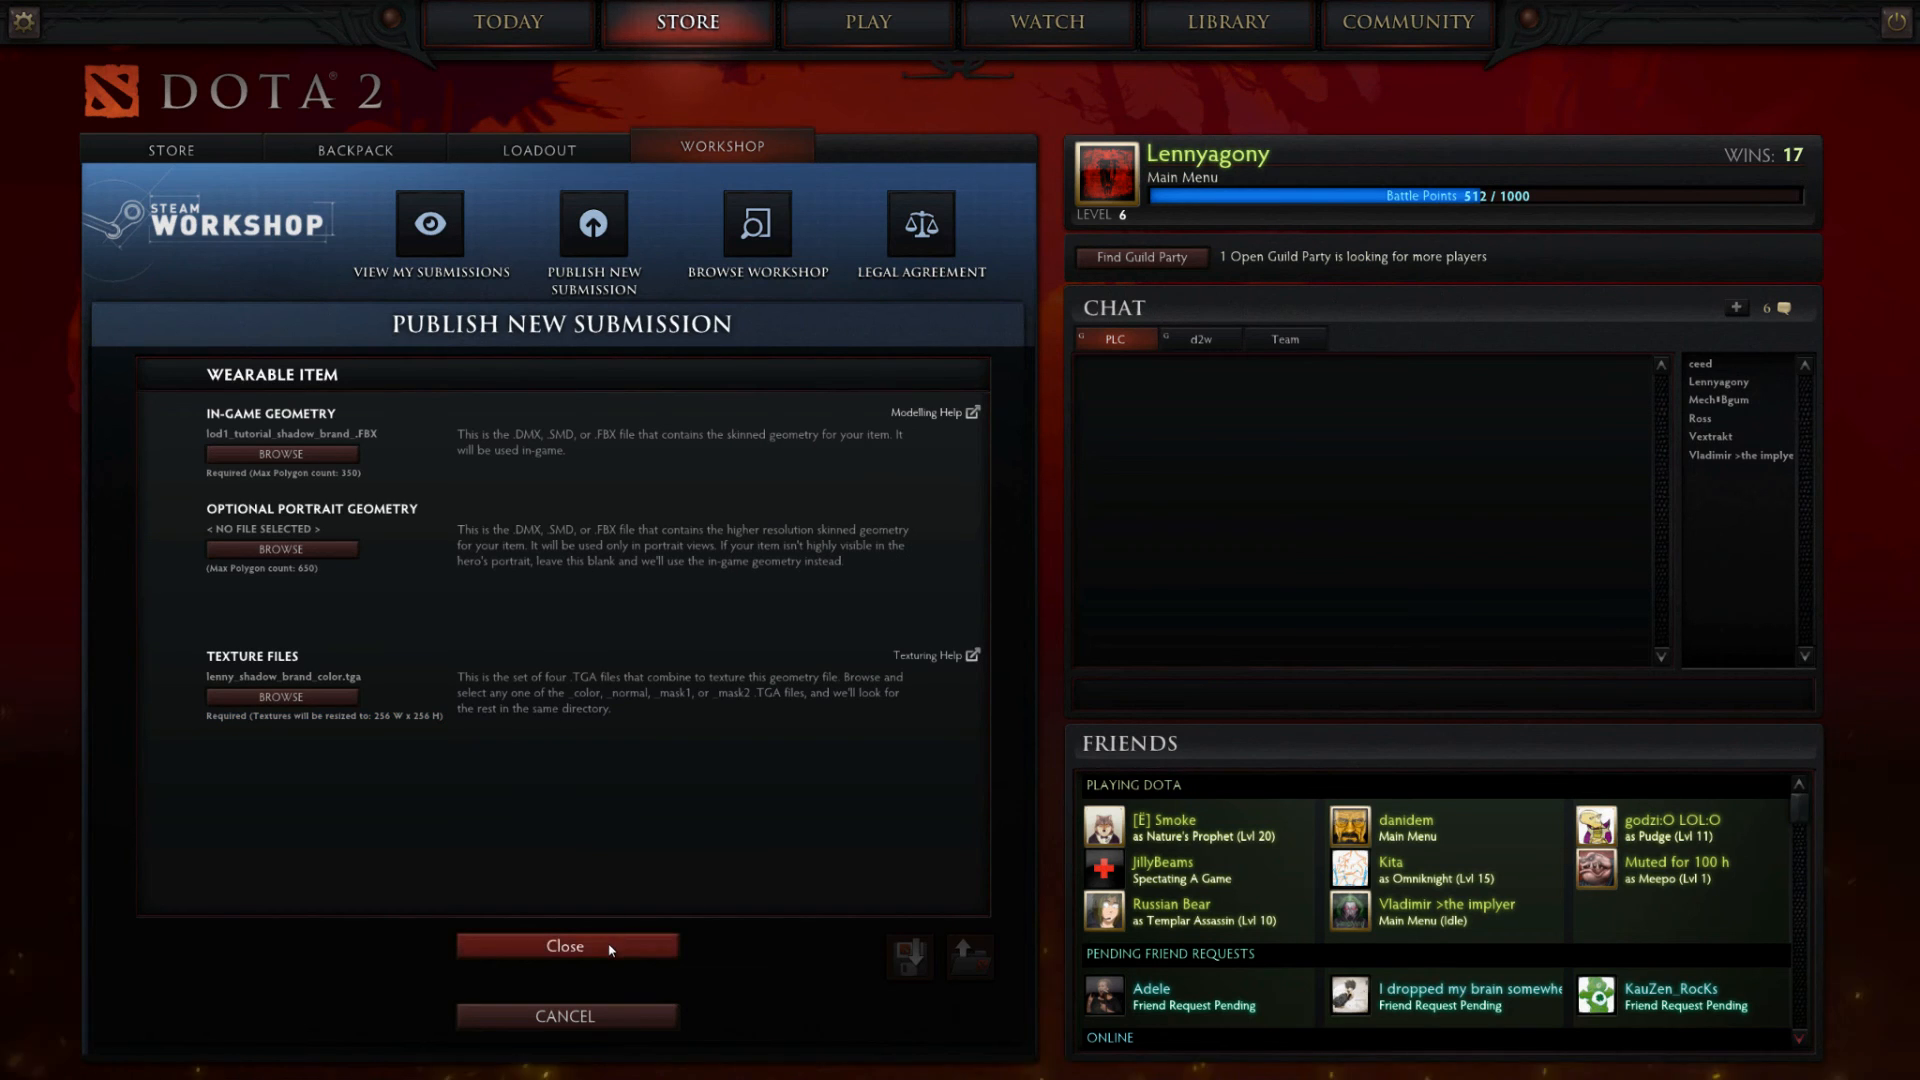
{"action": "left_click", "coordinate": [565, 946]}
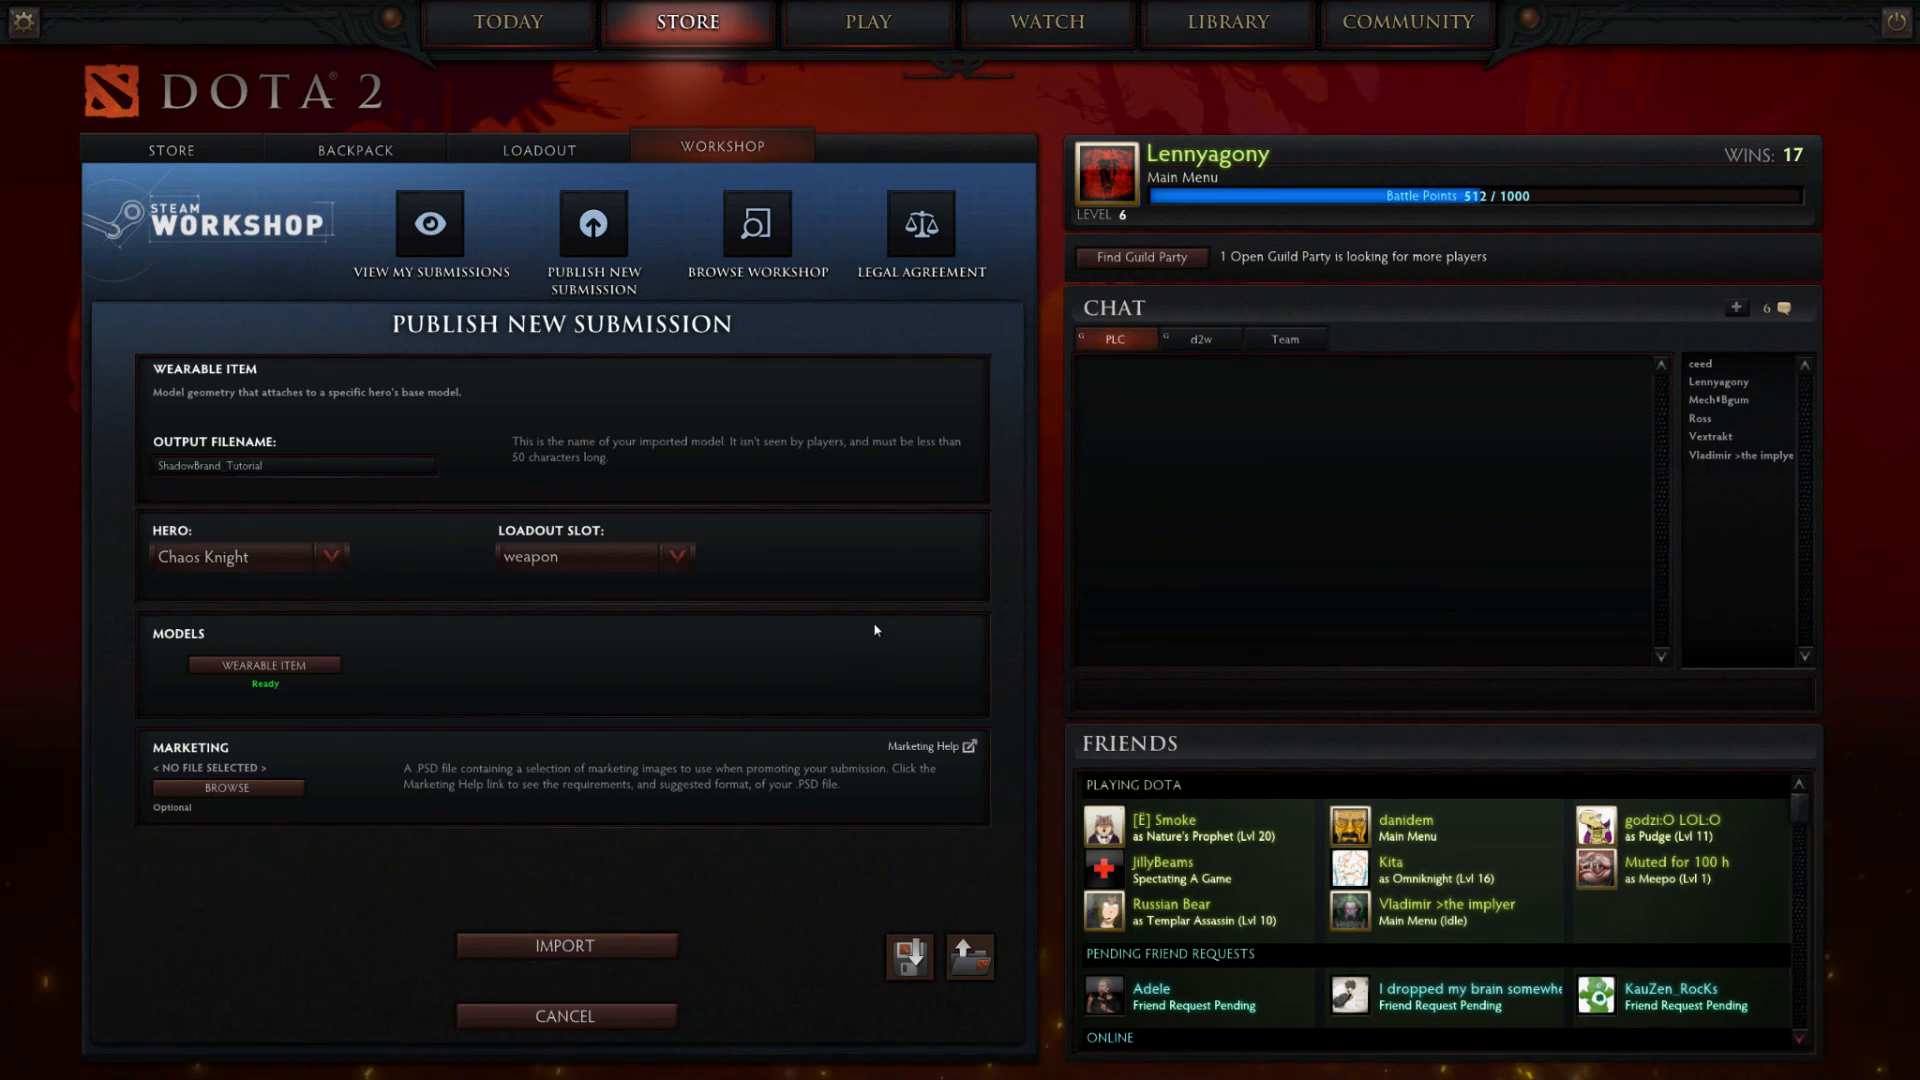
{"action": "mouse_move", "coordinate": [612, 954]}
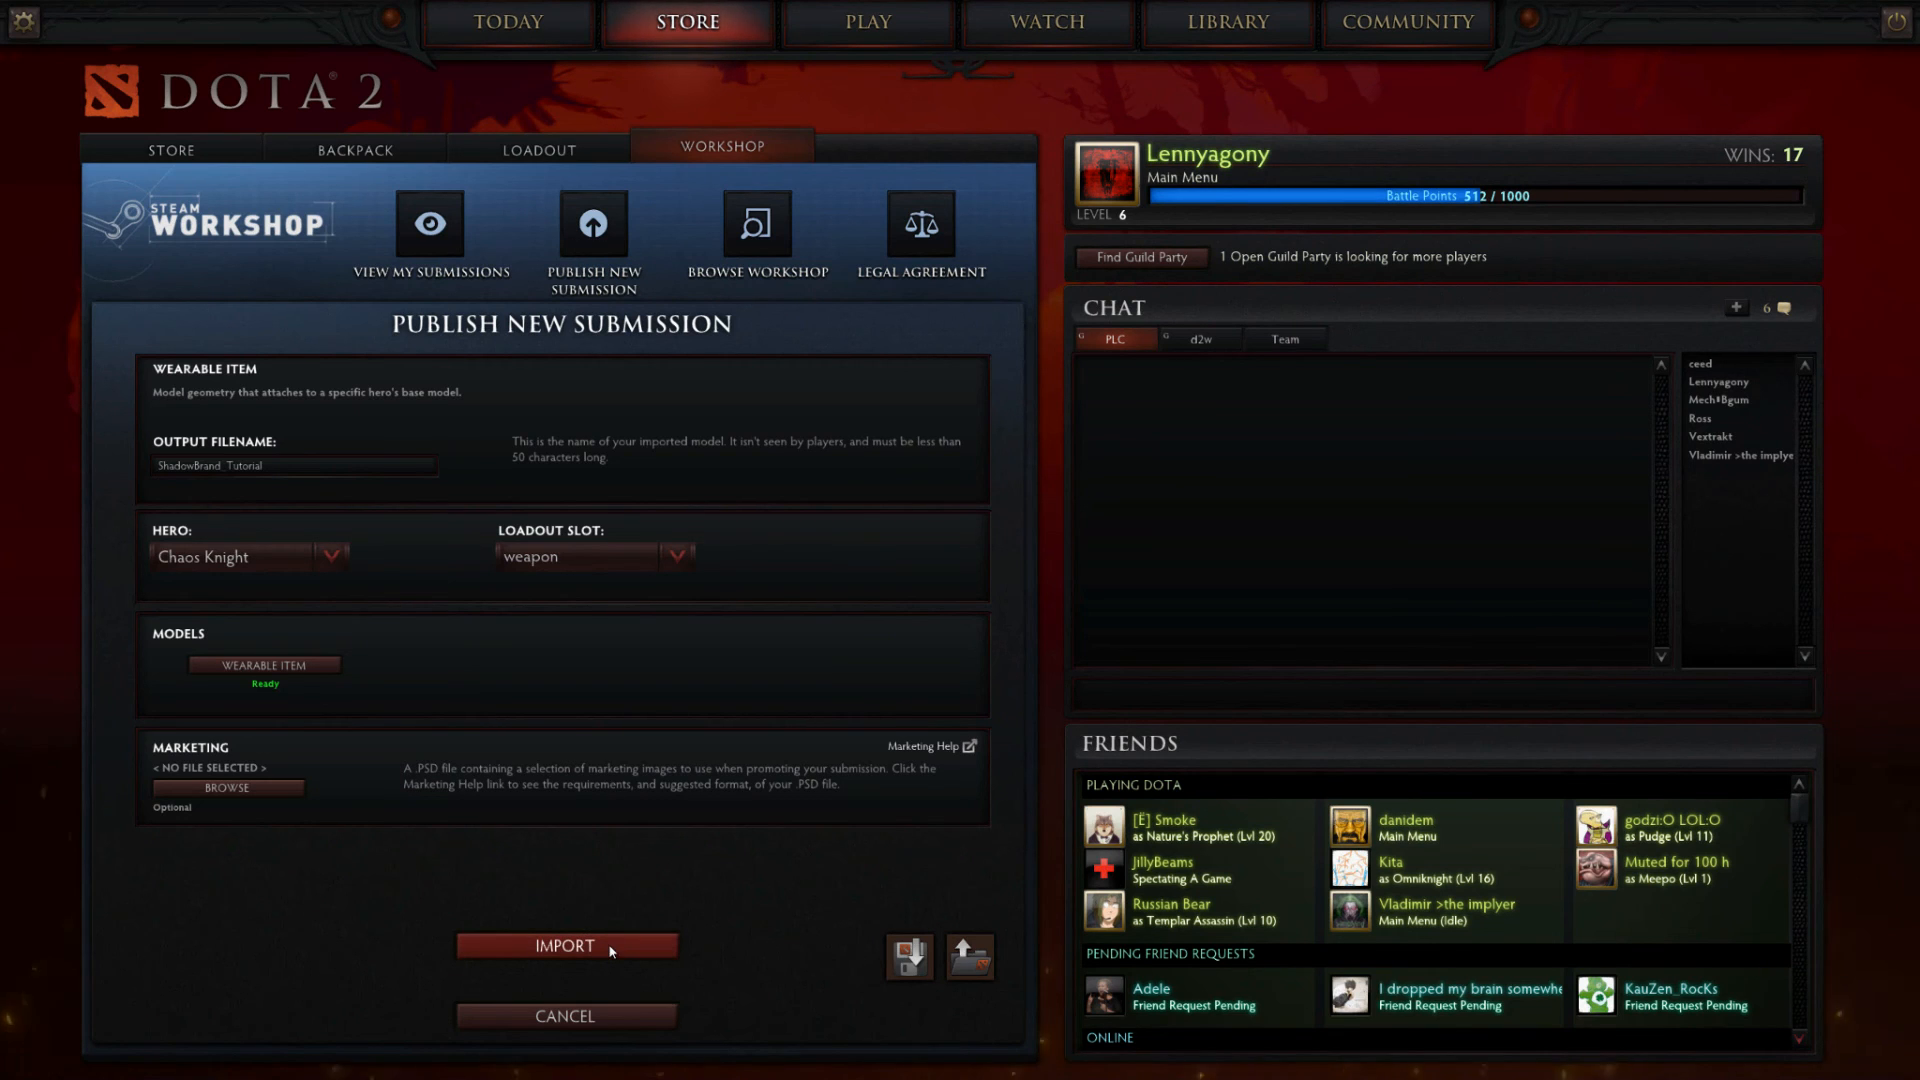
Import the Shadowbrand weapon submission and acknowledge the Import Successful message
{"action": "left_click", "coordinate": [566, 945]}
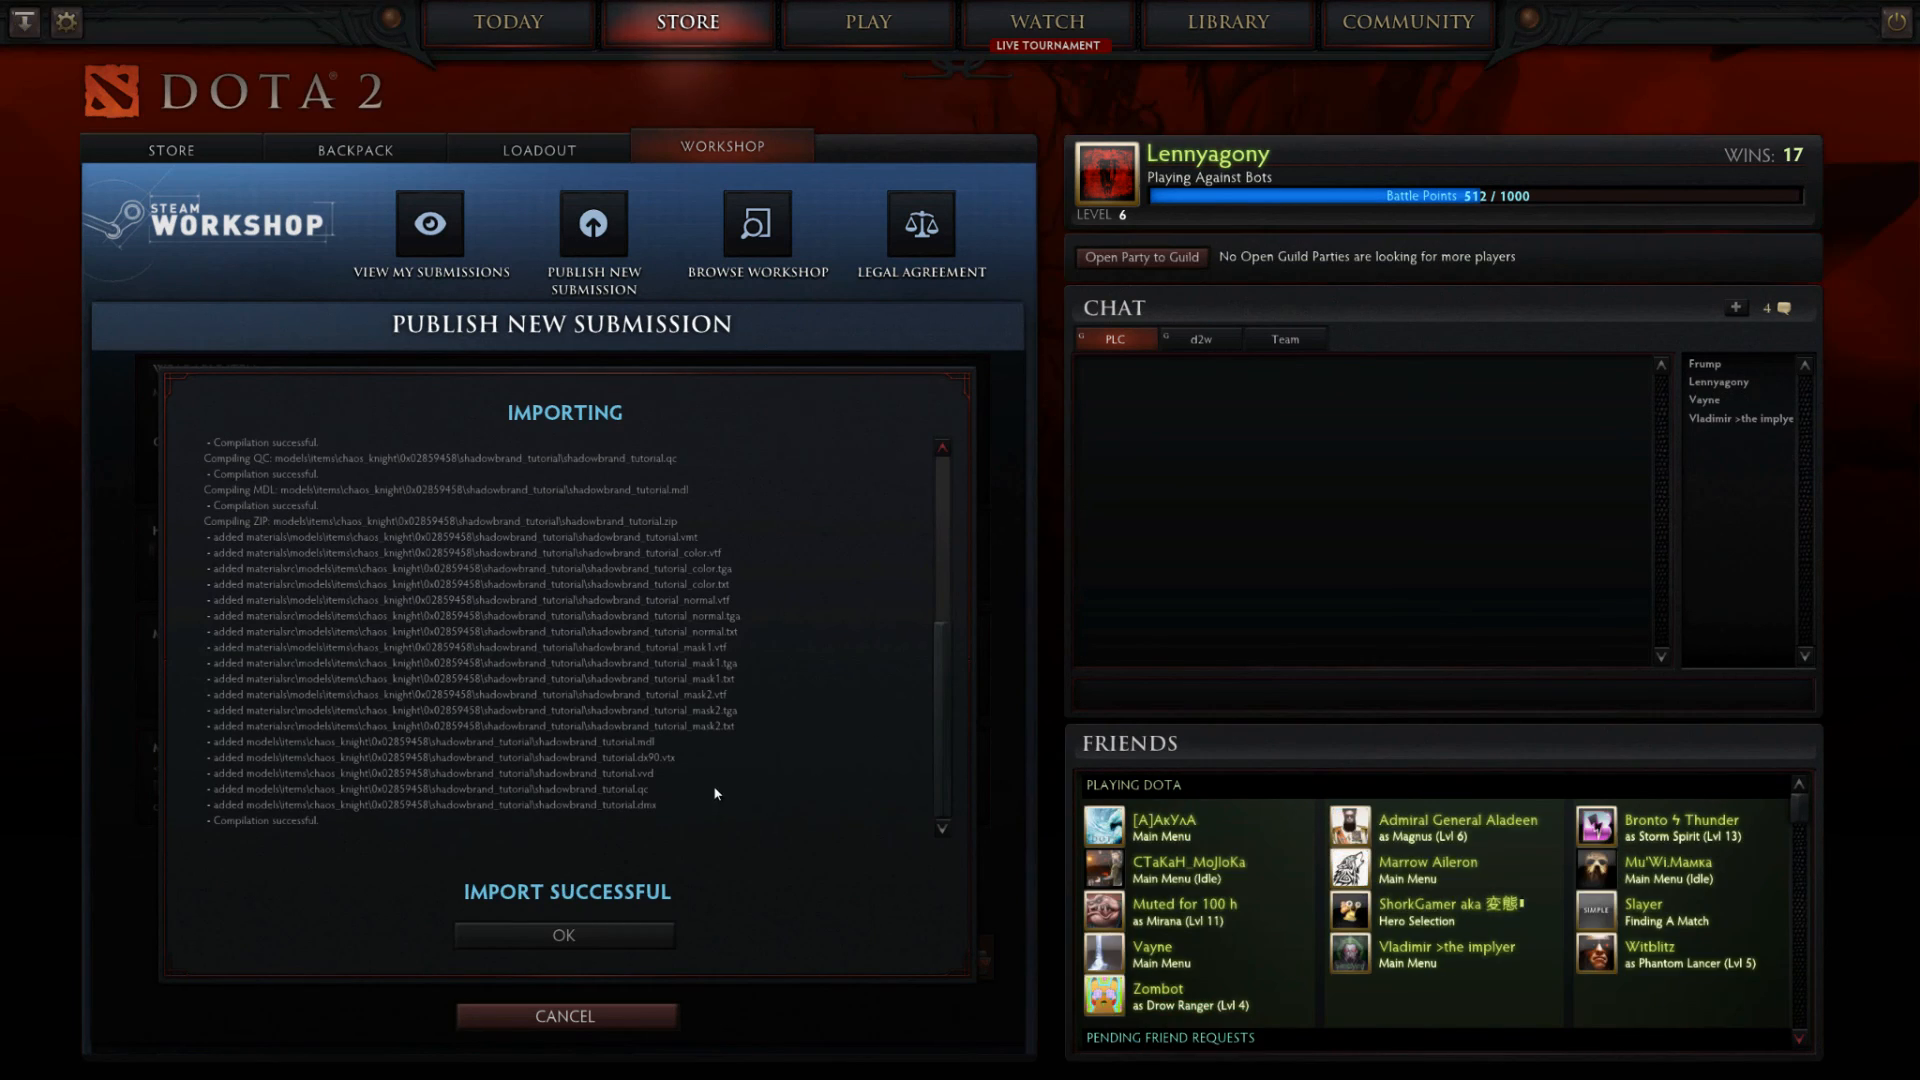
{"action": "mouse_move", "coordinate": [720, 791]}
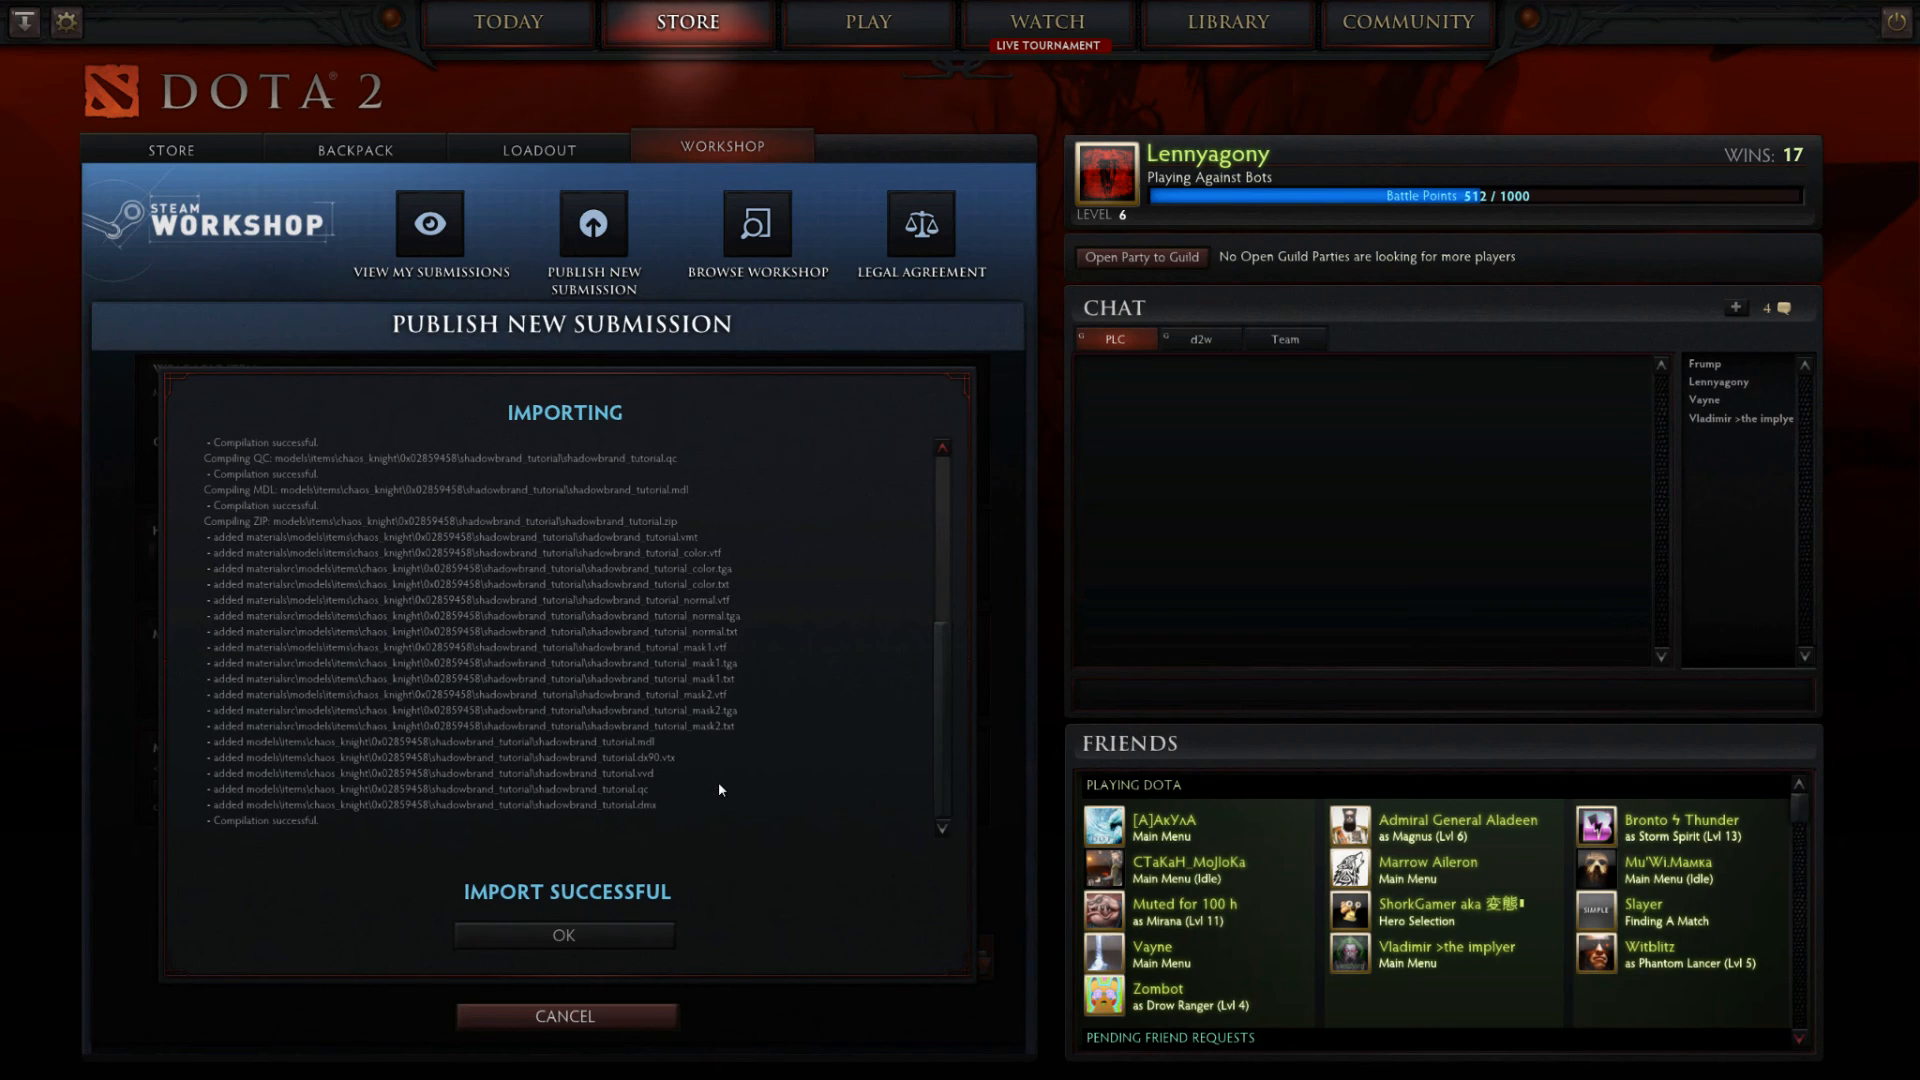
{"action": "mouse_move", "coordinate": [640, 962]}
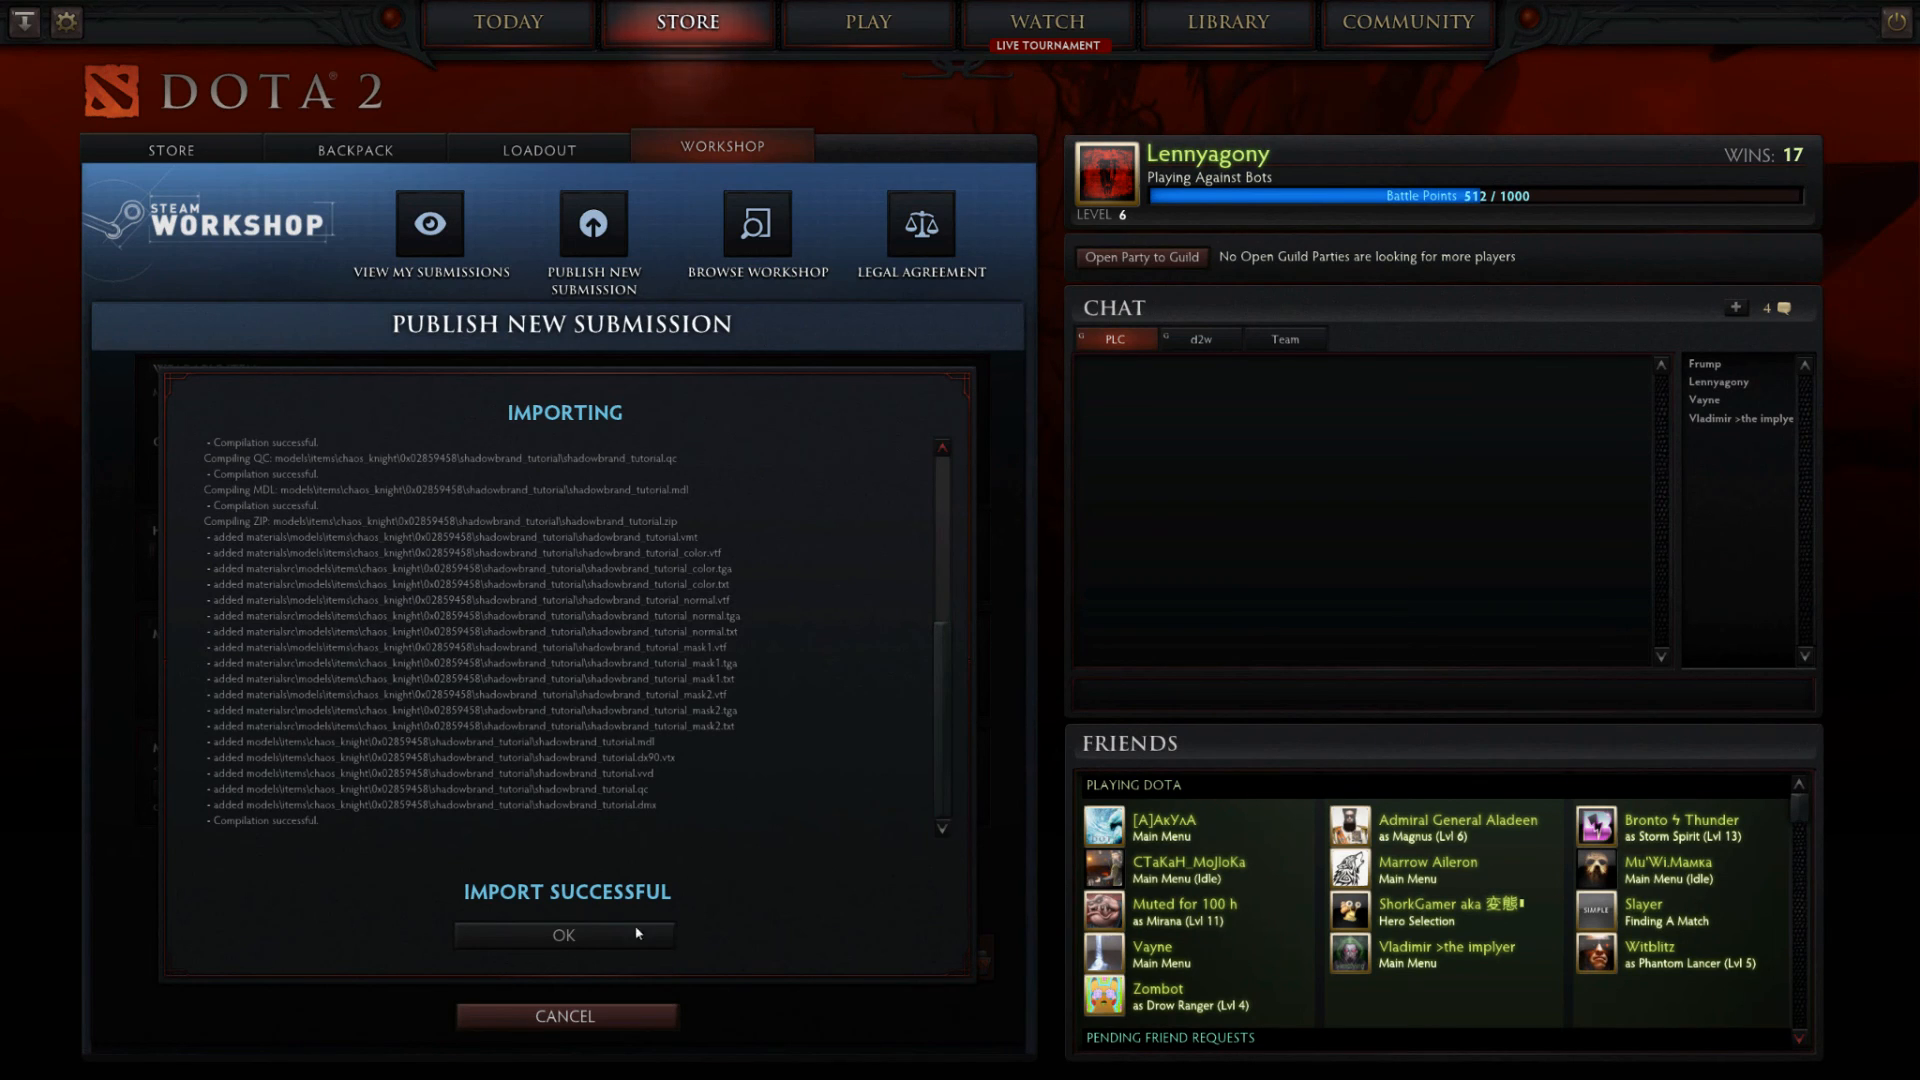
{"action": "left_click", "coordinate": [563, 935]}
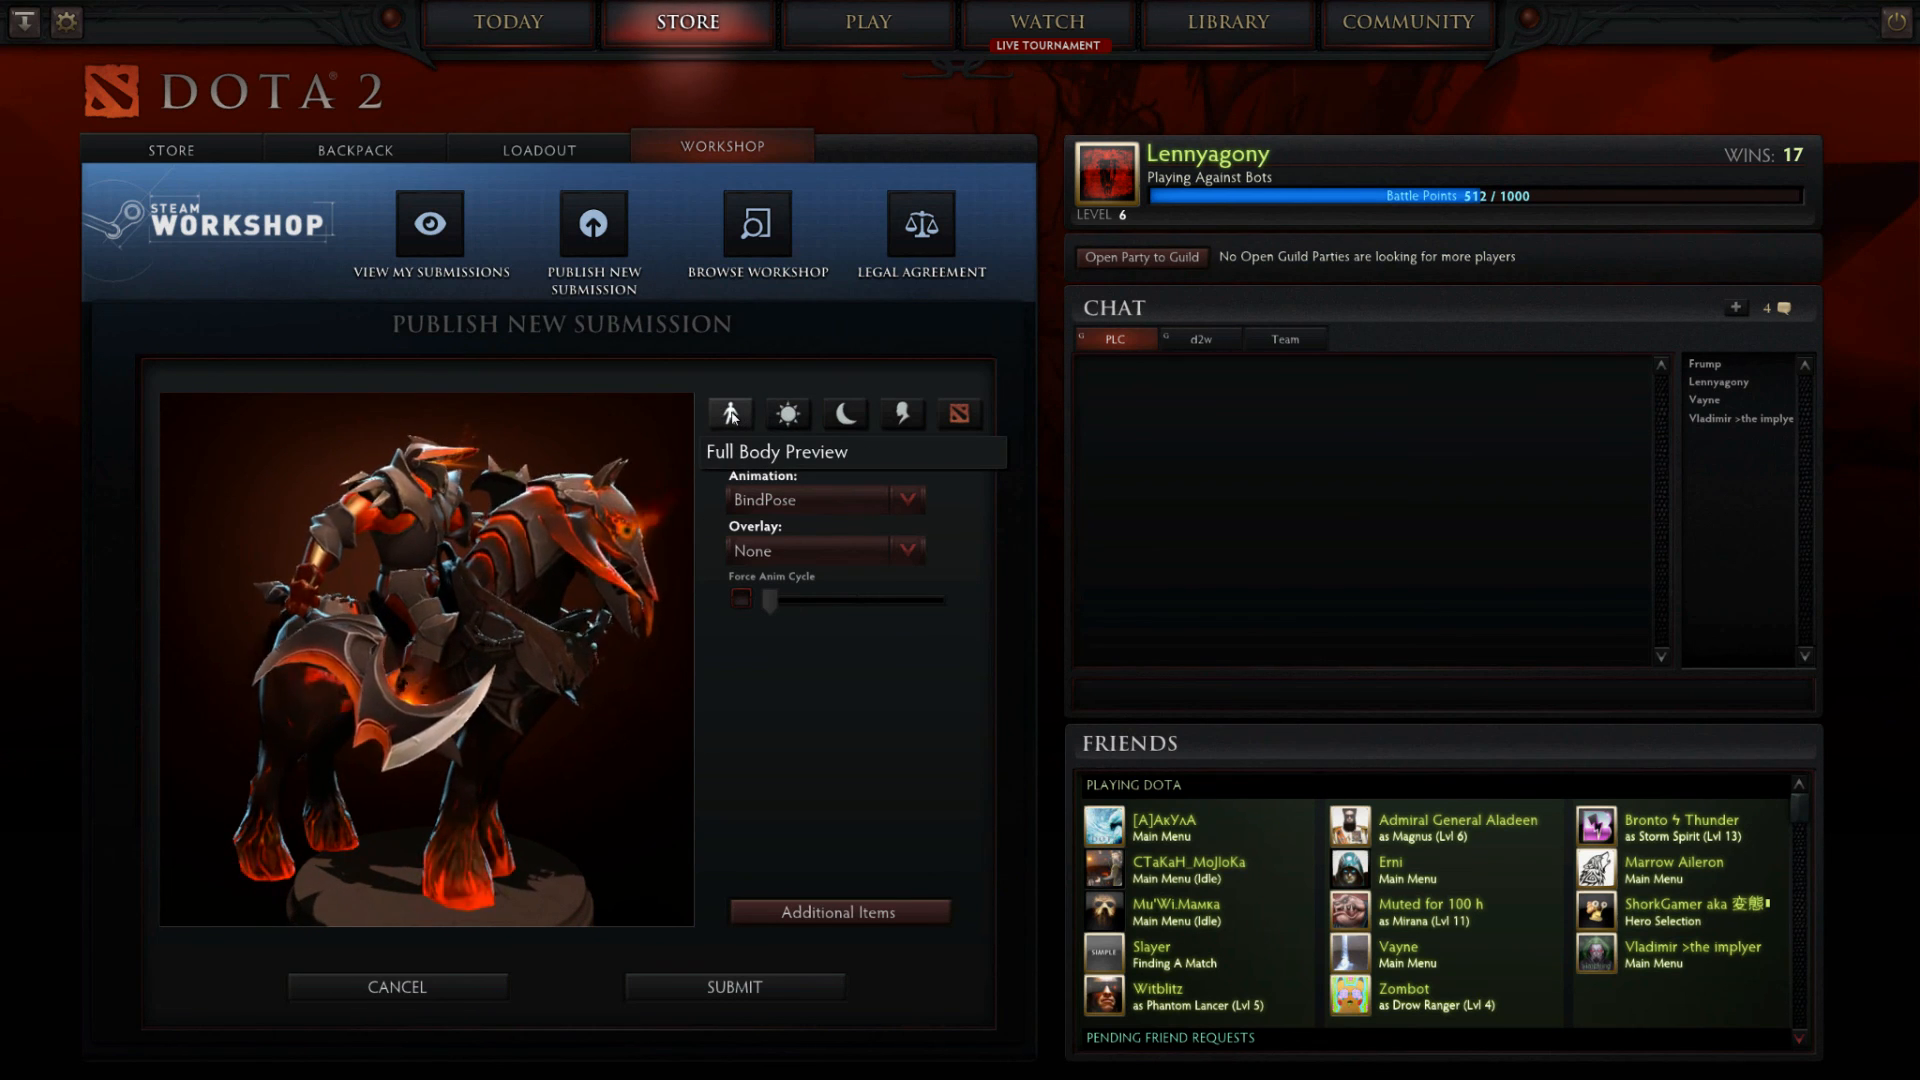
Switch to In Game Preview to show Chaos Knight with Shadowbrand on grassy terrain
{"action": "left_click", "coordinate": [787, 415]}
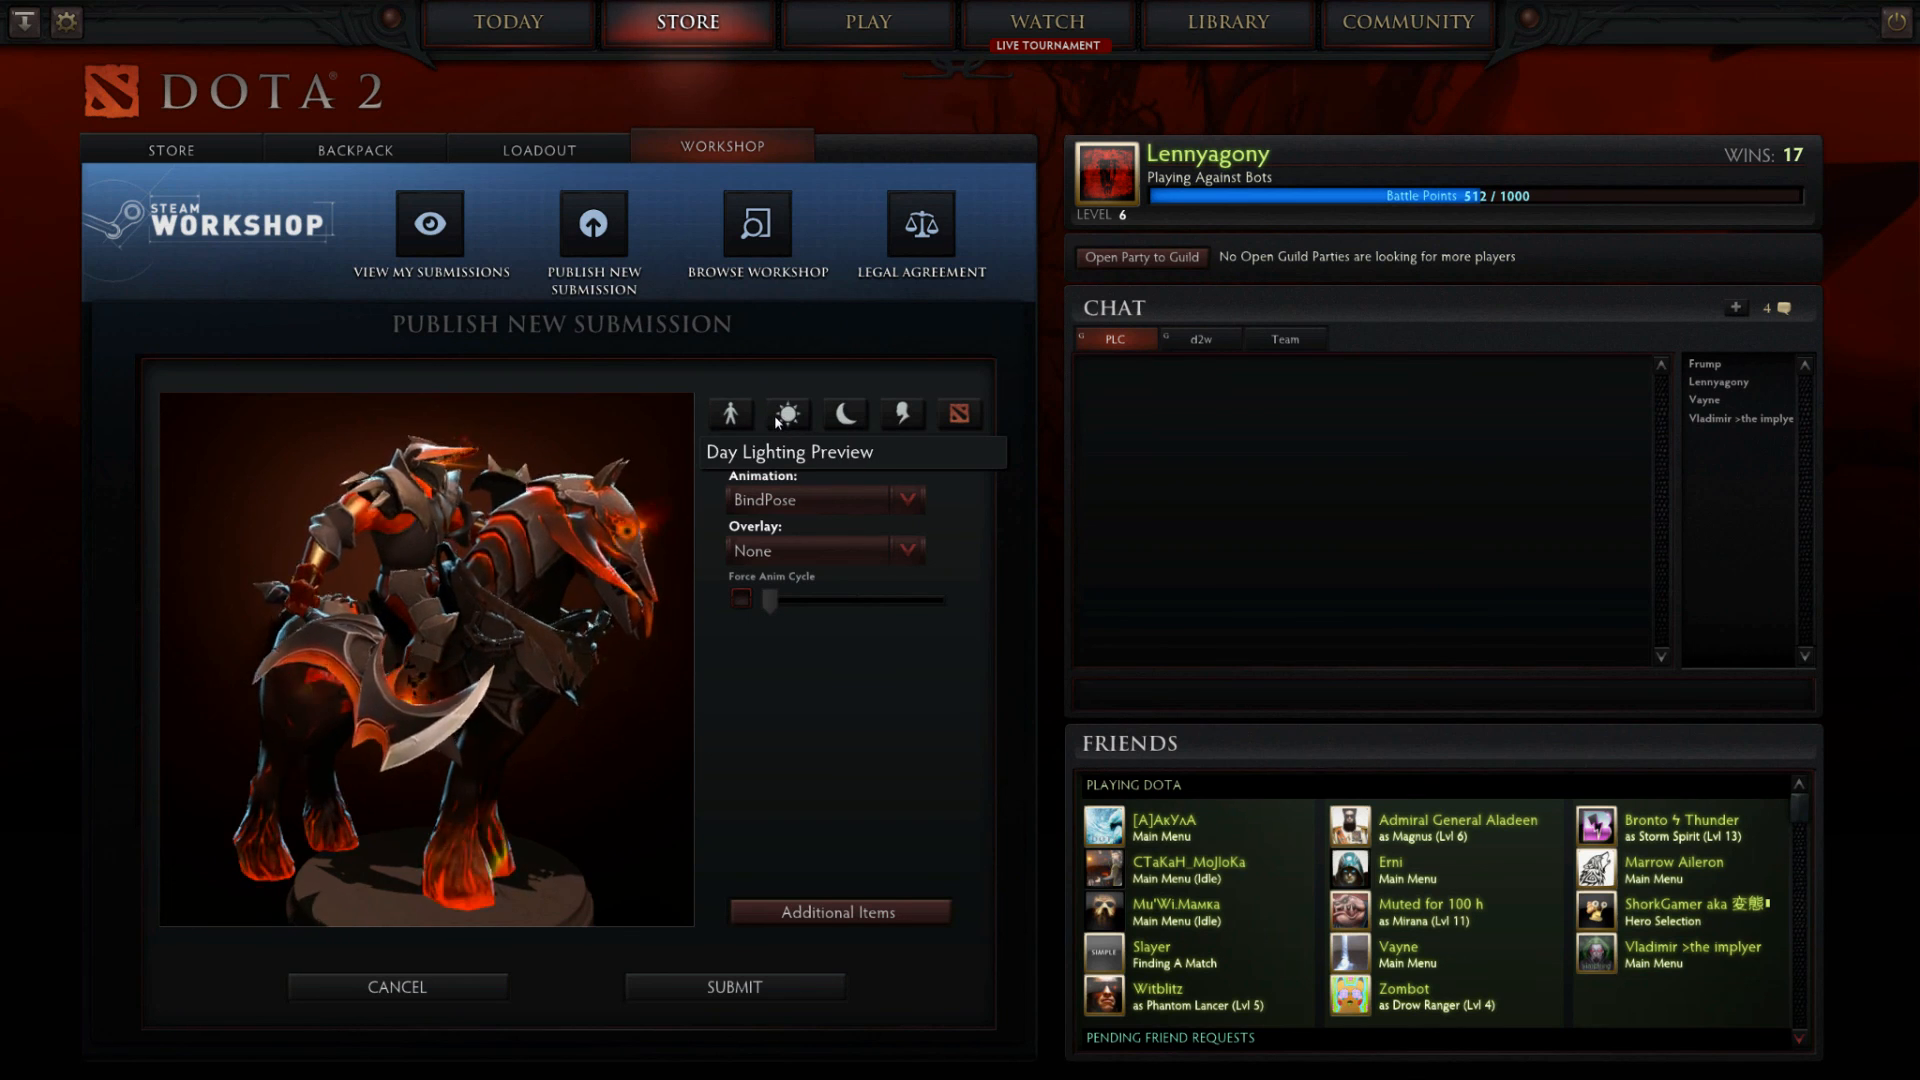
{"action": "left_click", "coordinate": [787, 414]}
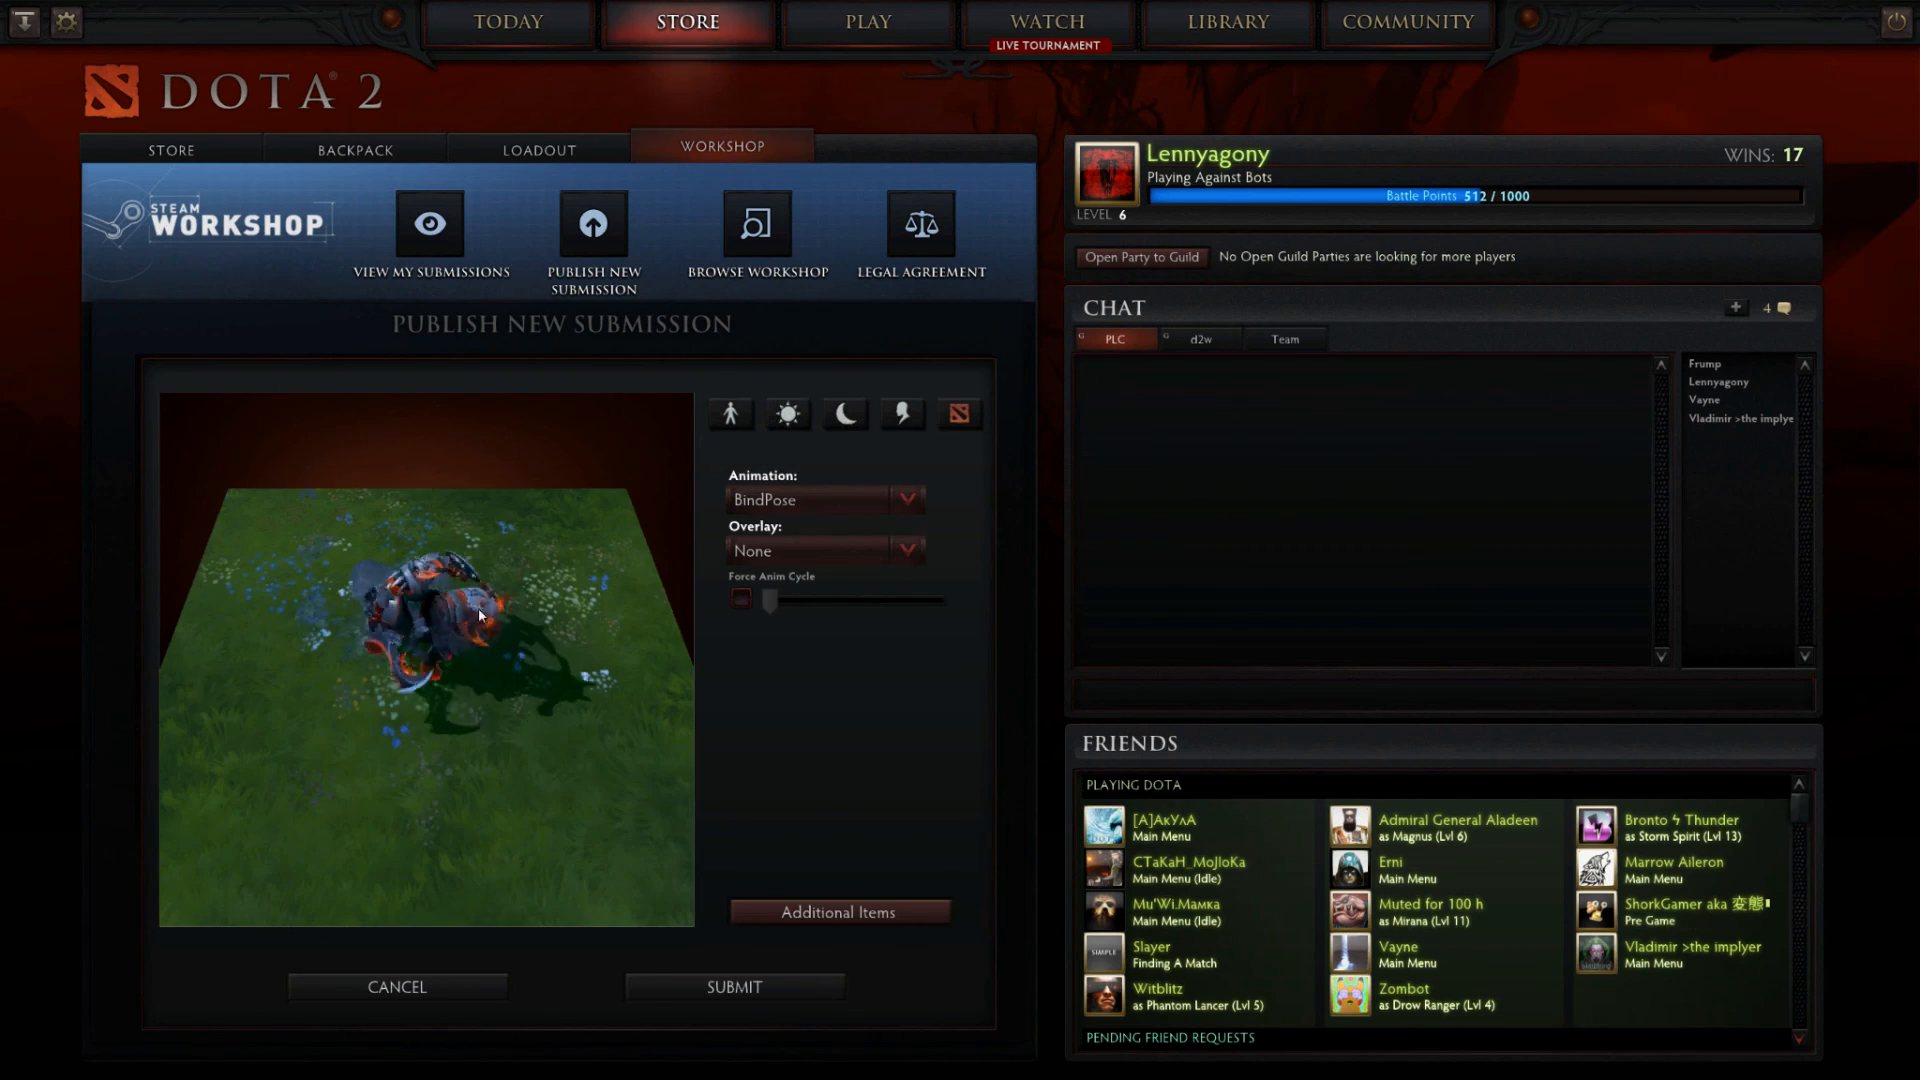
{"action": "mouse_move", "coordinate": [960, 414]}
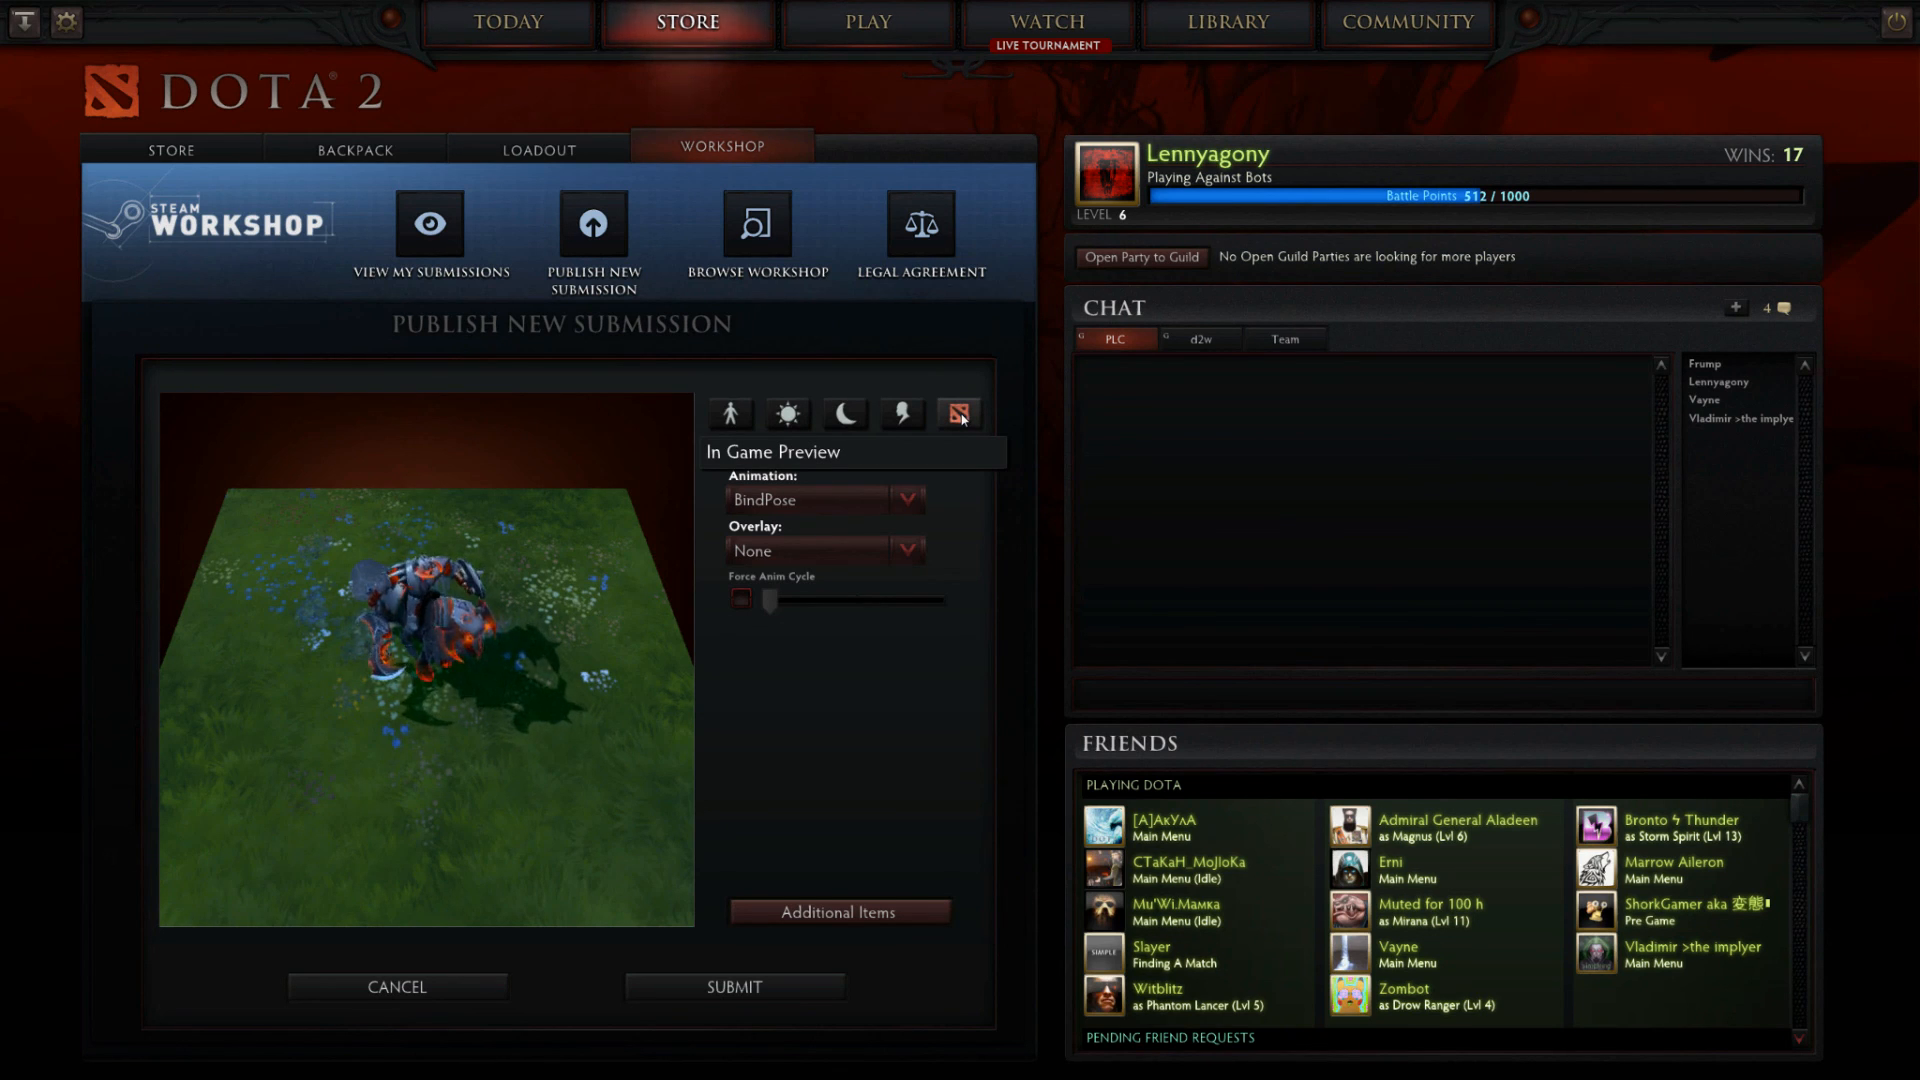
{"action": "mouse_move", "coordinate": [786, 414]}
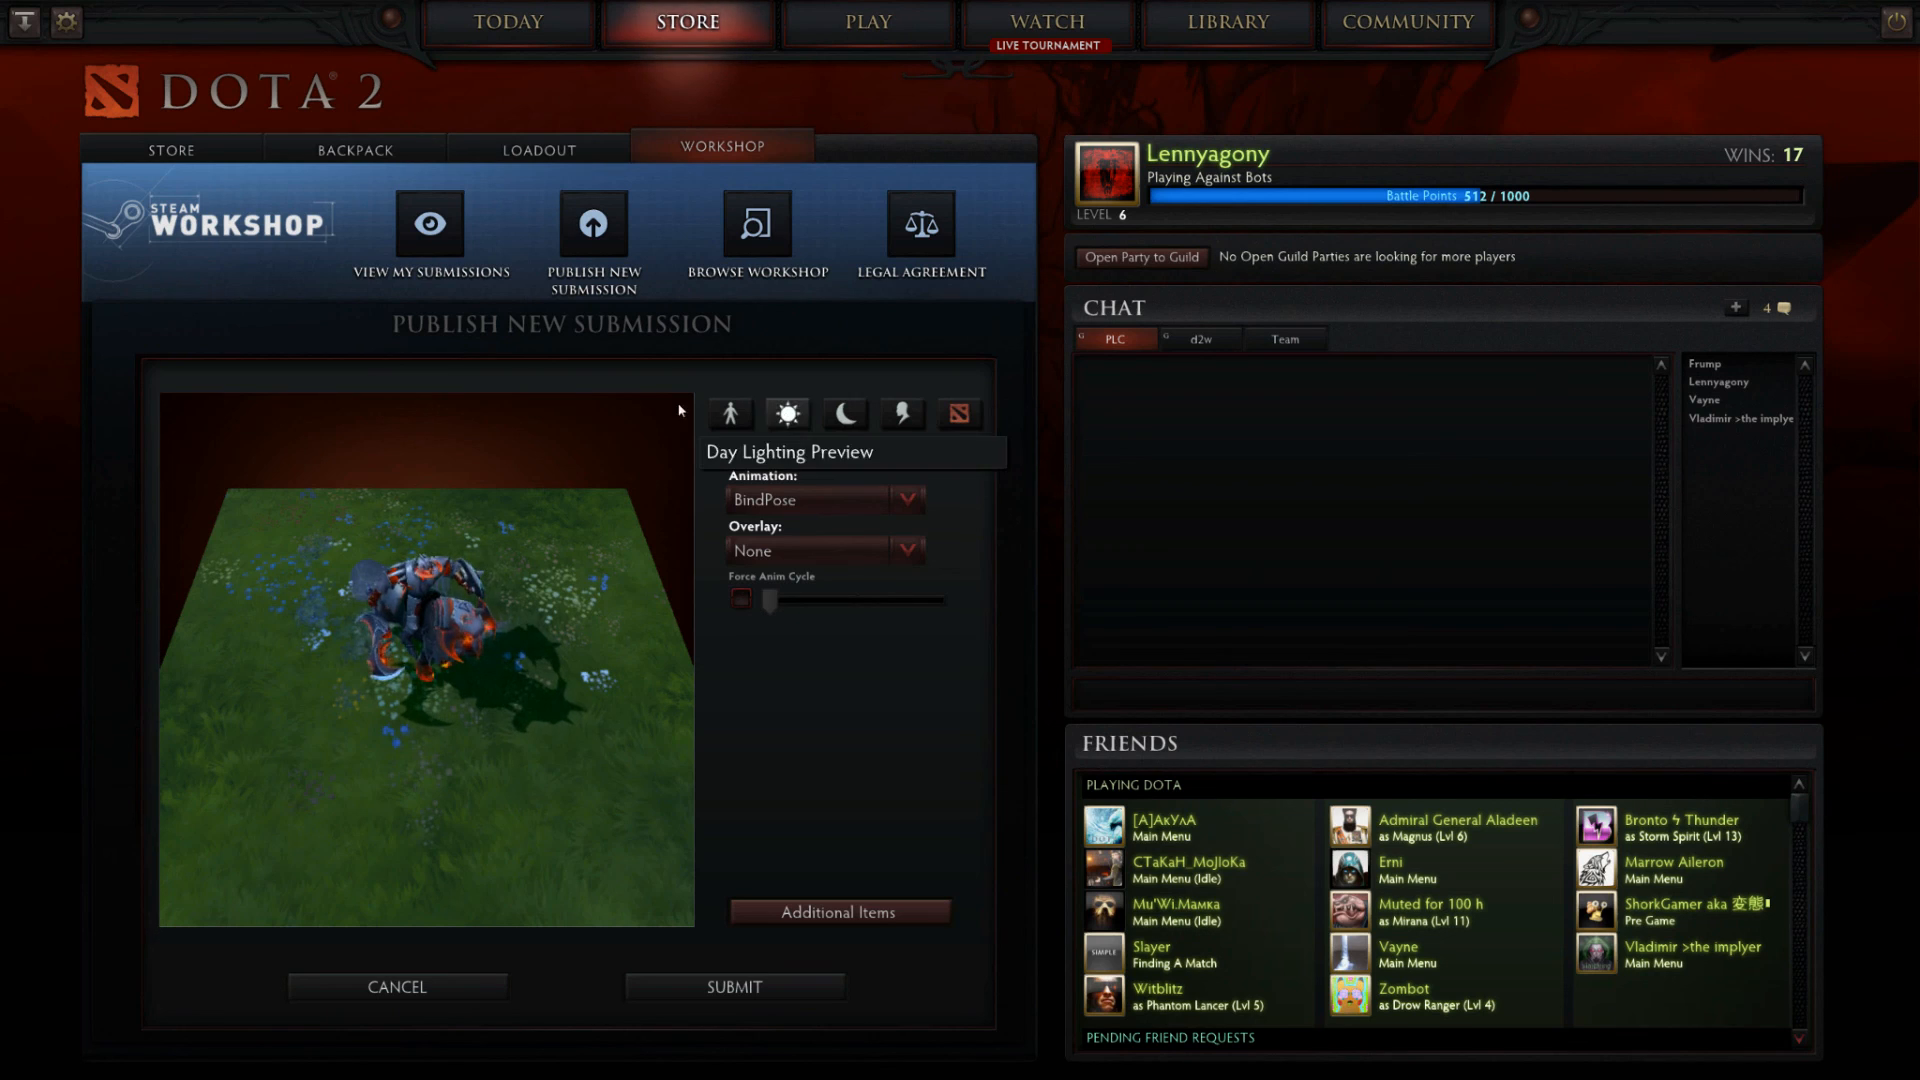